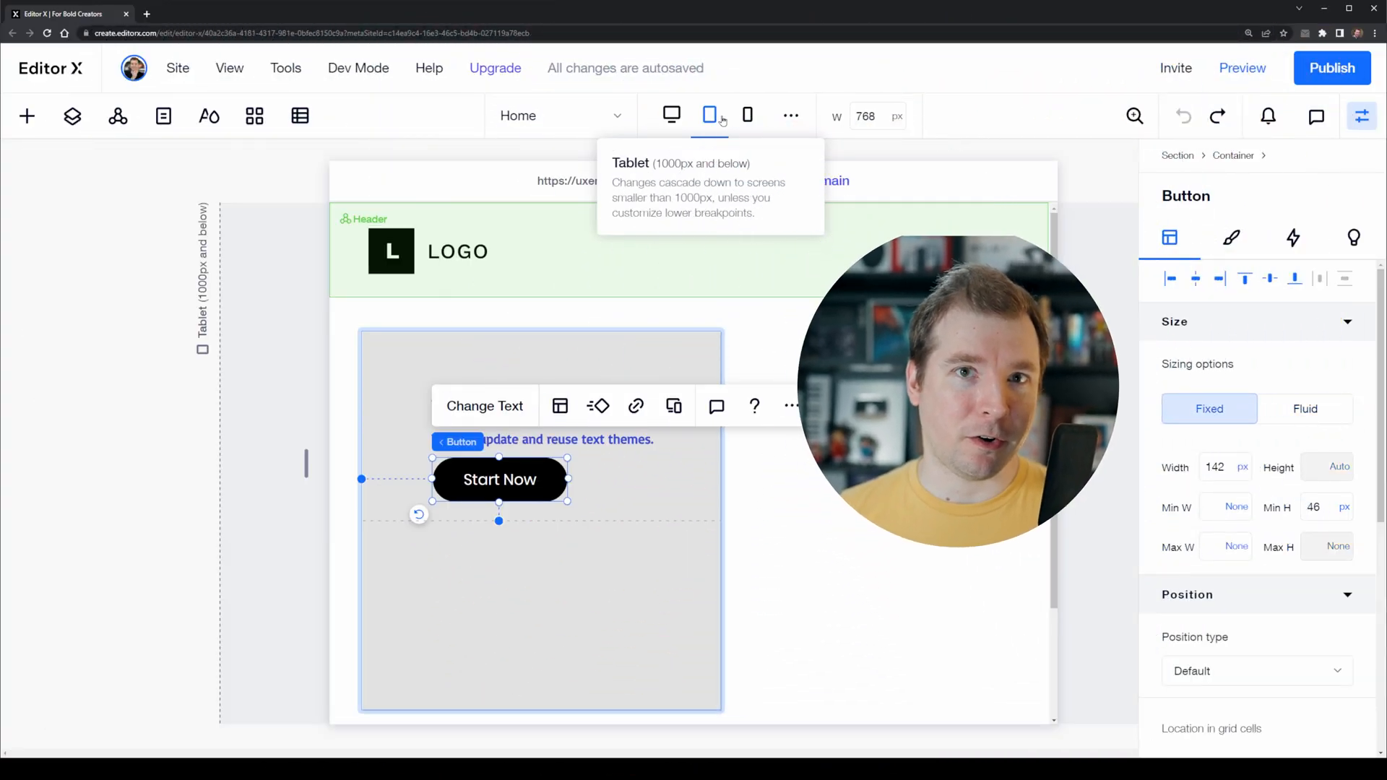
# Preview the page at the 360px mobile breakpoint, then return to desktop.
pyautogui.click(747, 115)
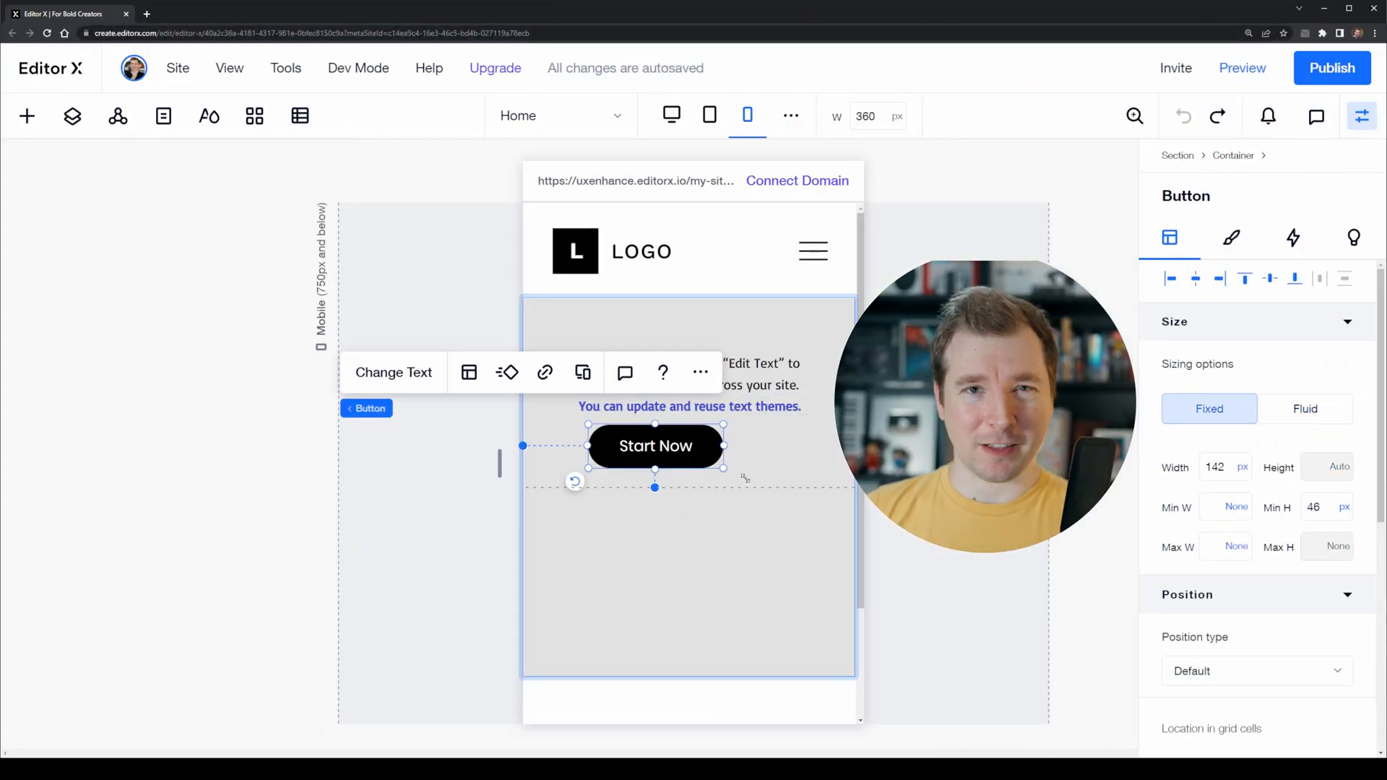
pyautogui.click(671, 116)
pyautogui.write('3')
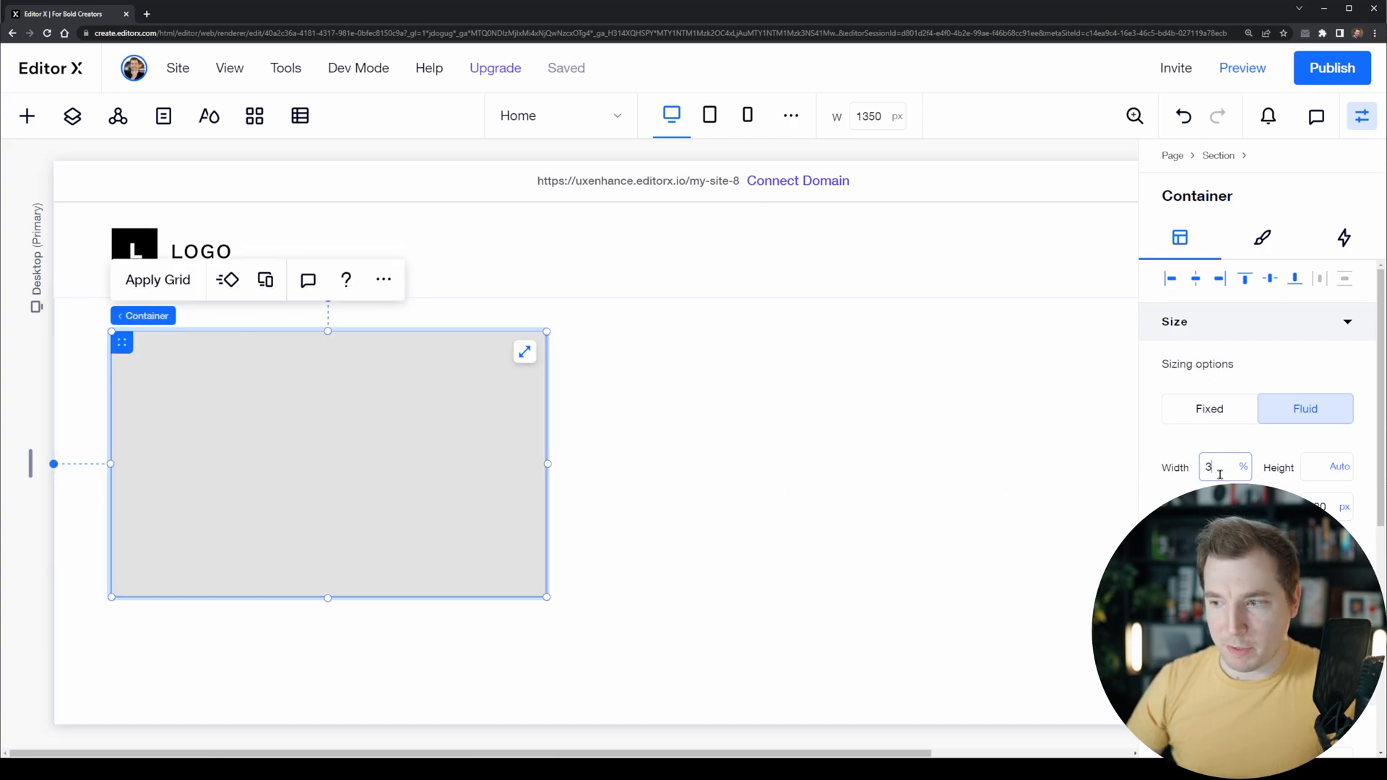
# Add a paragraph and a Start Now button into the 33% container, then select the container.
pyautogui.click(26, 116)
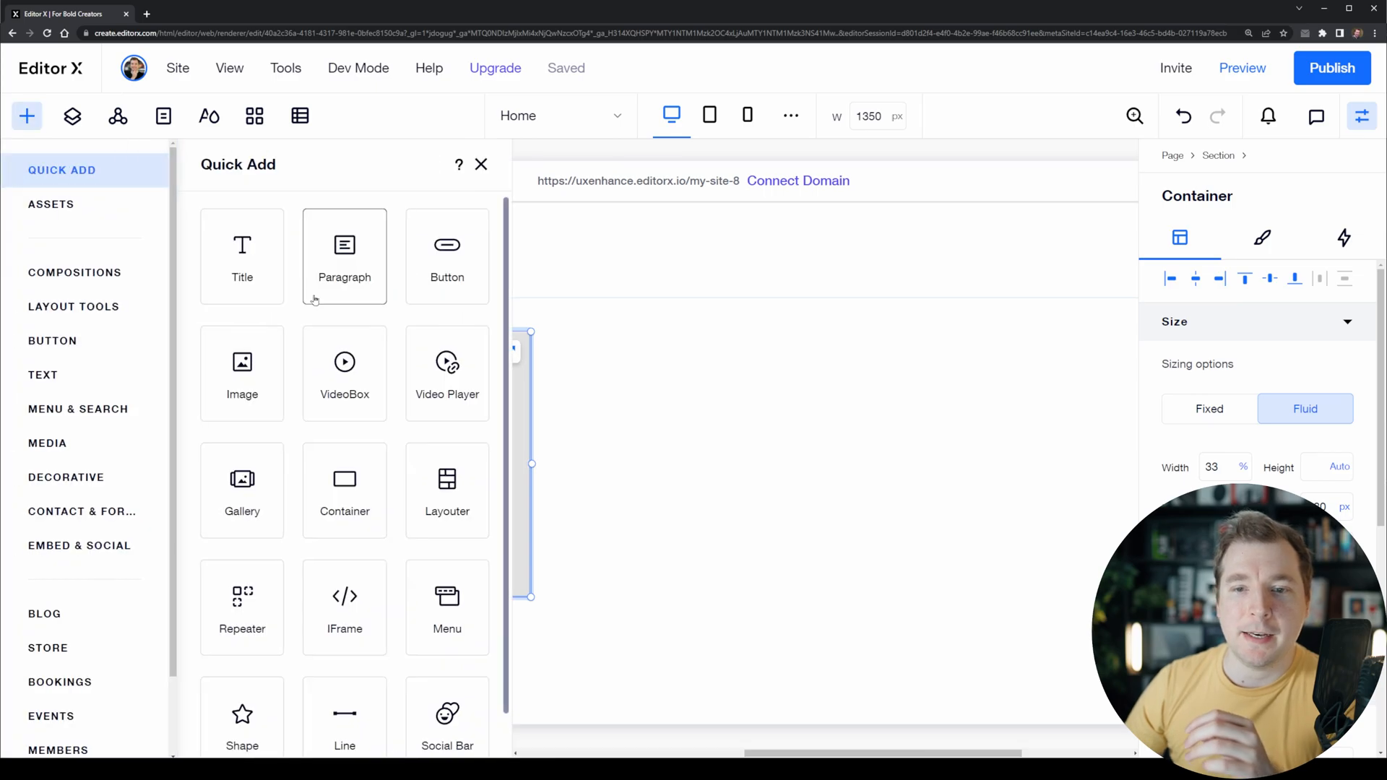
pyautogui.click(344, 257)
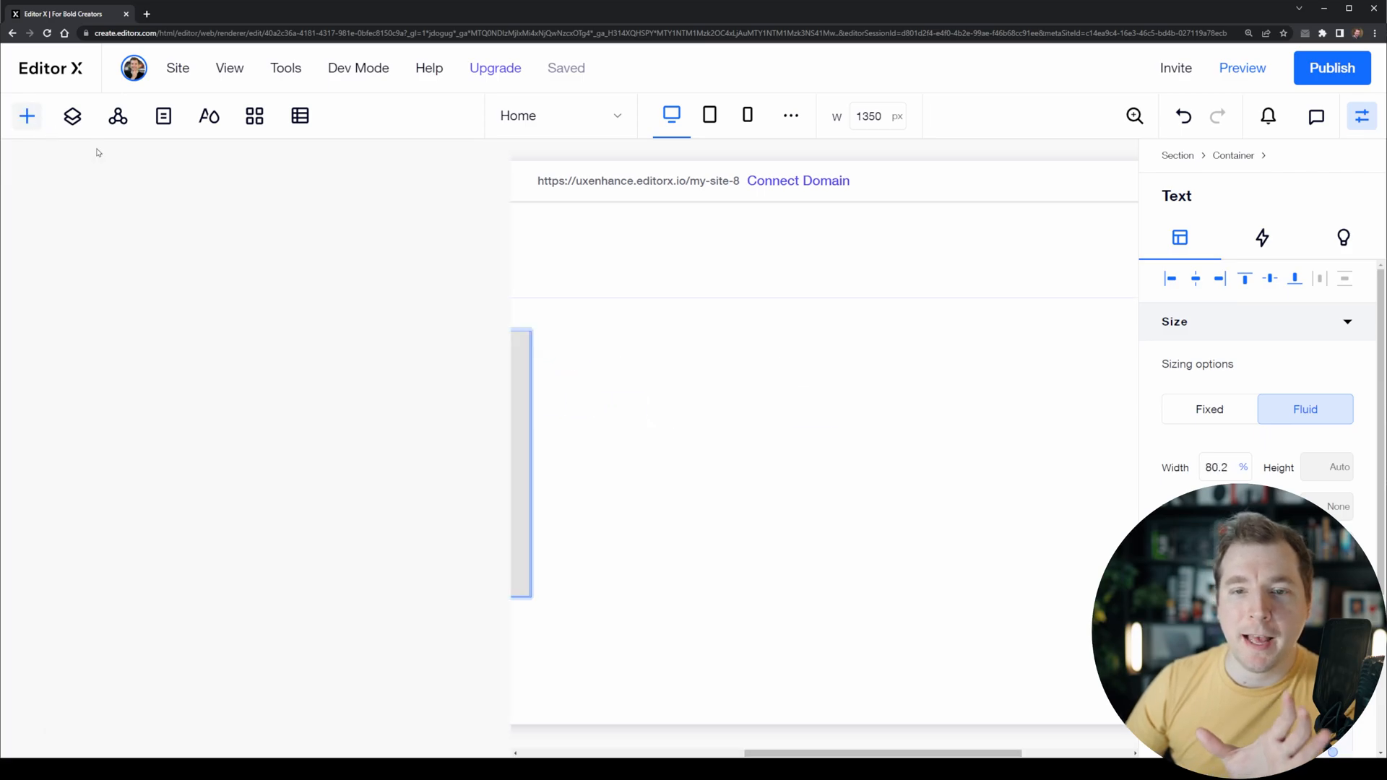
pyautogui.click(693, 471)
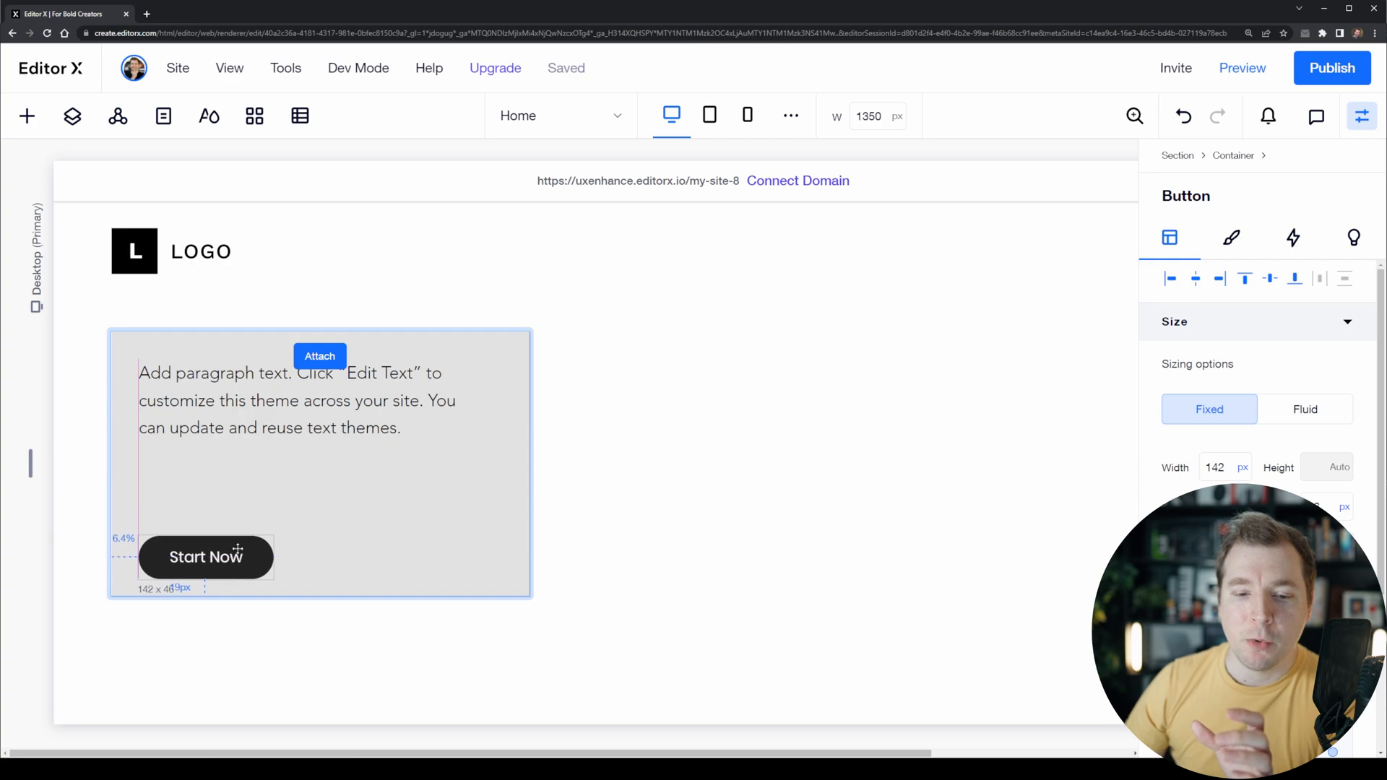
pyautogui.click(205, 556)
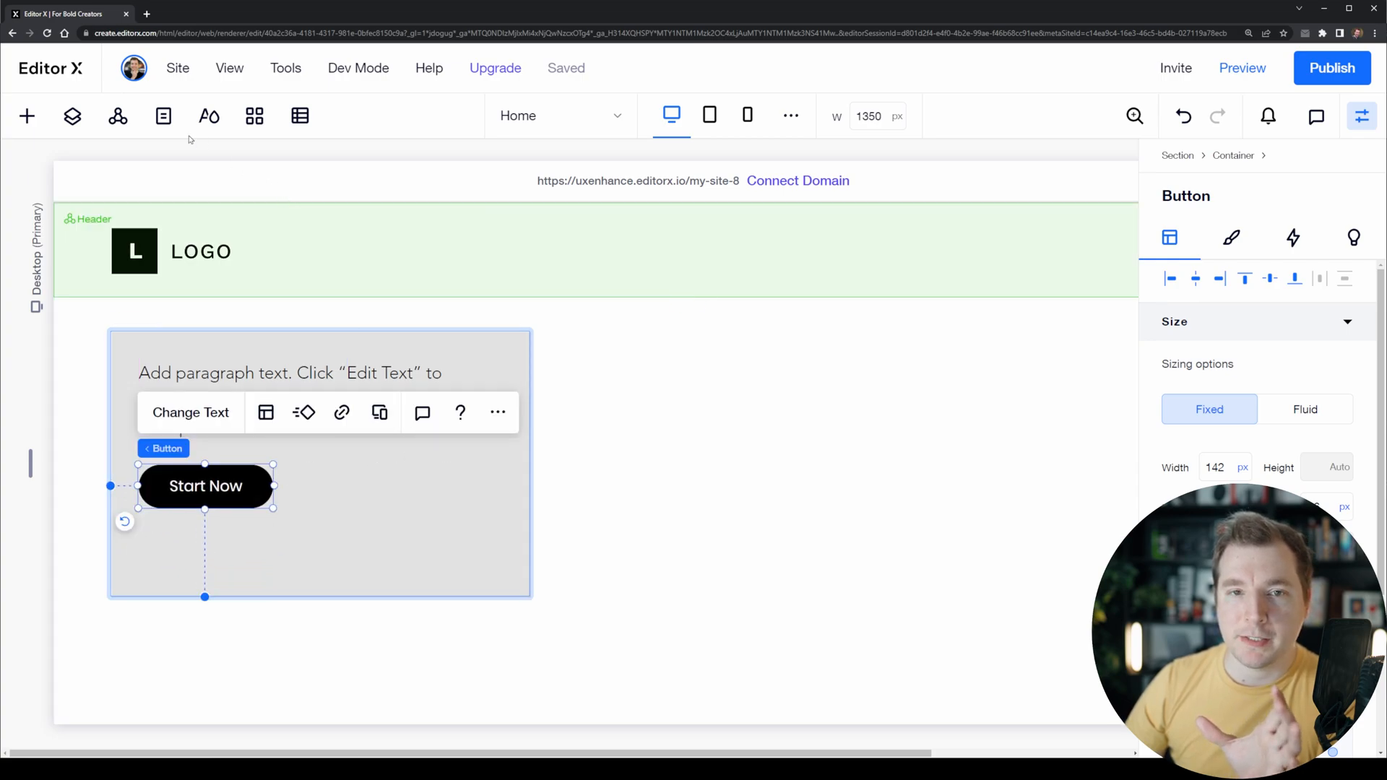
pyautogui.click(73, 116)
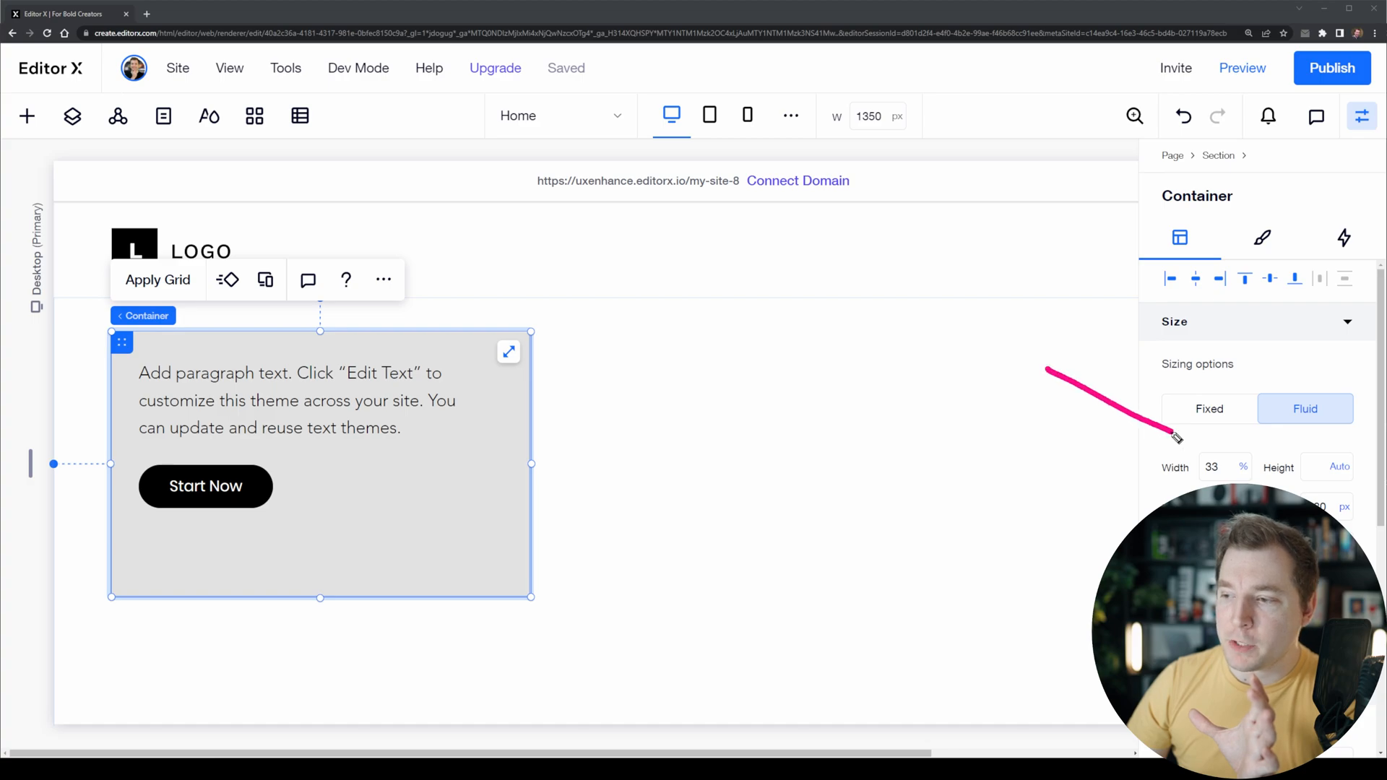
pyautogui.click(292, 400)
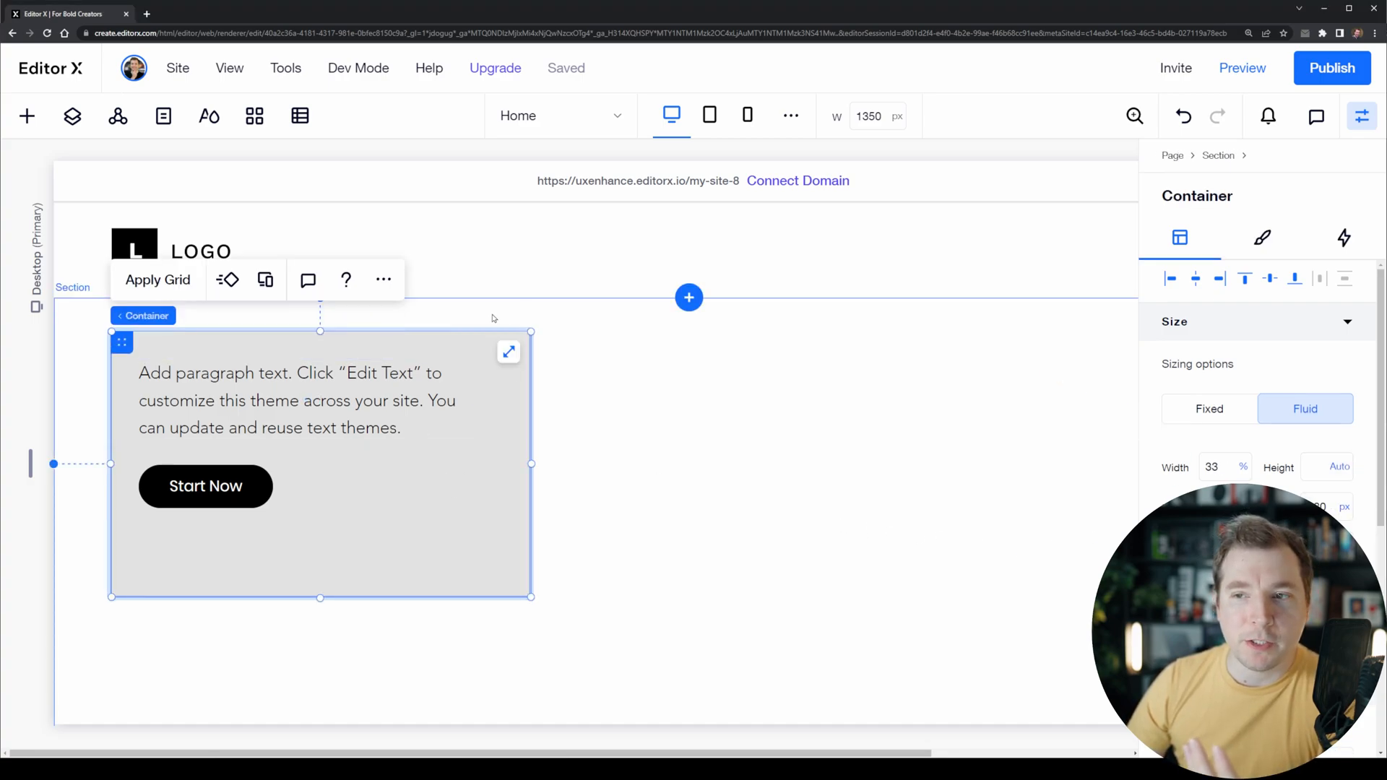
pyautogui.moveTo(709, 115)
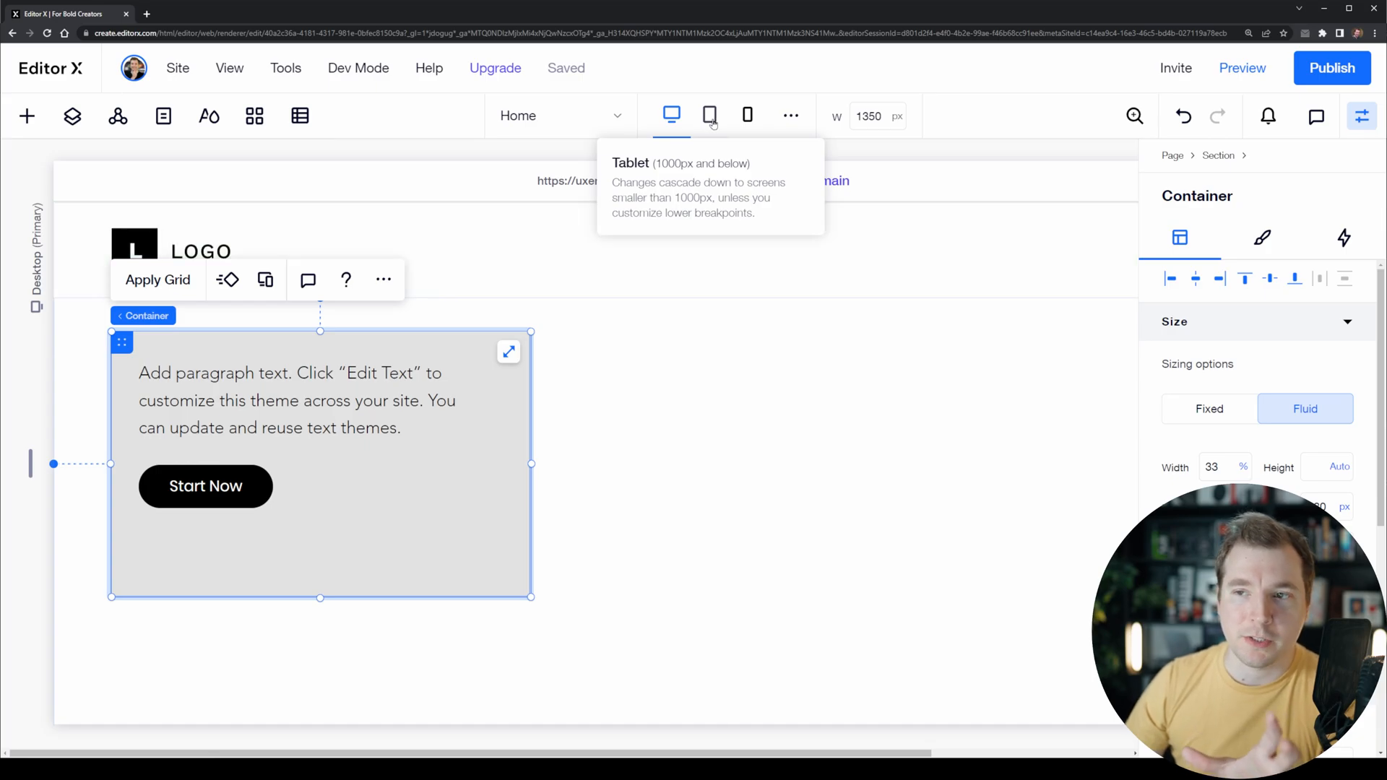
pyautogui.click(710, 116)
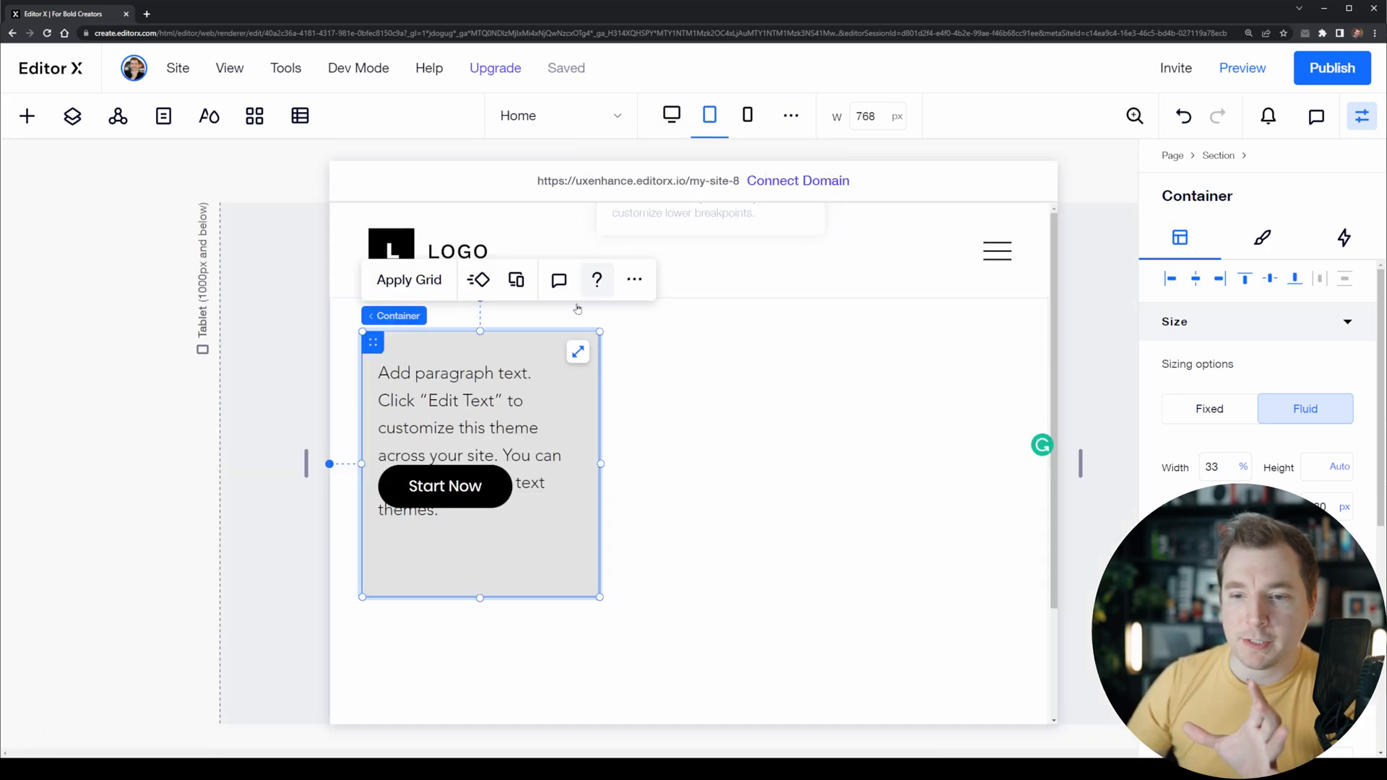
pyautogui.moveTo(749, 116)
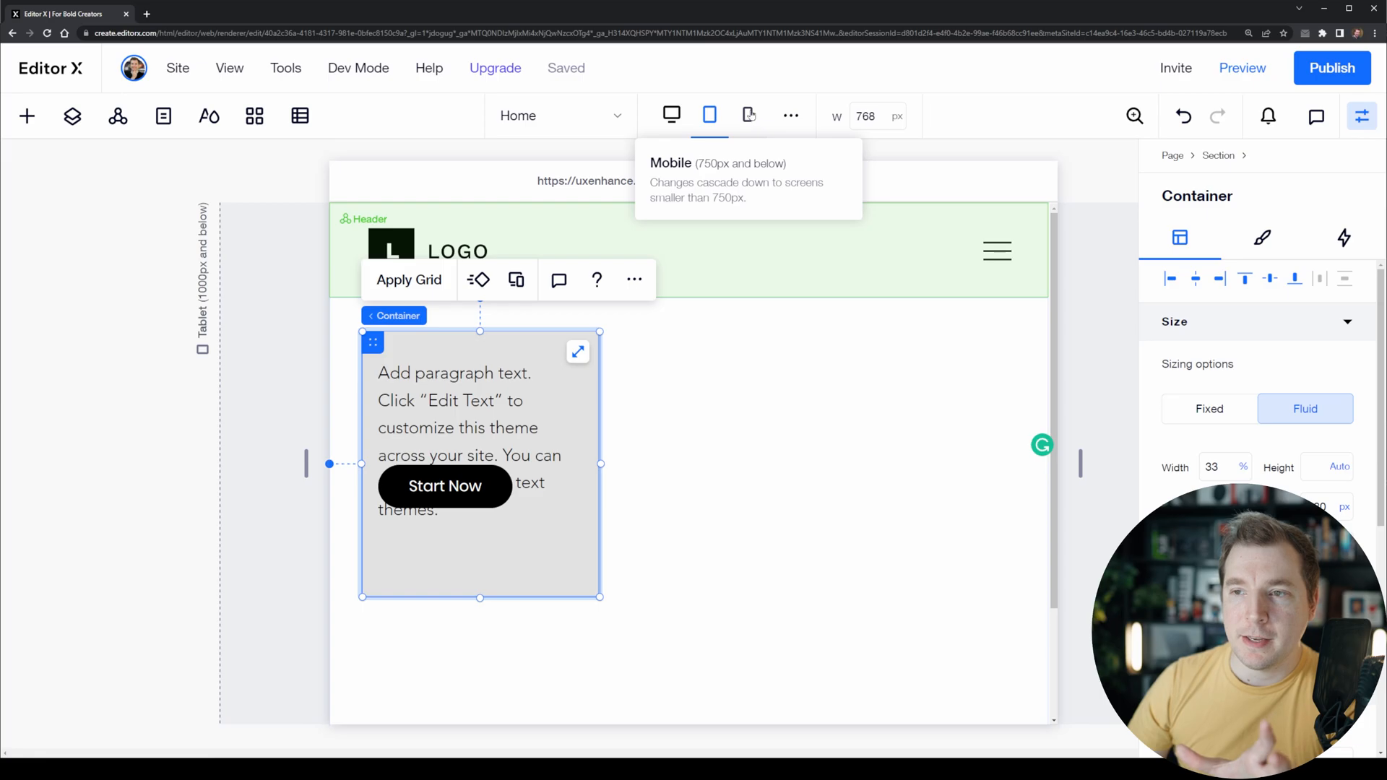
pyautogui.click(747, 115)
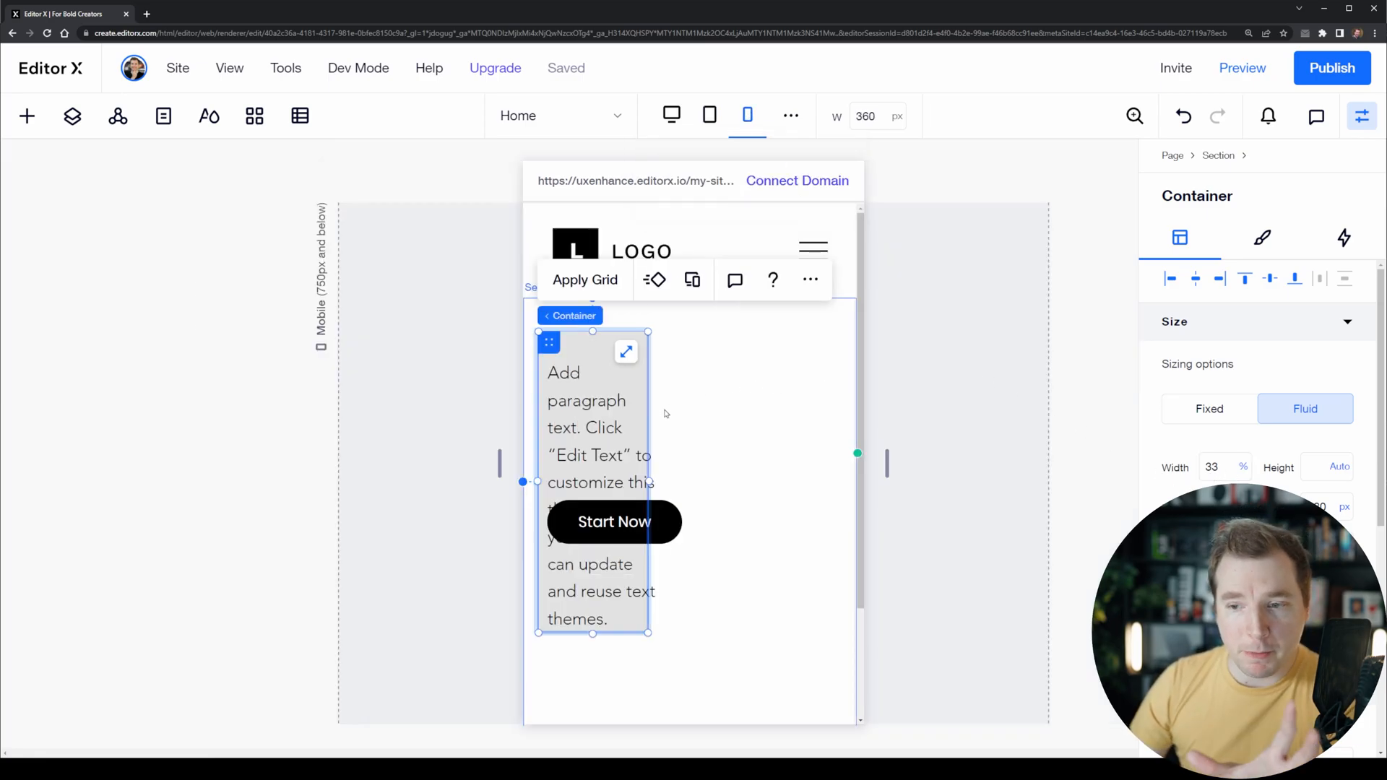
pyautogui.moveTo(708, 116)
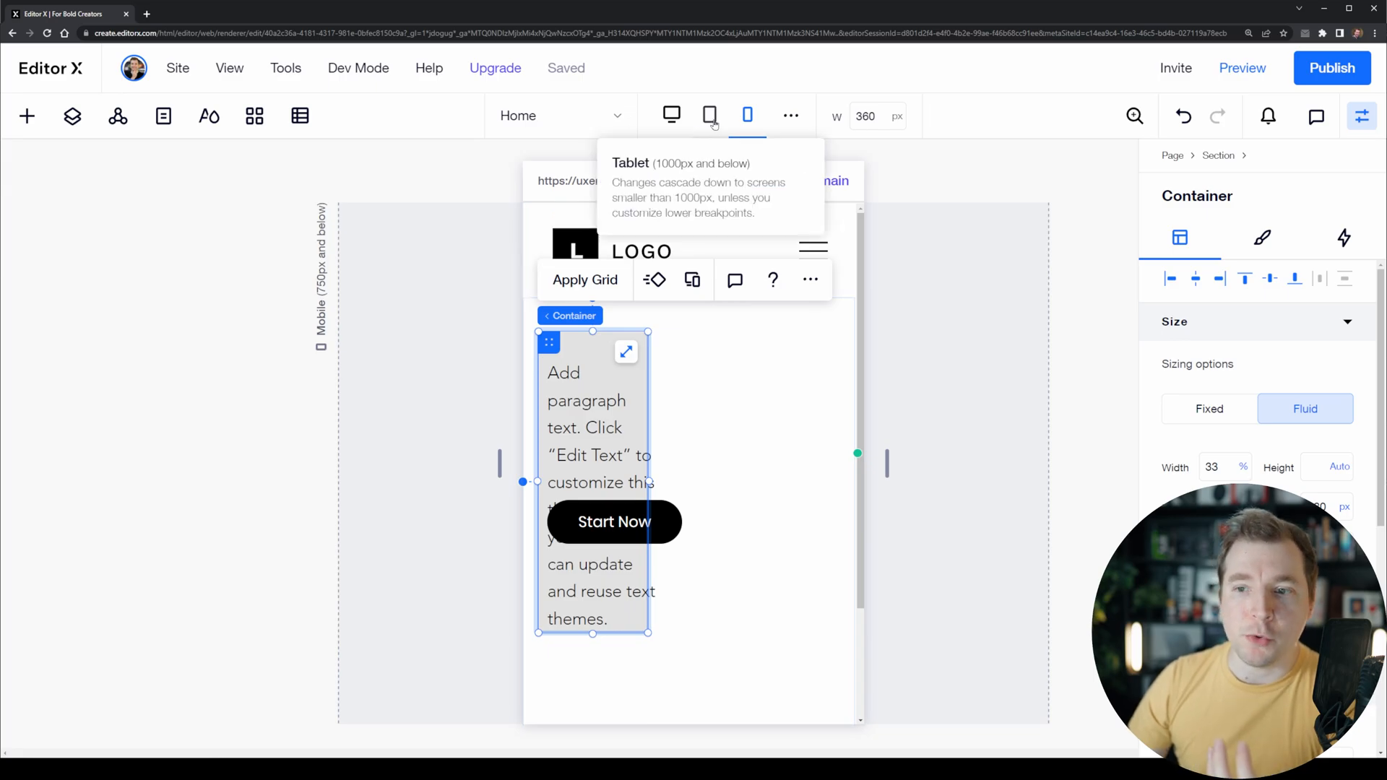
pyautogui.click(710, 116)
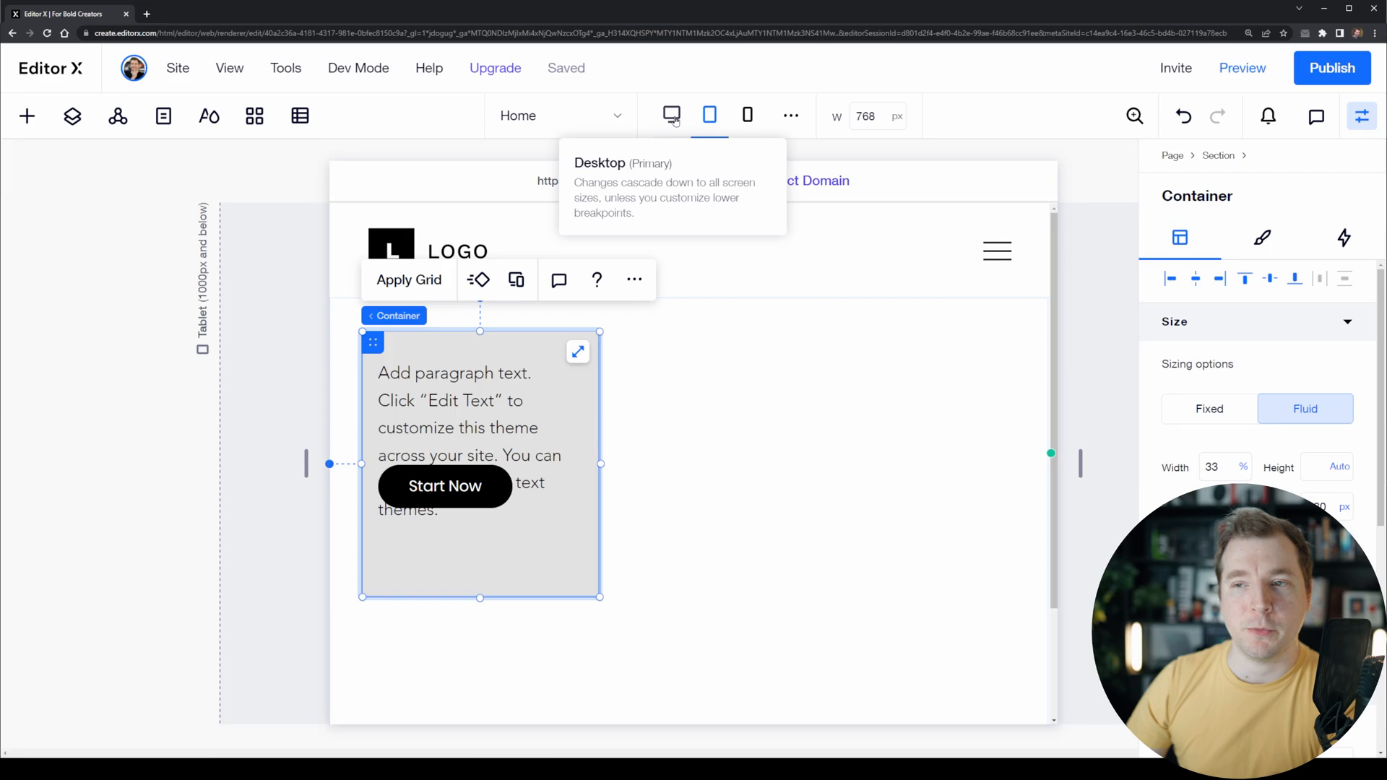
pyautogui.click(670, 115)
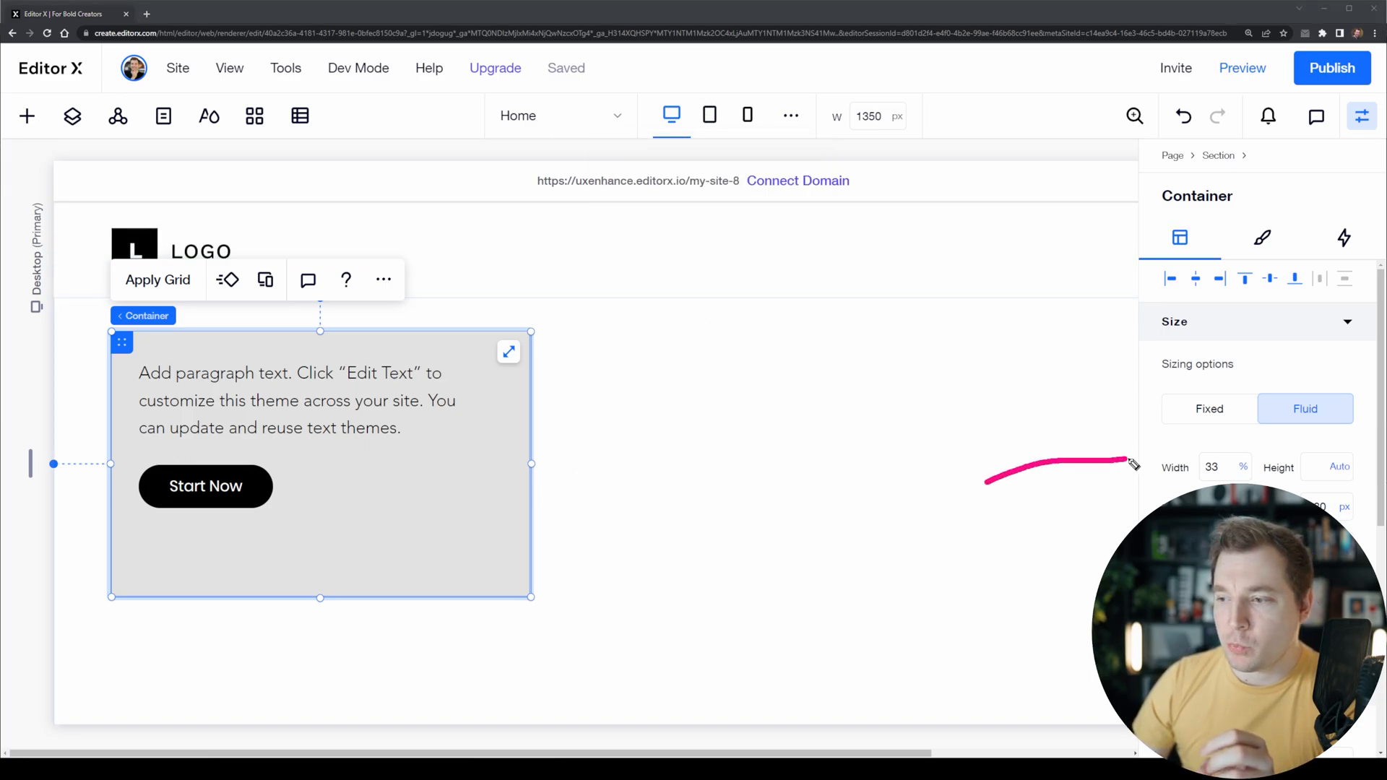
pyautogui.moveTo(708, 116)
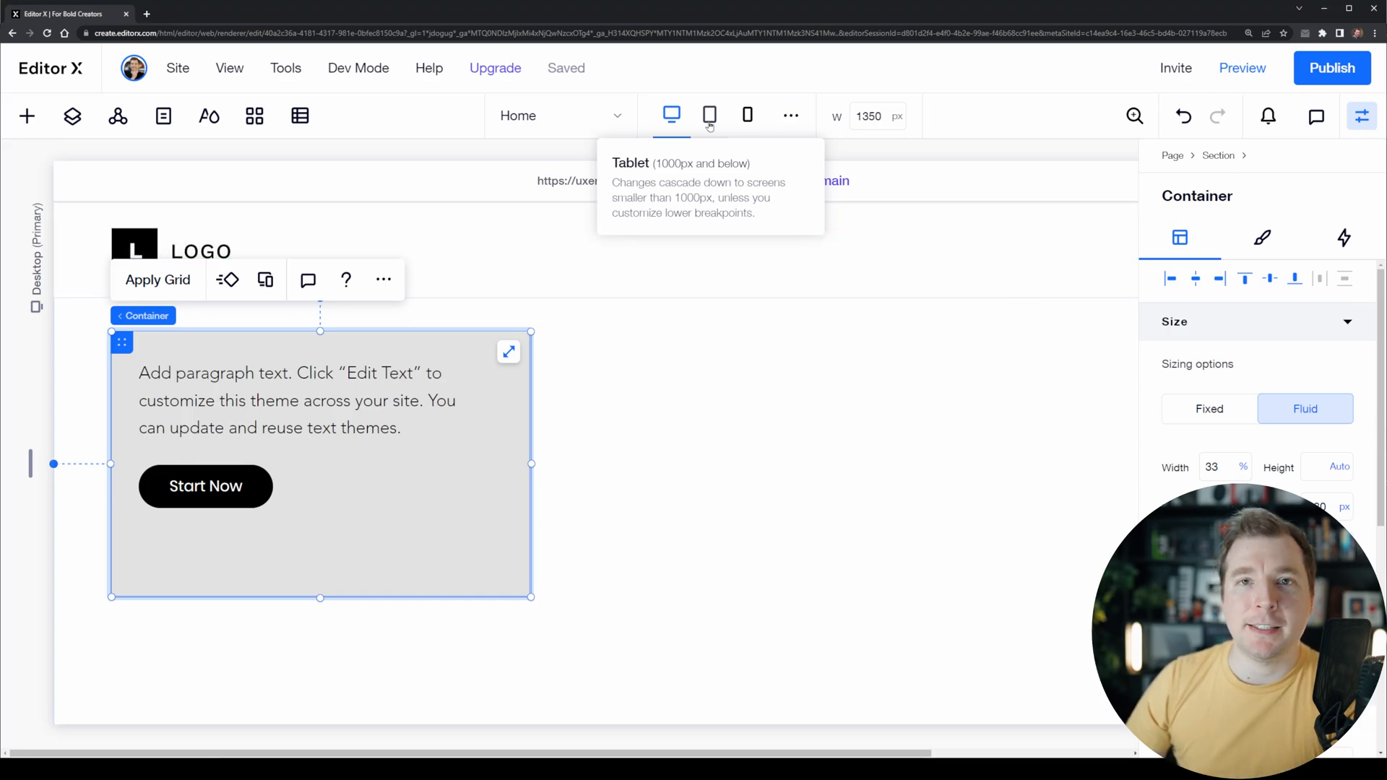
# Set the container to 50% width on tablet, confirming desktop still keeps 33%.
pyautogui.click(708, 116)
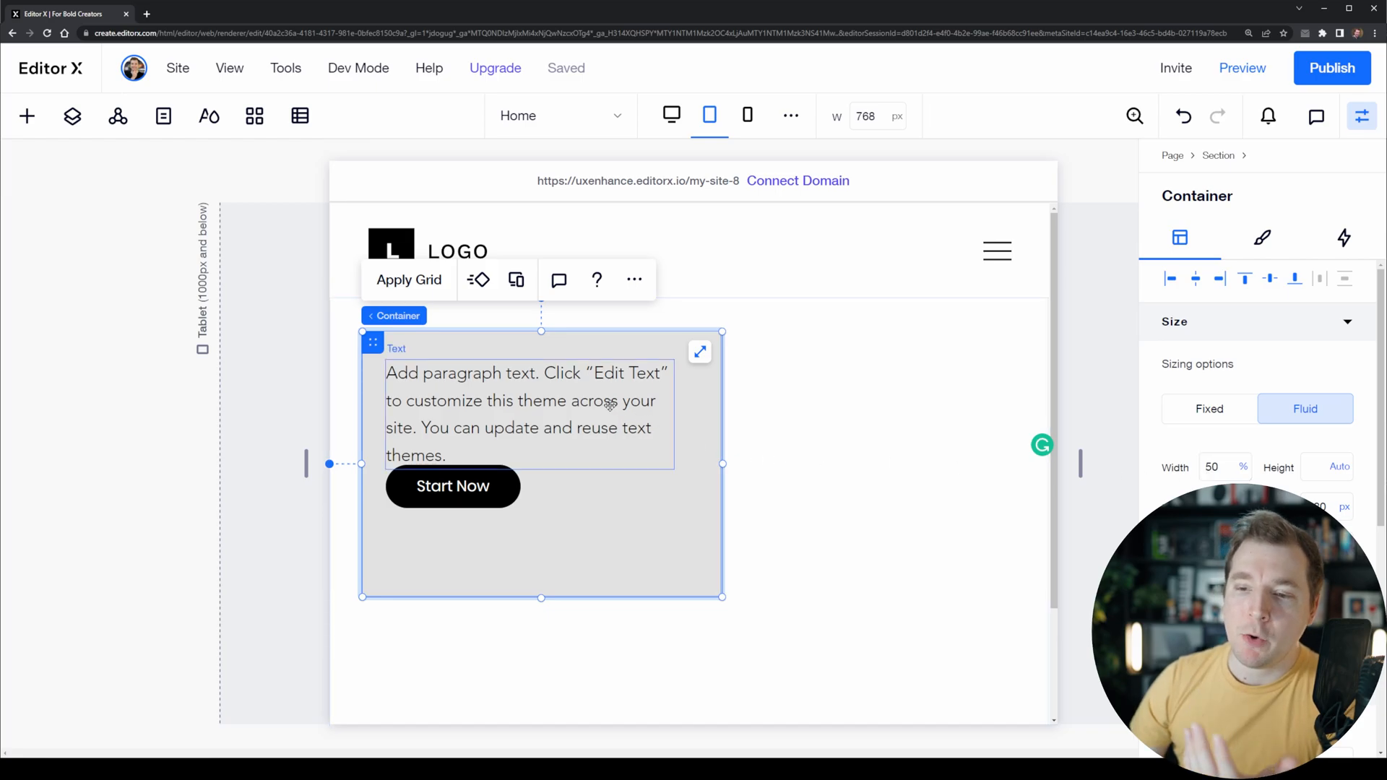
pyautogui.click(526, 413)
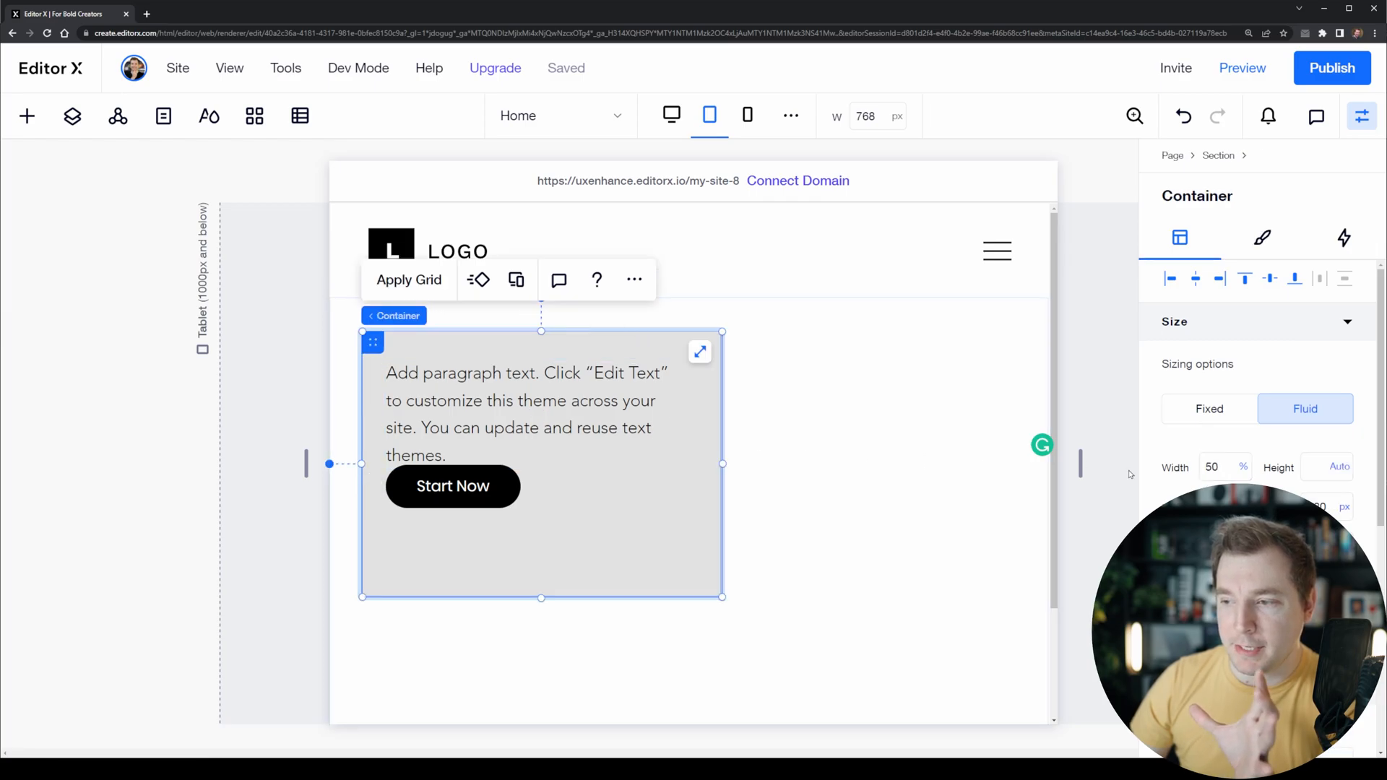
pyautogui.moveTo(672, 116)
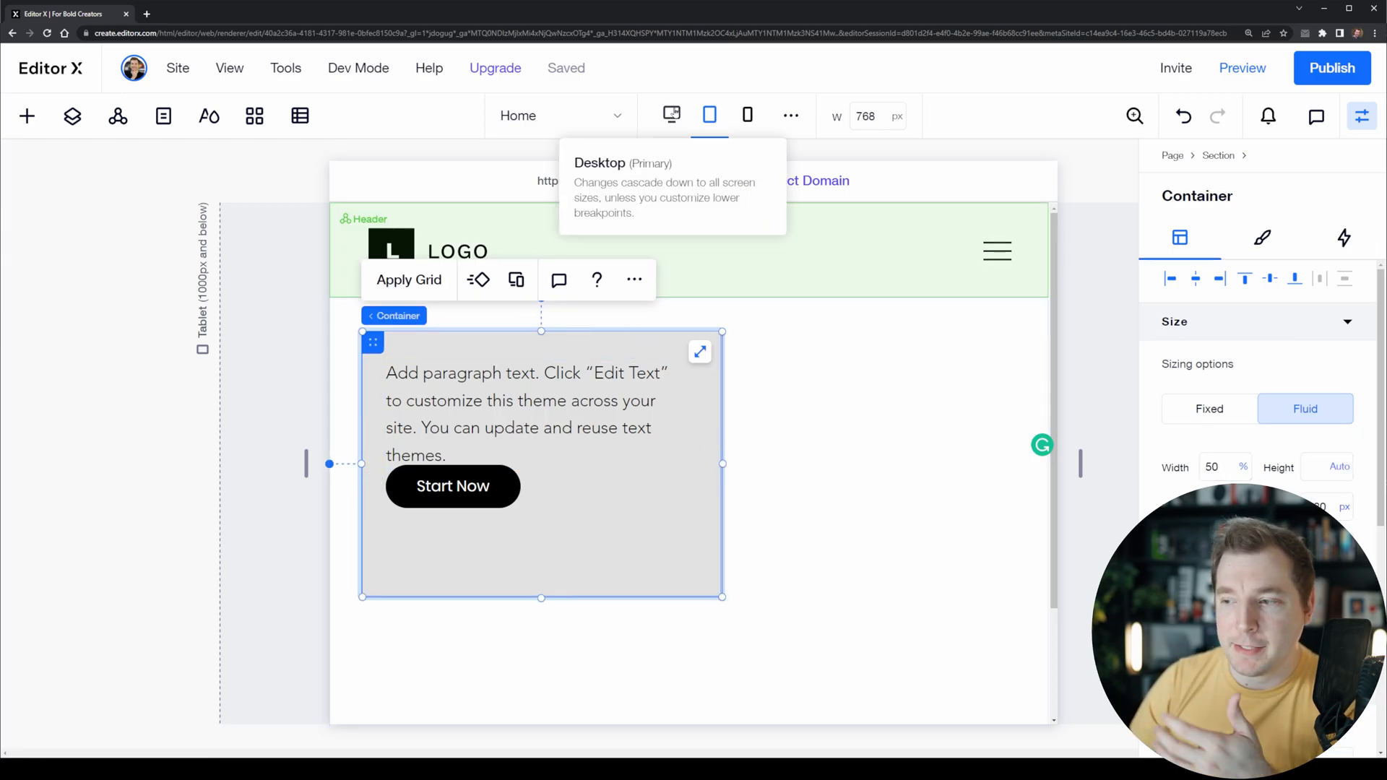
pyautogui.click(670, 116)
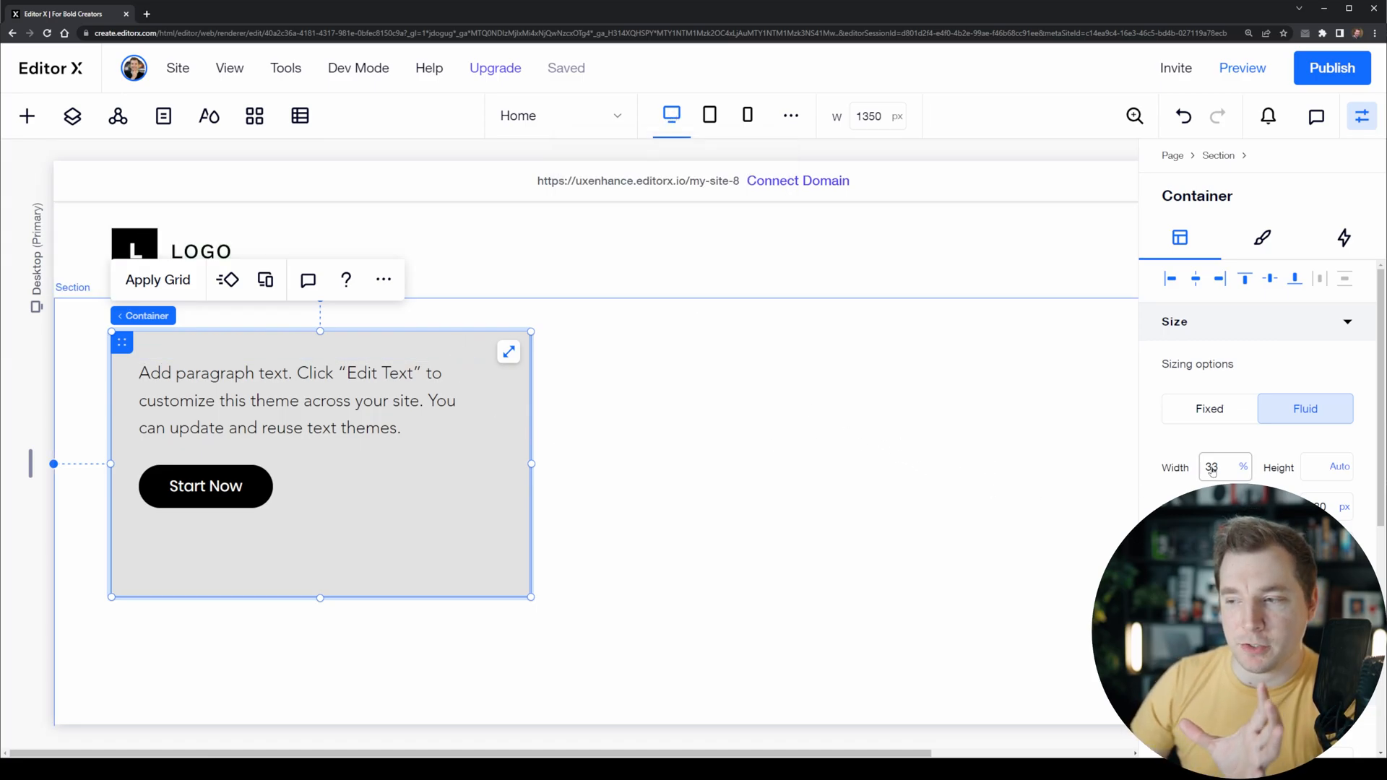
pyautogui.moveTo(708, 116)
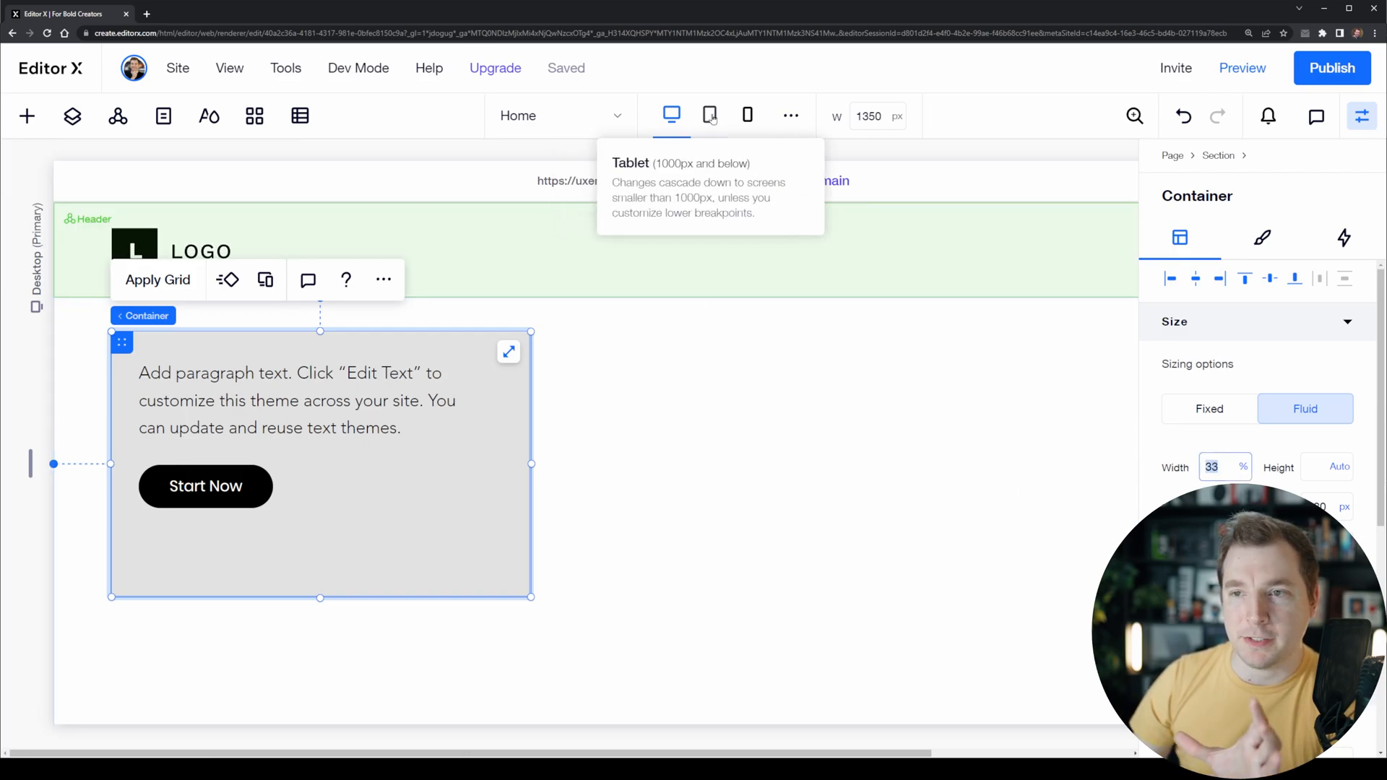
pyautogui.click(709, 116)
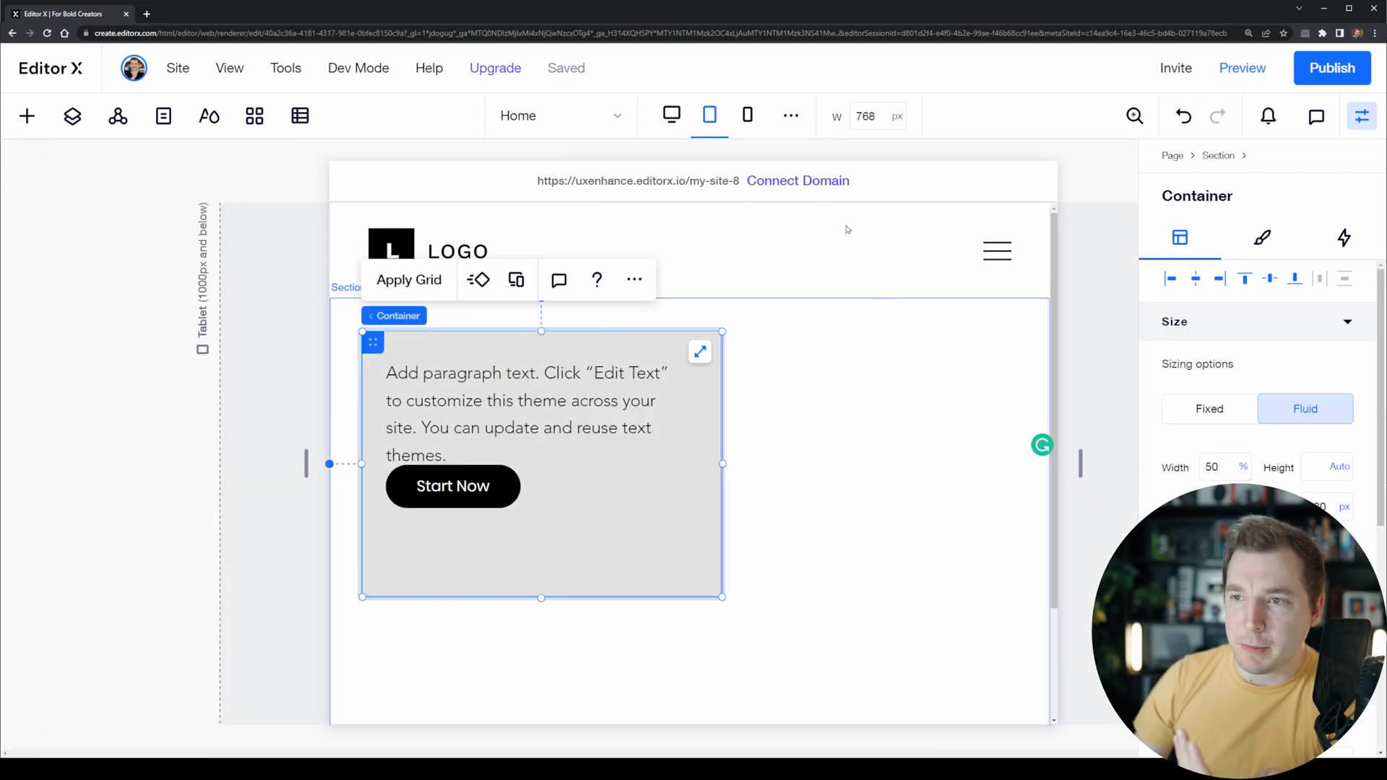
# Set the container to 100% width on mobile, then compare against the 50% tablet layout.
pyautogui.click(746, 116)
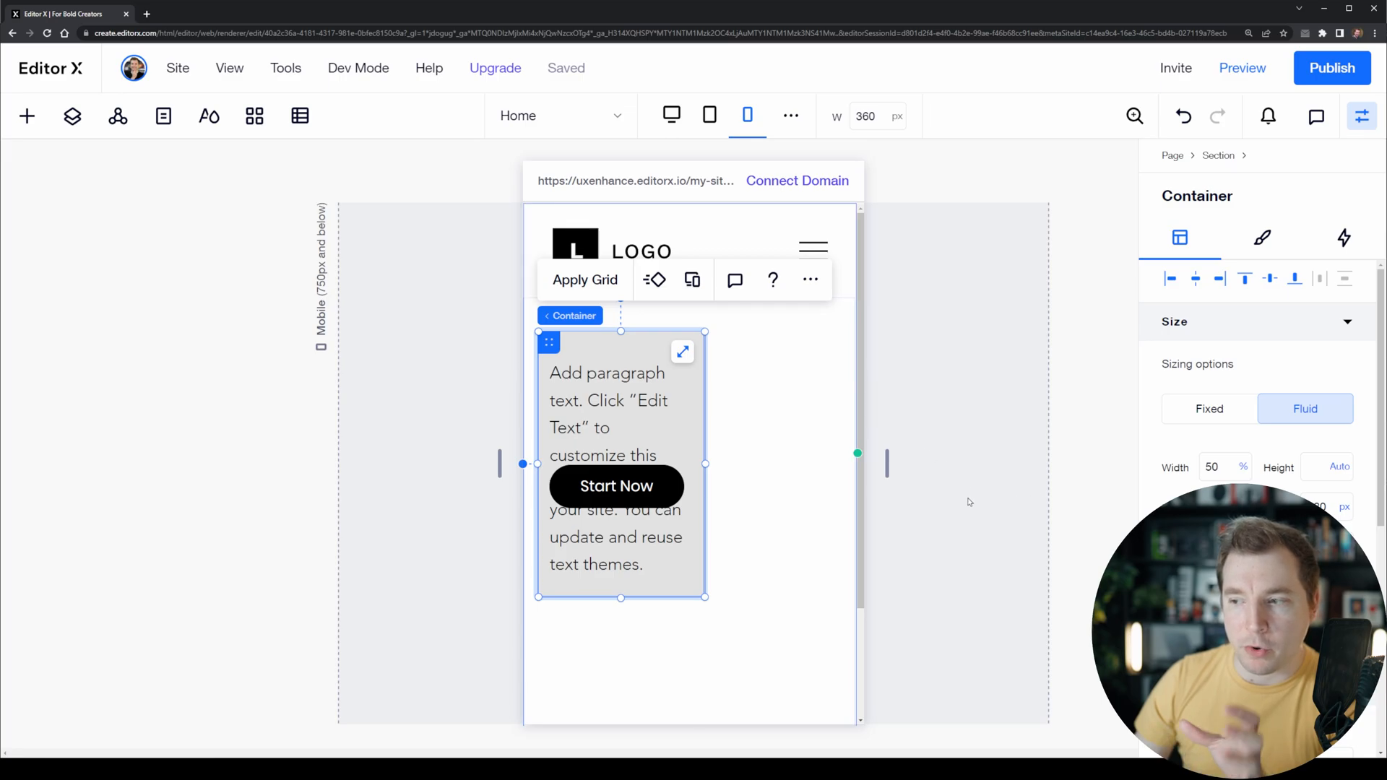
pyautogui.moveTo(838, 413)
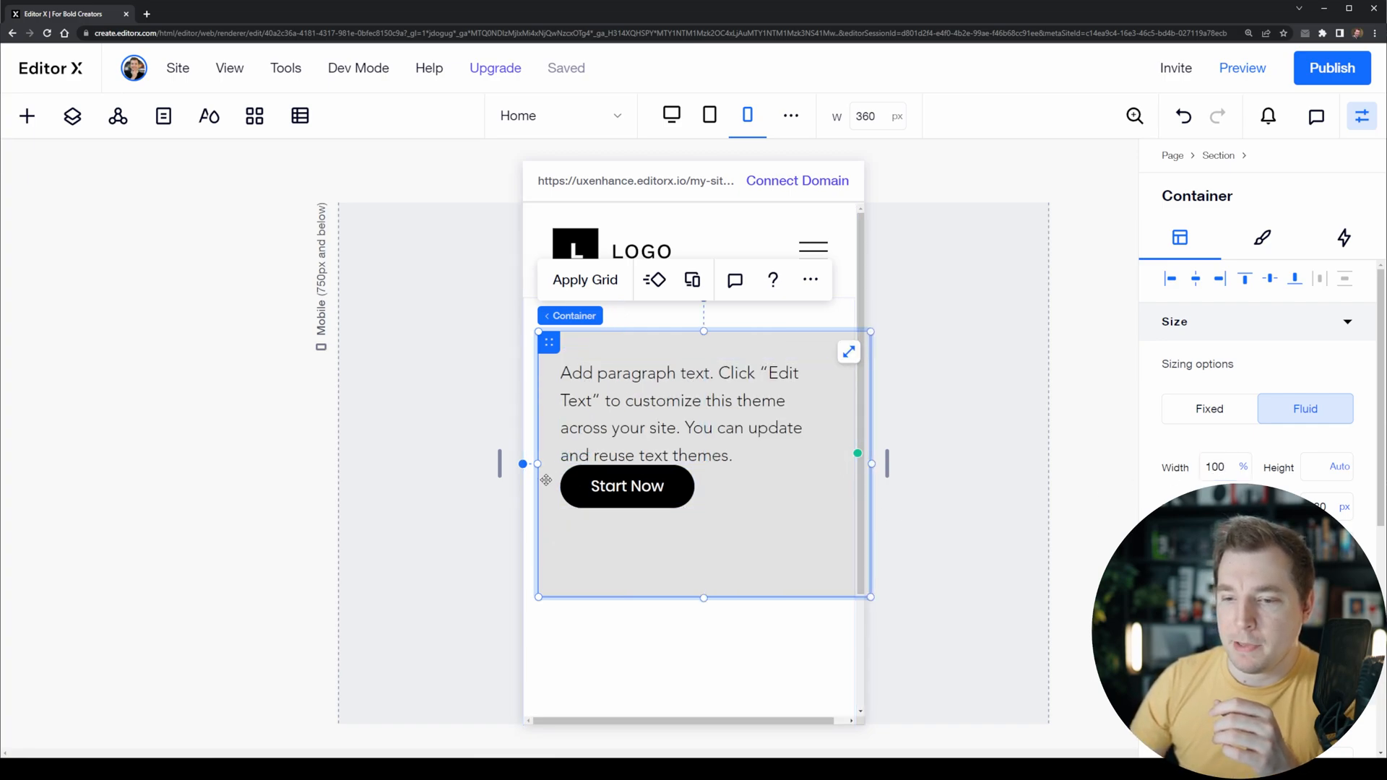
pyautogui.click(663, 415)
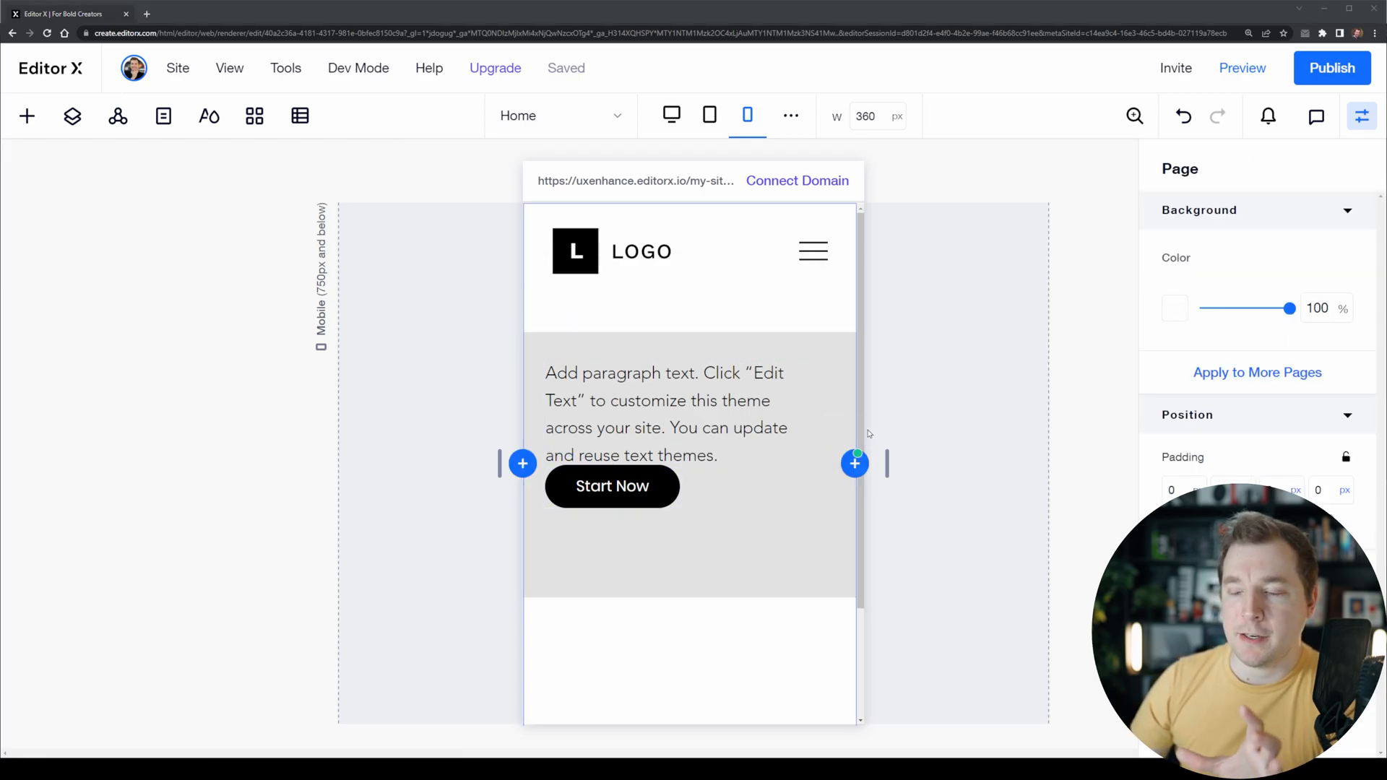
pyautogui.moveTo(747, 116)
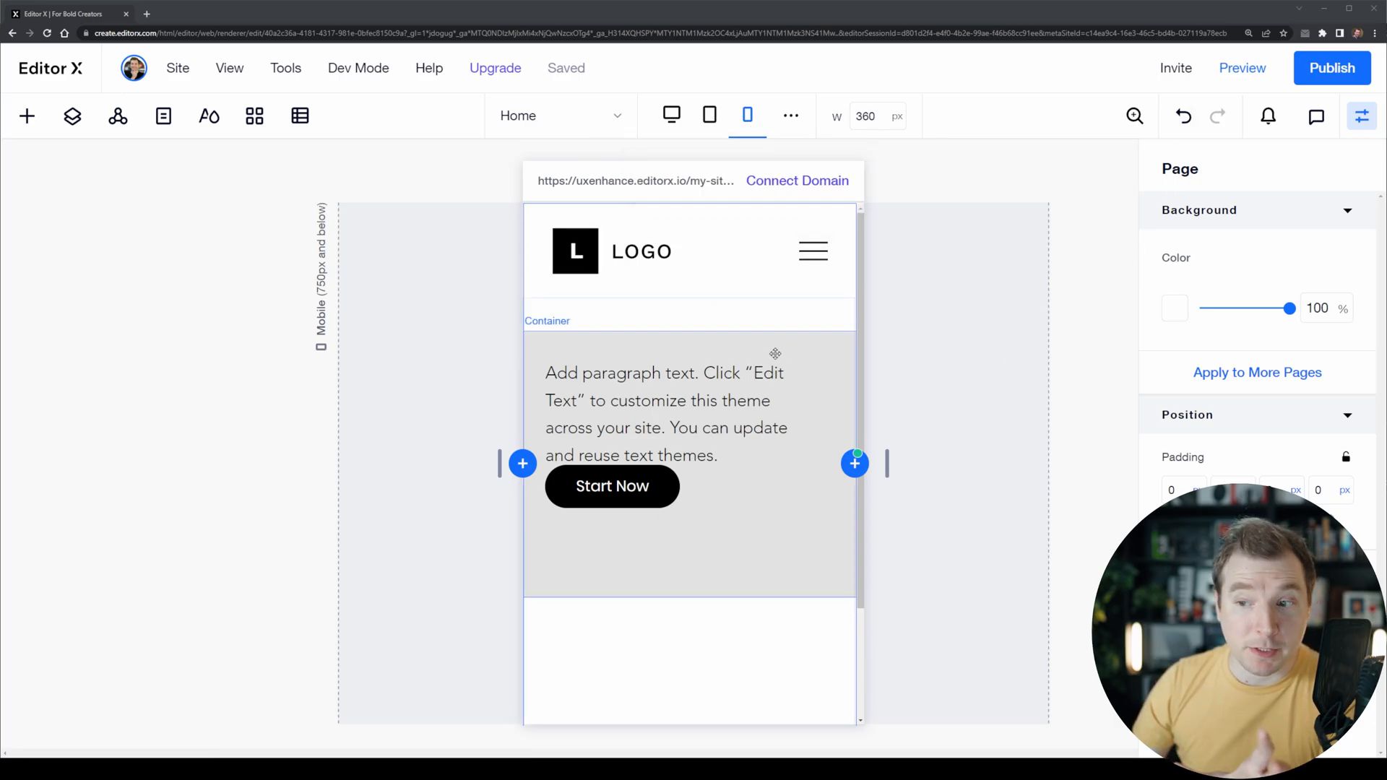
pyautogui.click(688, 442)
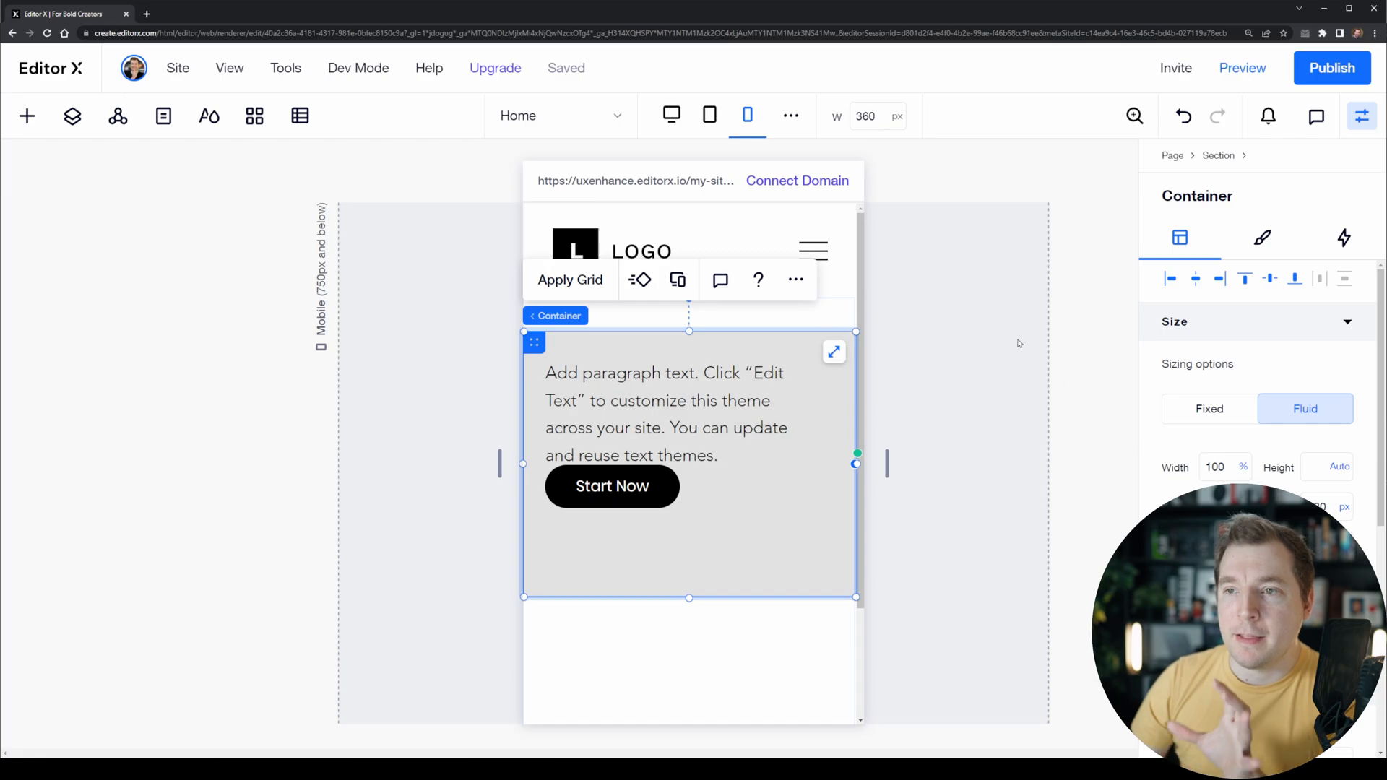
pyautogui.moveTo(791, 312)
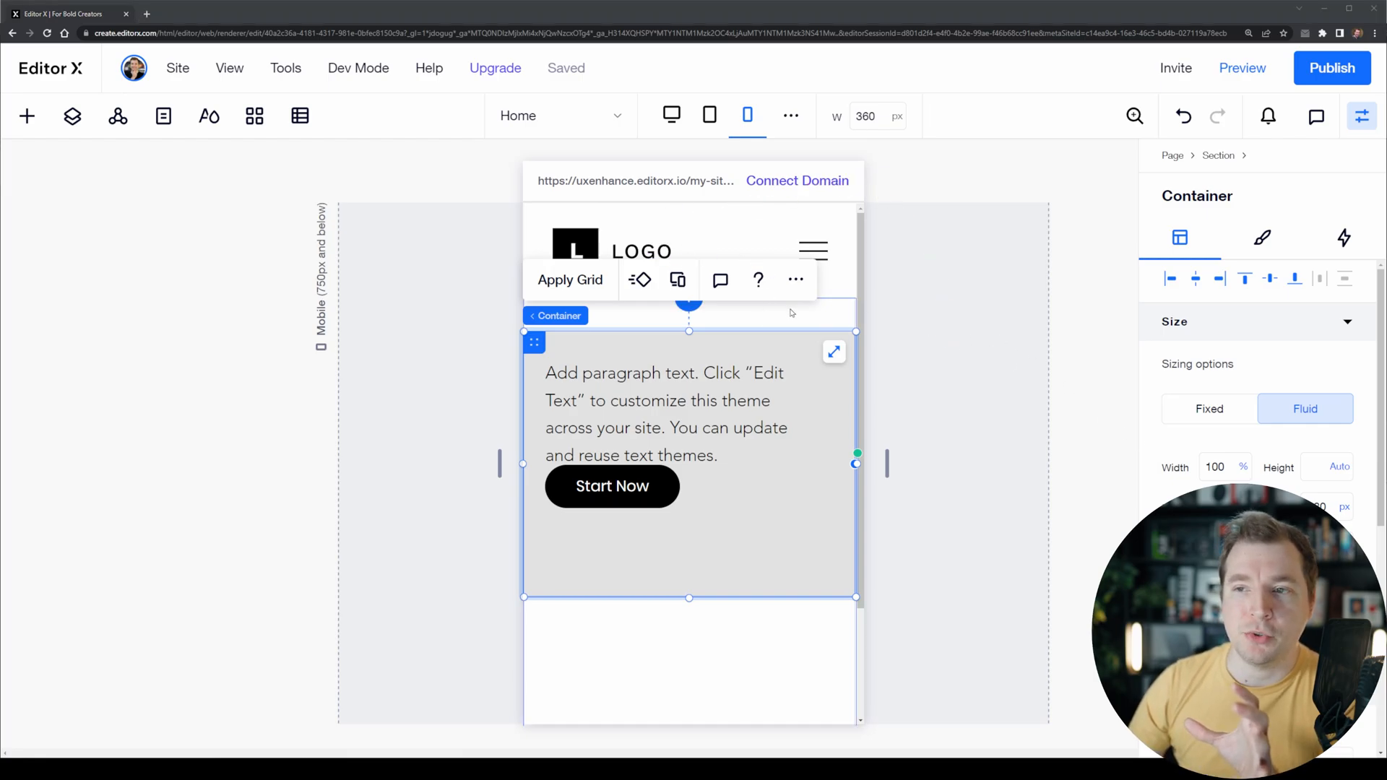
pyautogui.click(708, 115)
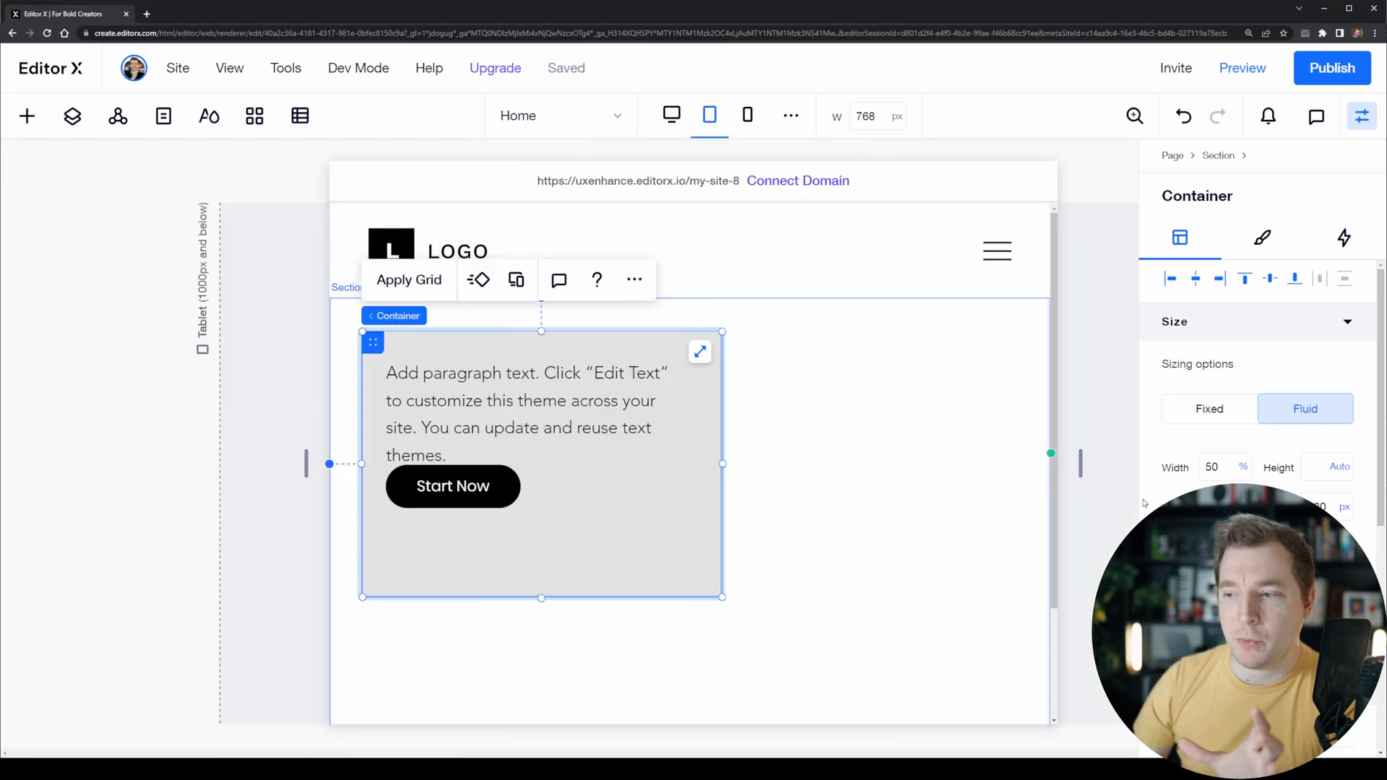
pyautogui.moveTo(998, 487)
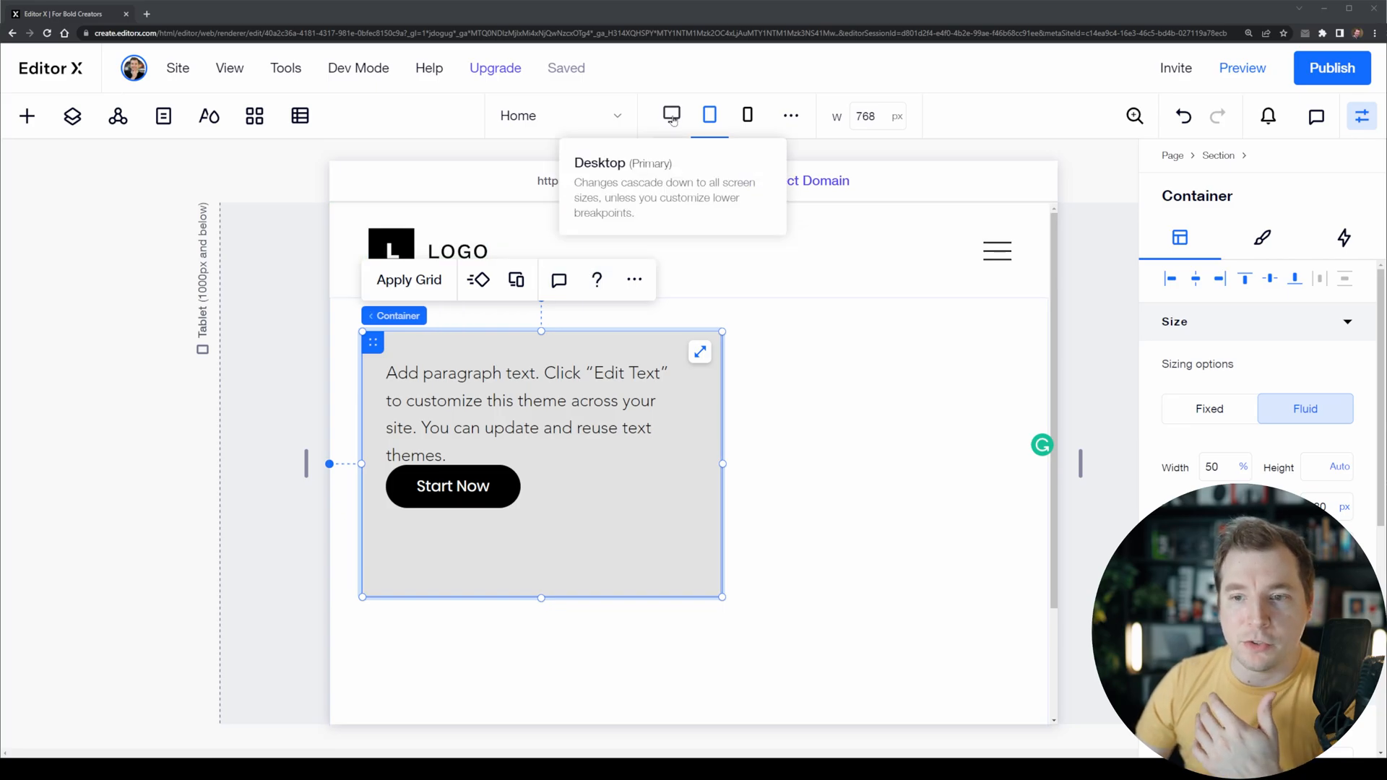
# Return to the desktop breakpoint showing the one-third-width container.
pyautogui.click(670, 116)
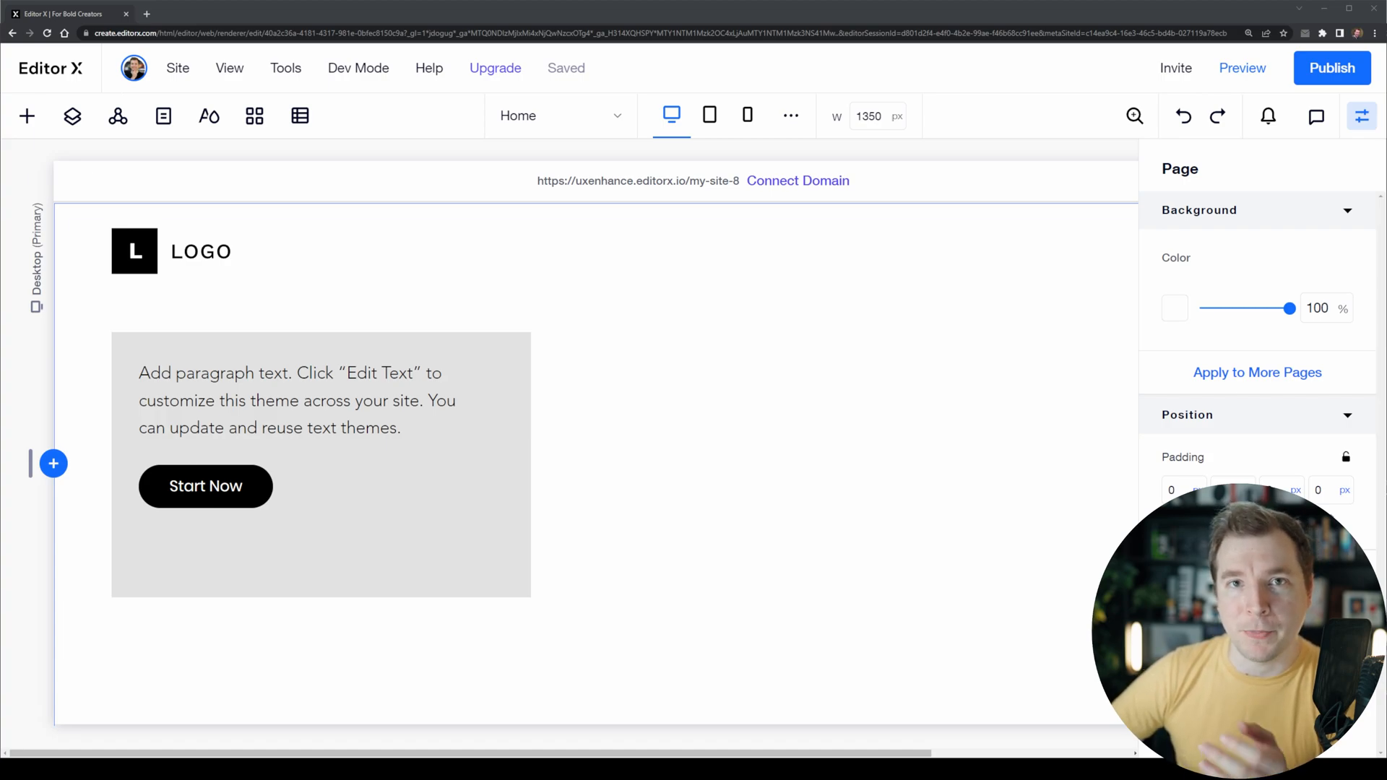
# On tablet, select the paragraph and try a shorter version of its text.
pyautogui.click(296, 401)
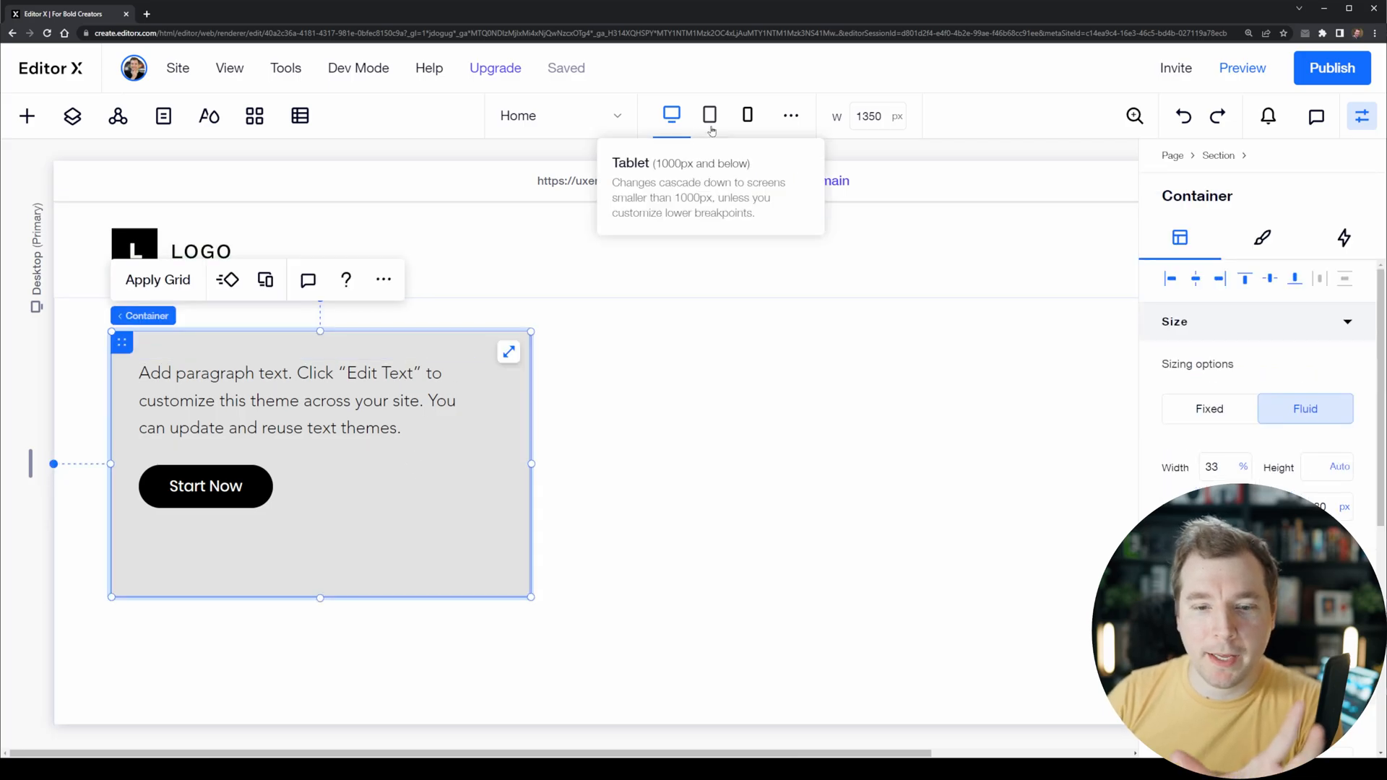
pyautogui.click(709, 115)
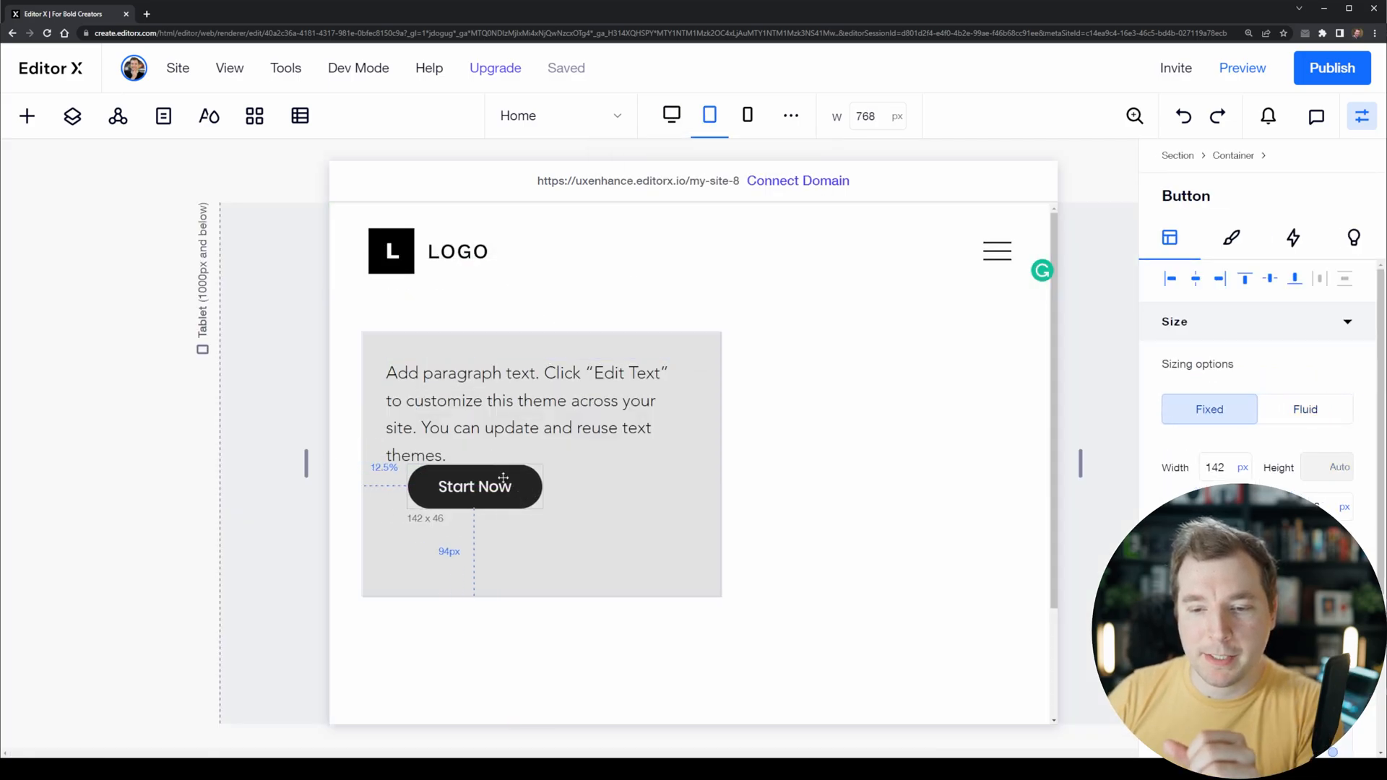
pyautogui.click(474, 486)
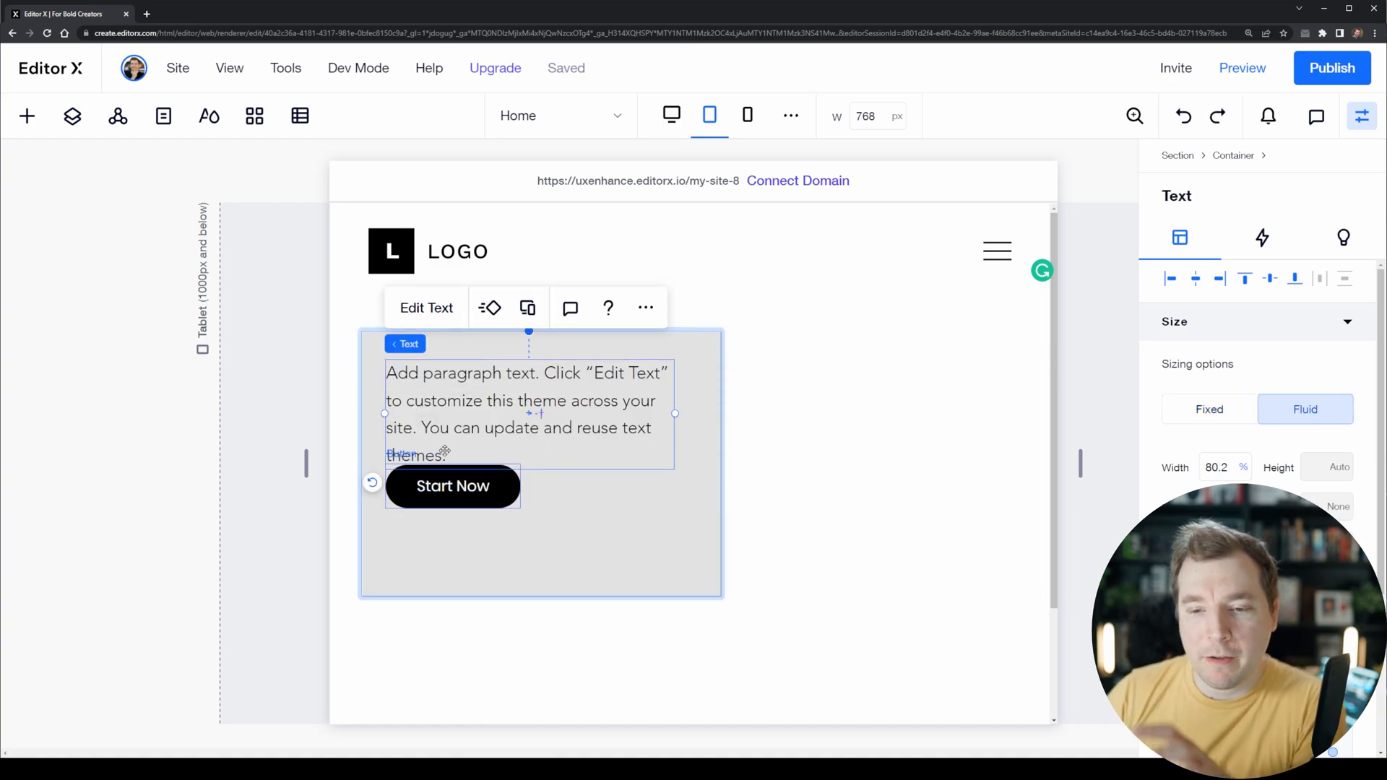
pyautogui.click(425, 307)
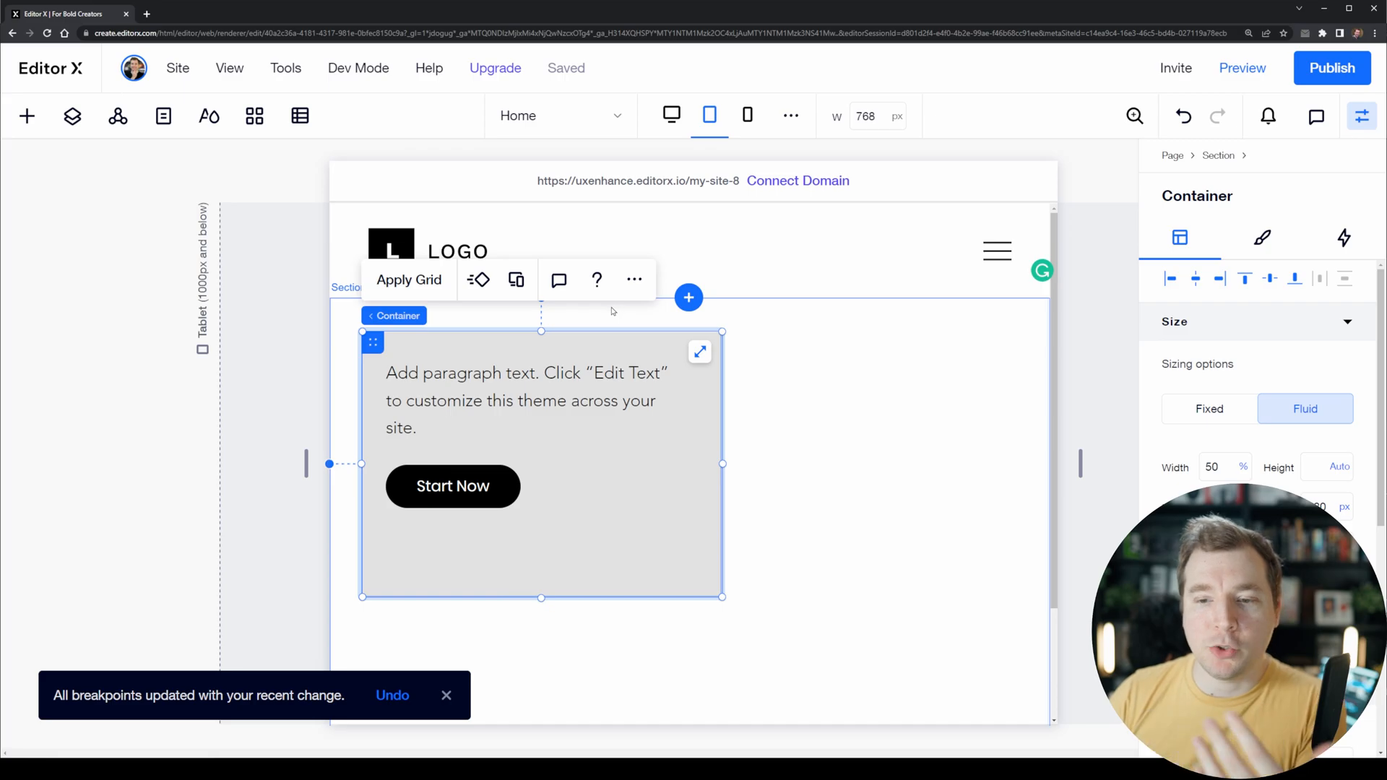
pyautogui.moveTo(670, 116)
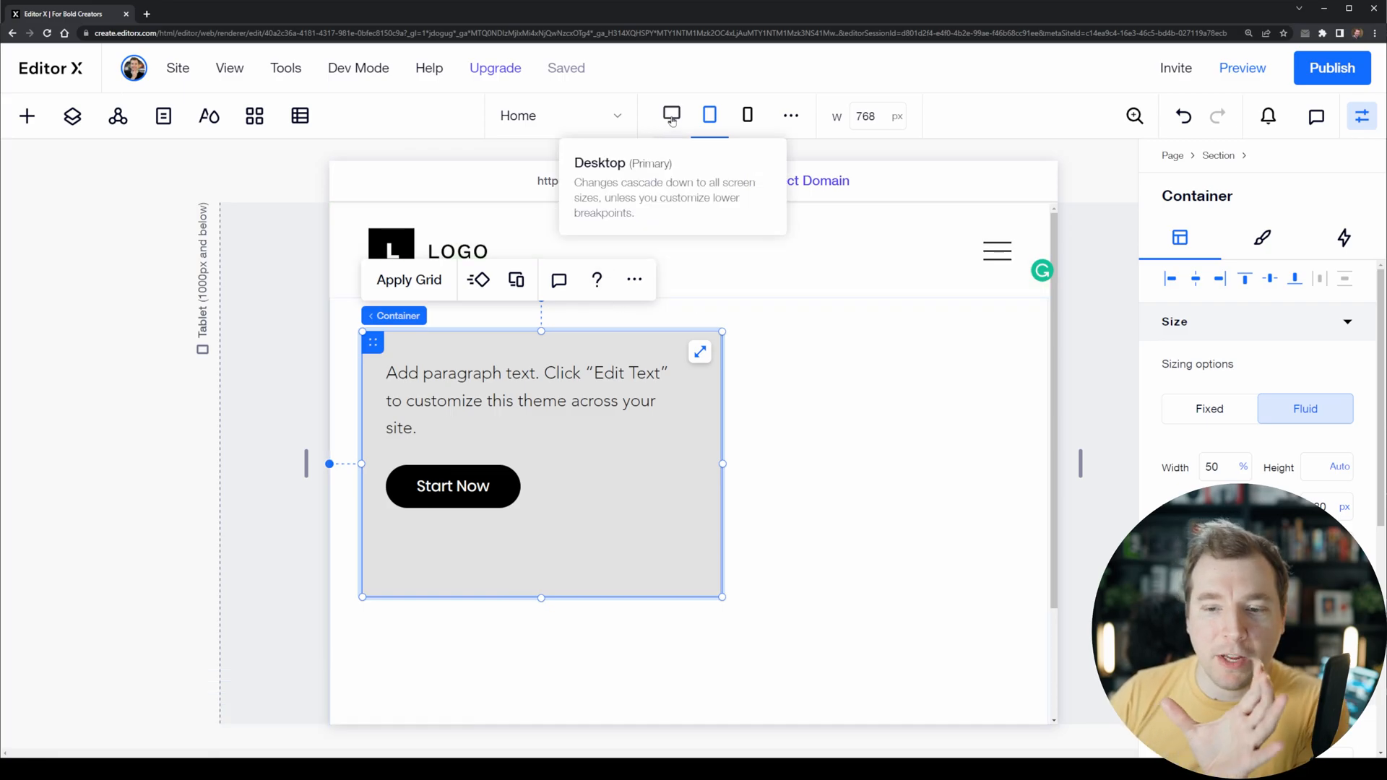
# Check the text edit reached desktop, then restore the full paragraph on tablet.
pyautogui.click(670, 116)
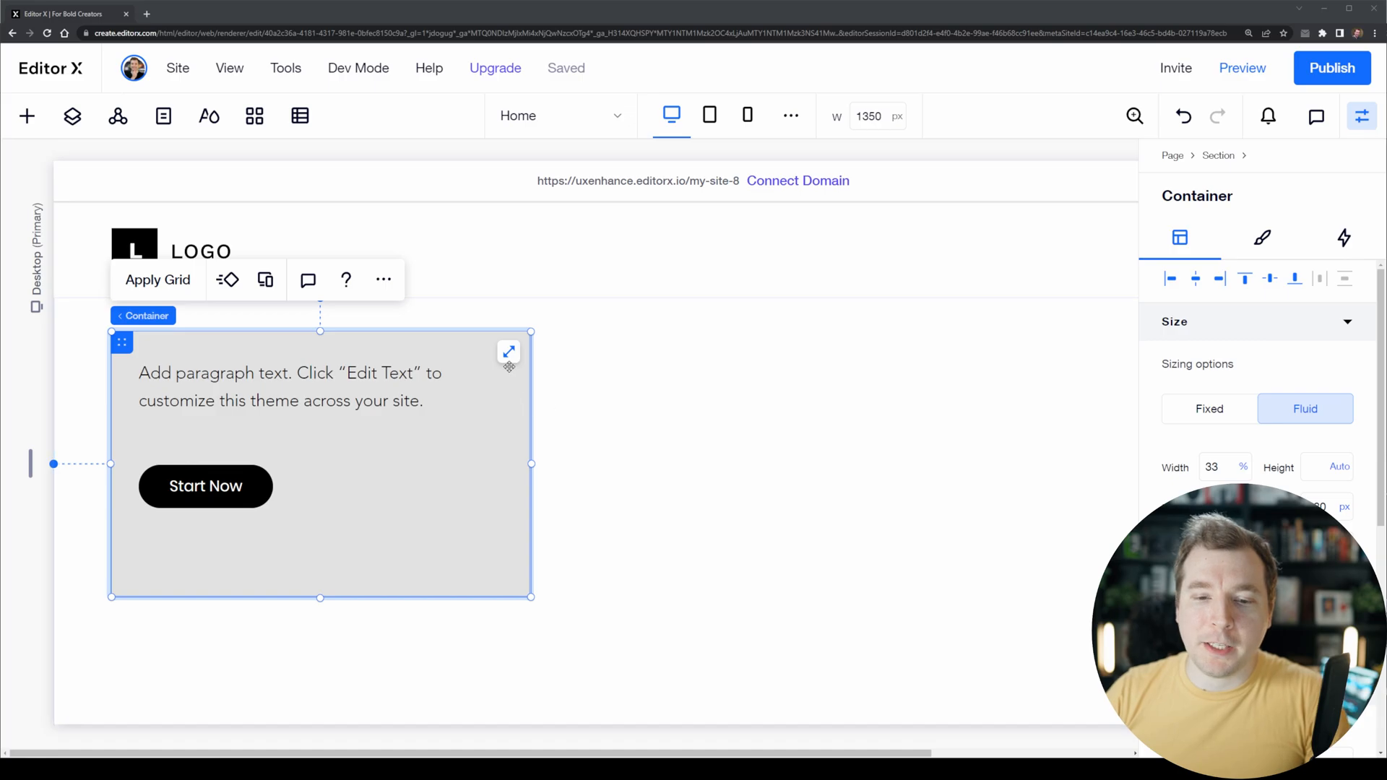
pyautogui.click(708, 115)
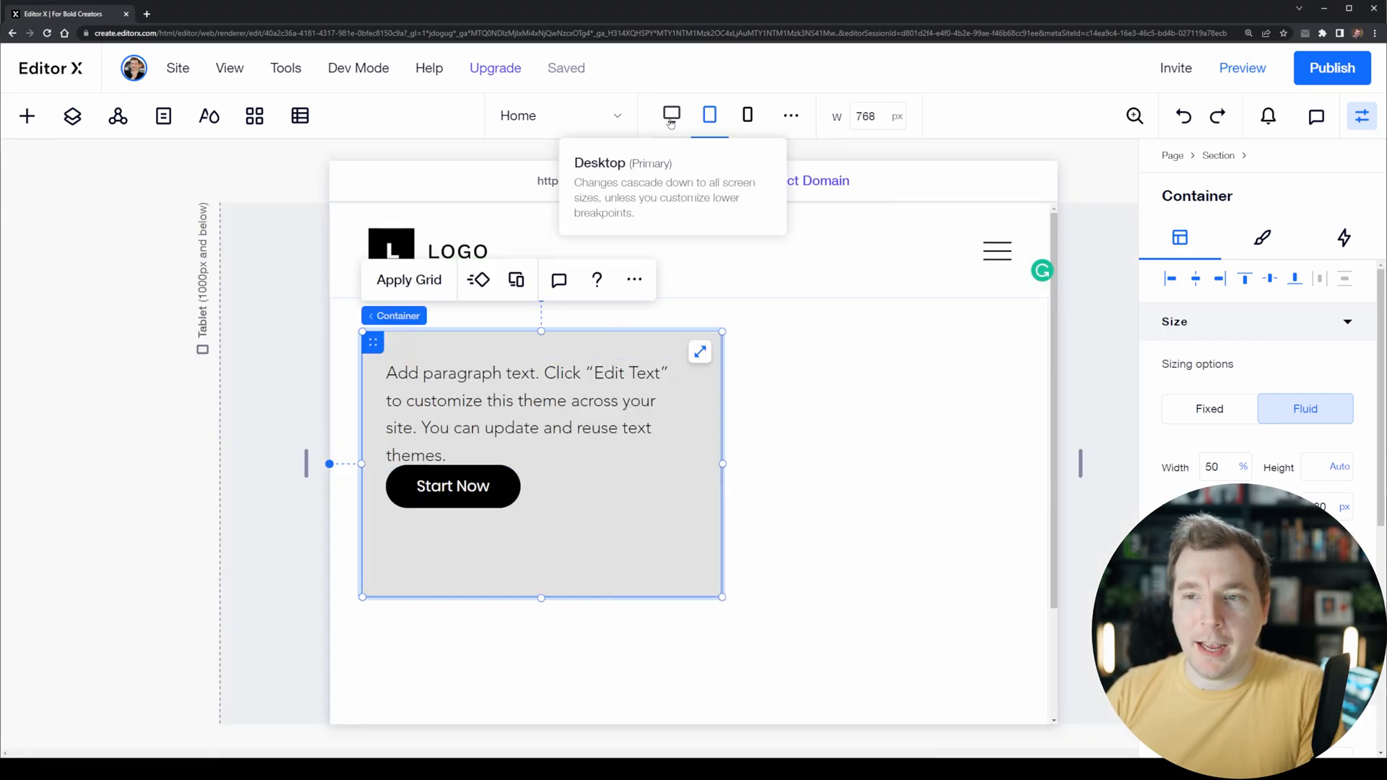
pyautogui.click(452, 485)
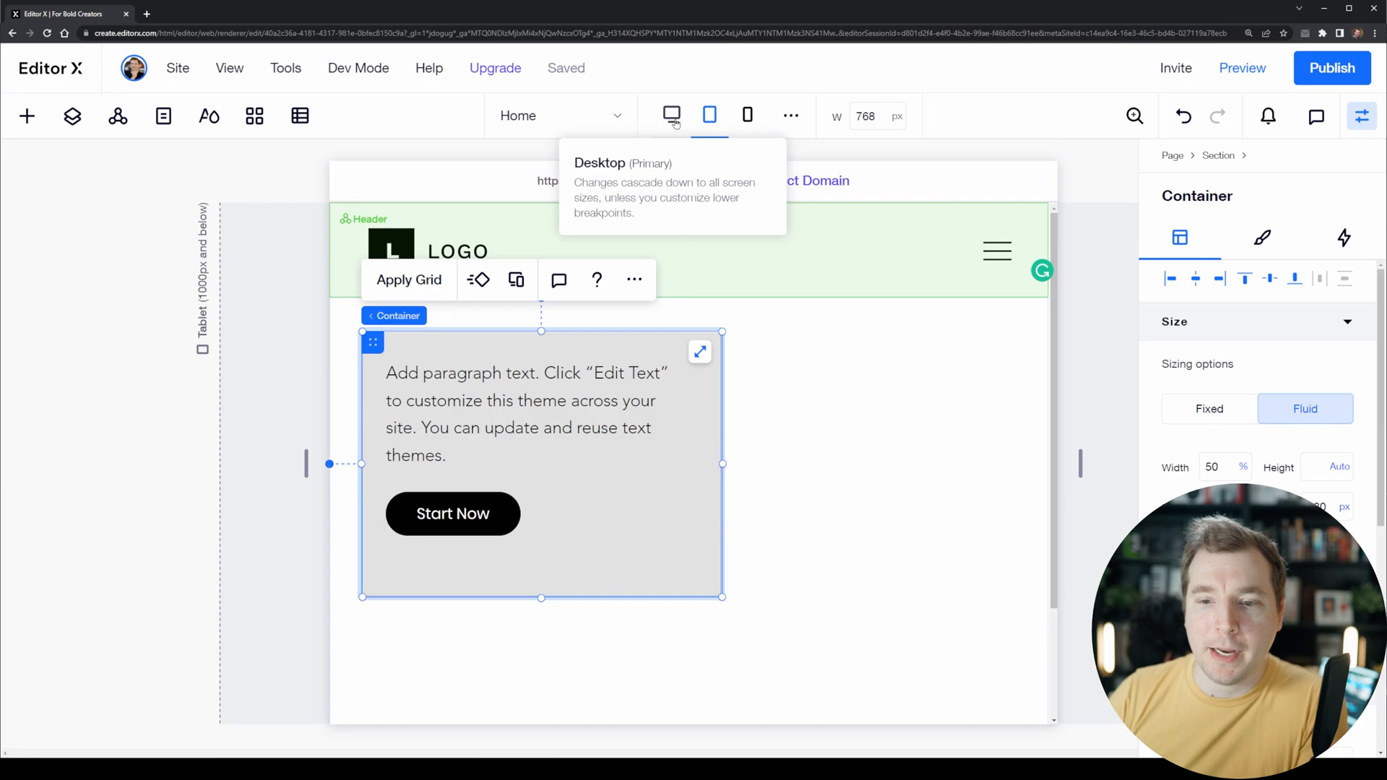
pyautogui.moveTo(747, 115)
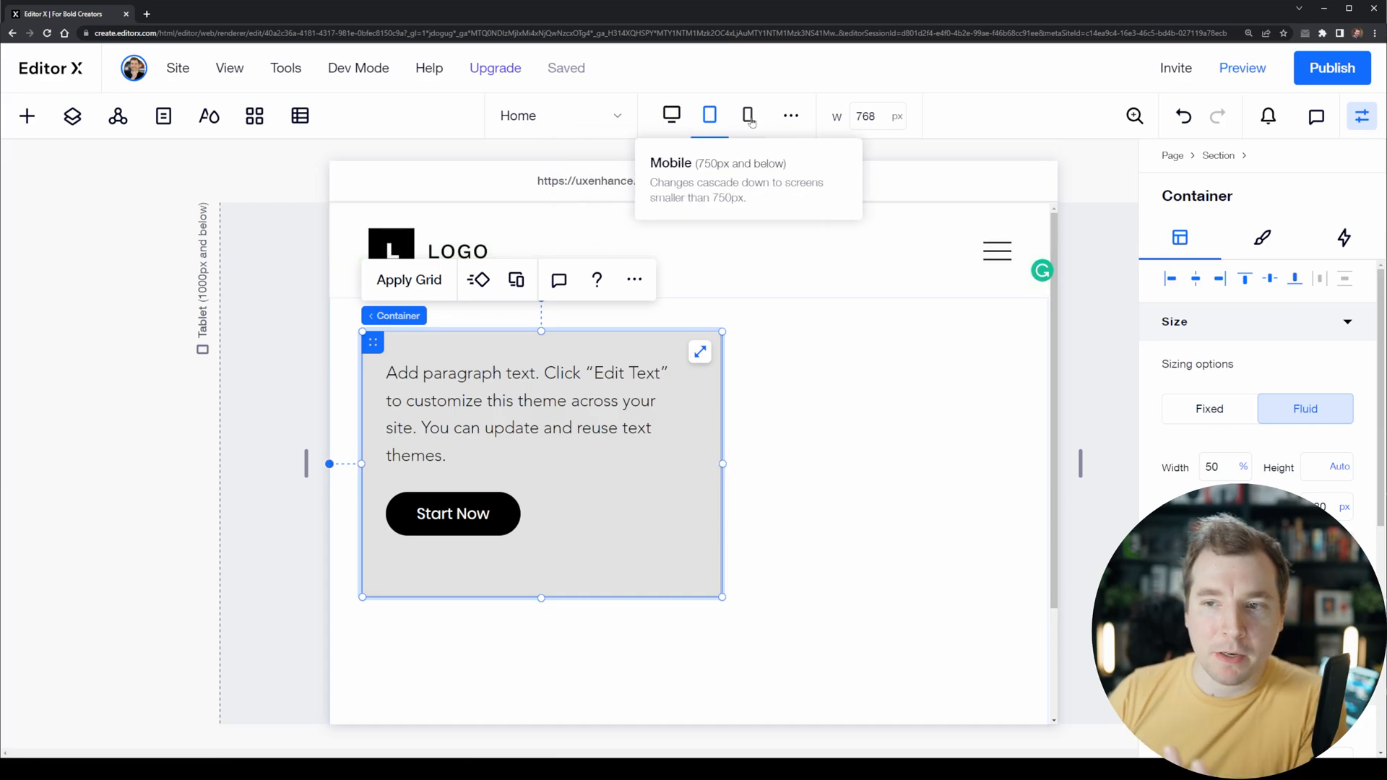
# Compare the container across desktop, mobile and tablet breakpoints.
pyautogui.click(671, 116)
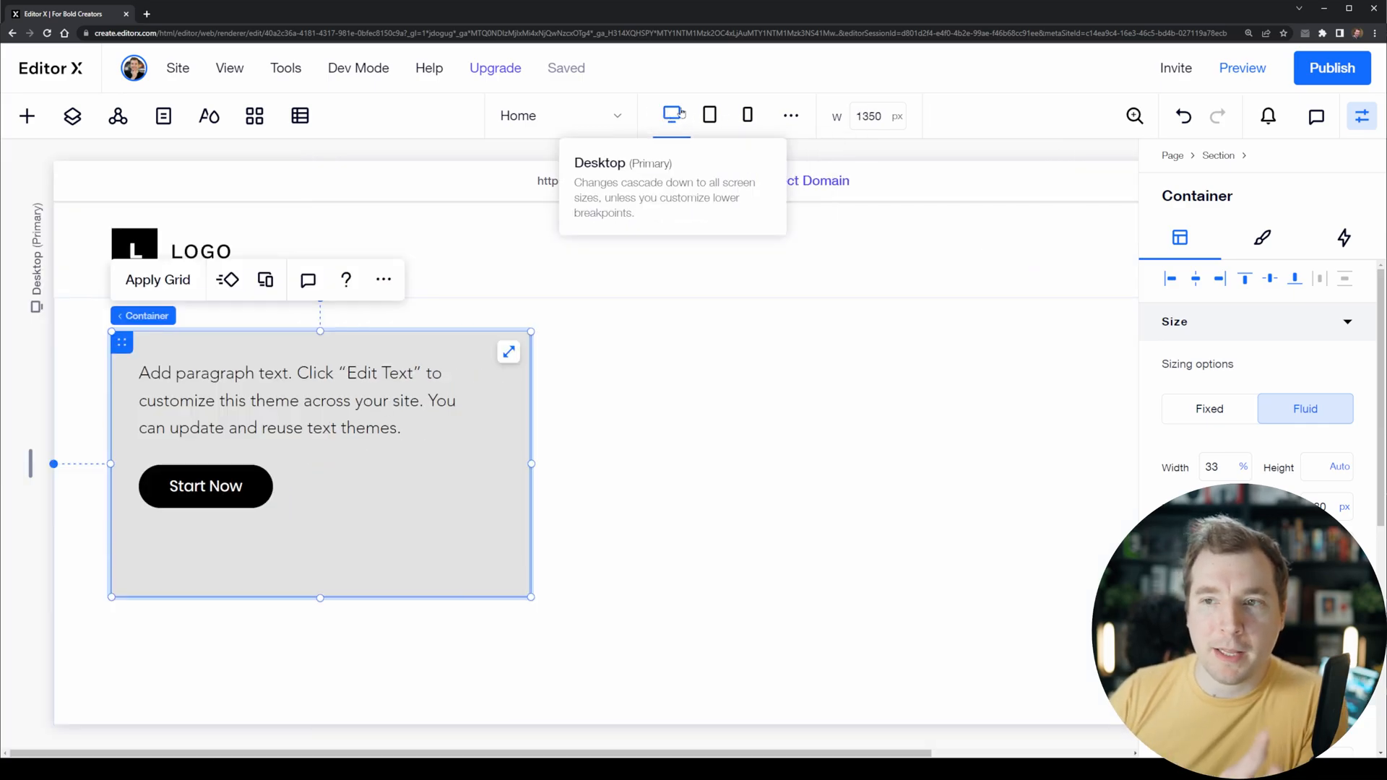
pyautogui.click(747, 115)
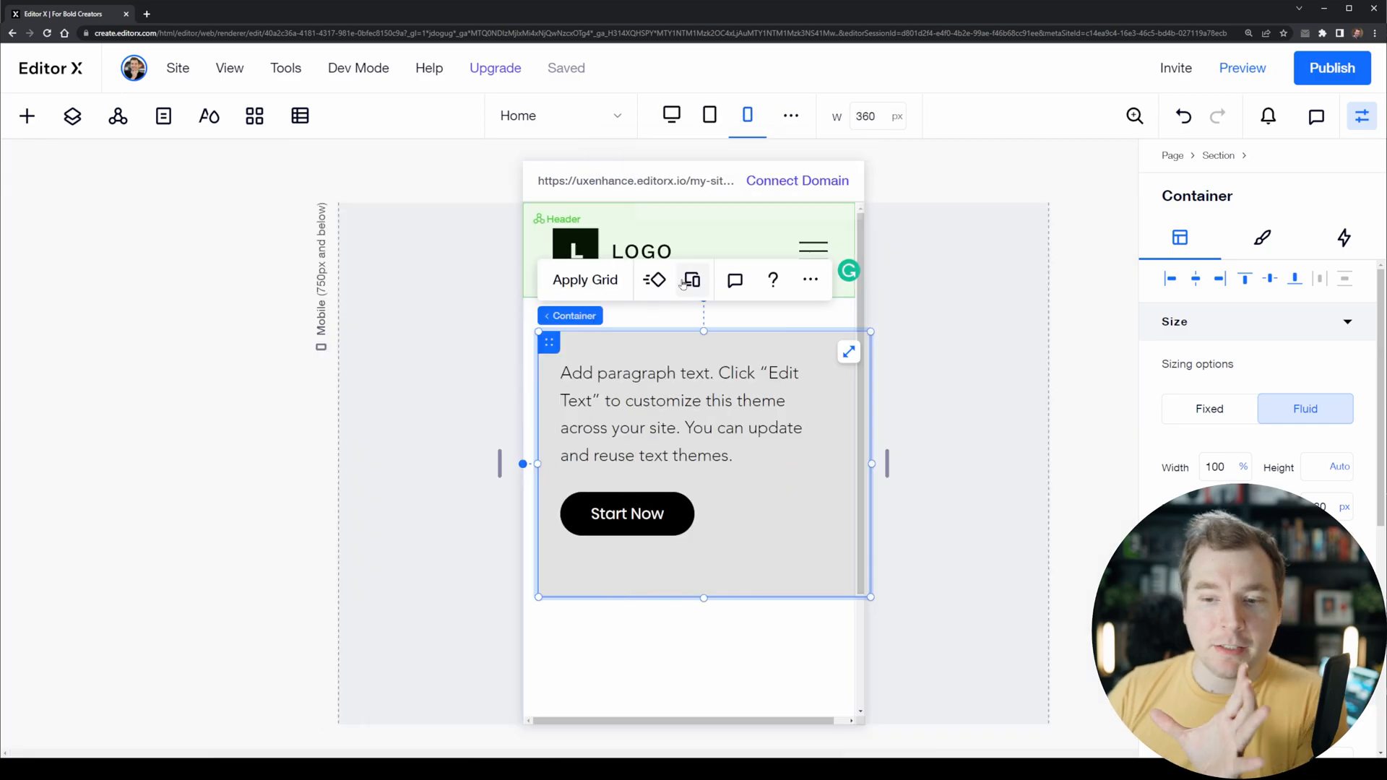
pyautogui.click(708, 115)
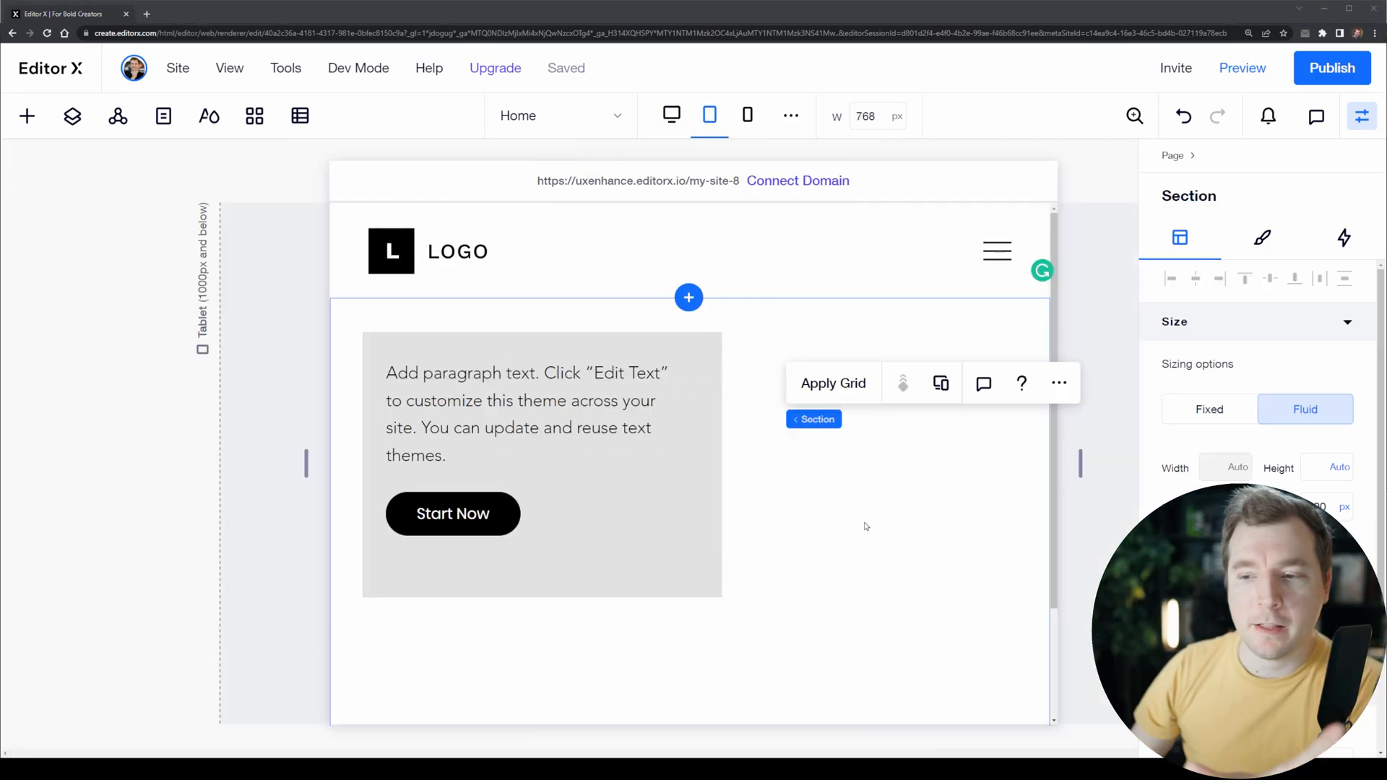
# Select the Start Now button and paragraph, then show the page's layer hierarchy.
pyautogui.click(452, 513)
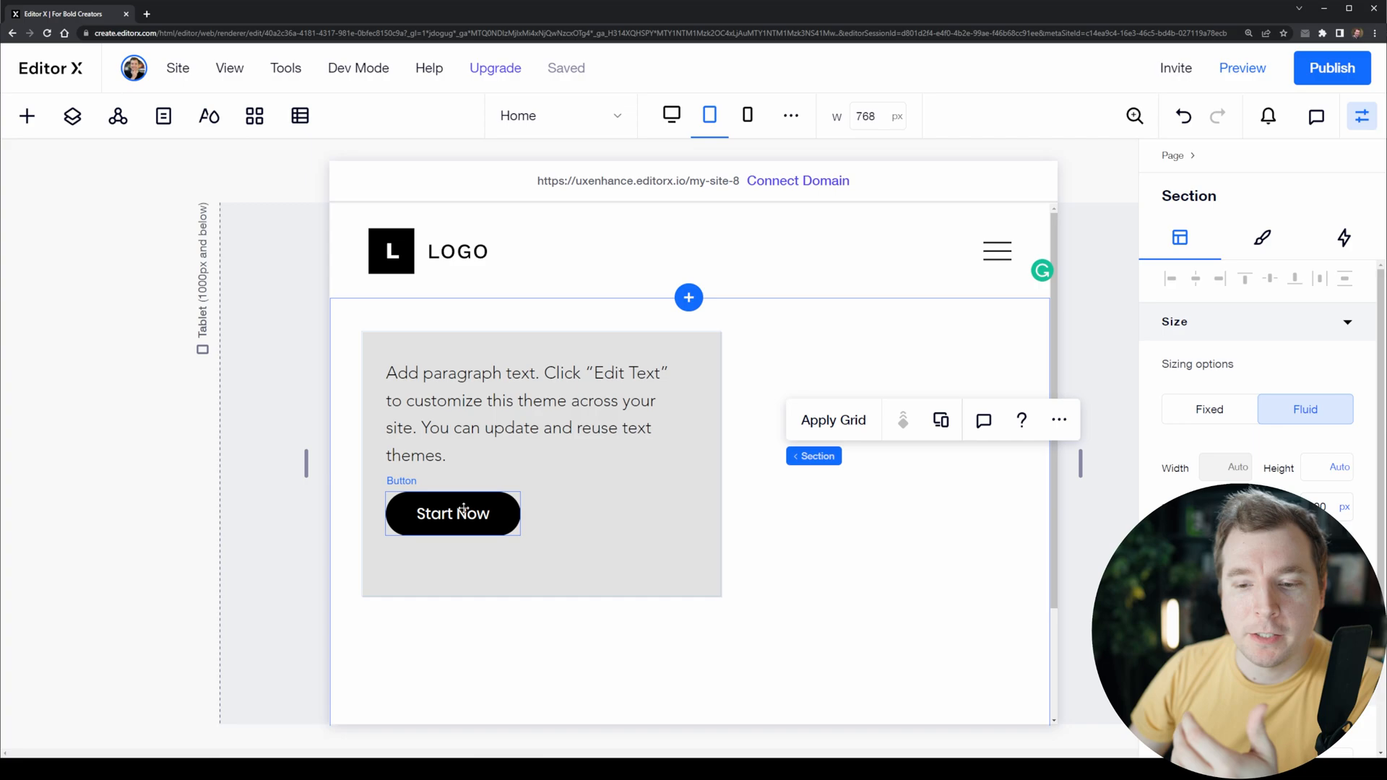
pyautogui.click(526, 413)
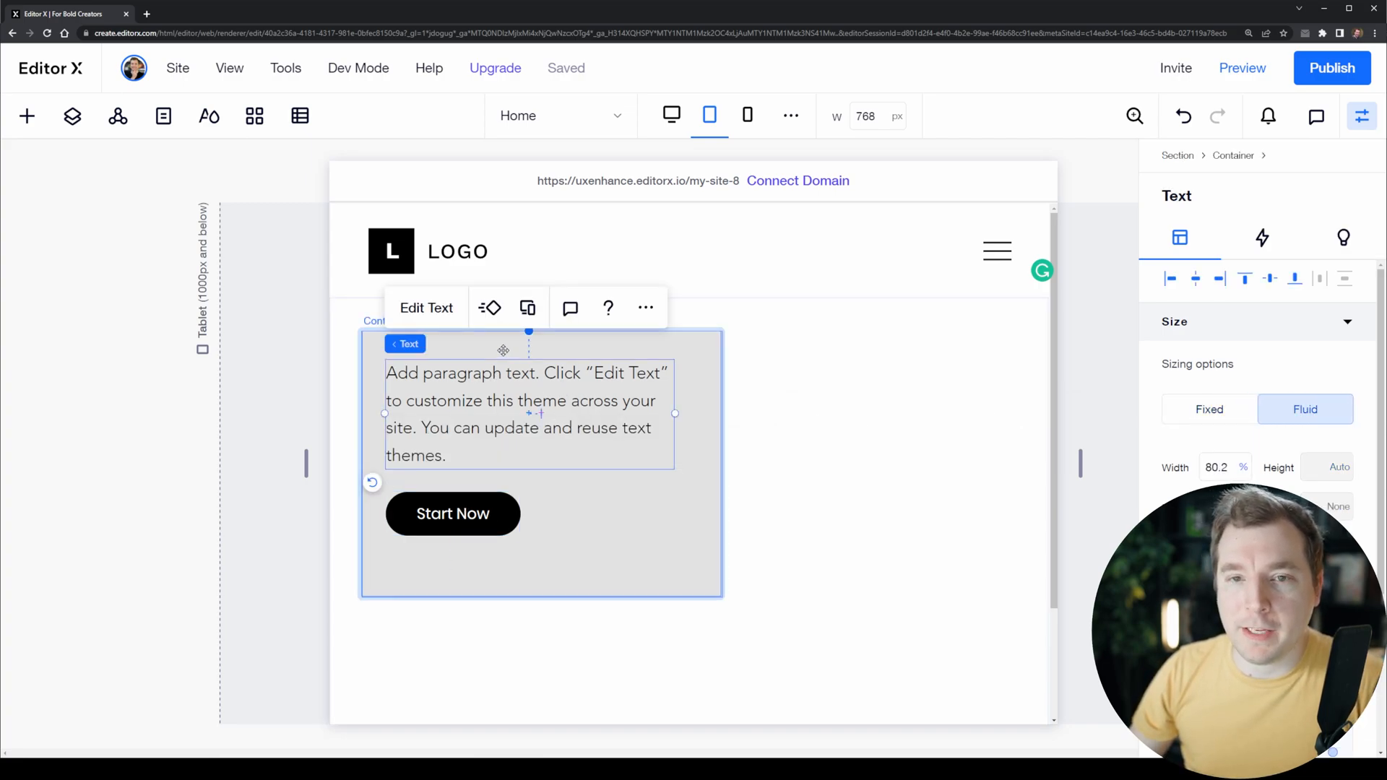
pyautogui.click(72, 115)
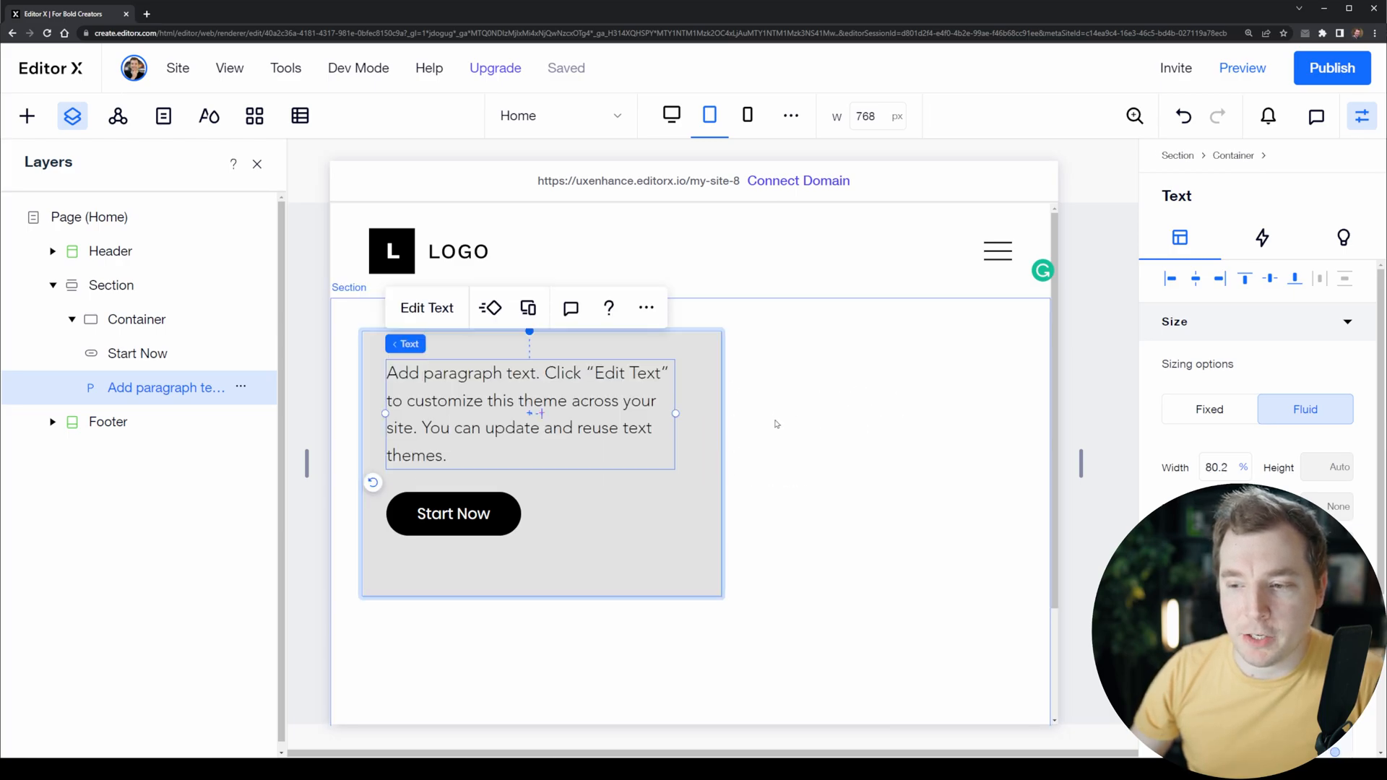
pyautogui.moveTo(742, 626)
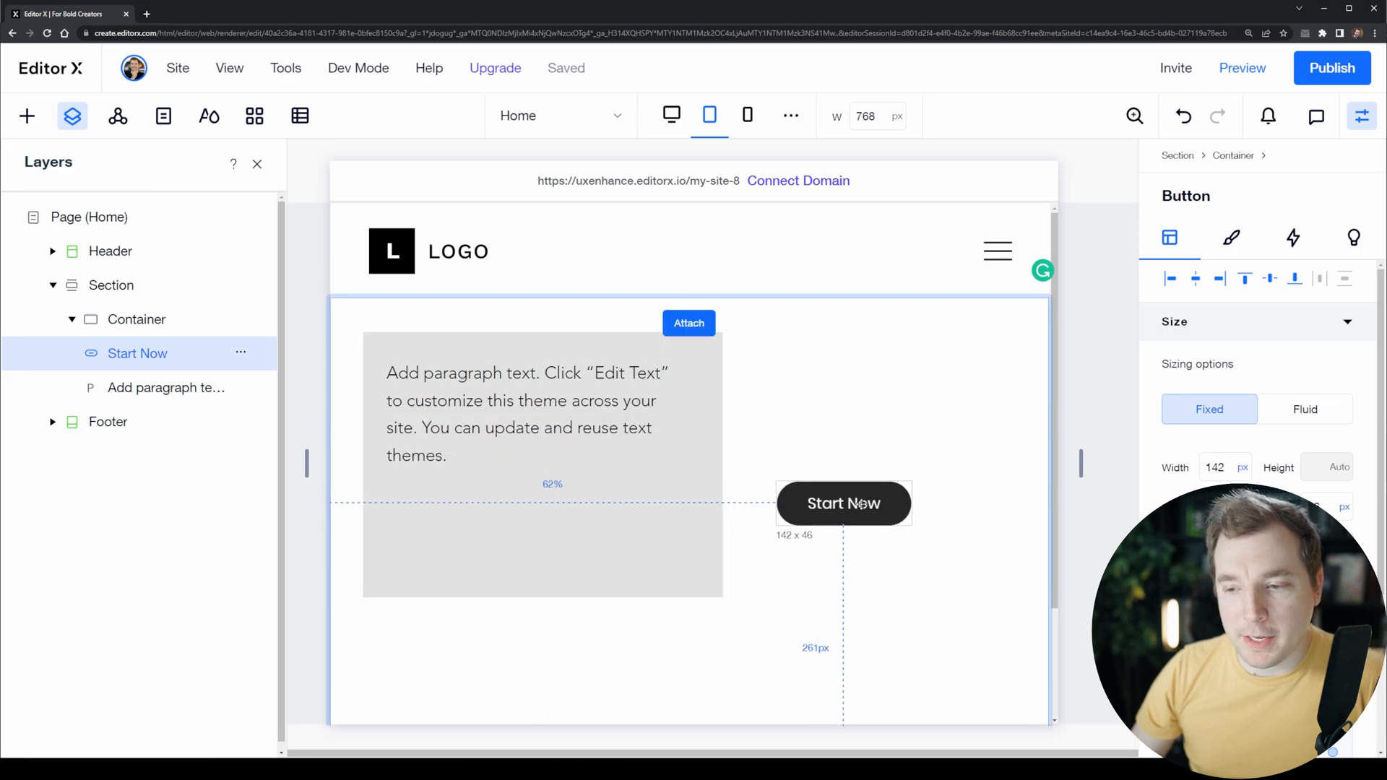
pyautogui.click(842, 503)
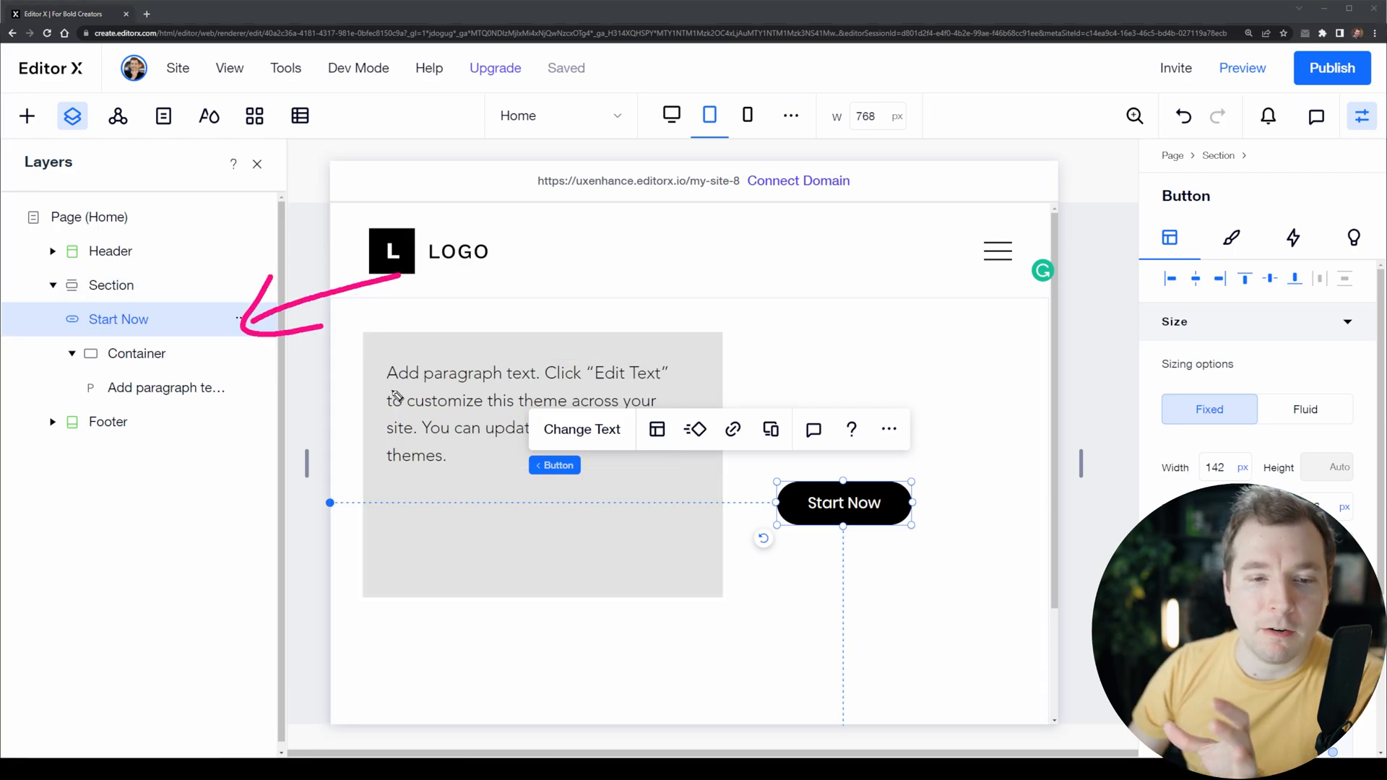
pyautogui.moveTo(670, 115)
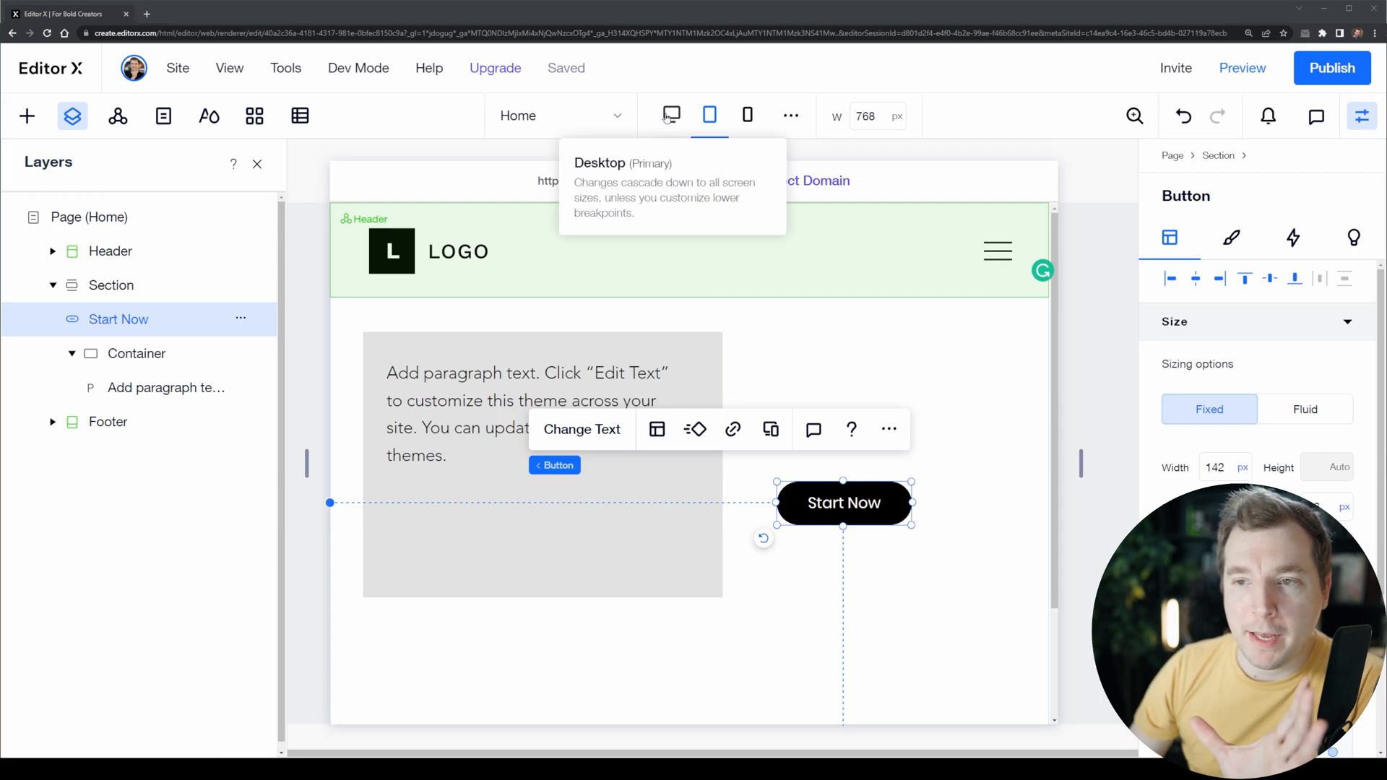
pyautogui.click(670, 116)
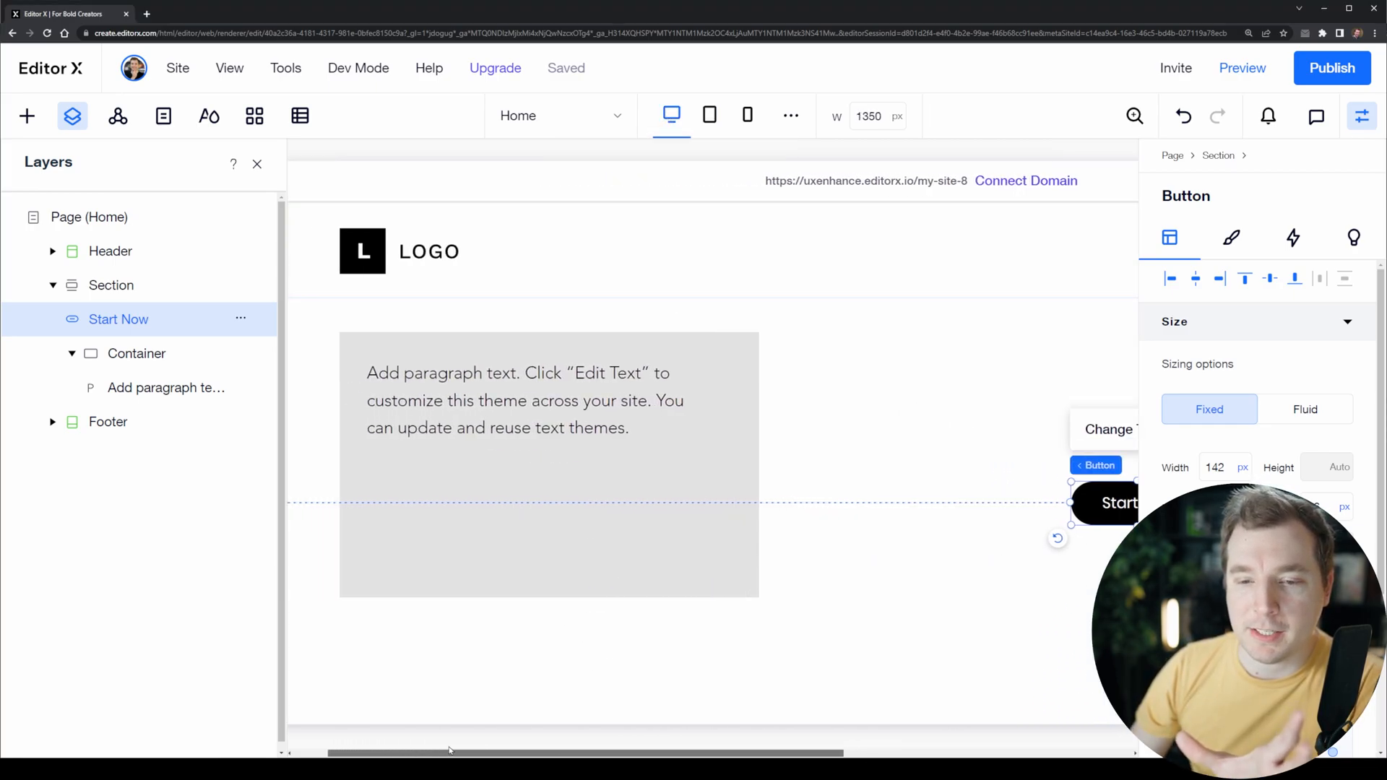
pyautogui.click(747, 116)
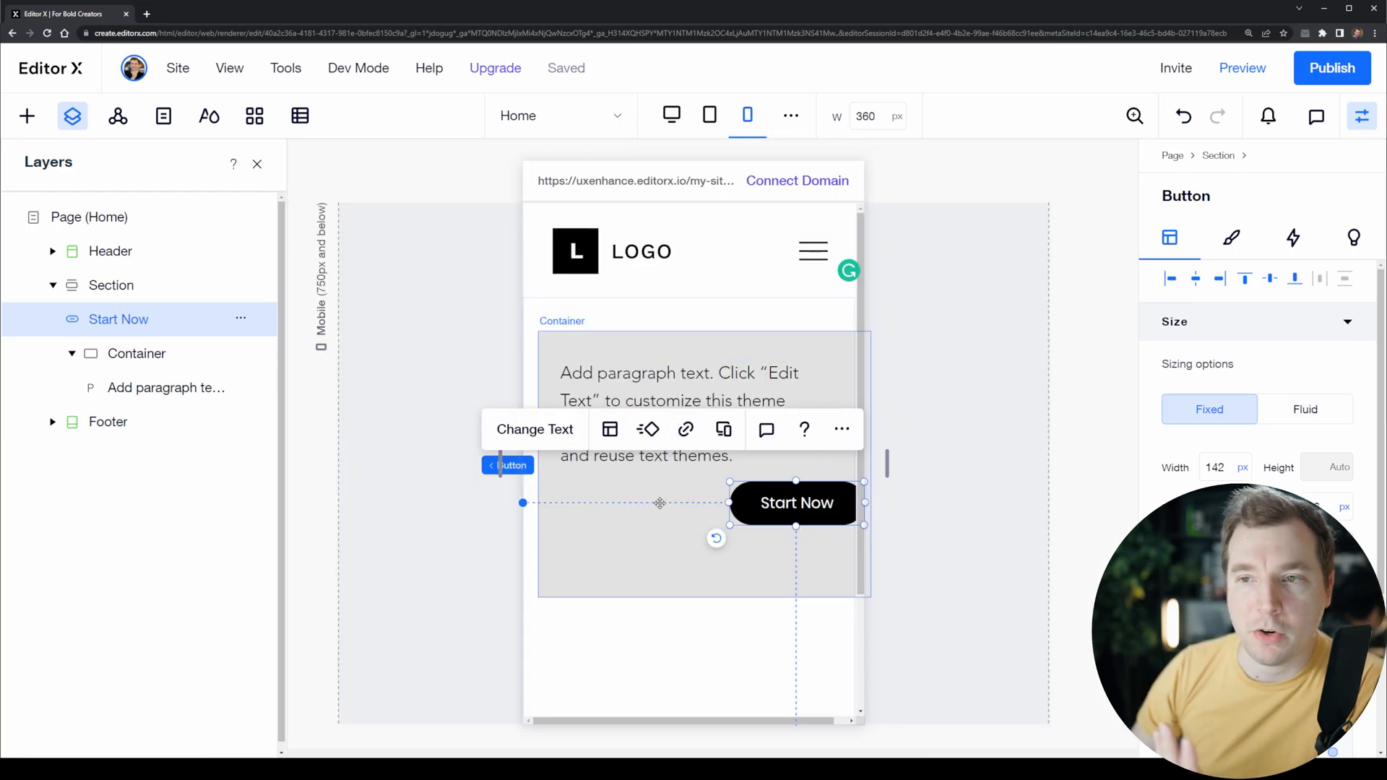
pyautogui.click(708, 116)
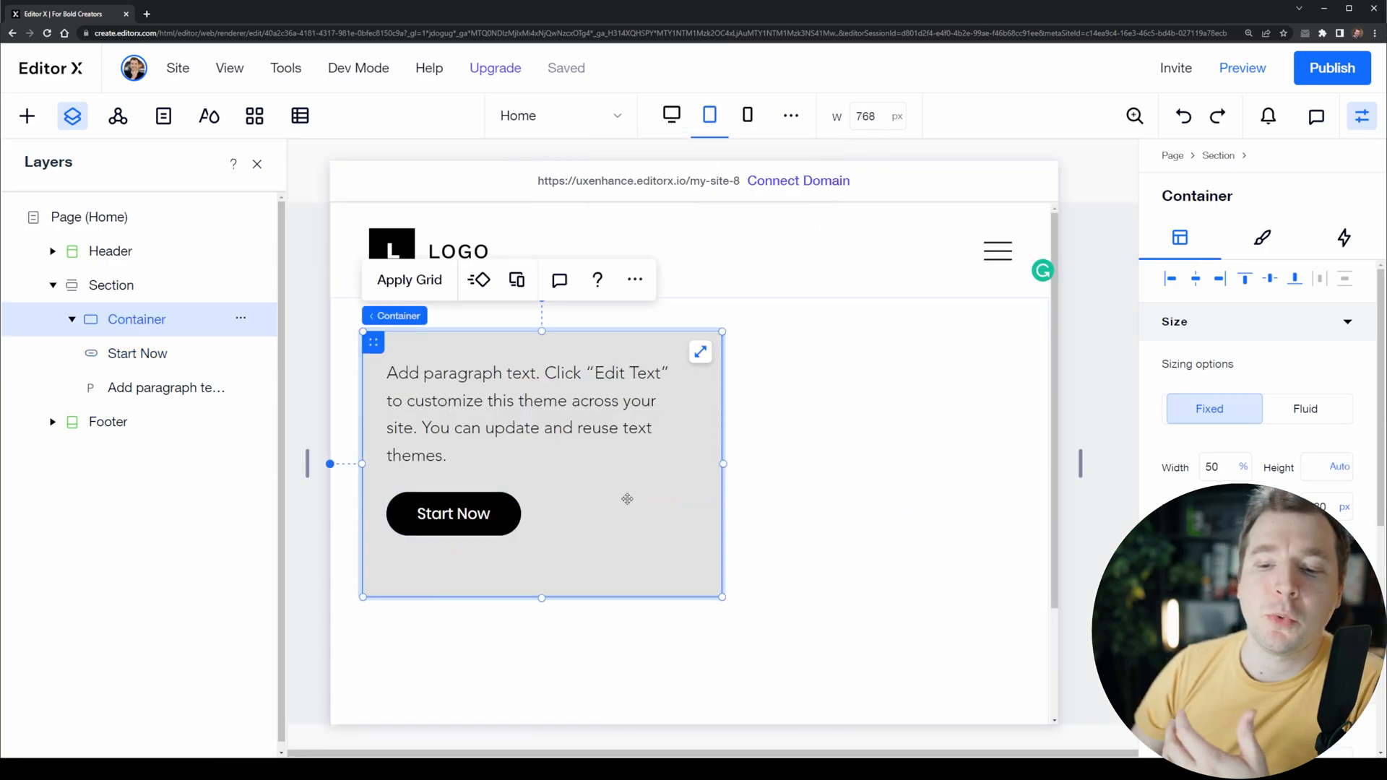
# On desktop, apply a 2x1 grid to the container.
pyautogui.click(1304, 408)
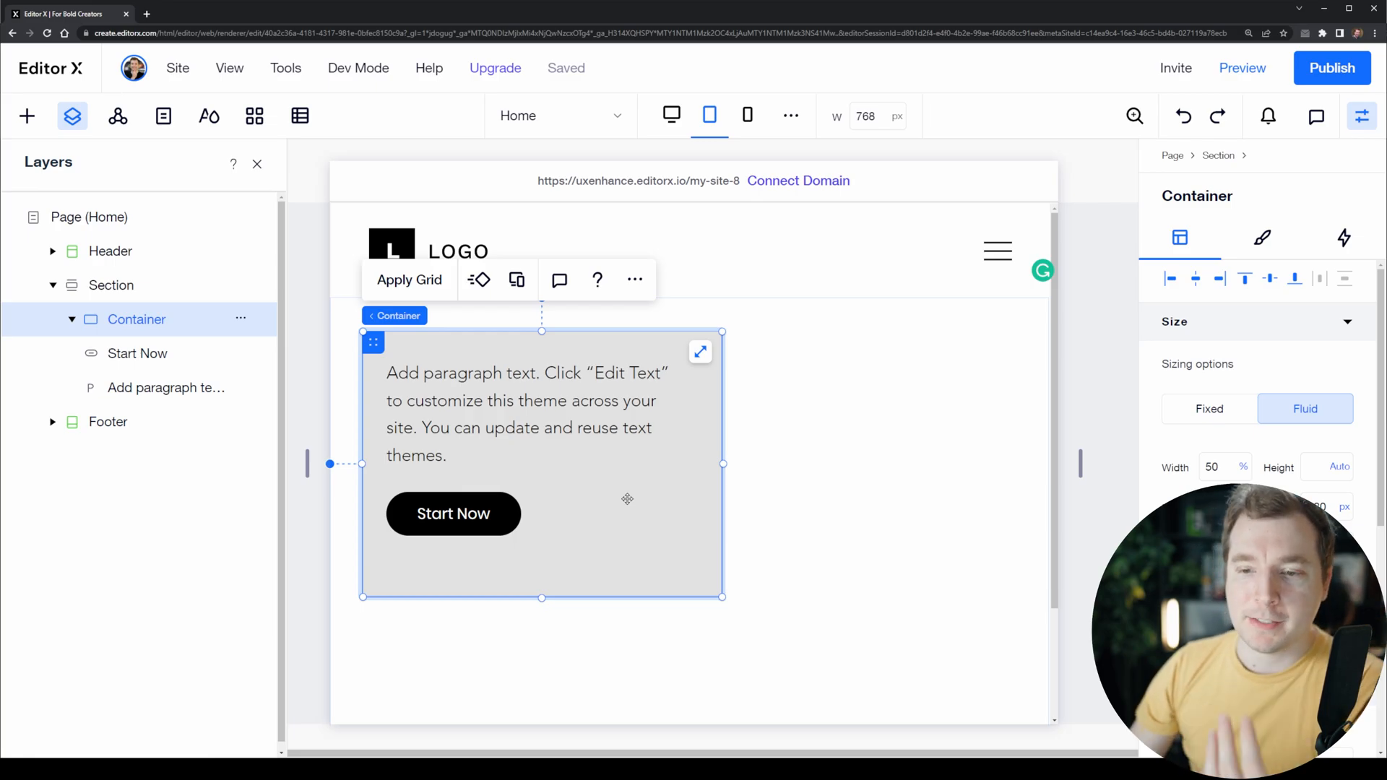
pyautogui.click(409, 279)
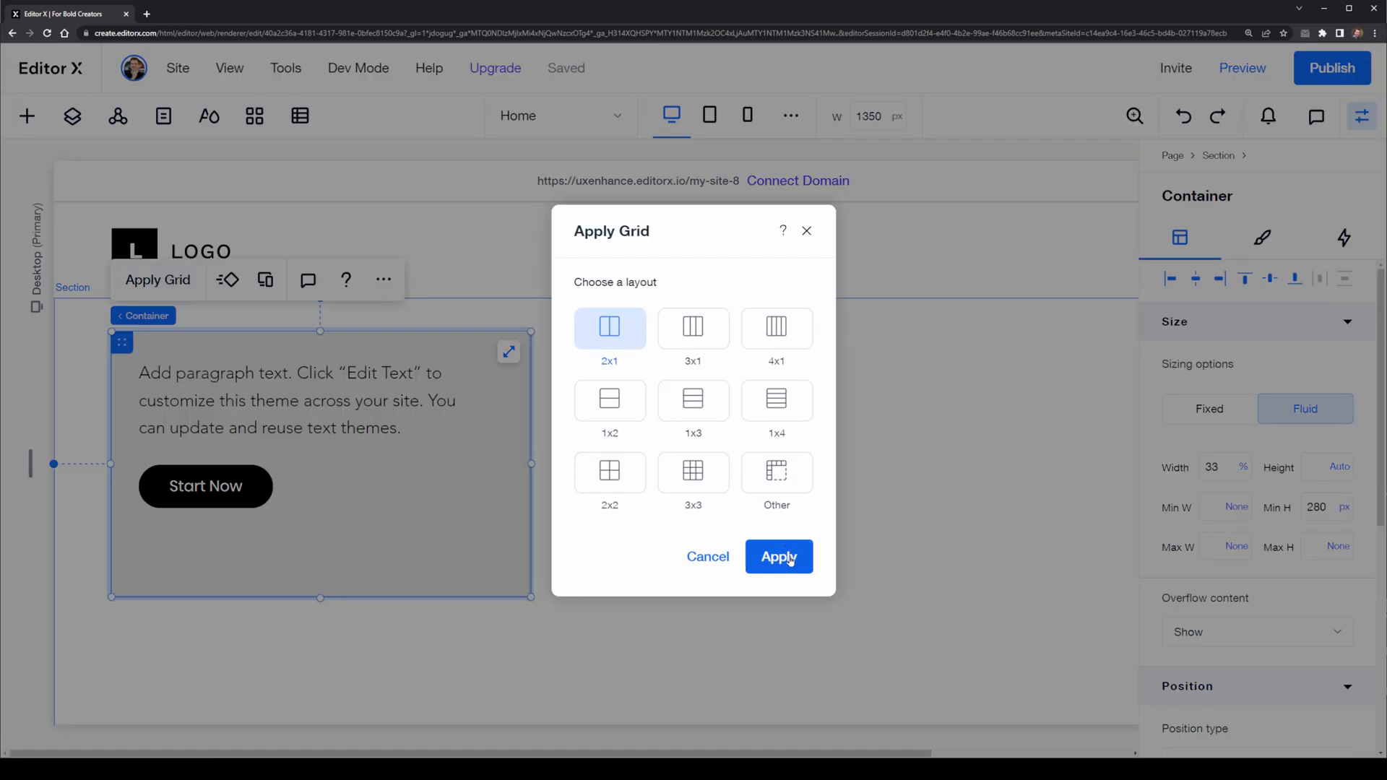
pyautogui.click(777, 556)
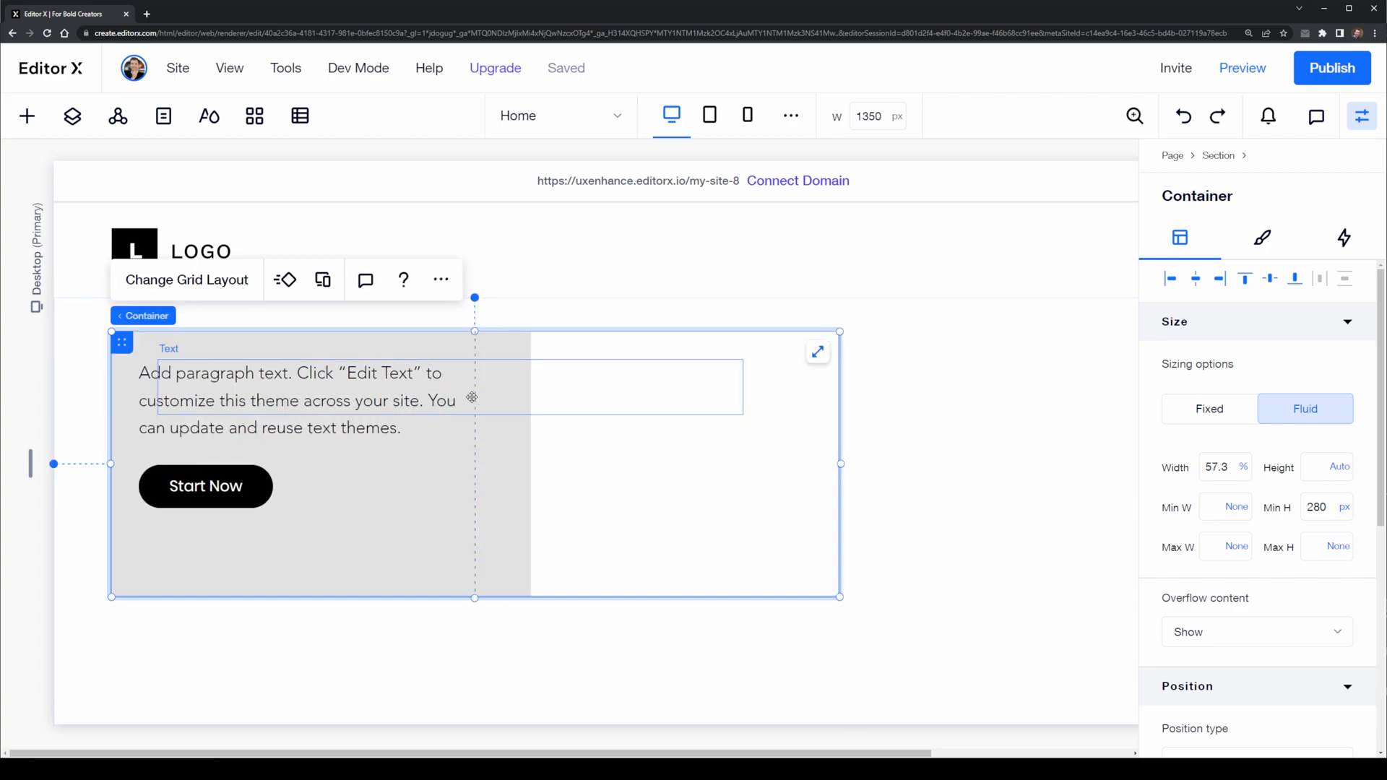
# Place the paragraph left and Start Now in the right grid column, then check tablet.
pyautogui.click(292, 400)
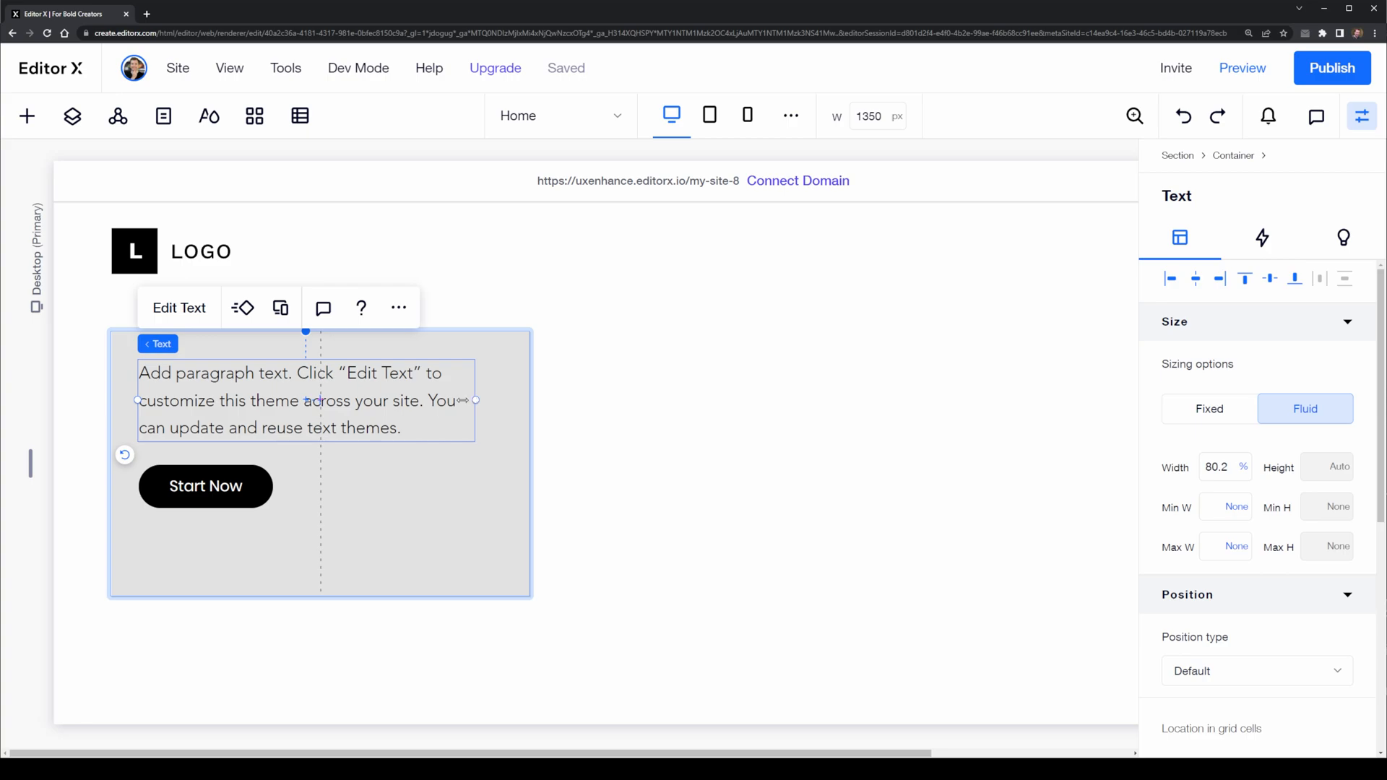
pyautogui.click(206, 485)
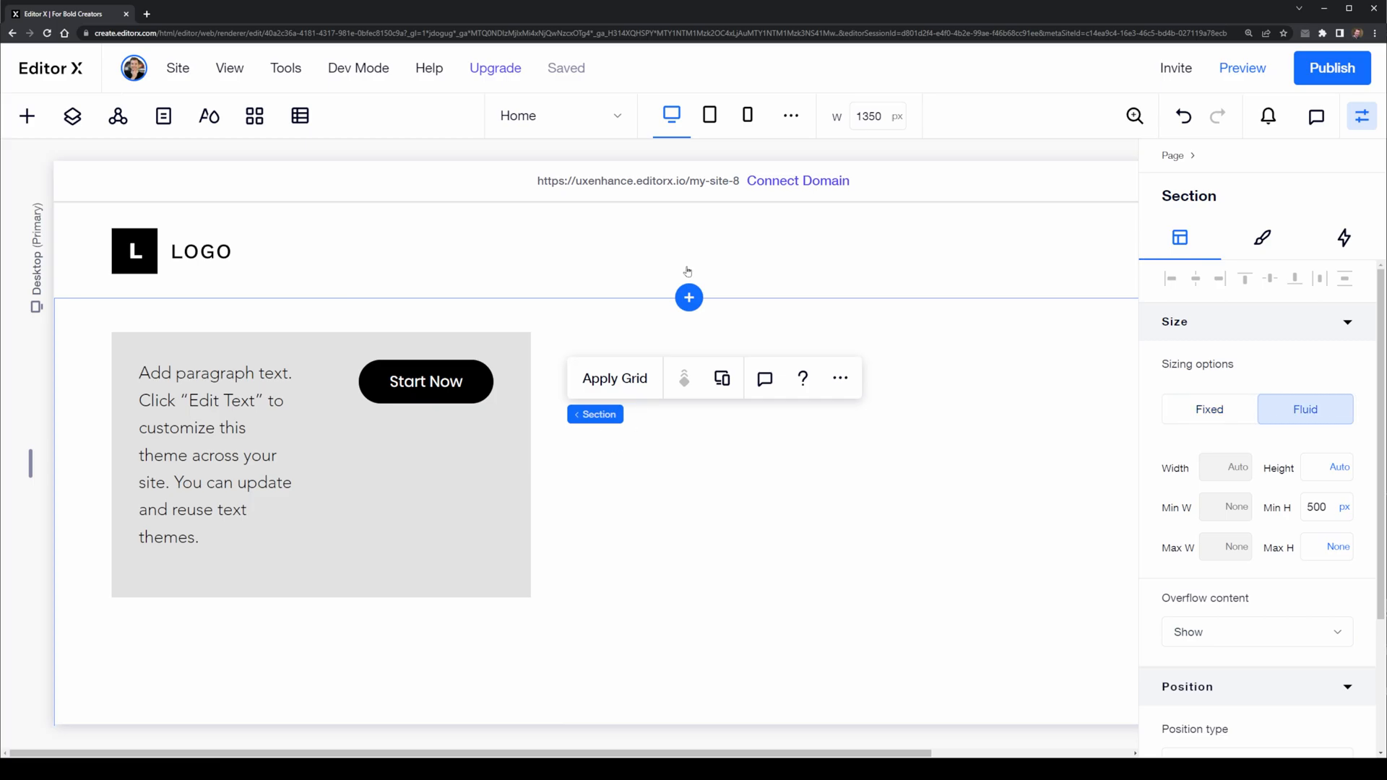
pyautogui.click(710, 115)
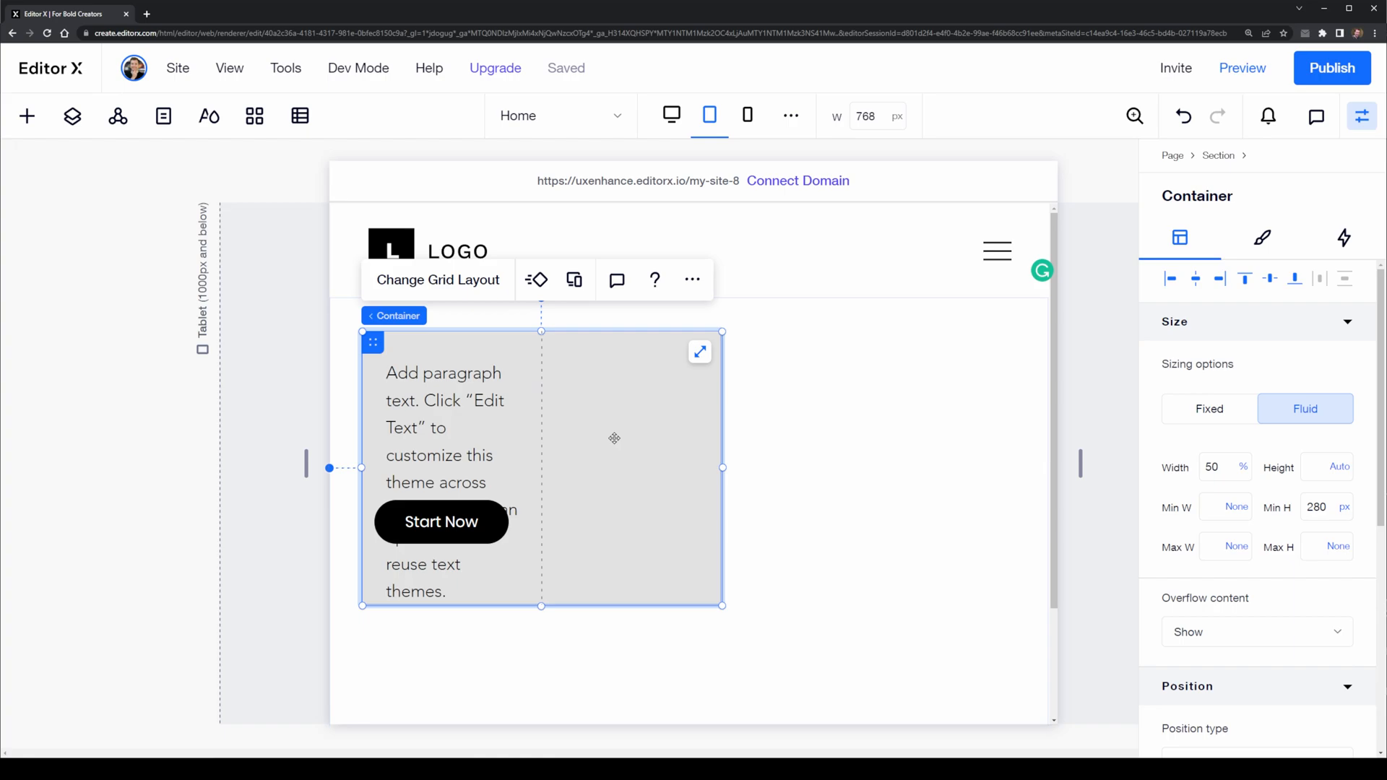
pyautogui.moveTo(608, 413)
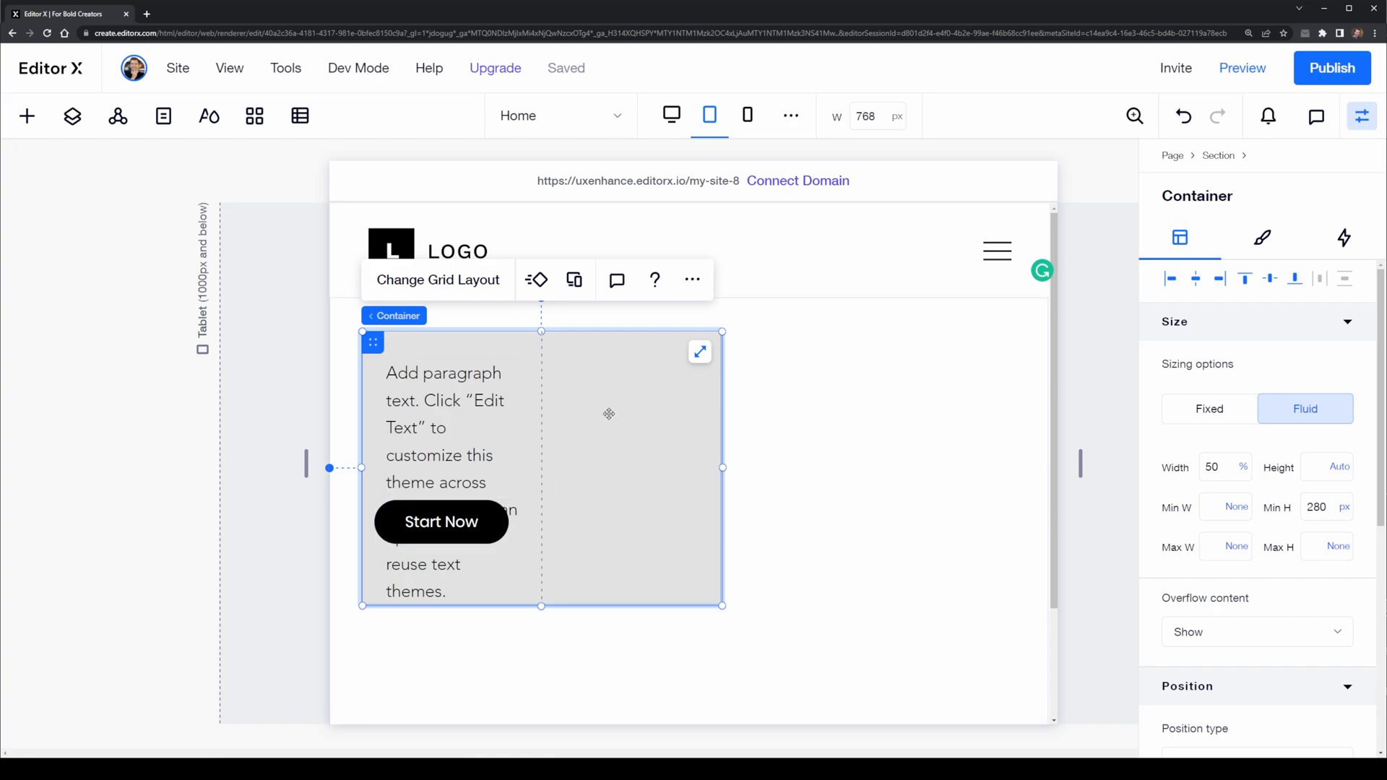
pyautogui.click(437, 279)
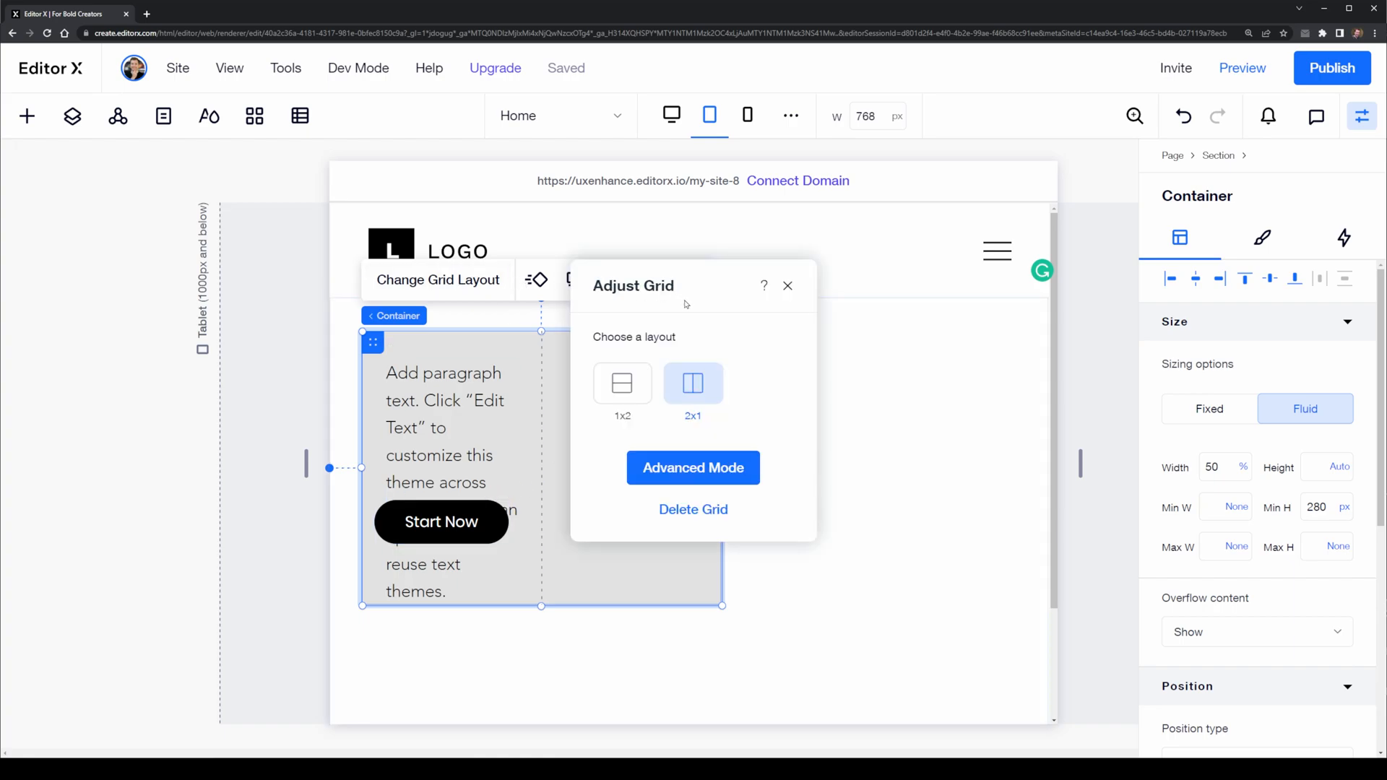
pyautogui.click(786, 285)
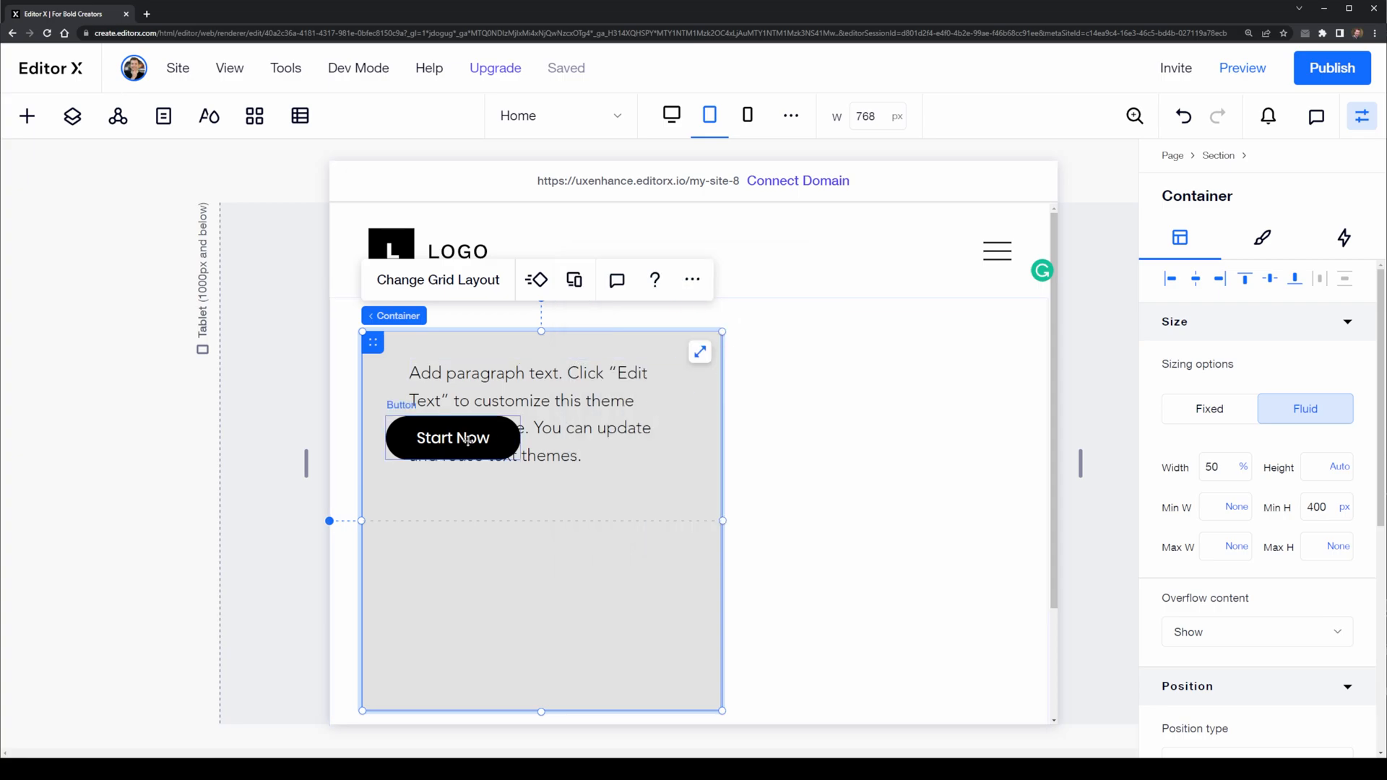
pyautogui.click(452, 438)
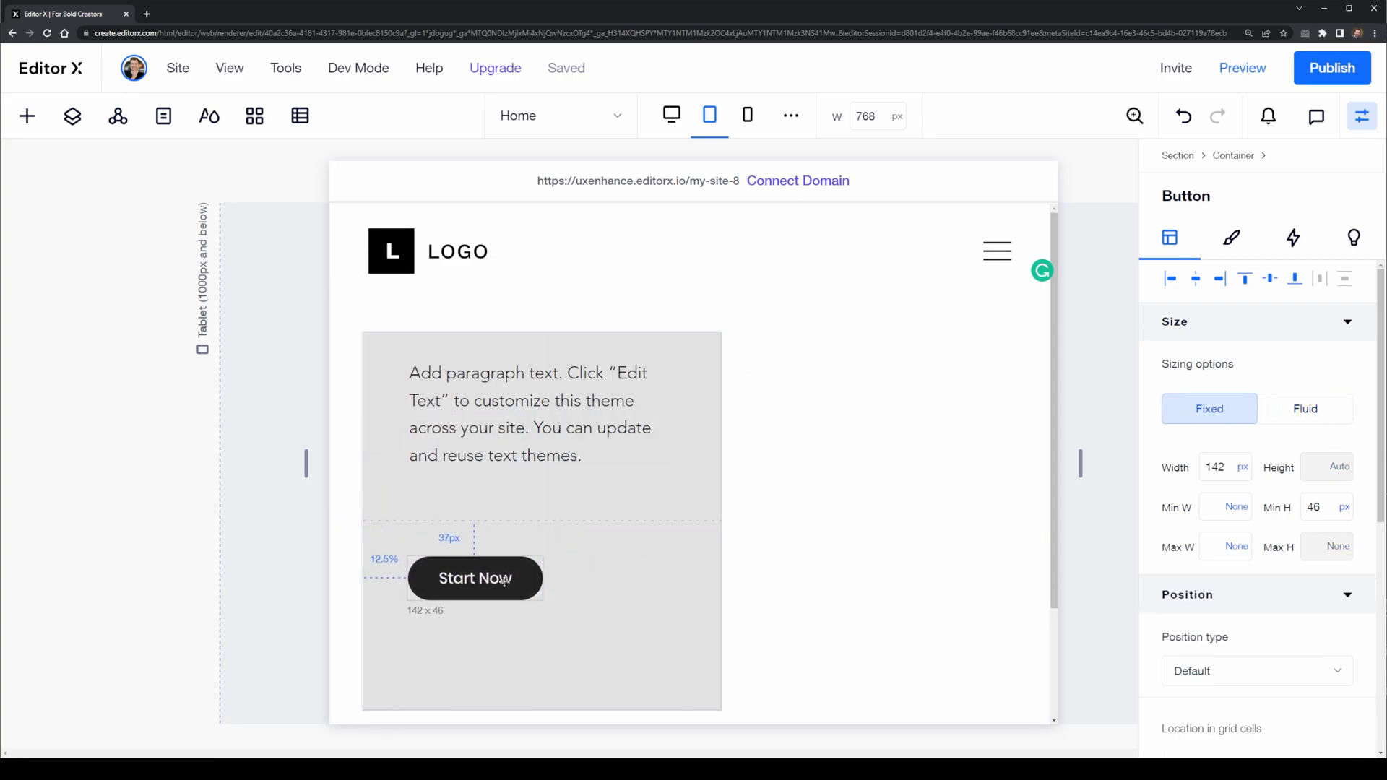
pyautogui.click(546, 512)
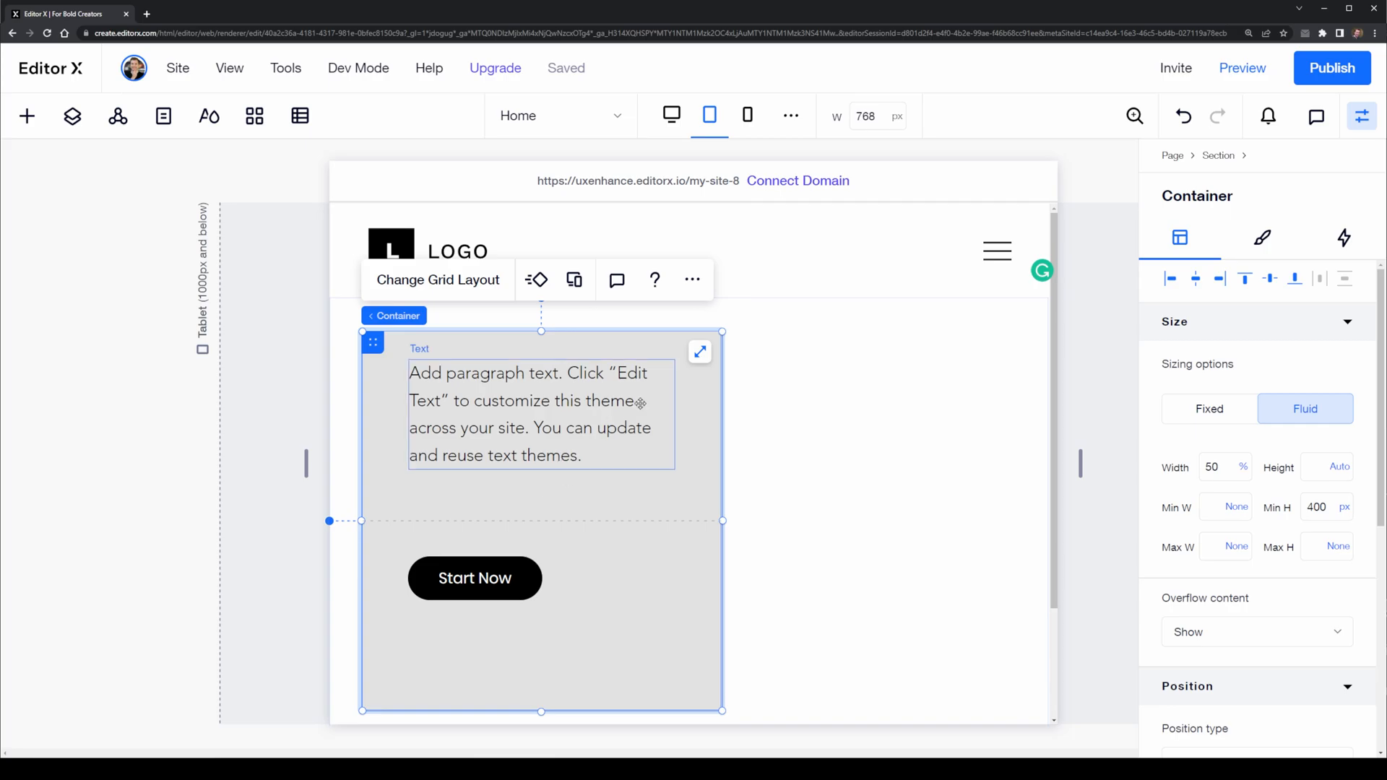
pyautogui.click(671, 116)
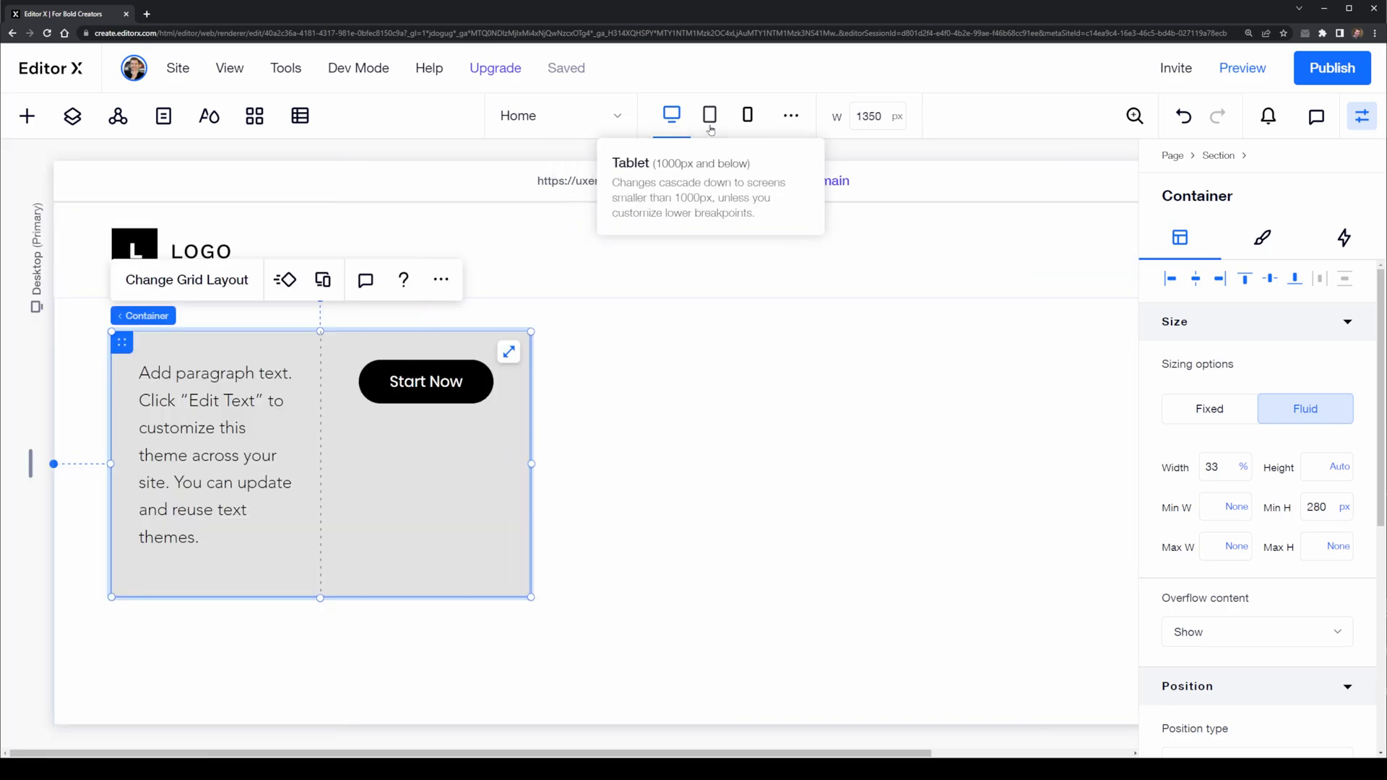
pyautogui.click(709, 115)
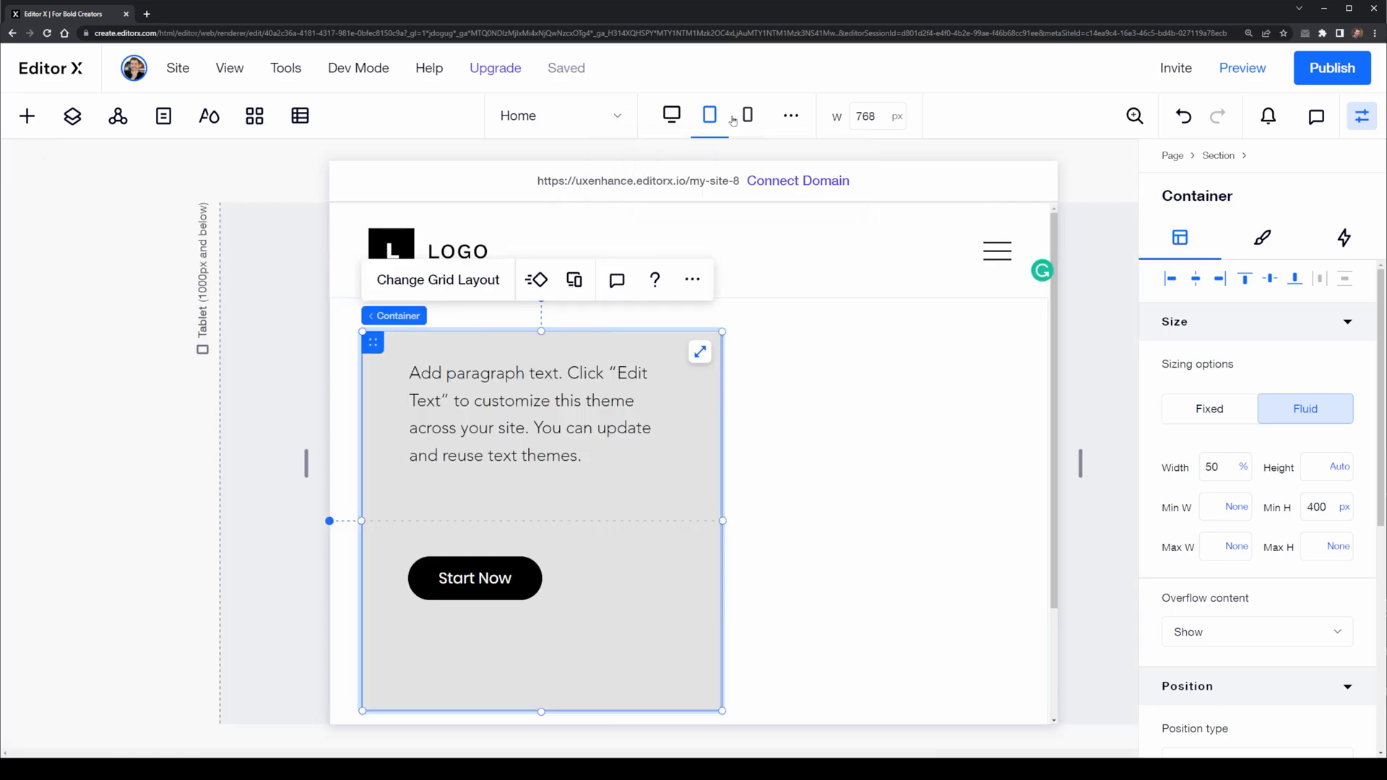
pyautogui.click(747, 116)
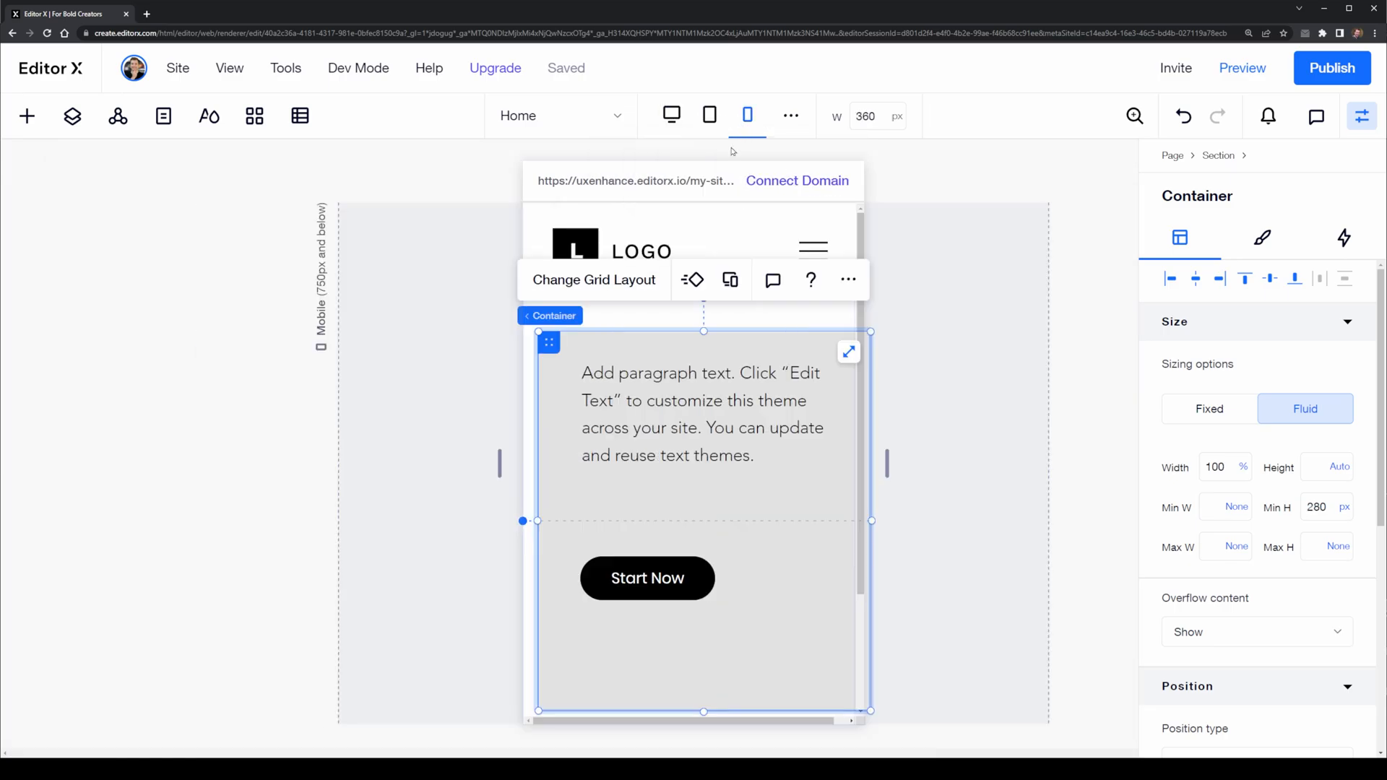
pyautogui.moveTo(663, 520)
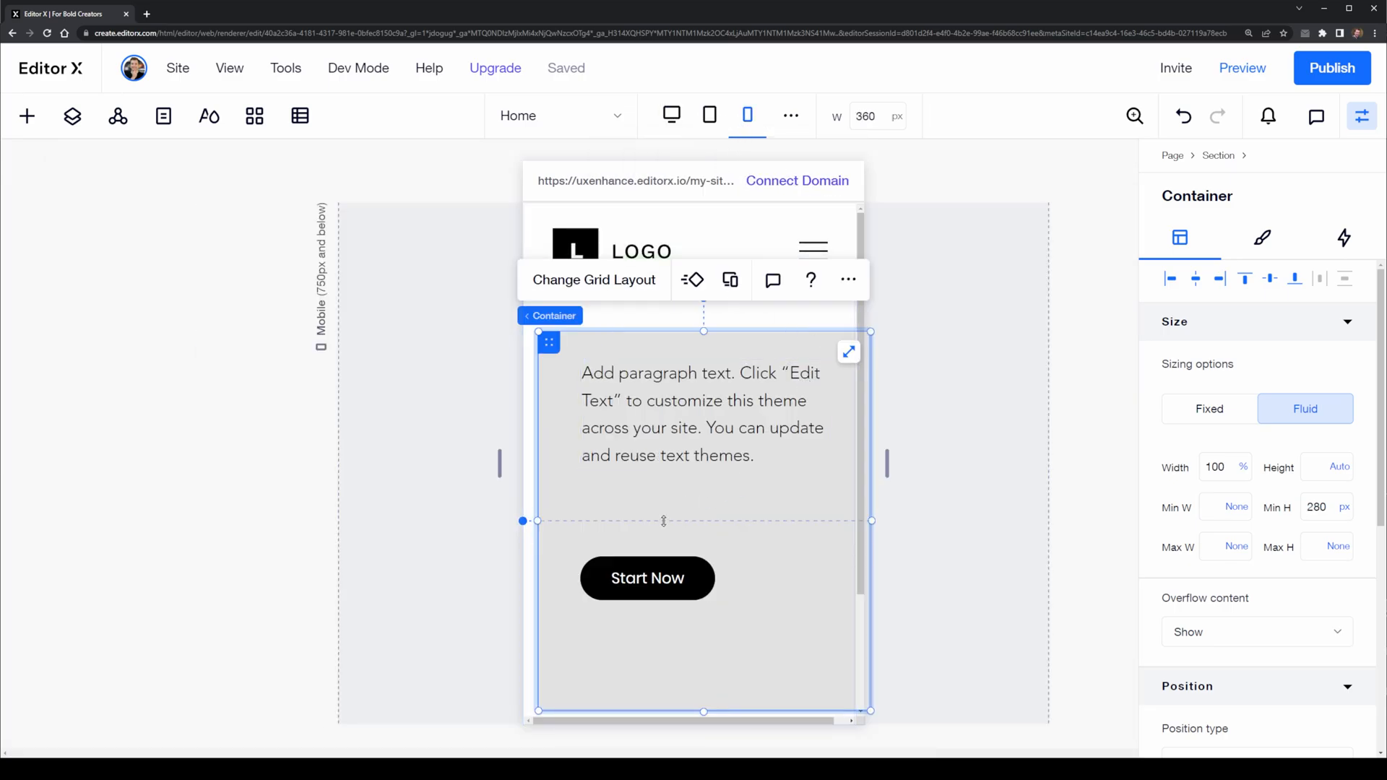
pyautogui.moveTo(708, 116)
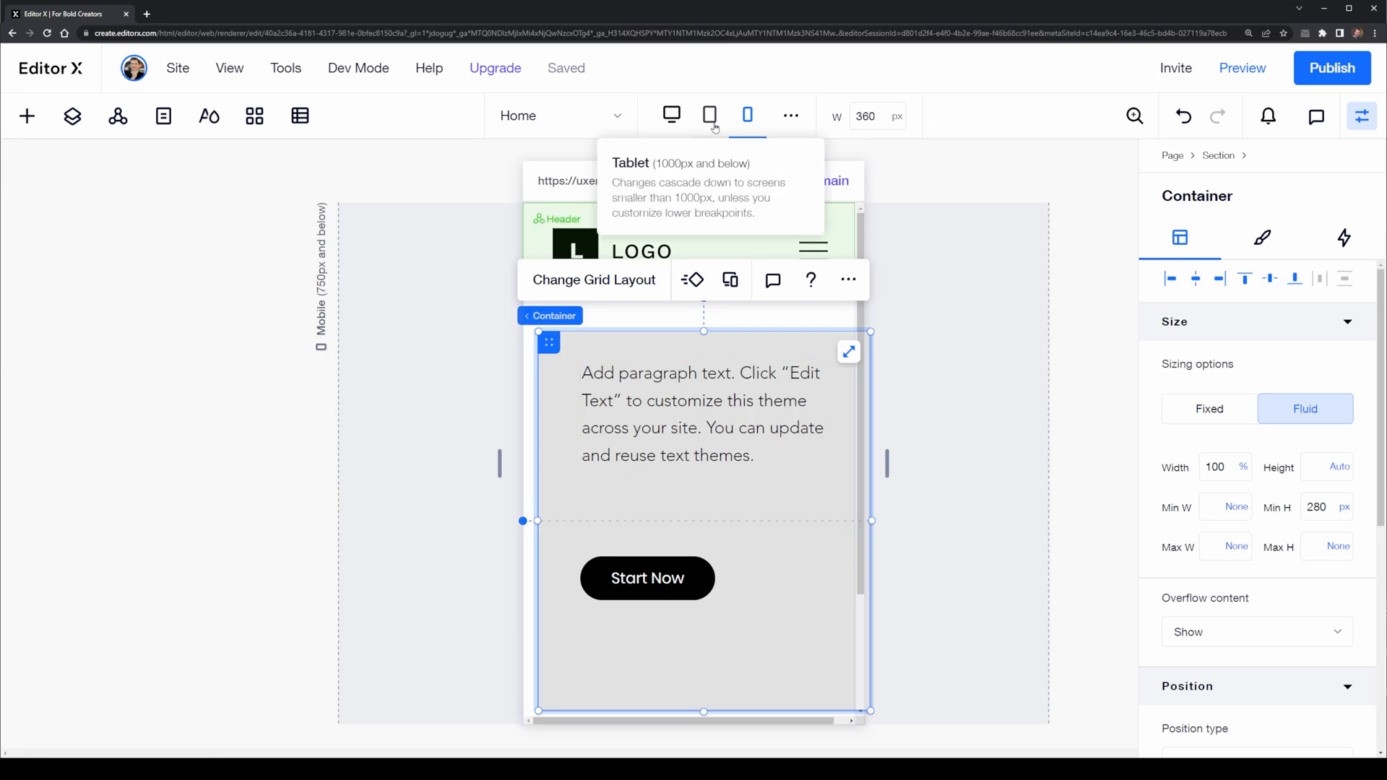
pyautogui.click(709, 116)
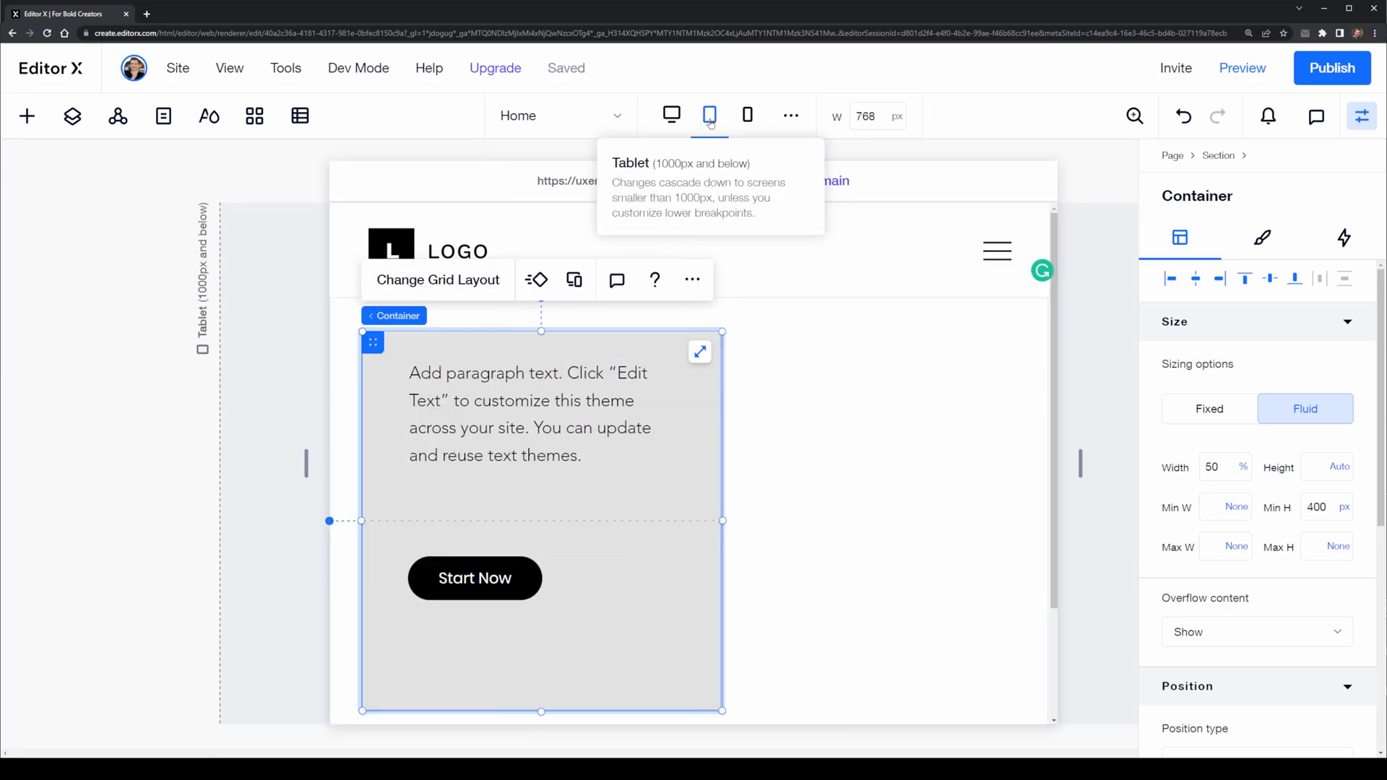
pyautogui.click(670, 115)
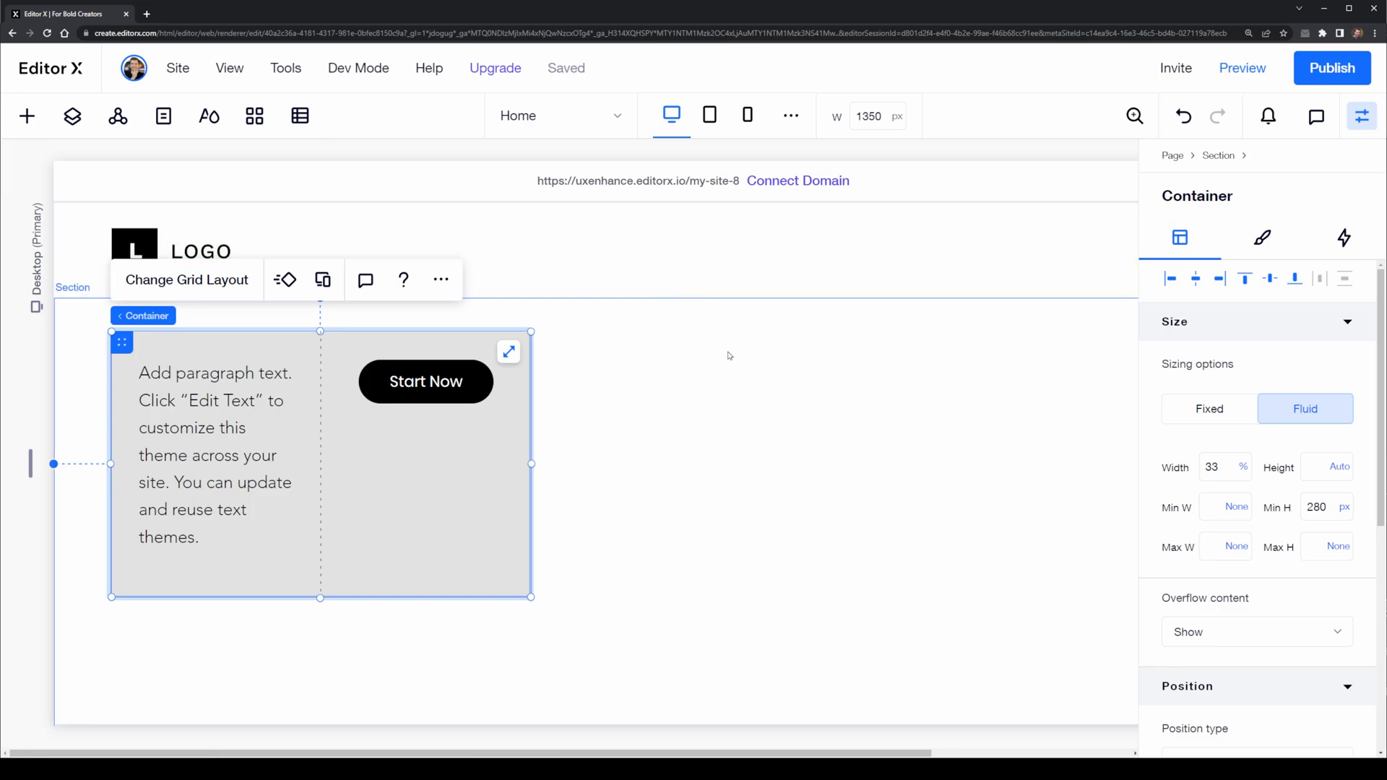
# Select the container's paragraph text for editing and move to the tablet breakpoint.
pyautogui.click(215, 455)
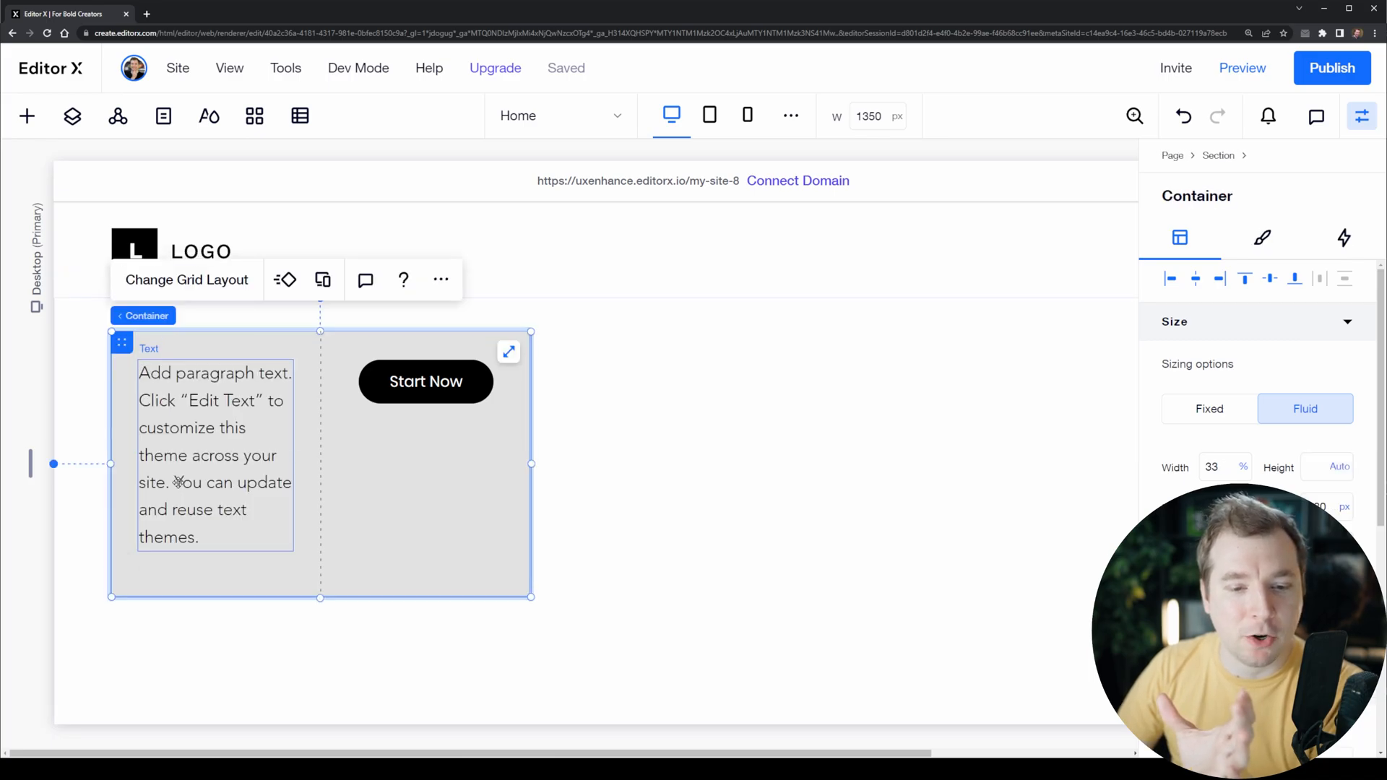
pyautogui.click(216, 454)
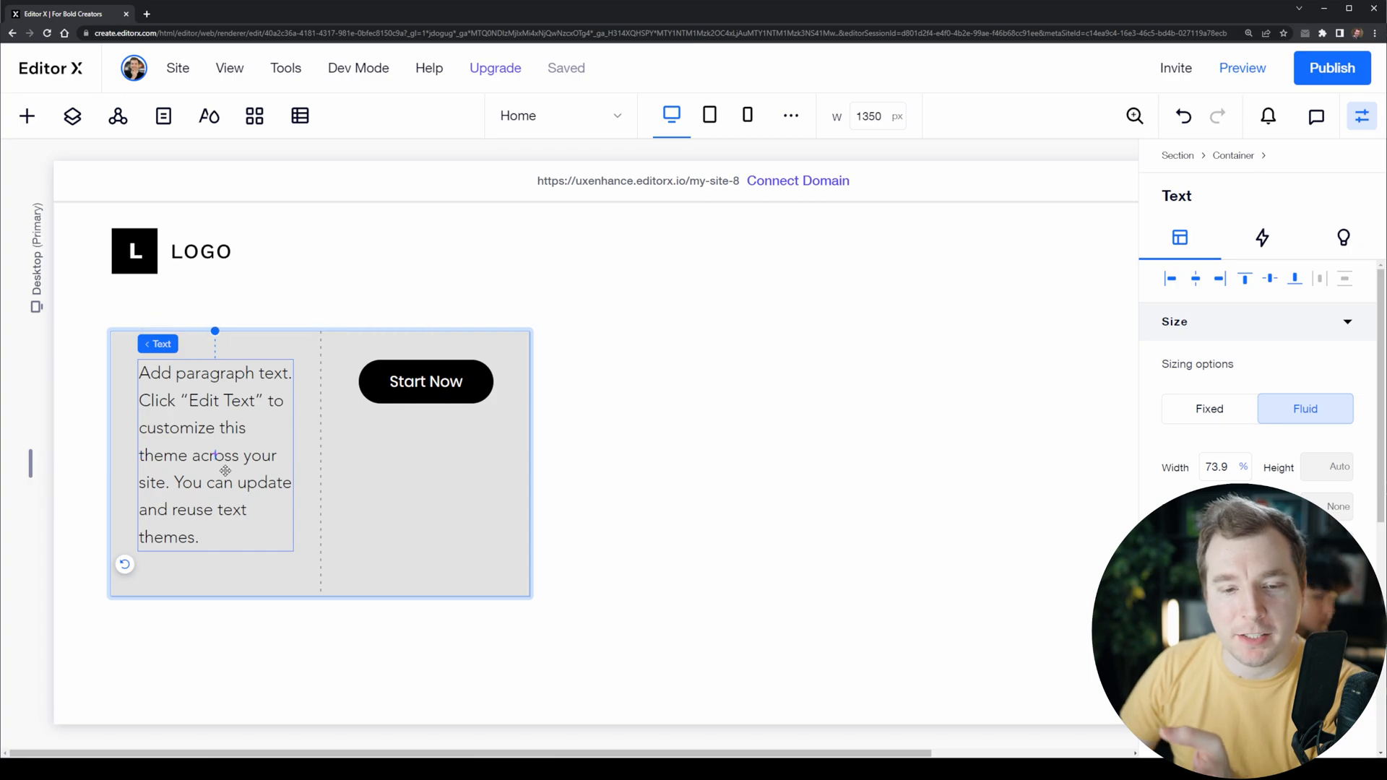
pyautogui.doubleClick(215, 453)
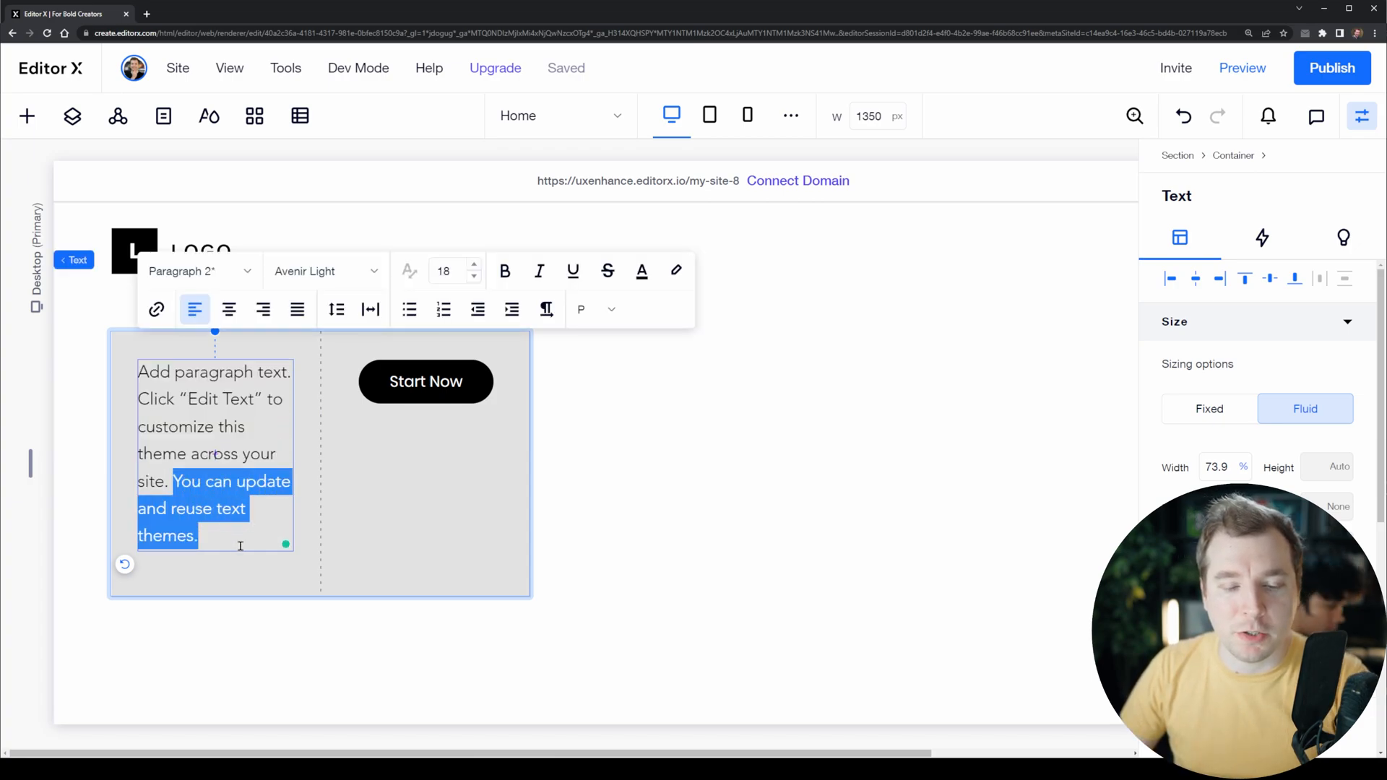
pyautogui.moveTo(710, 116)
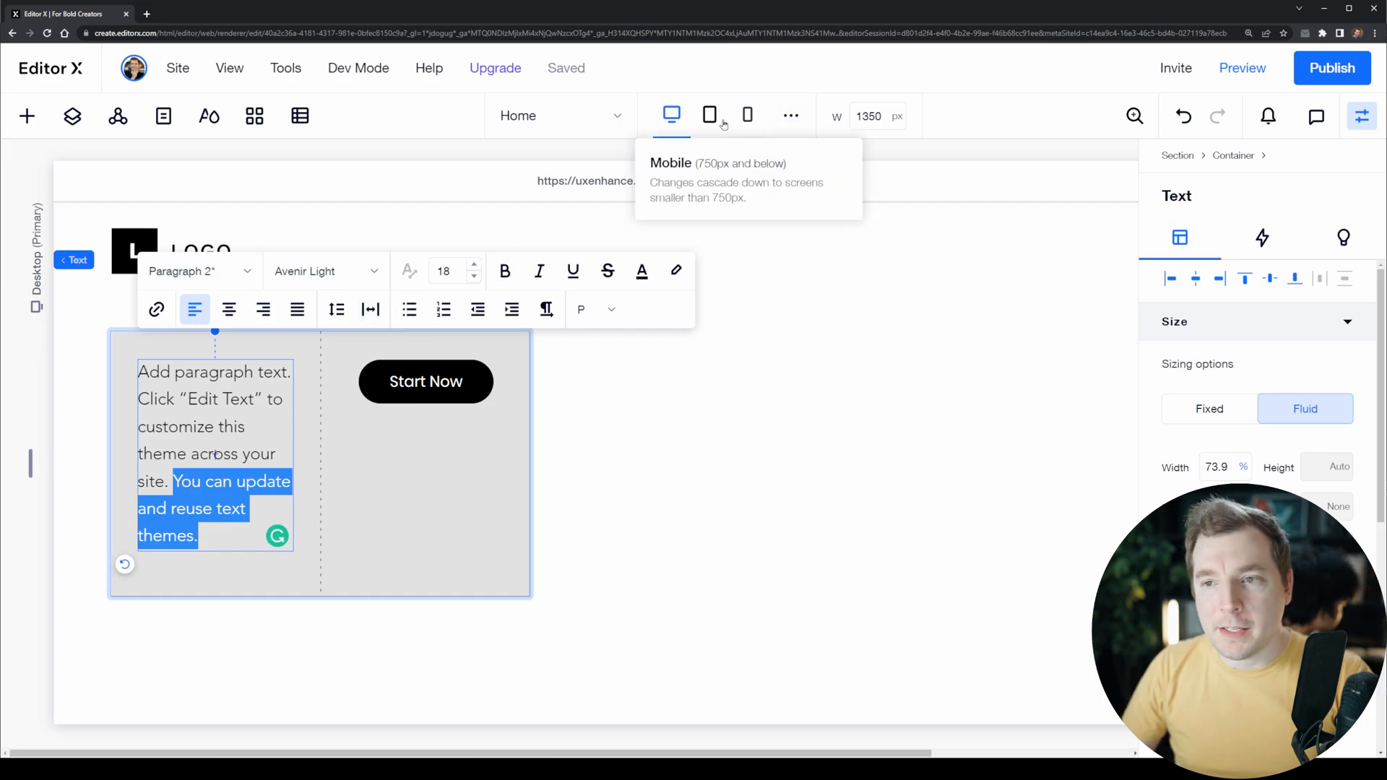
pyautogui.moveTo(708, 115)
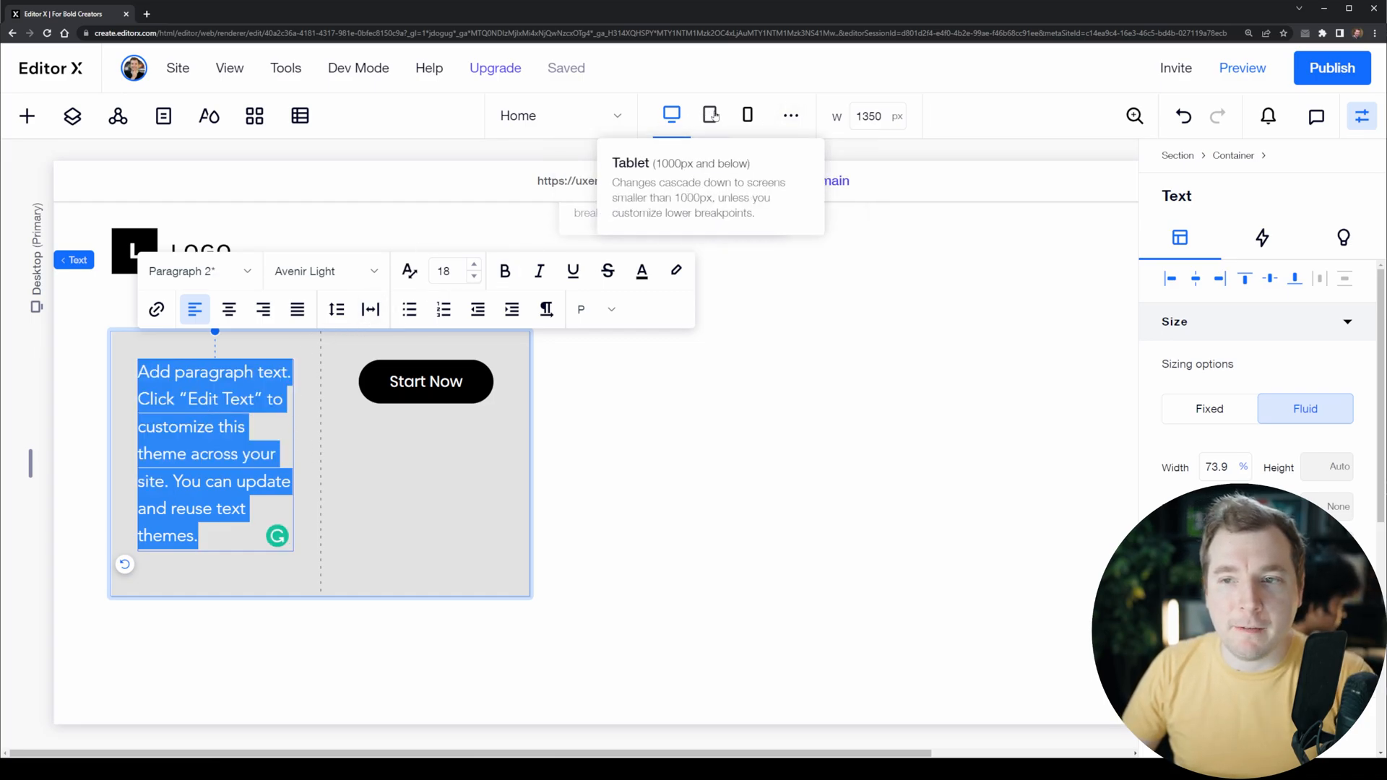
pyautogui.click(709, 116)
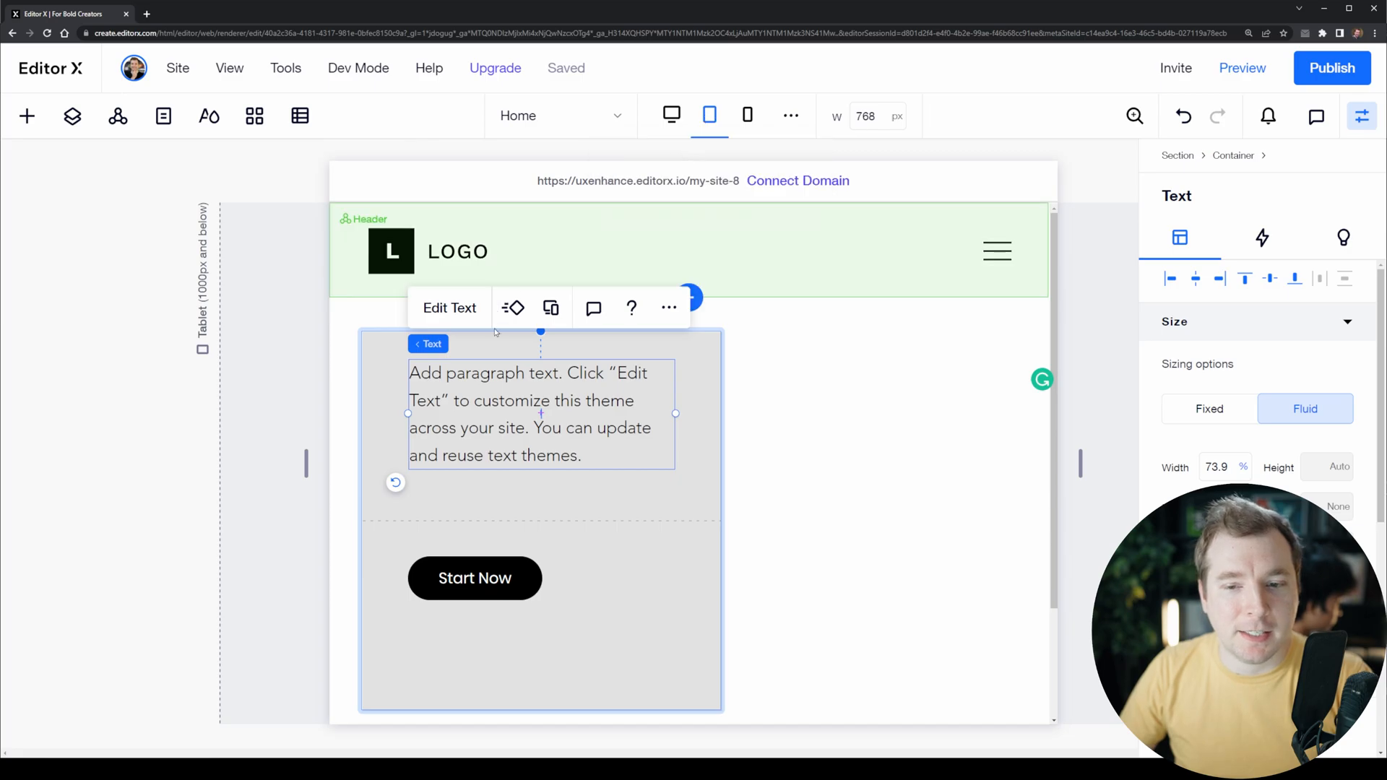
# Lower the tablet paragraph font size from 18 to 14, then compare with desktop.
pyautogui.click(448, 308)
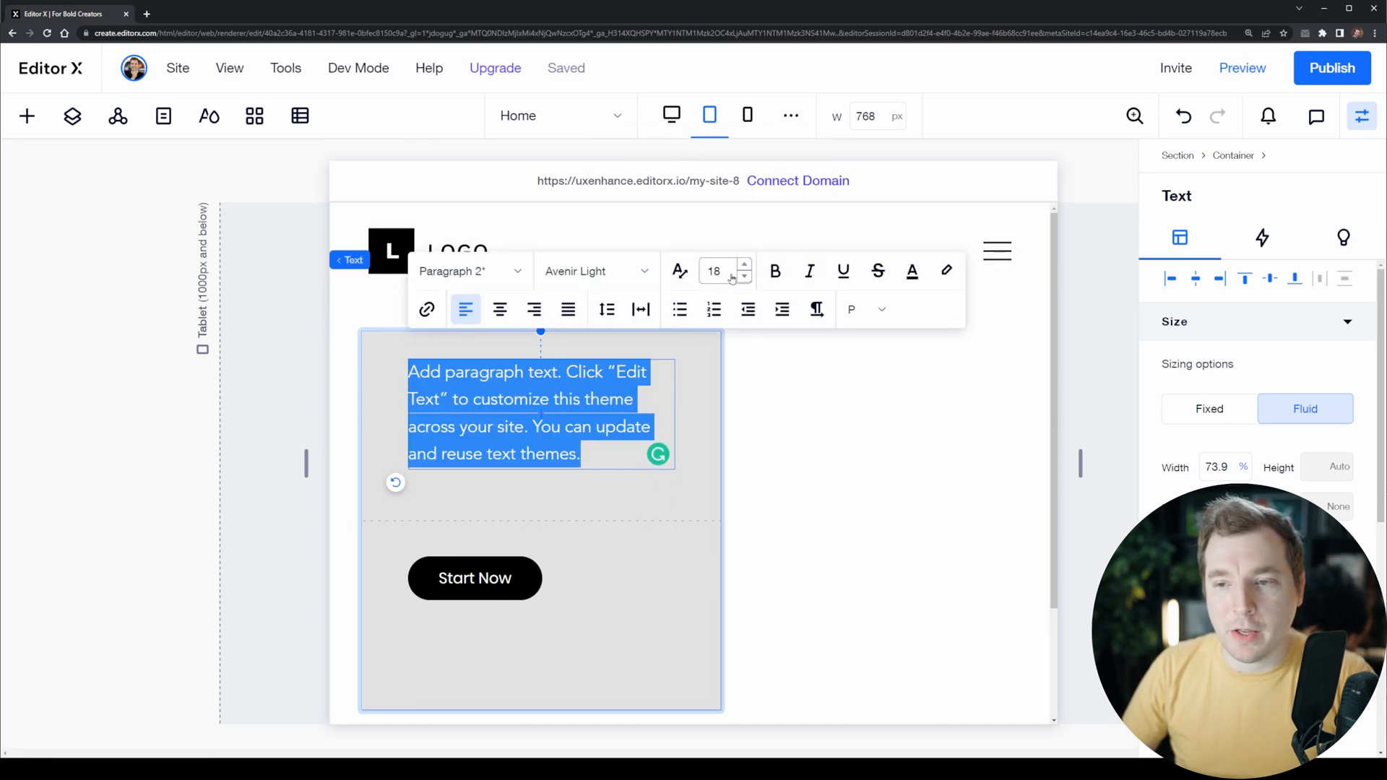
pyautogui.click(744, 277)
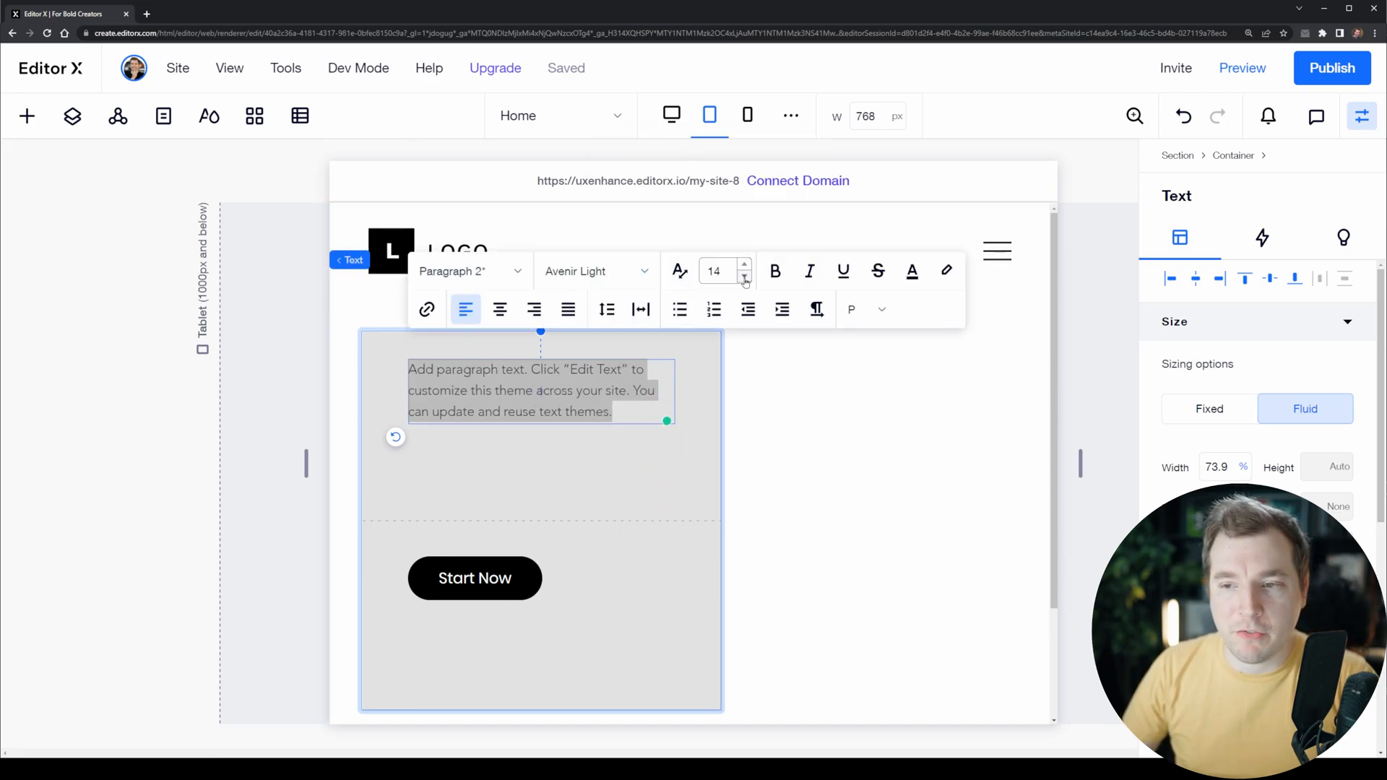
pyautogui.click(475, 577)
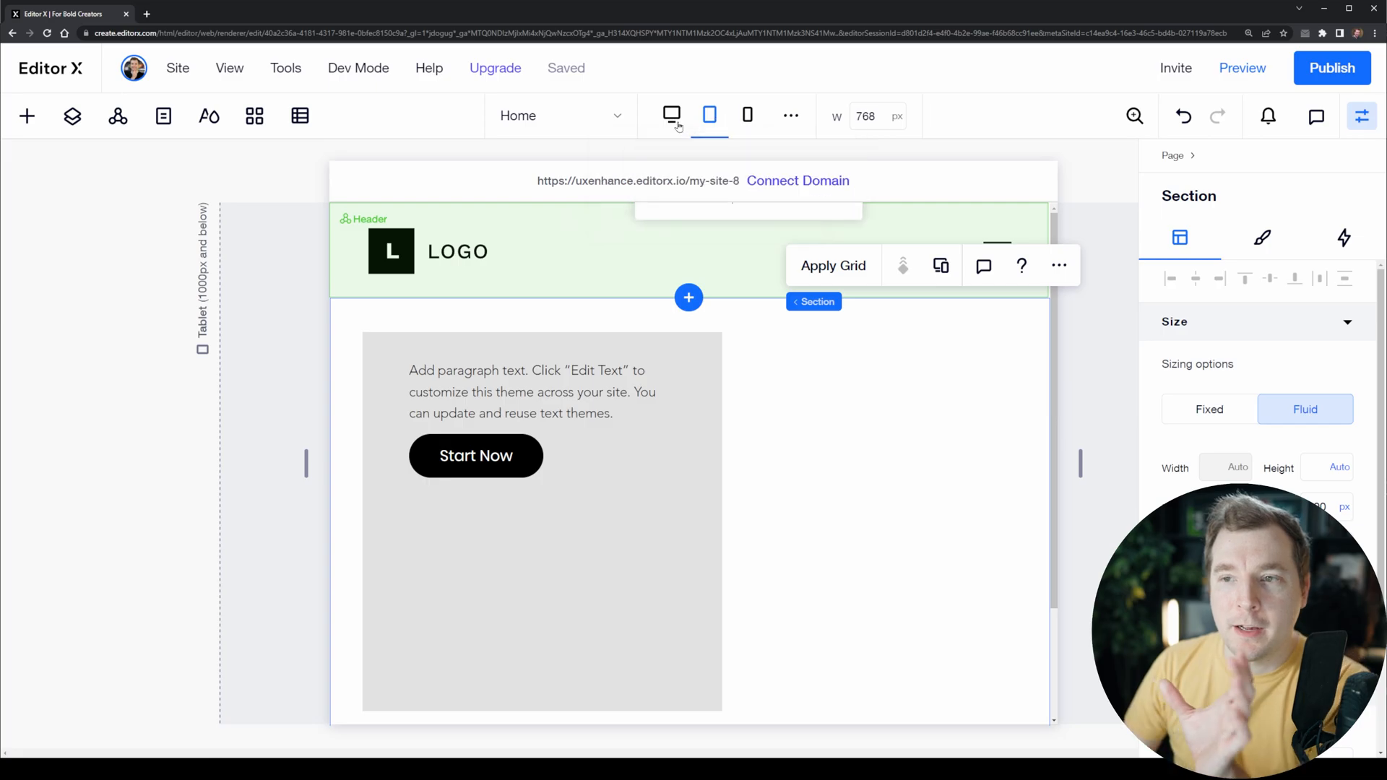
pyautogui.click(672, 115)
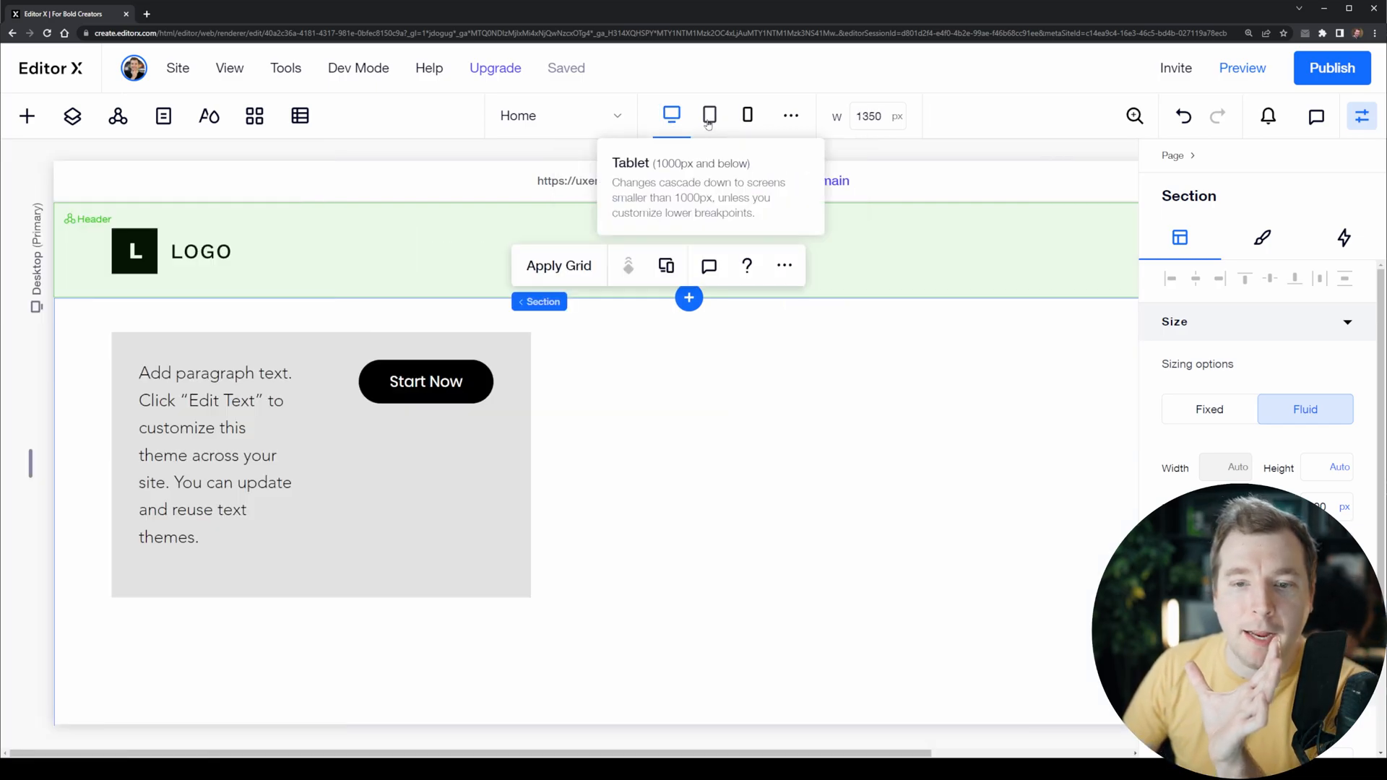
# Center-align the tablet paragraph text, confirming desktop stays left-aligned.
pyautogui.click(747, 116)
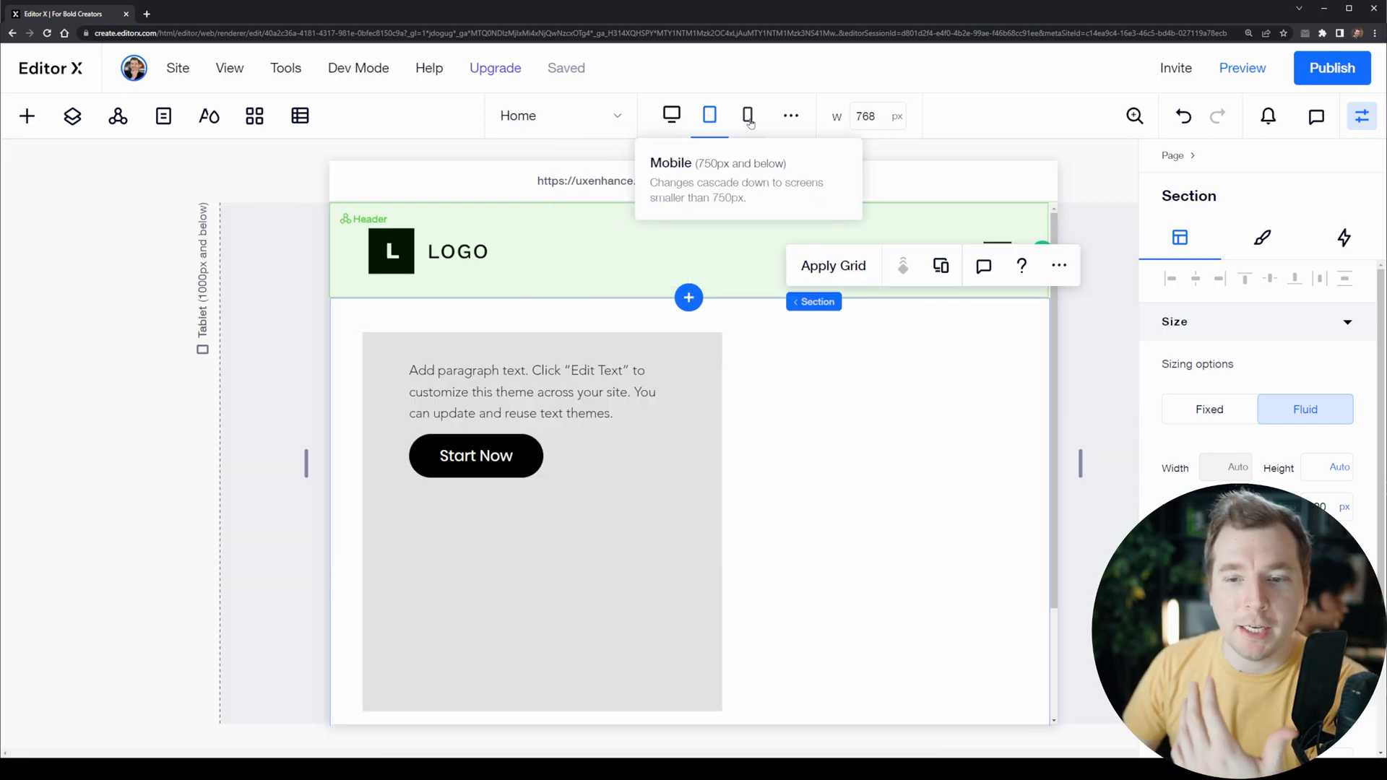
pyautogui.moveTo(669, 116)
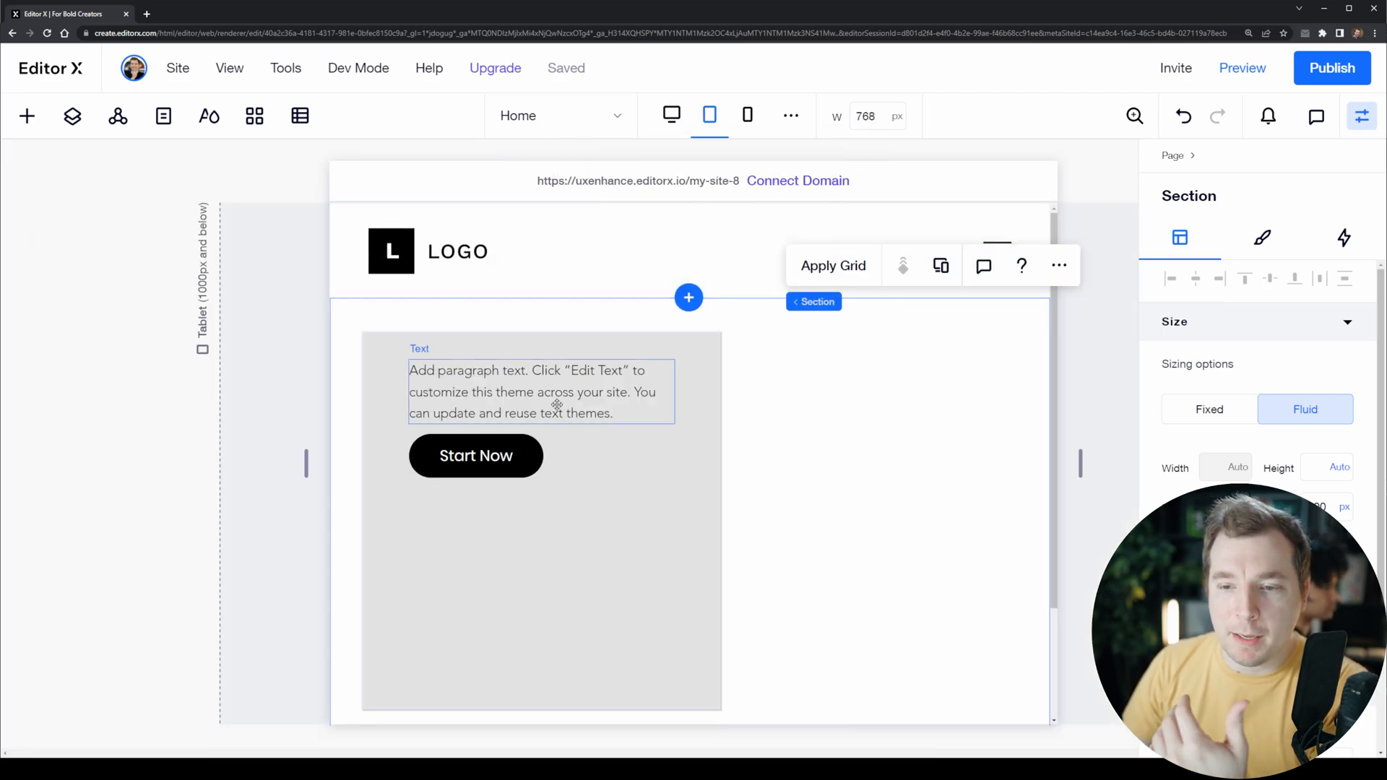
pyautogui.doubleClick(540, 391)
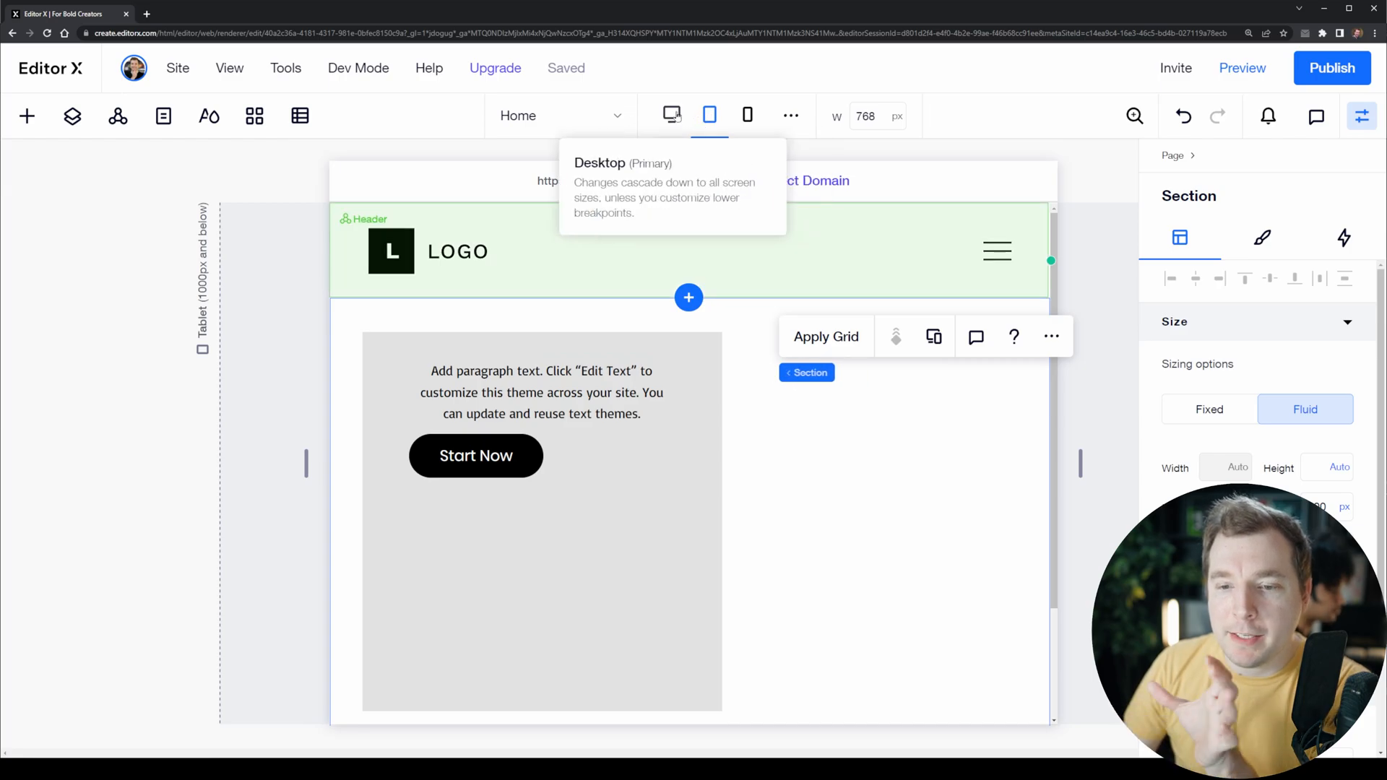
pyautogui.moveTo(747, 116)
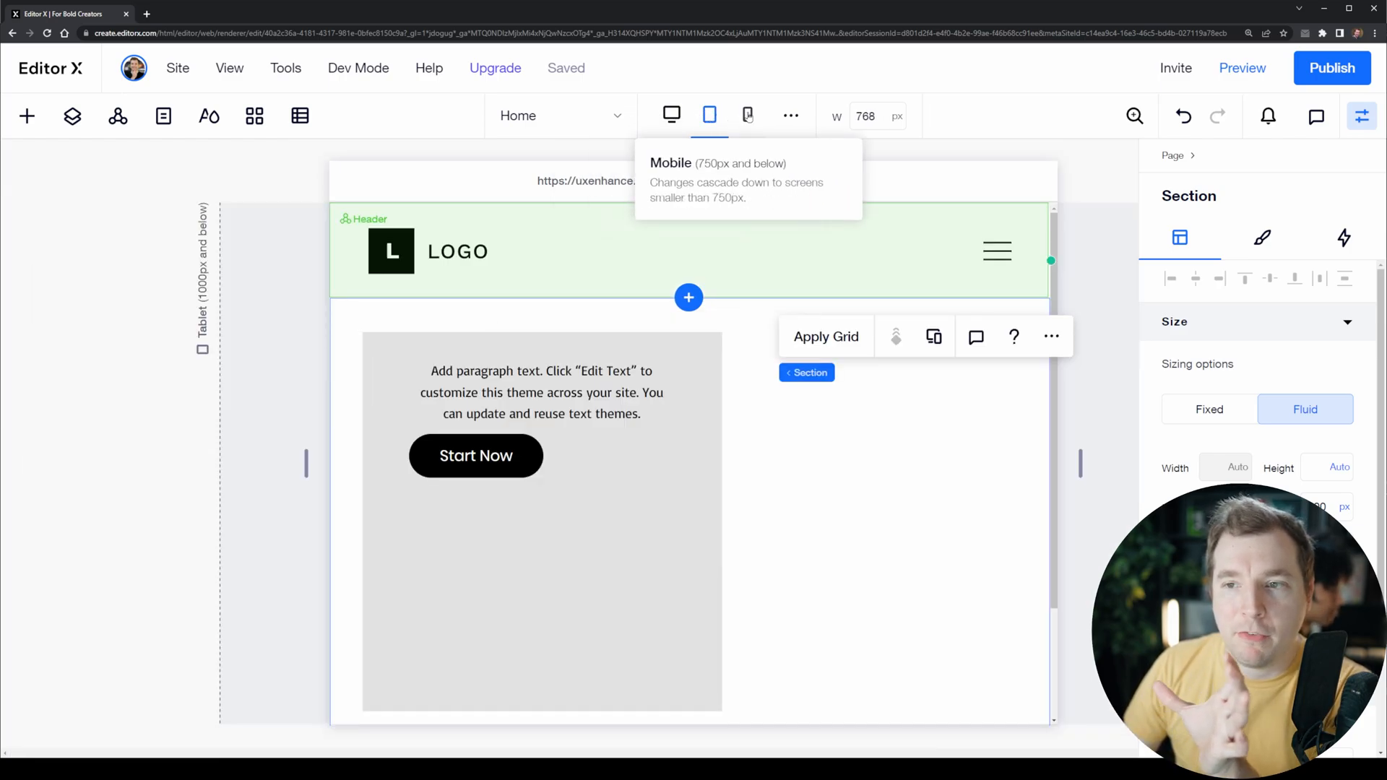
pyautogui.moveTo(708, 115)
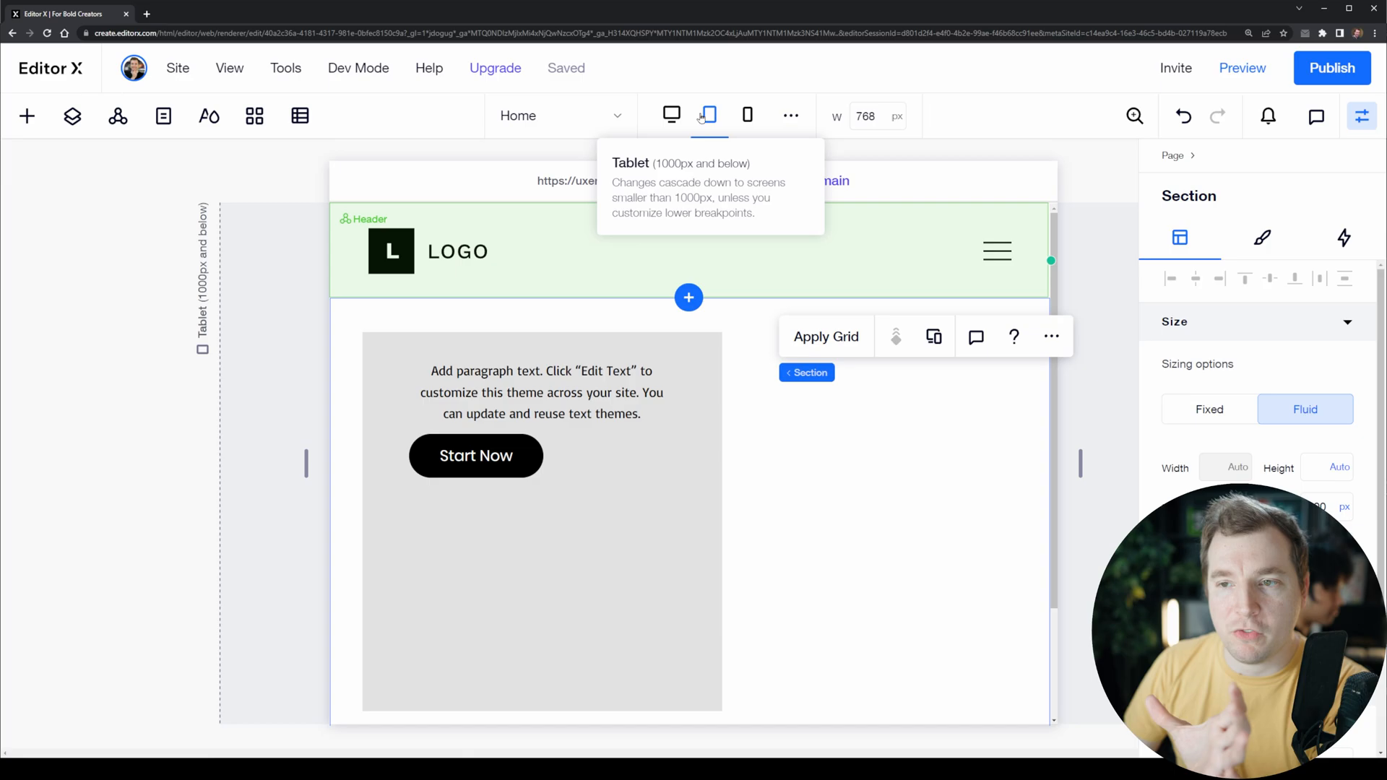
pyautogui.click(671, 116)
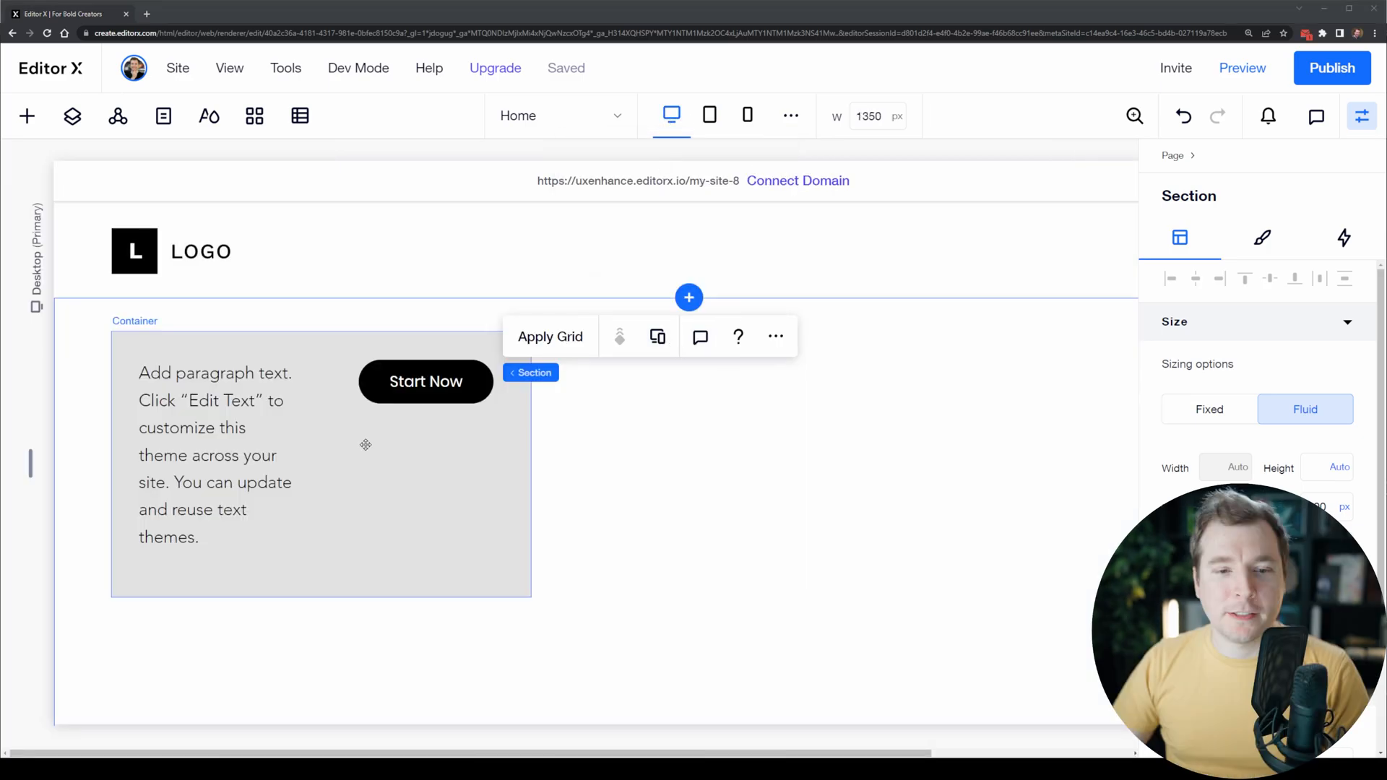
pyautogui.click(213, 451)
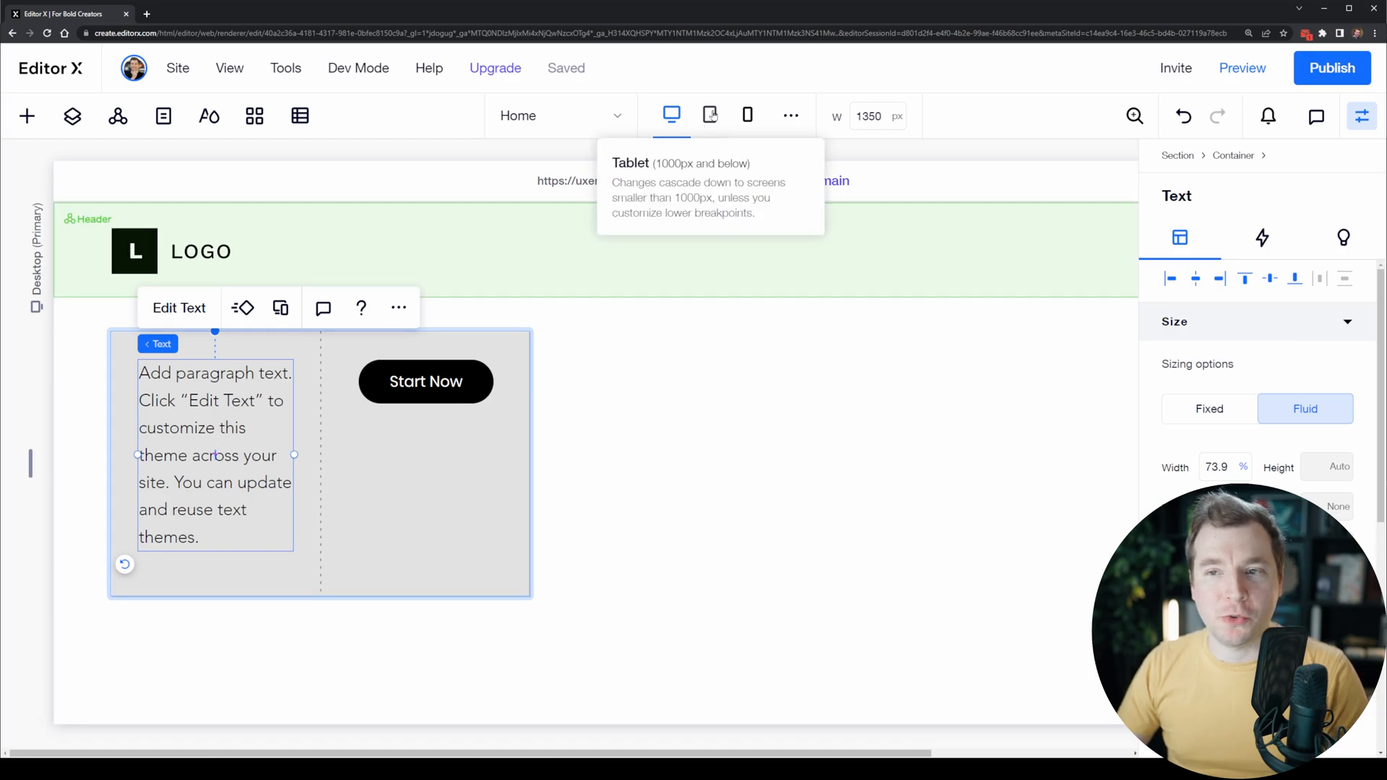
# Break the desktop paragraph after "site." so the text-themes sentence sits on its own line, then check mobile.
pyautogui.click(709, 115)
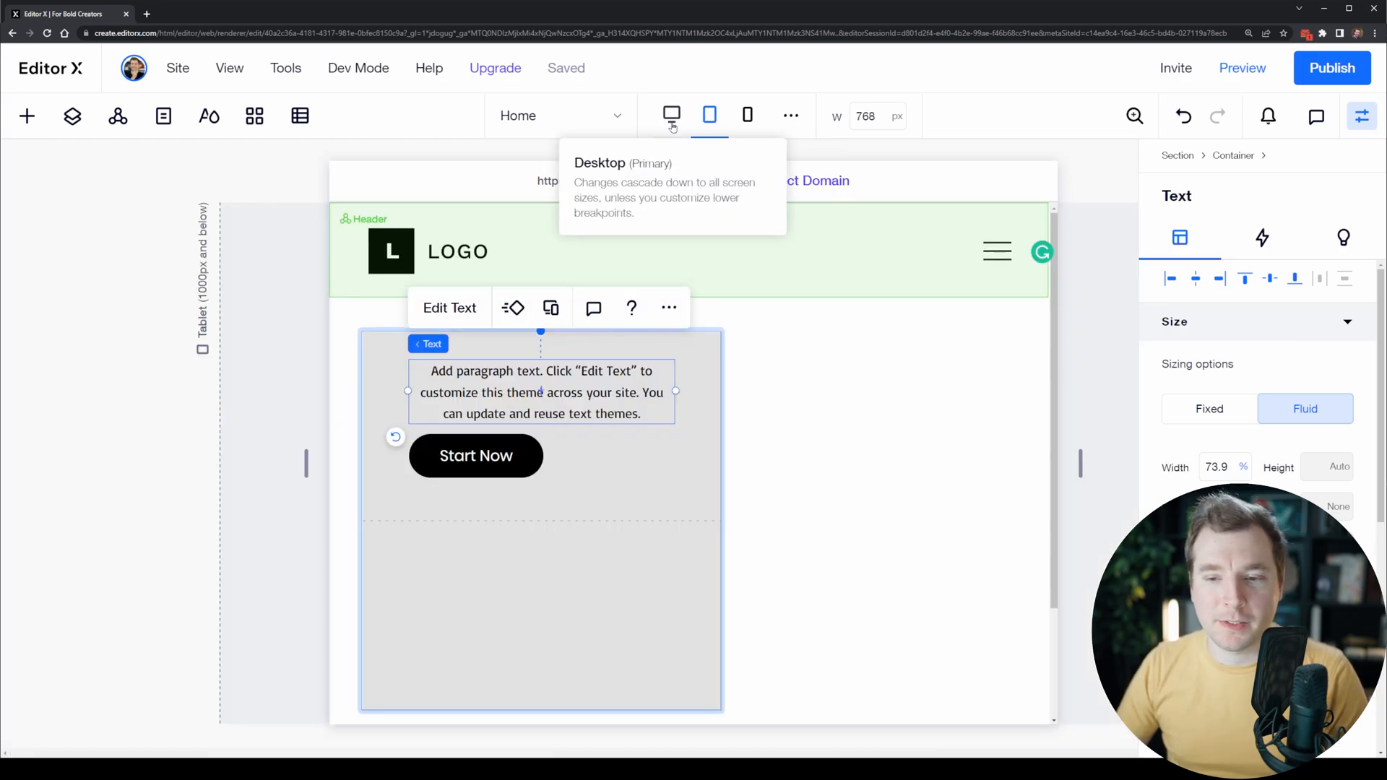
pyautogui.click(670, 116)
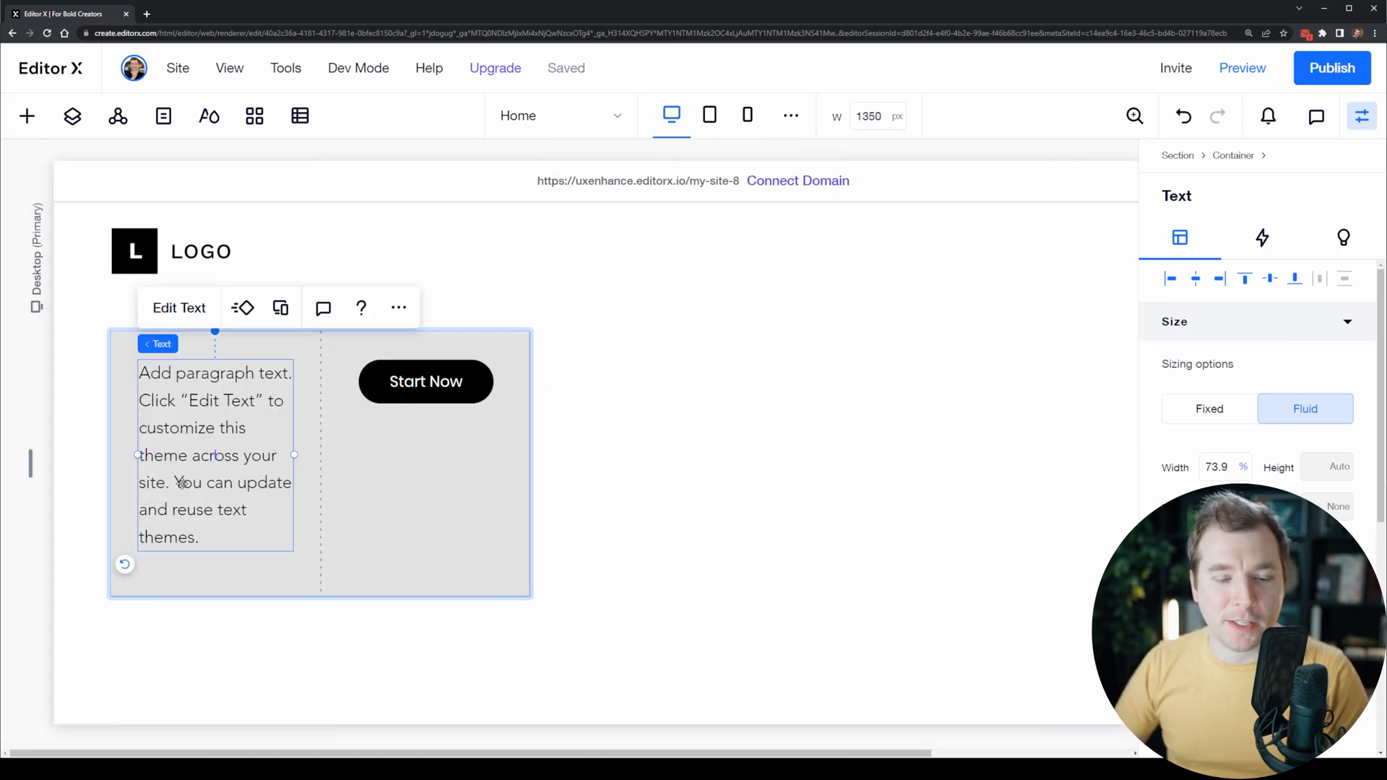
pyautogui.click(177, 306)
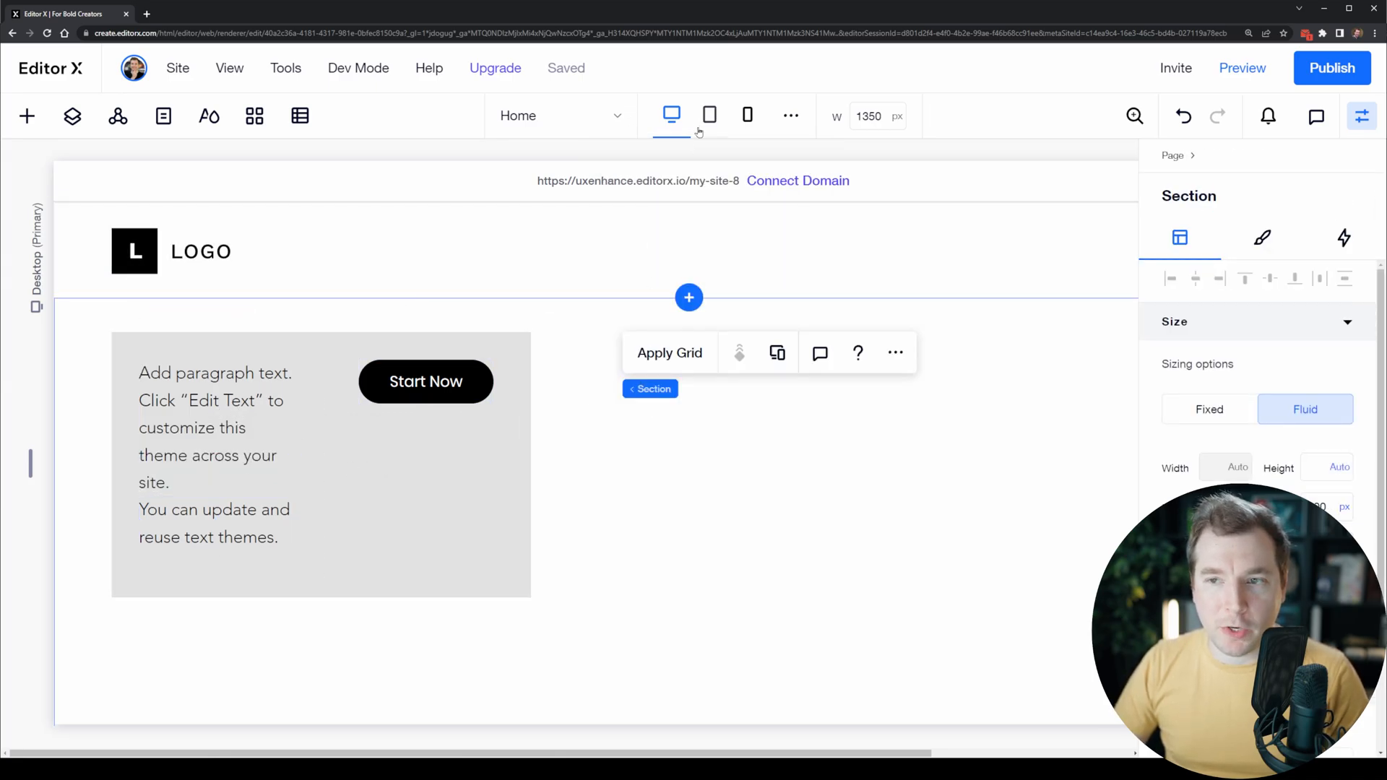
pyautogui.click(747, 116)
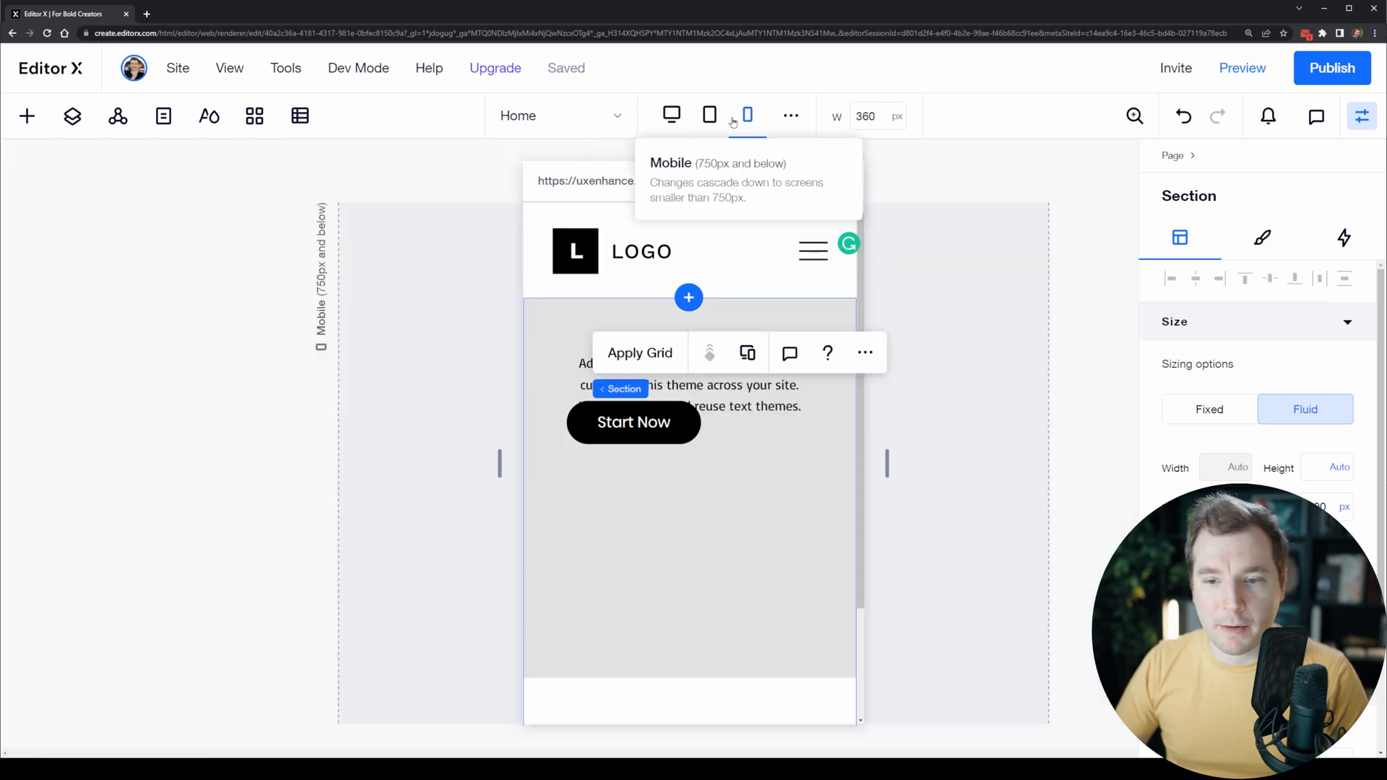
# Verify the split text on tablet, return to desktop and select the upper text block in the stack.
pyautogui.click(709, 116)
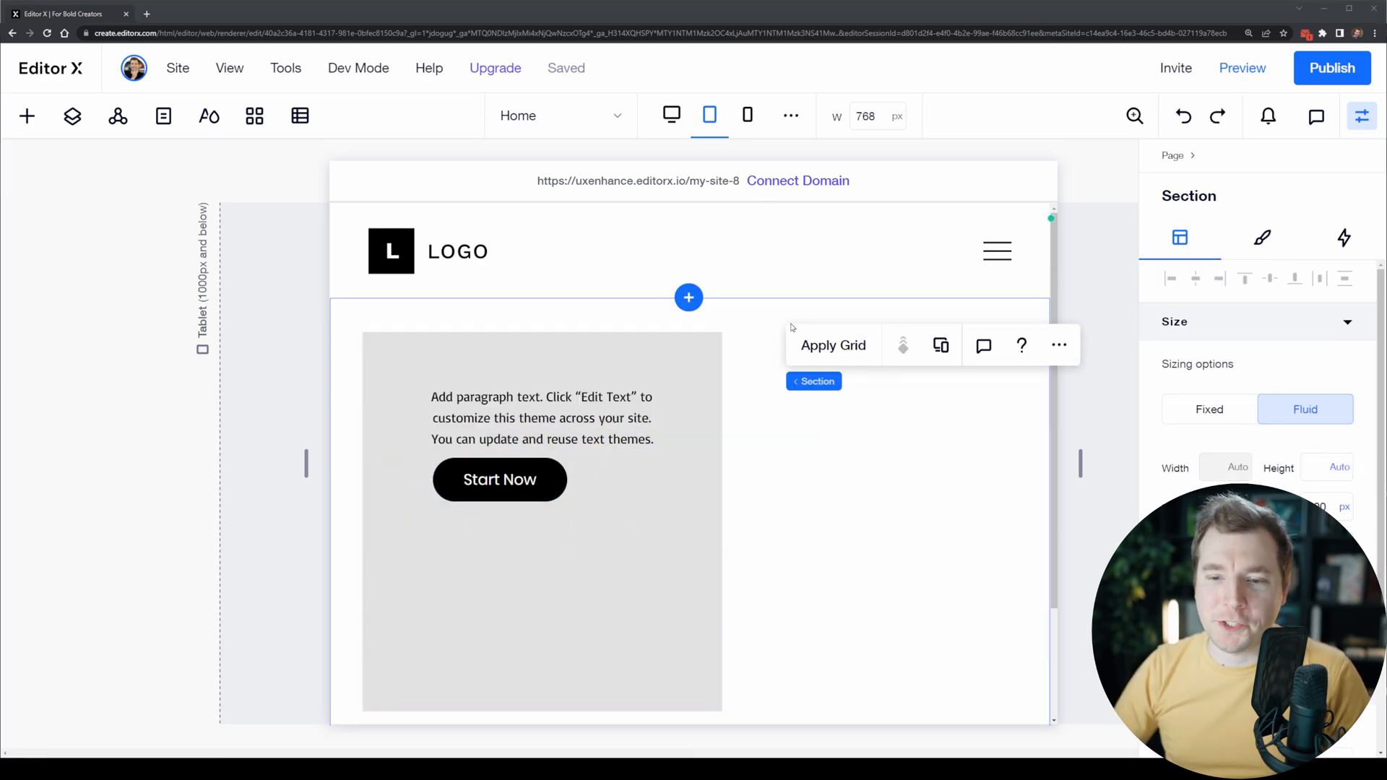
pyautogui.moveTo(671, 116)
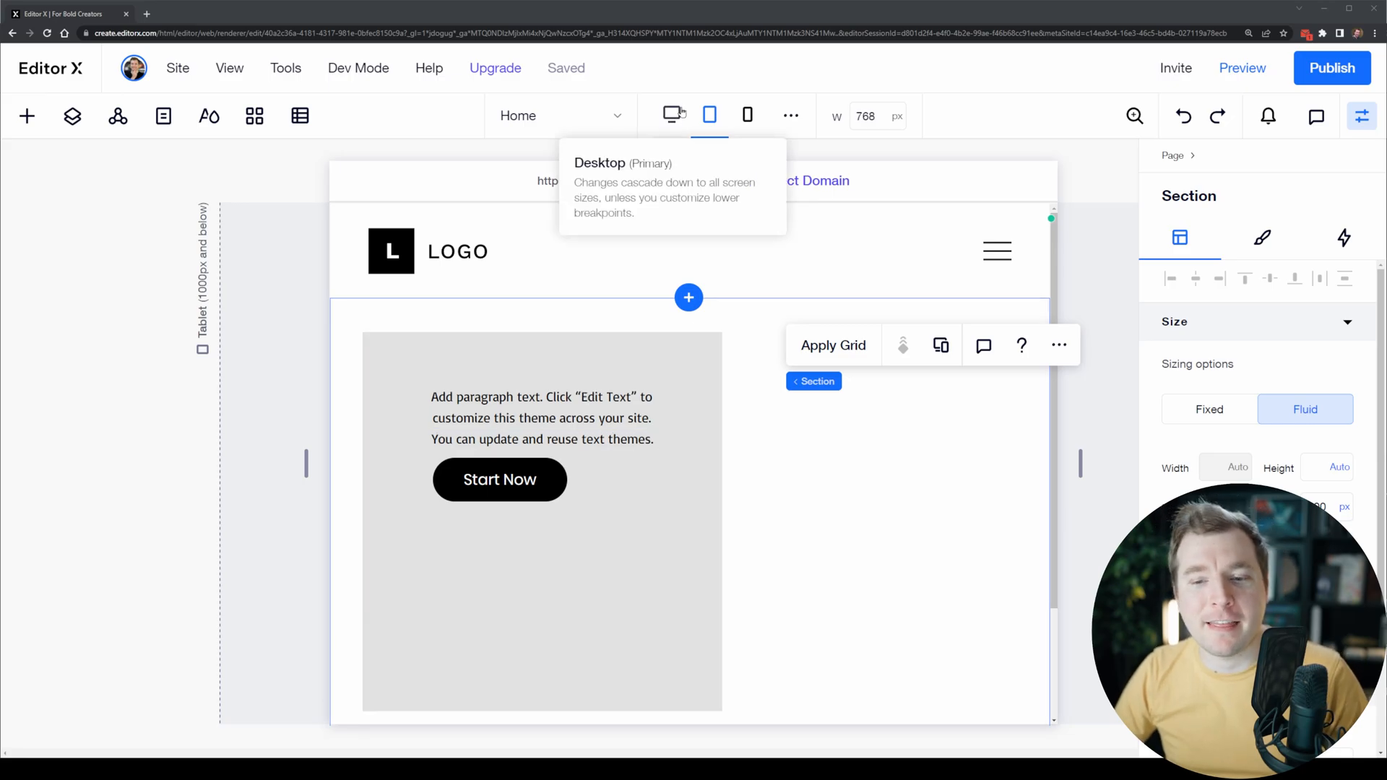
pyautogui.click(672, 116)
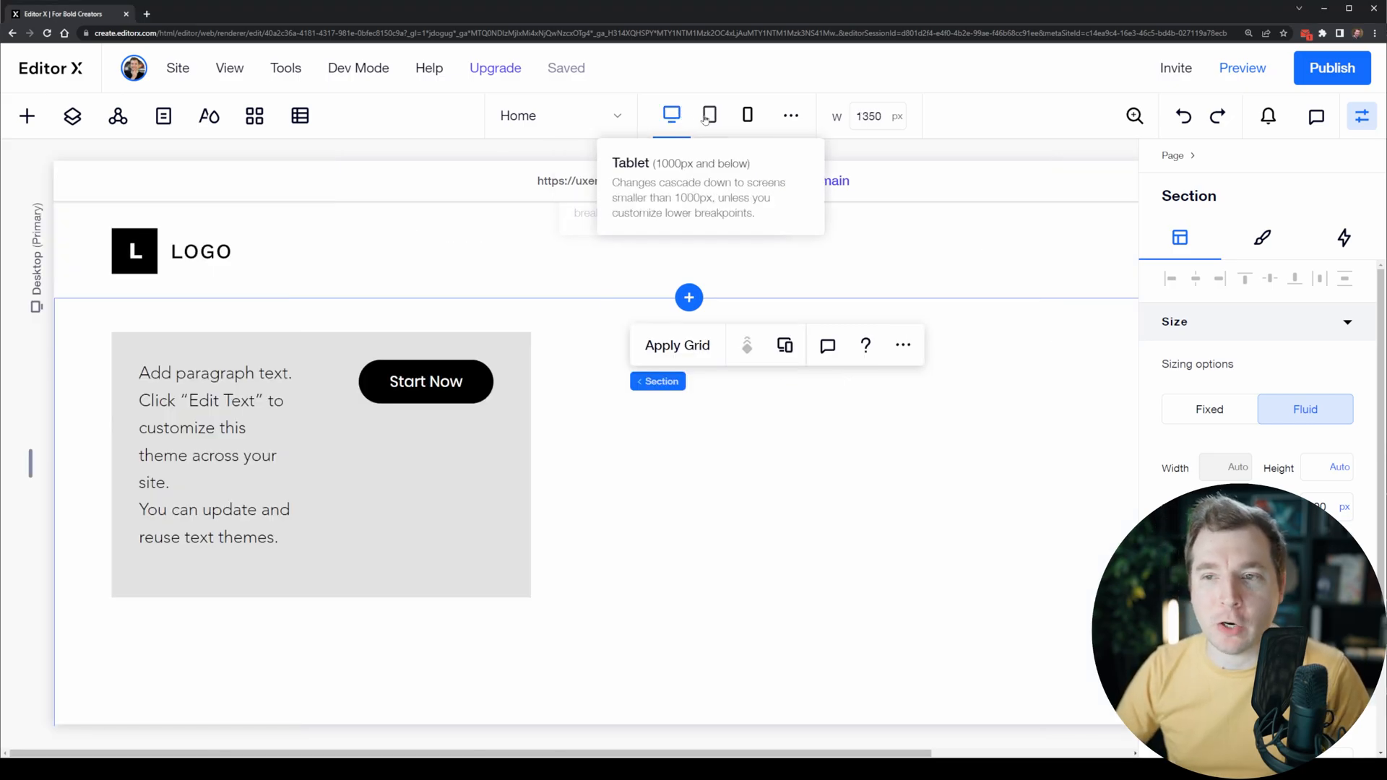
pyautogui.click(216, 455)
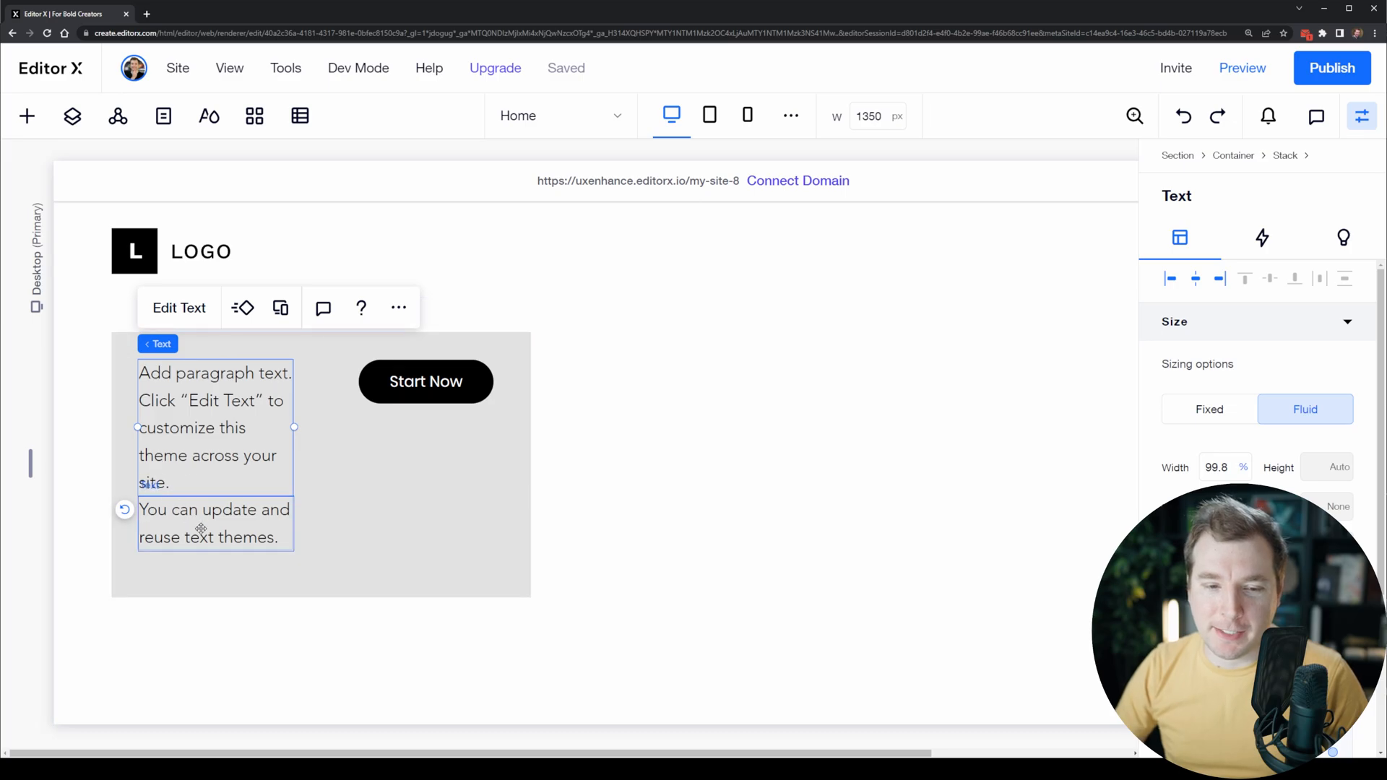
pyautogui.moveTo(708, 116)
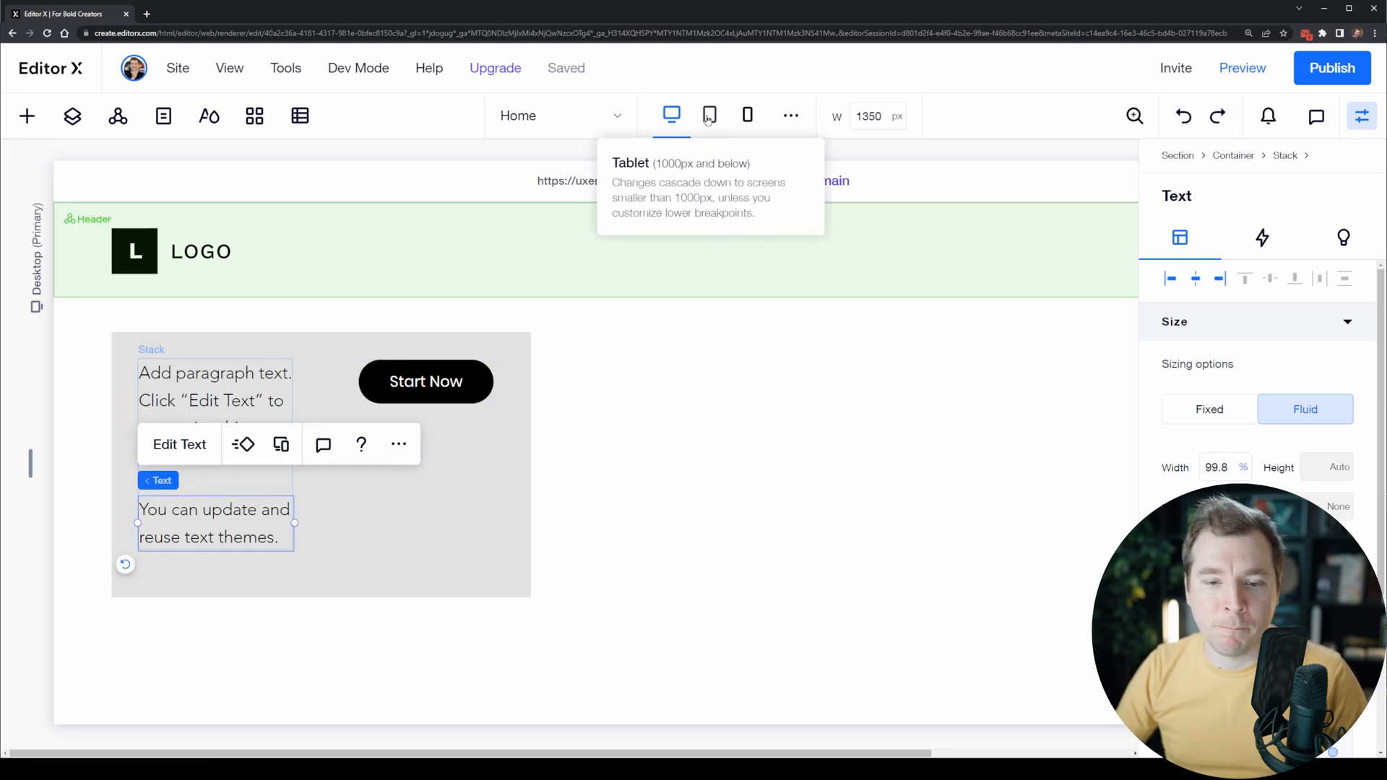
# On tablet, style the second sentence bold and blue, then confirm the styling on mobile.
pyautogui.click(709, 115)
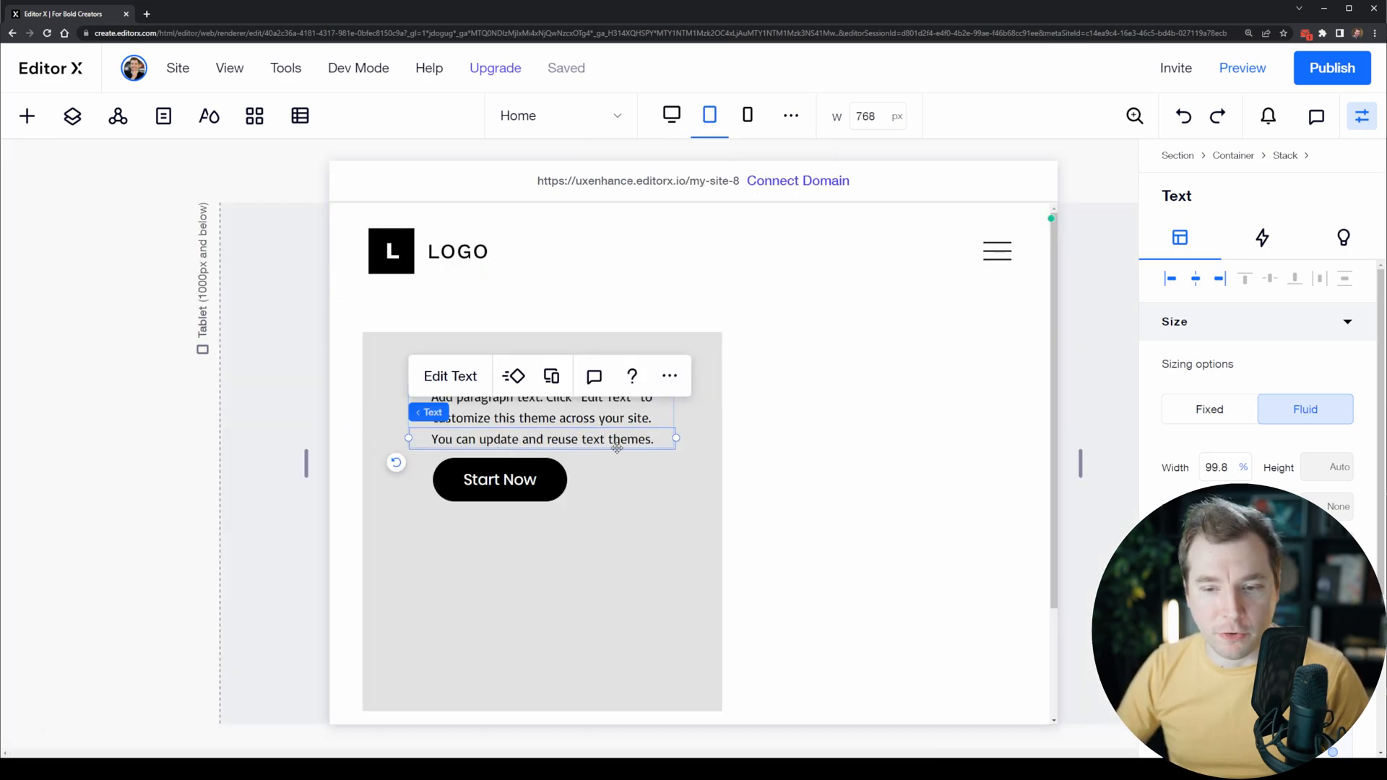
pyautogui.moveTo(746, 115)
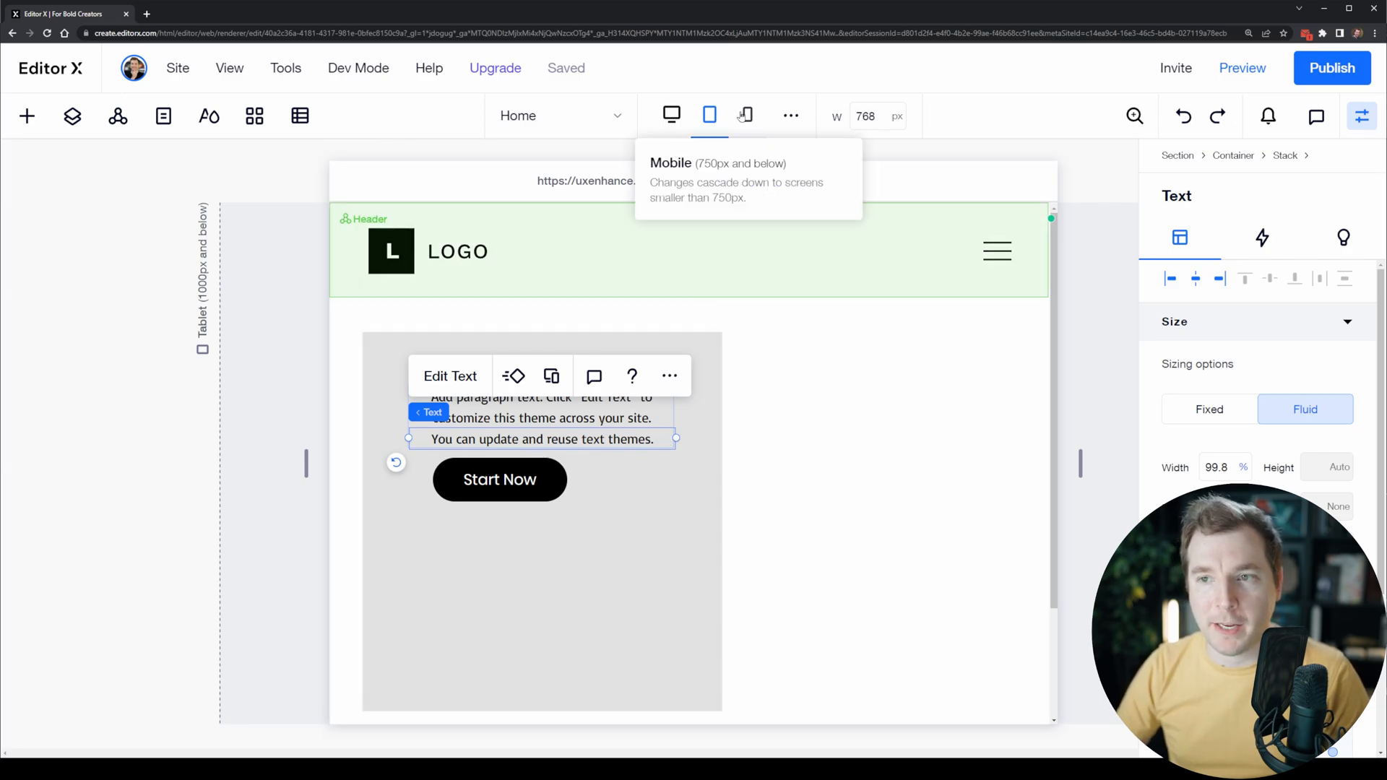
pyautogui.click(670, 115)
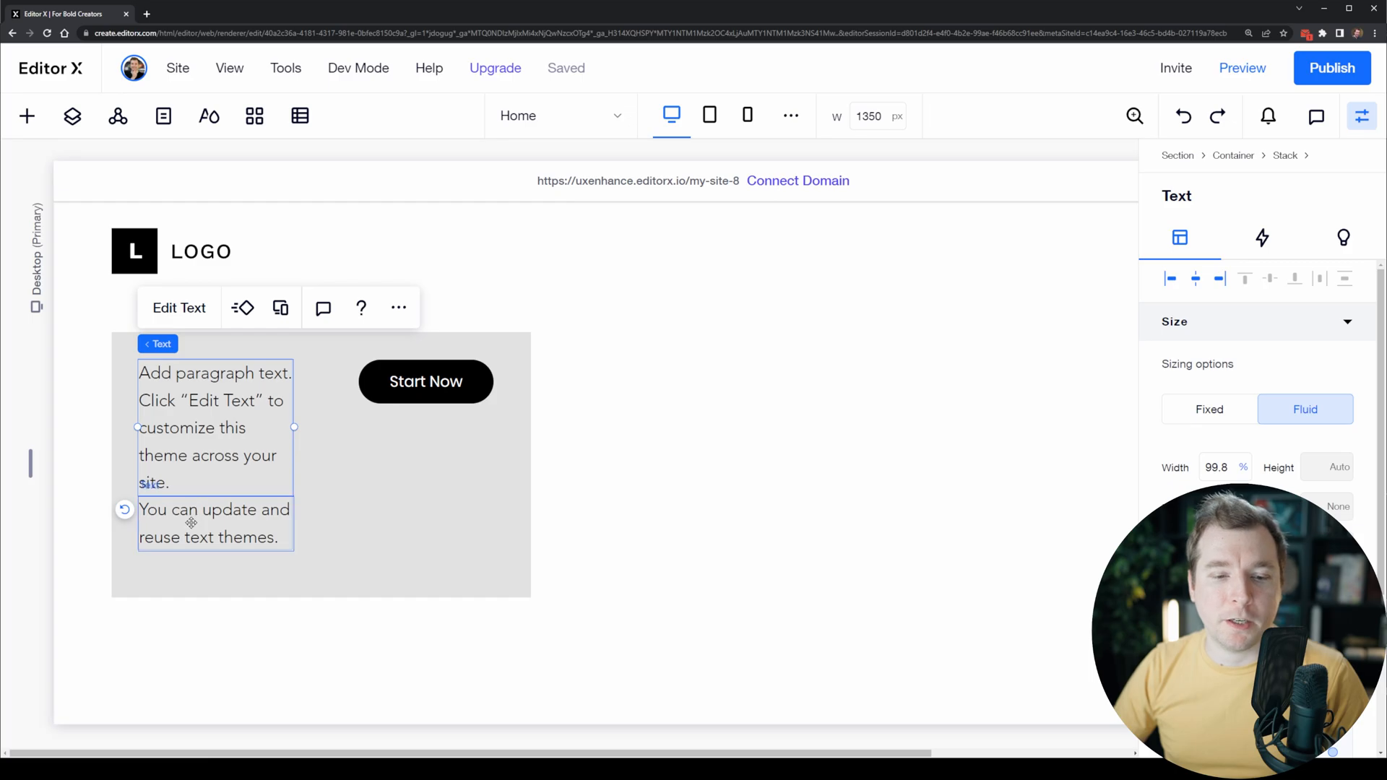
pyautogui.click(710, 115)
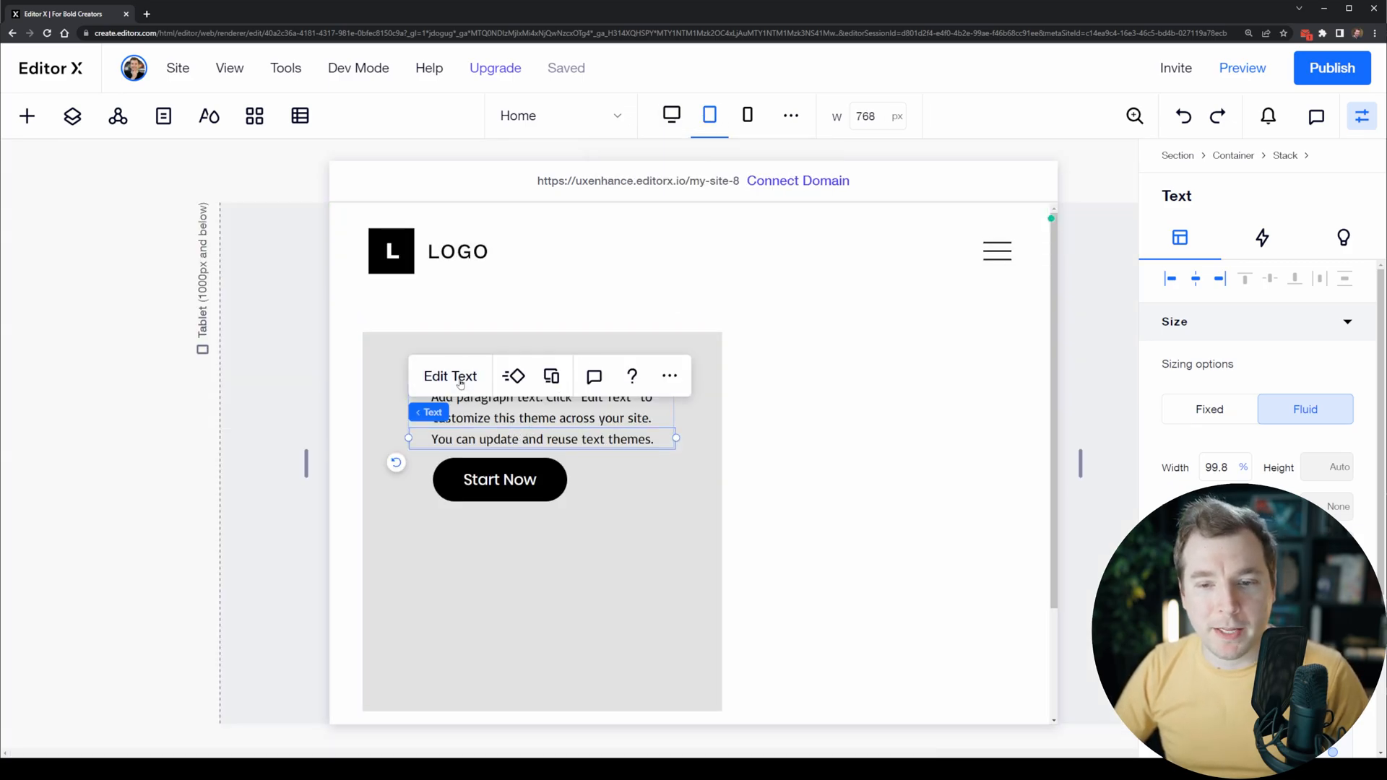
pyautogui.click(449, 375)
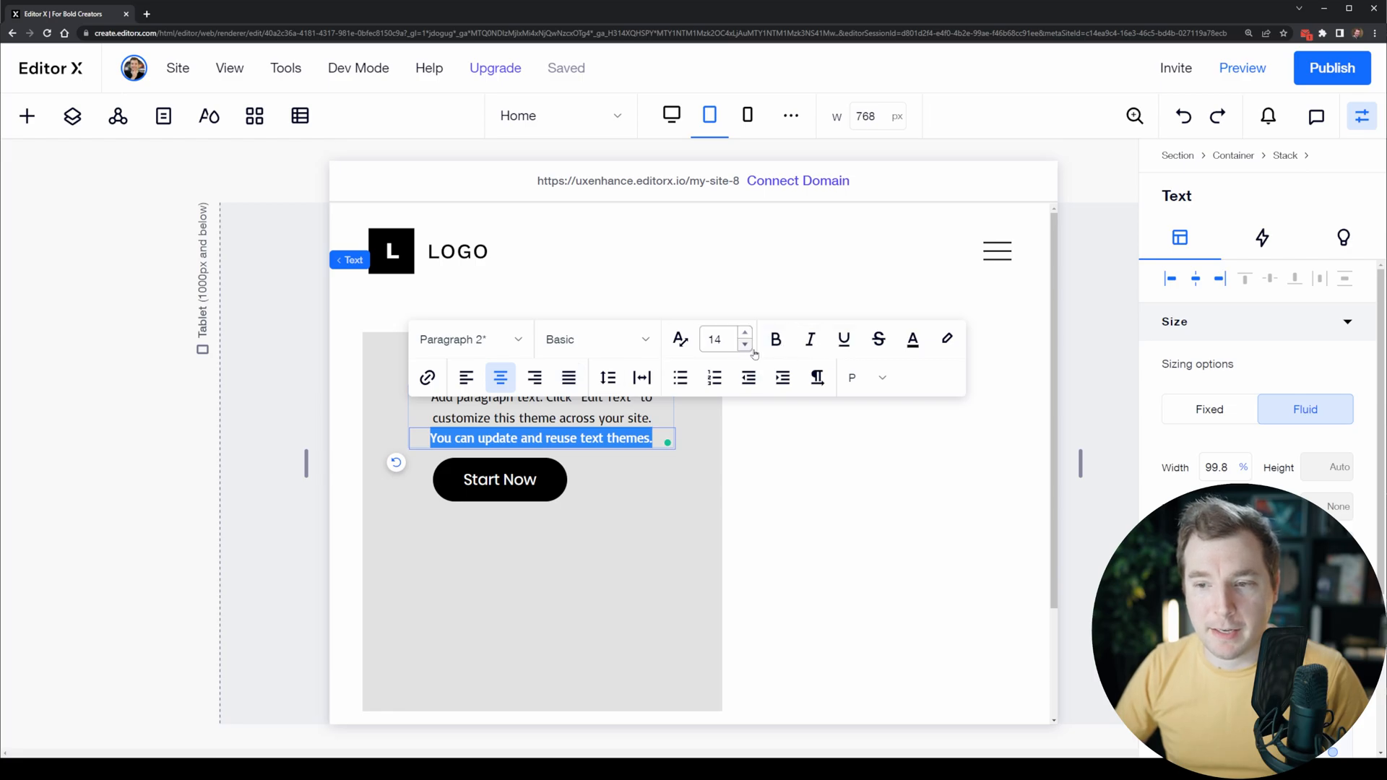
pyautogui.click(776, 338)
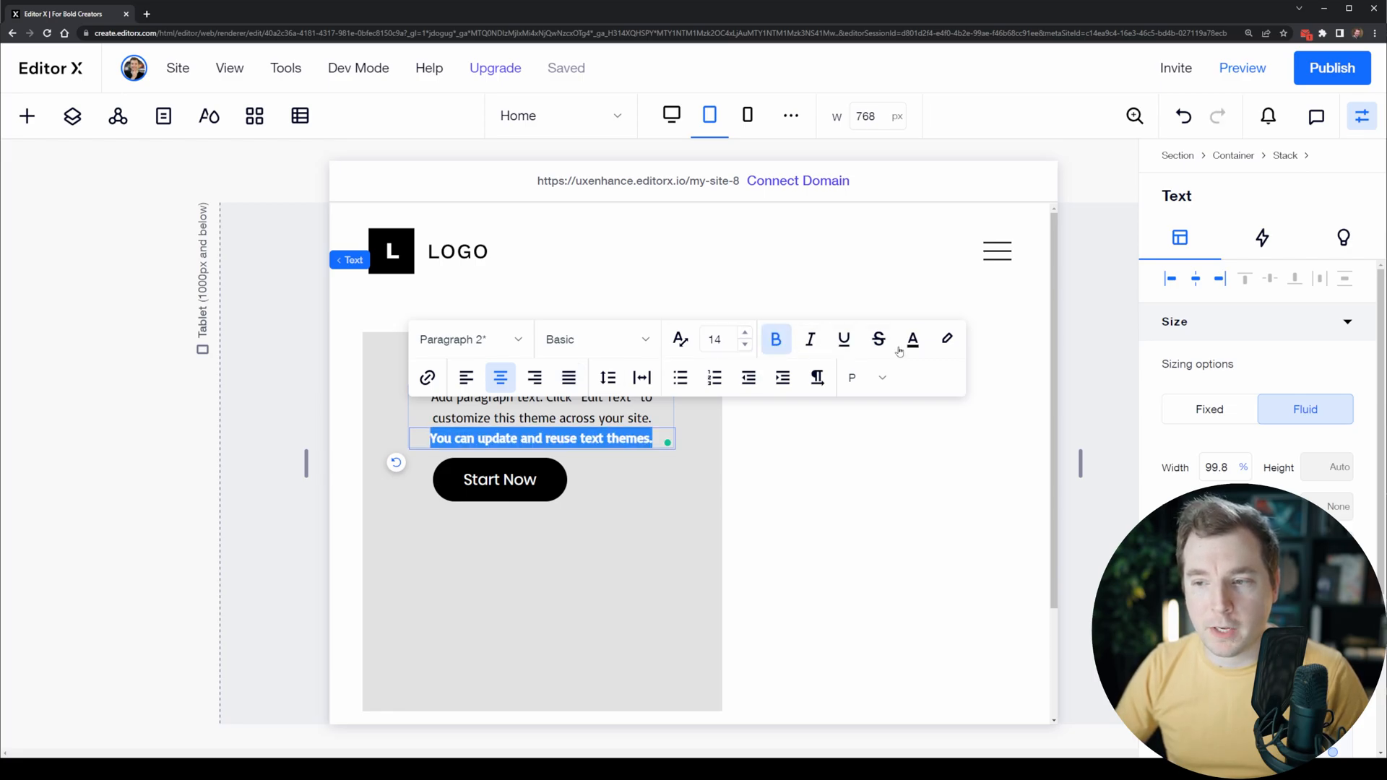
pyautogui.click(911, 338)
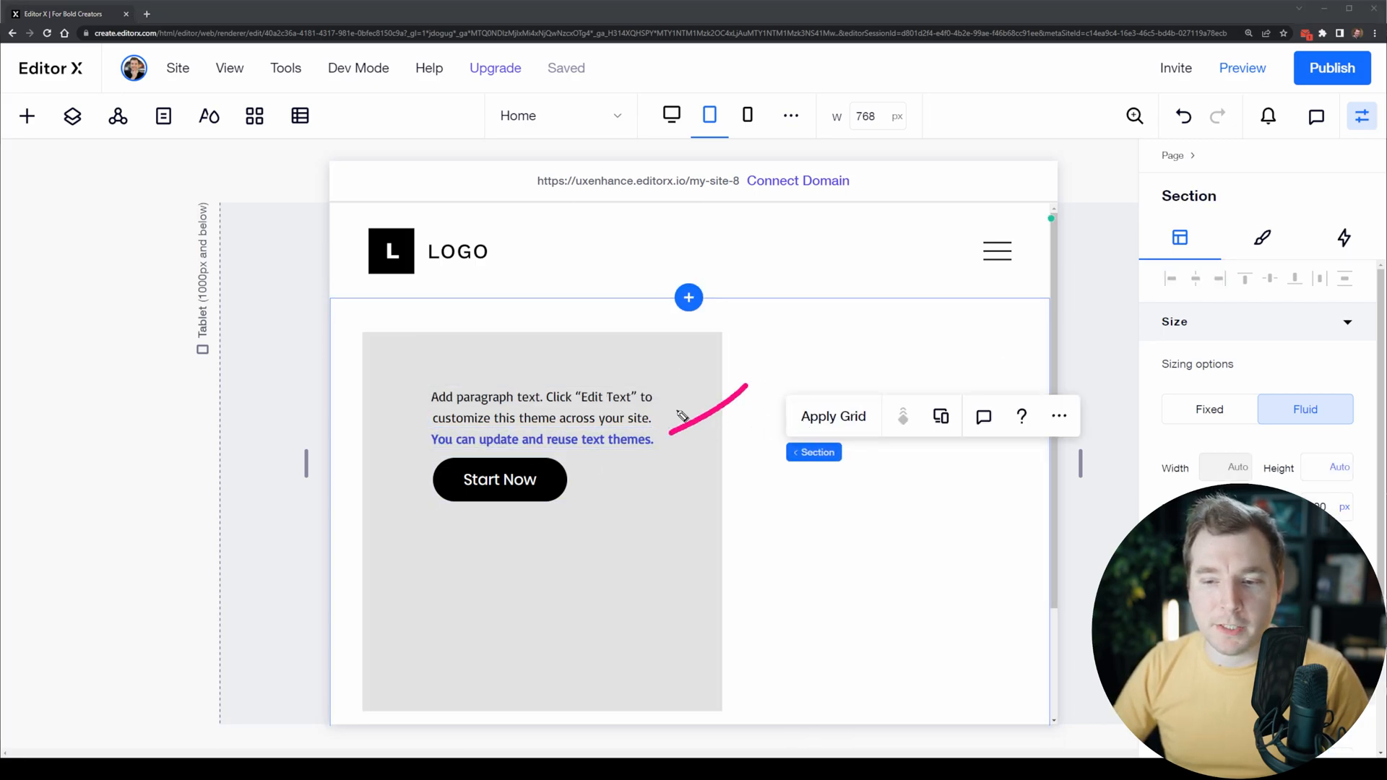
pyautogui.click(747, 116)
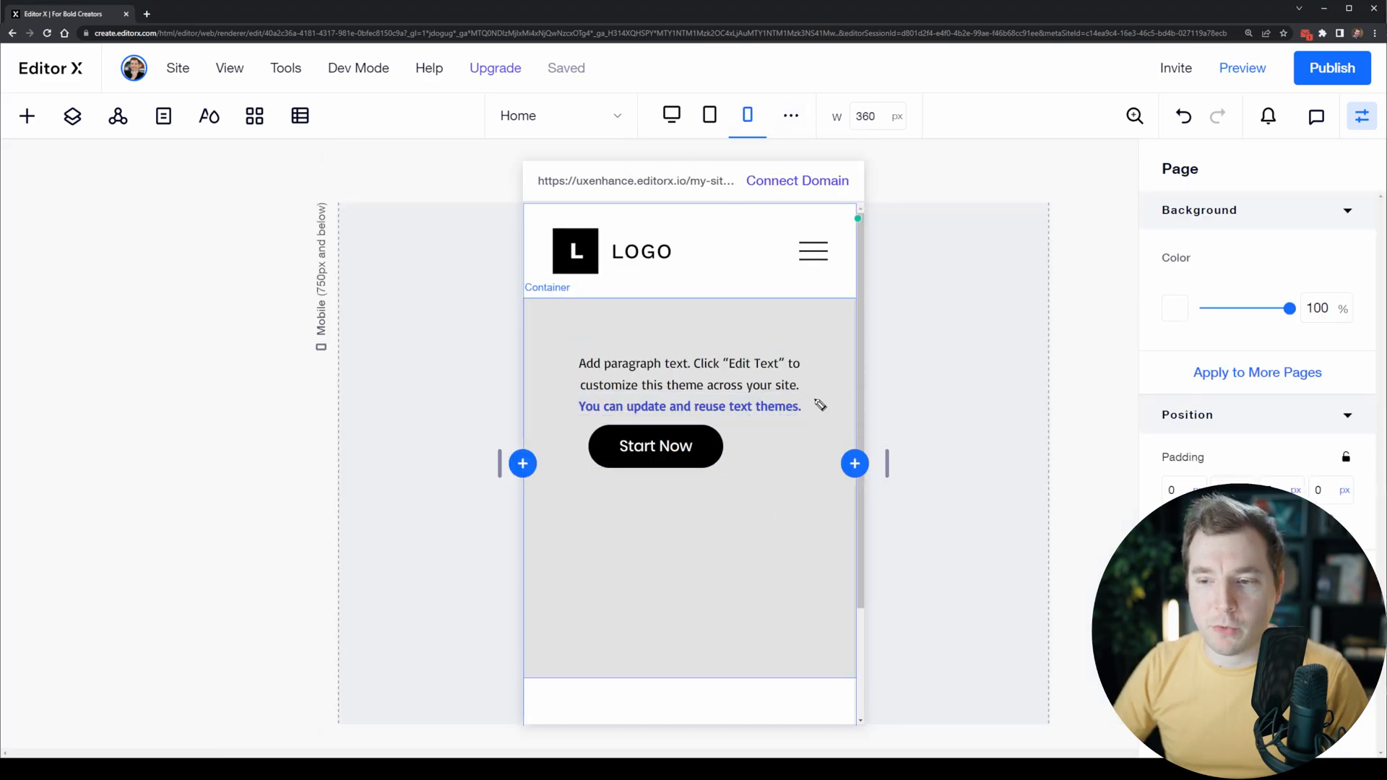
pyautogui.click(688, 250)
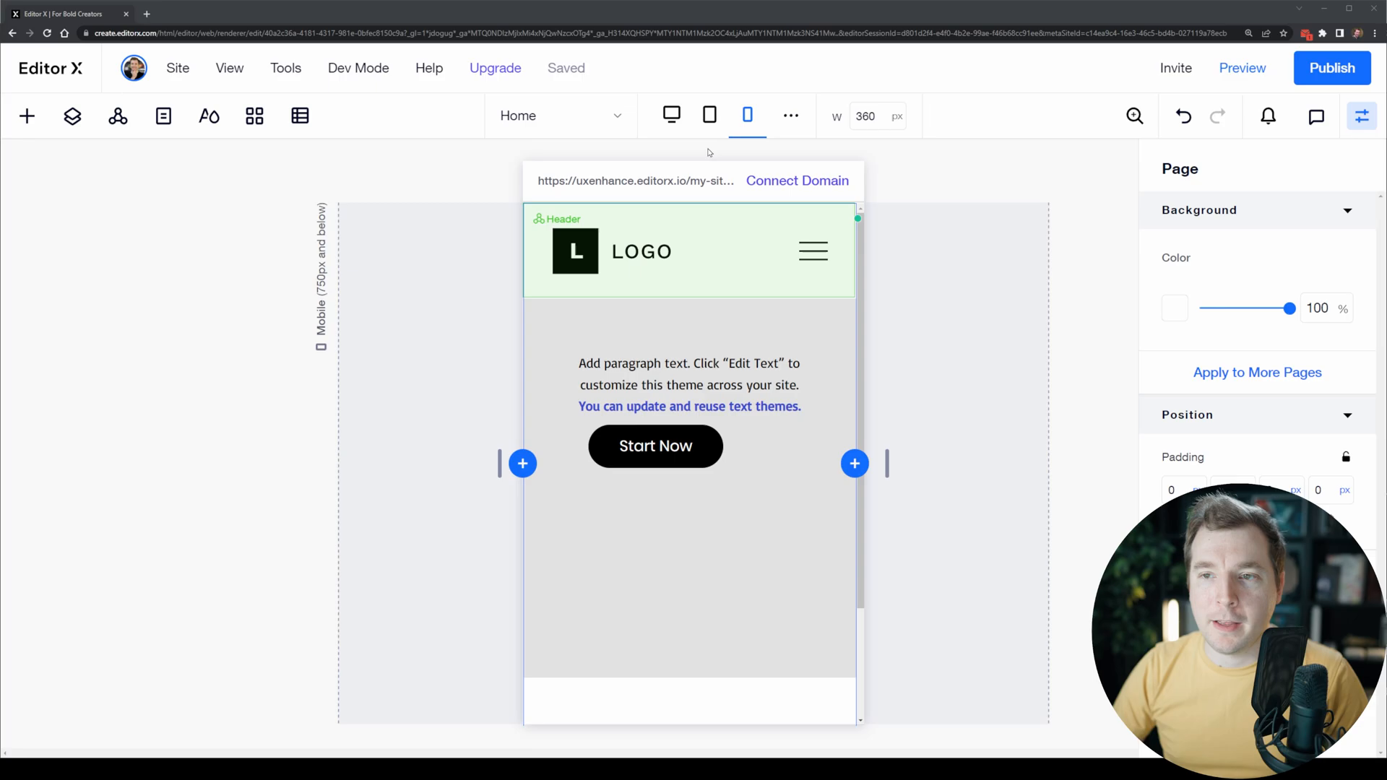
pyautogui.click(671, 115)
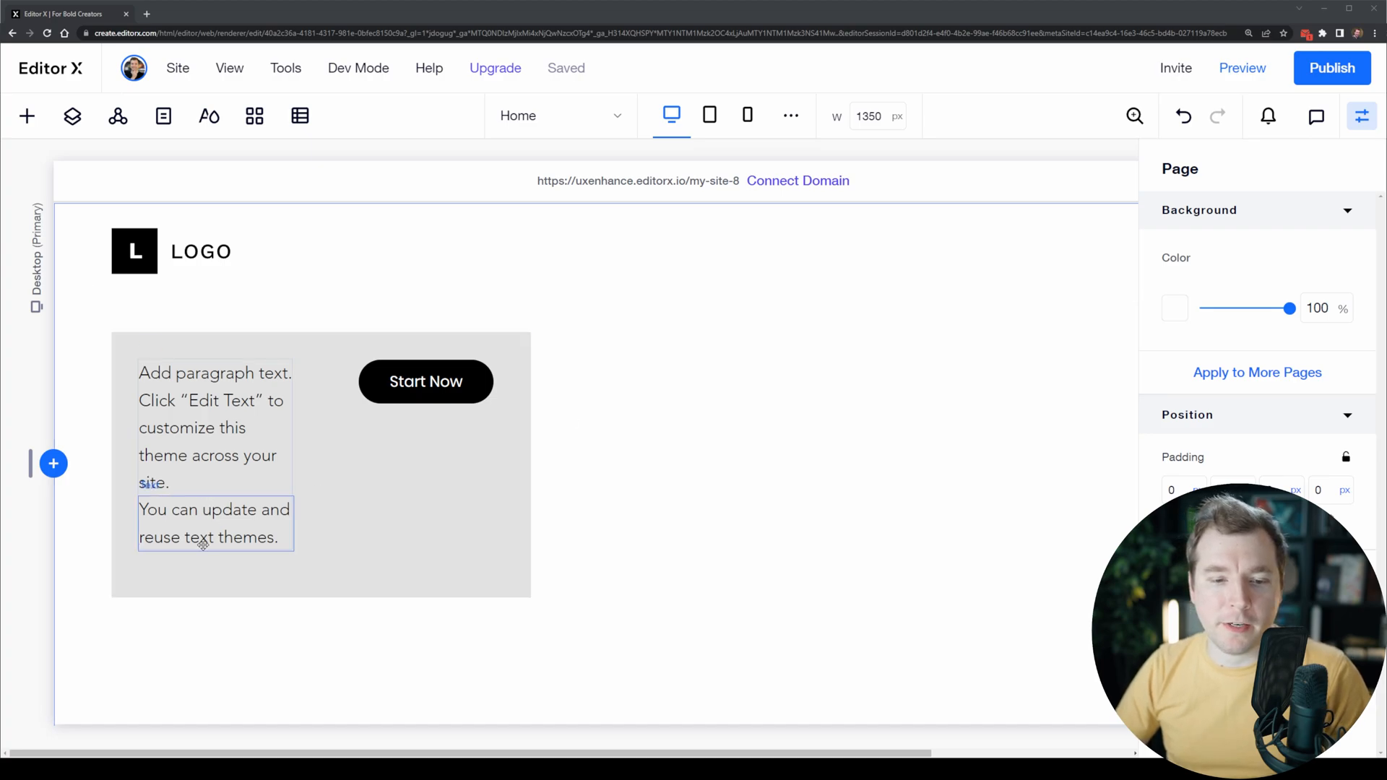
pyautogui.click(214, 523)
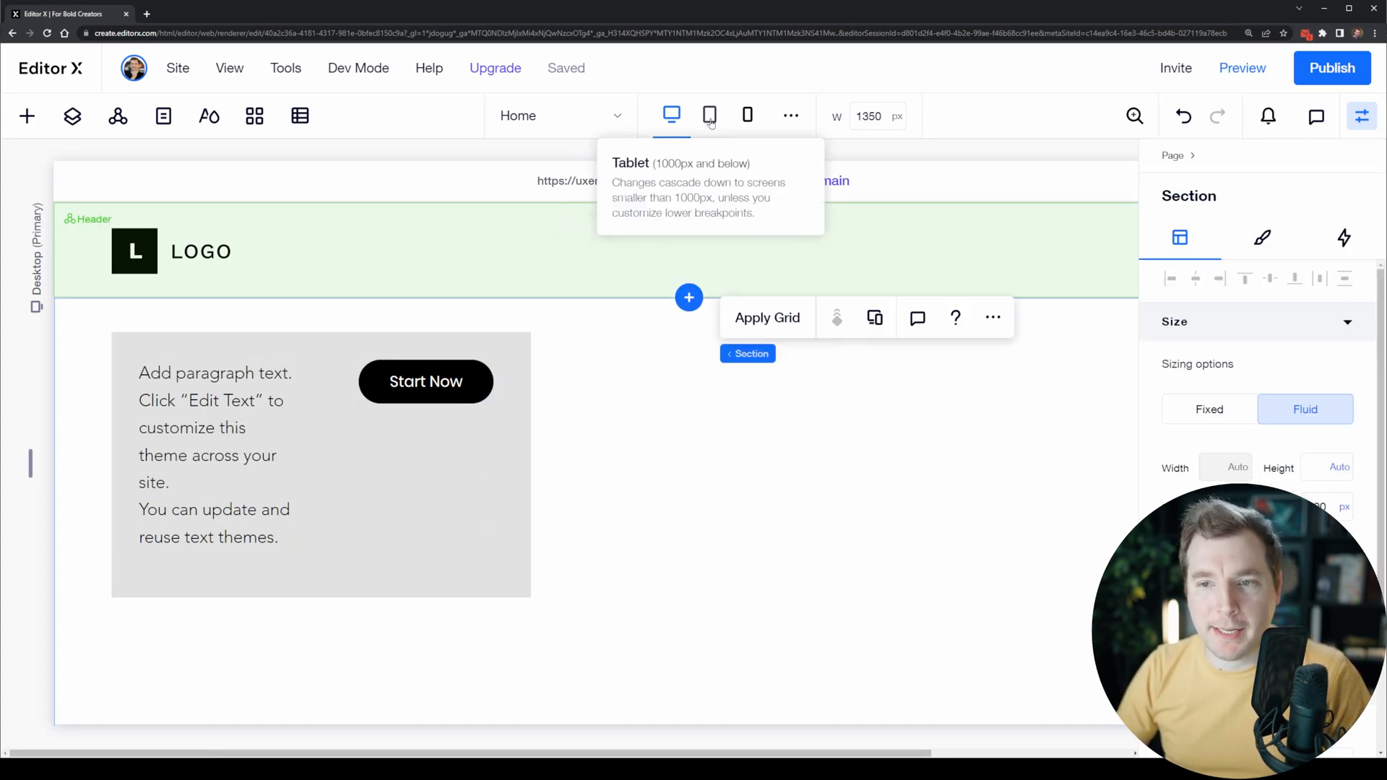
pyautogui.click(708, 115)
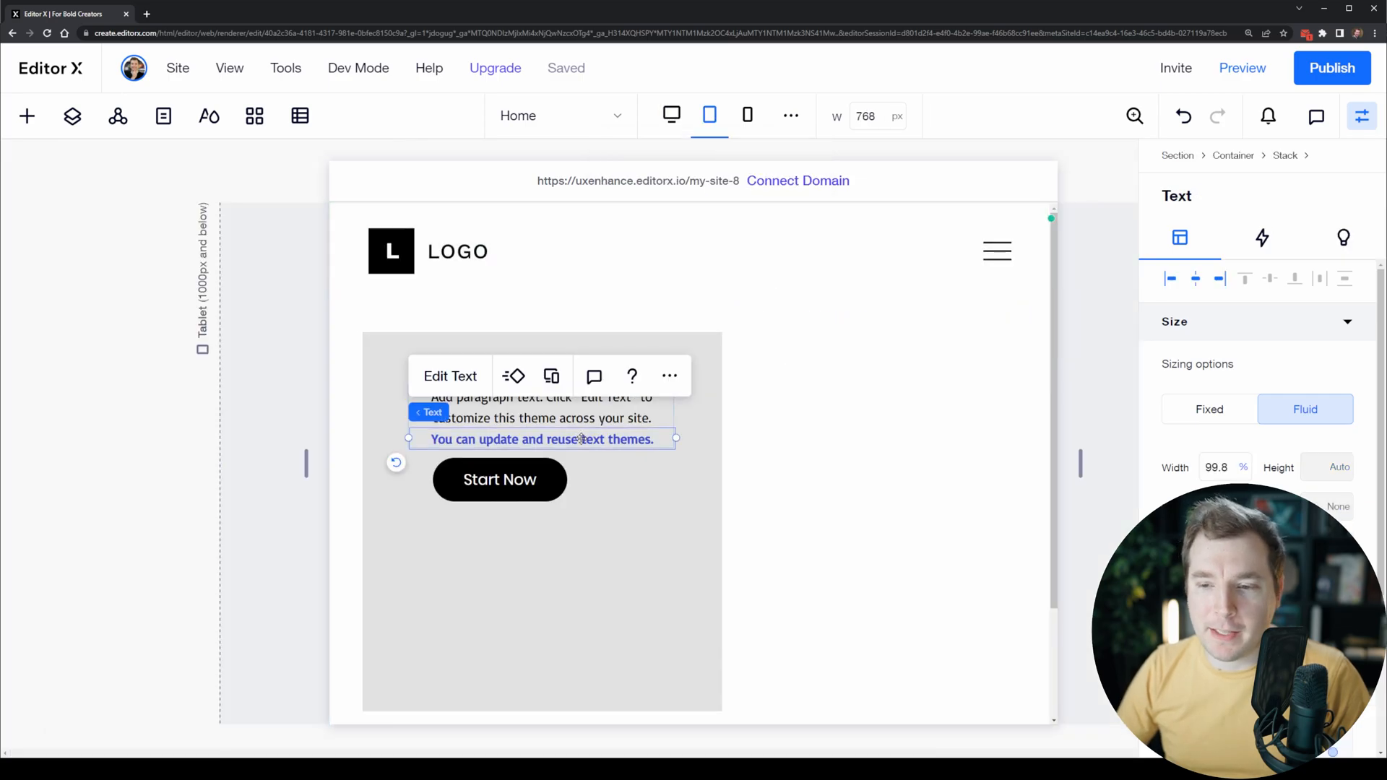
pyautogui.moveTo(669, 375)
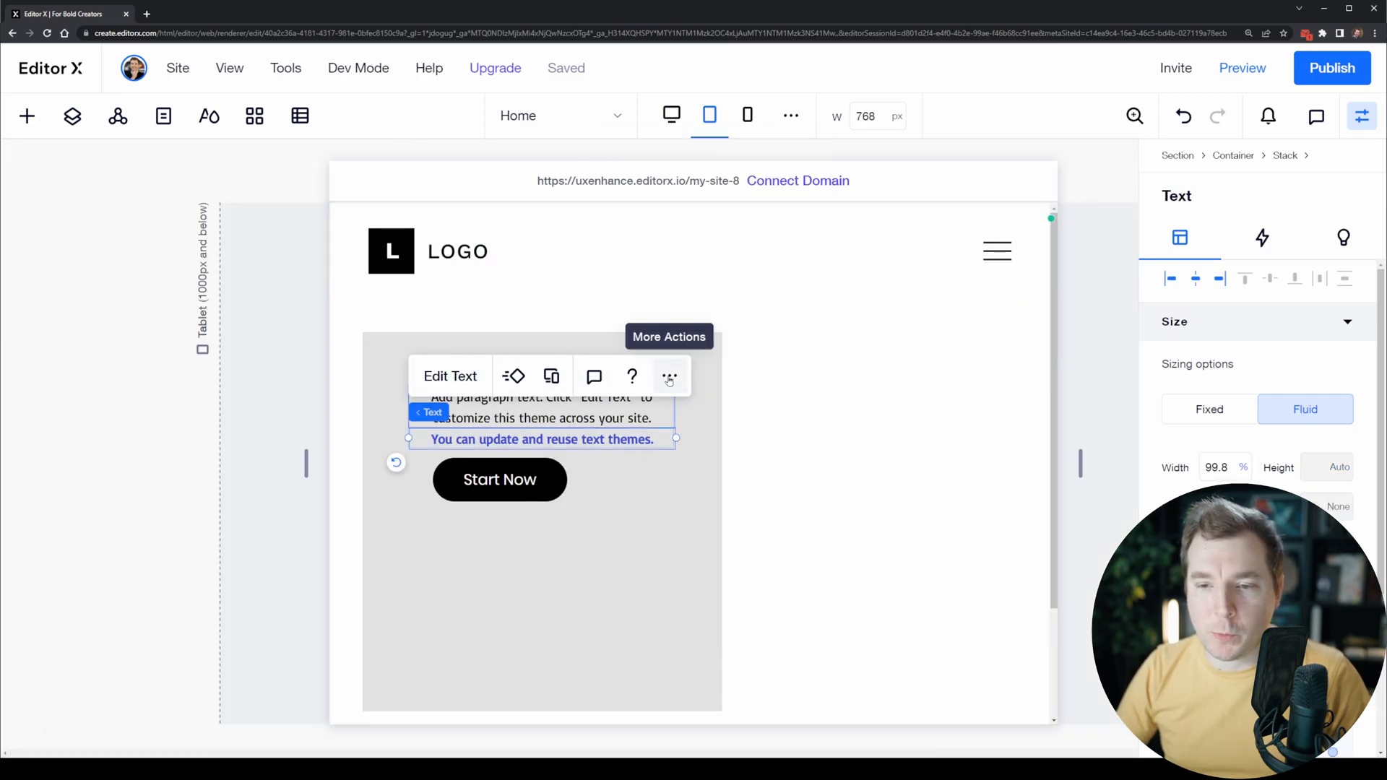
# Bring up More Actions for the blue sentence to reach the Don't Display option.
pyautogui.click(669, 376)
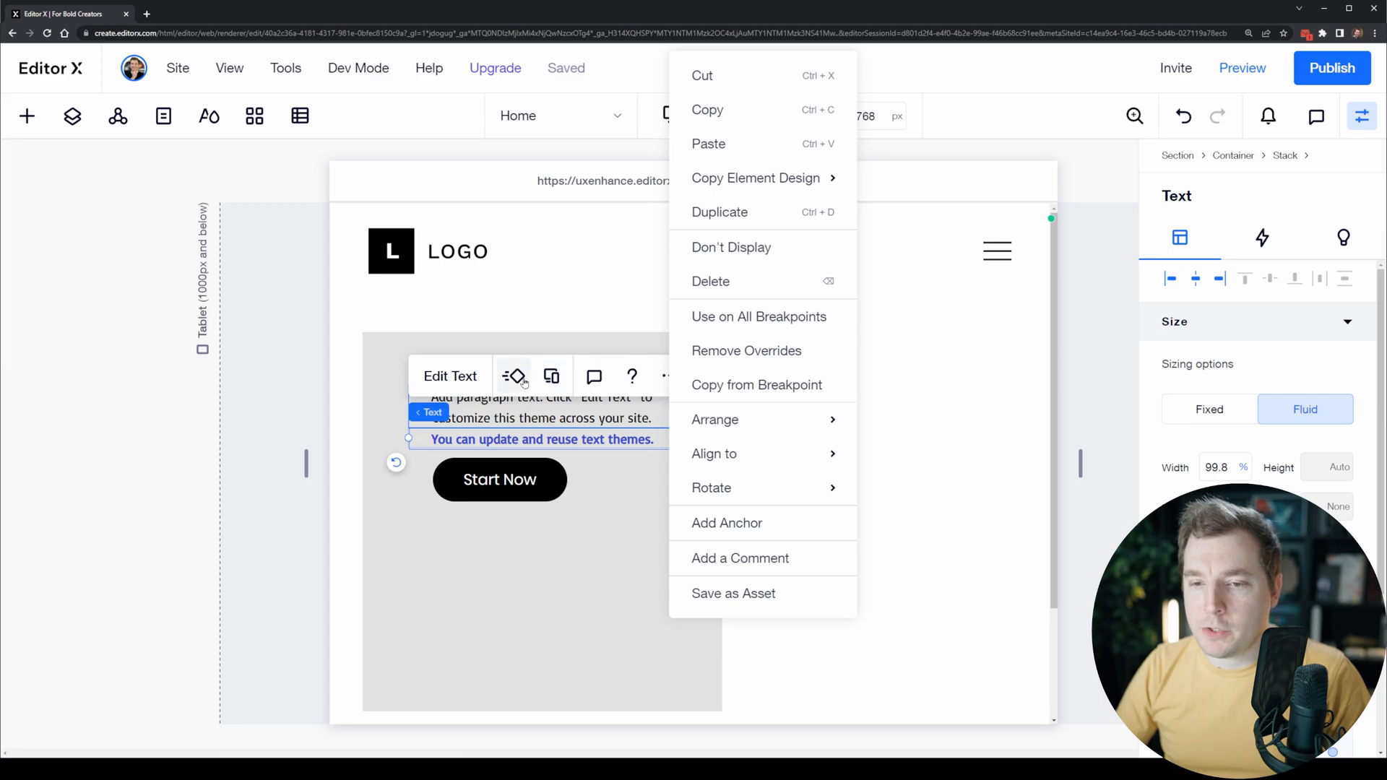
pyautogui.moveTo(765, 256)
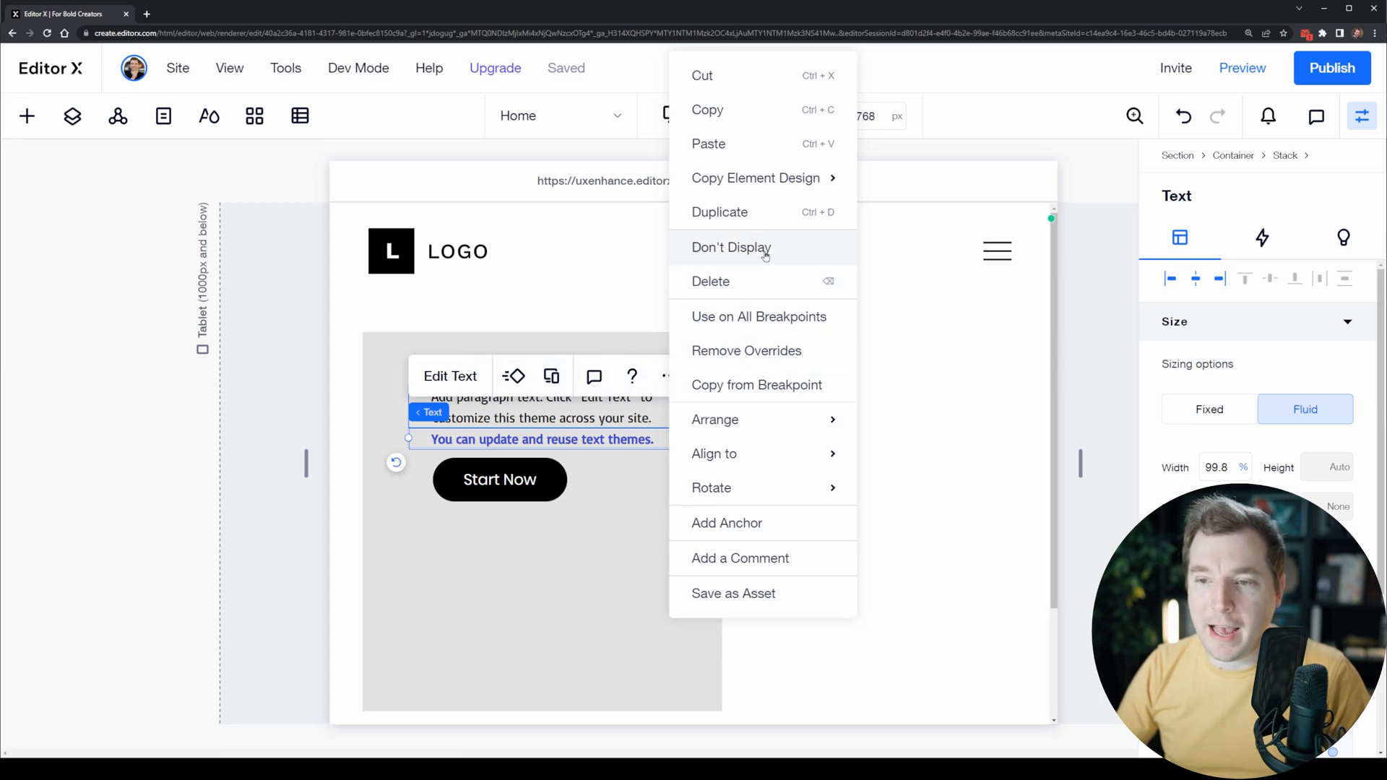
pyautogui.moveTo(770, 252)
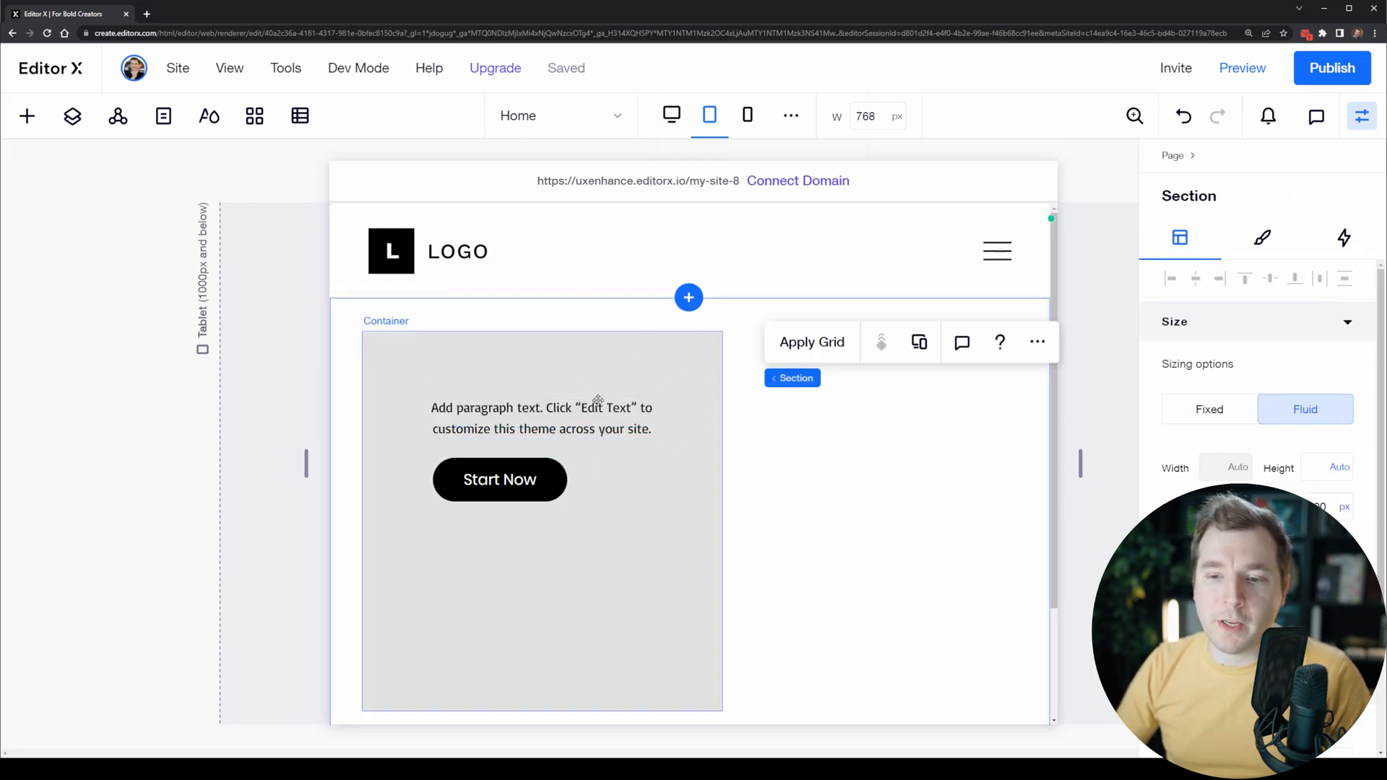
pyautogui.moveTo(708, 116)
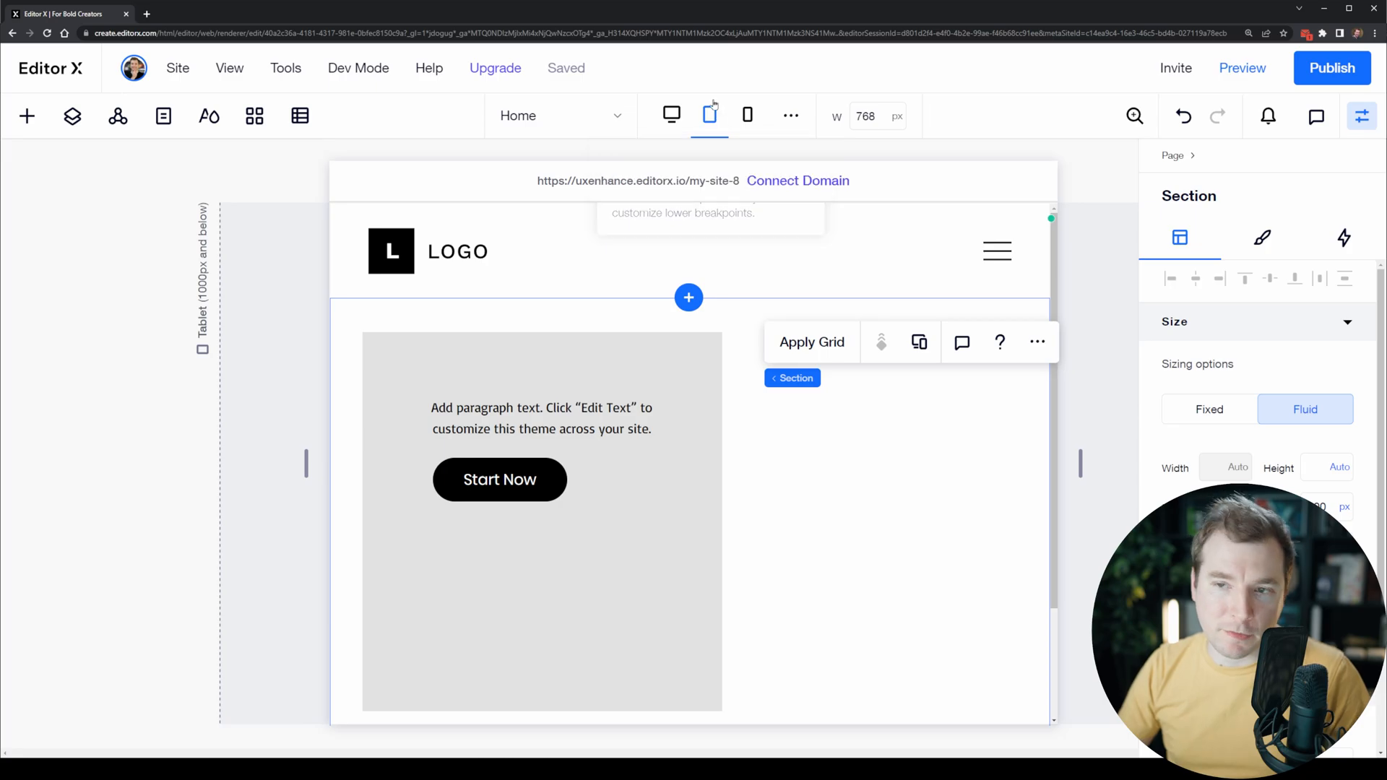
pyautogui.click(745, 116)
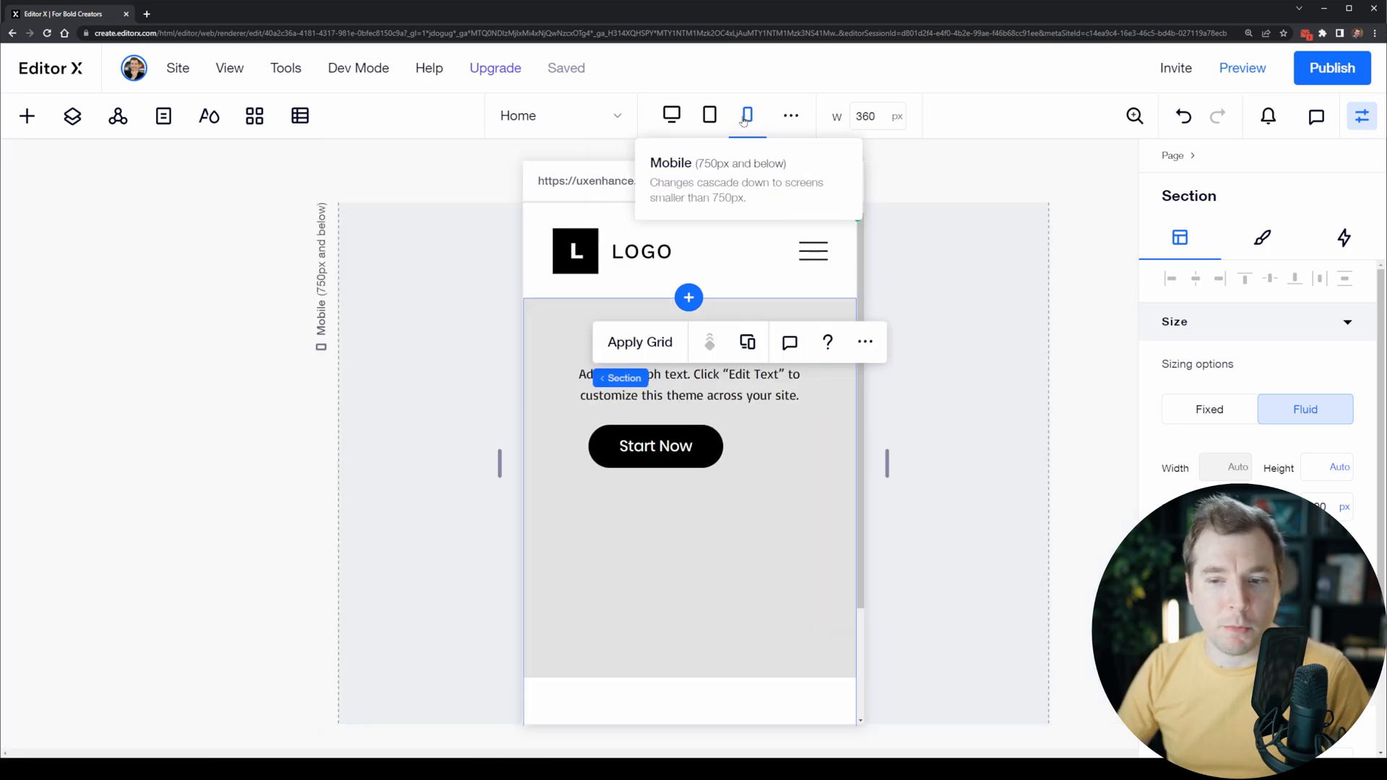
pyautogui.click(671, 116)
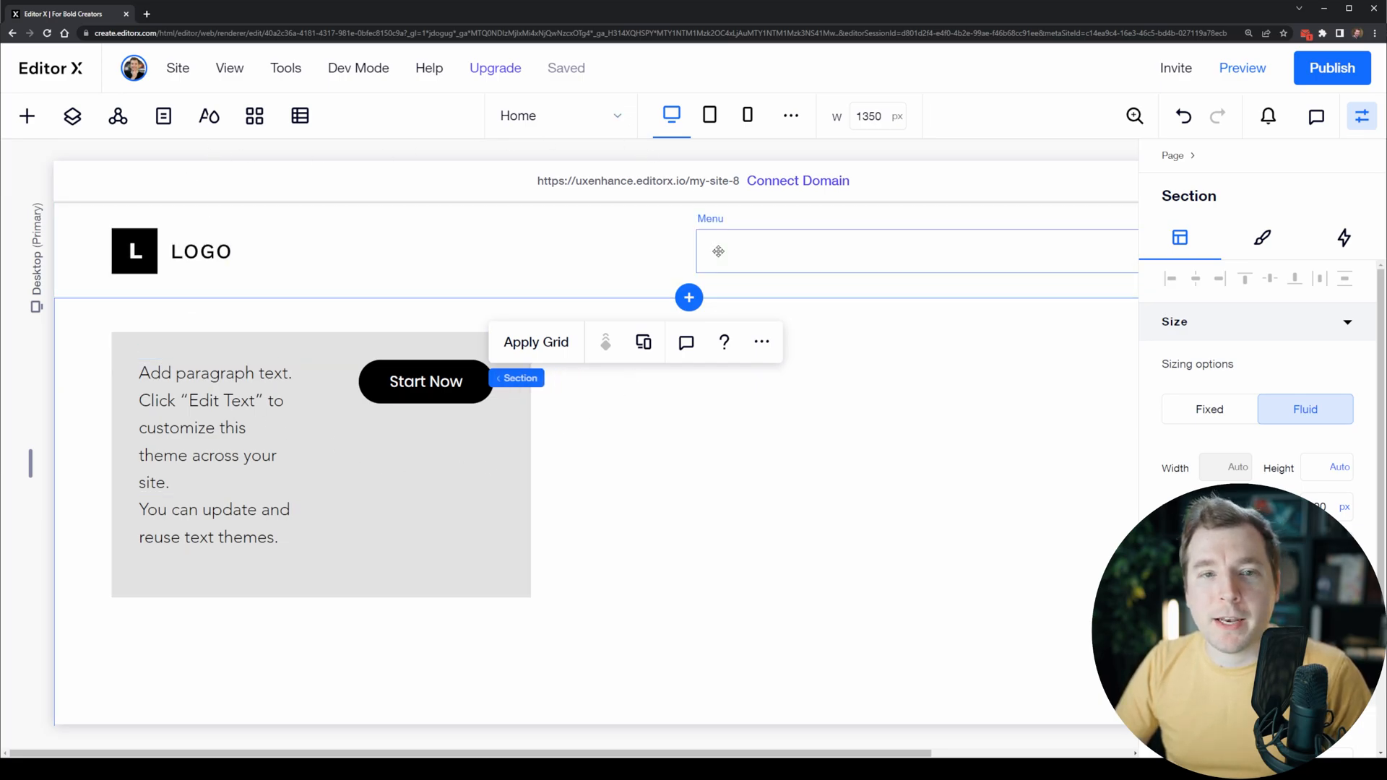
pyautogui.moveTo(708, 116)
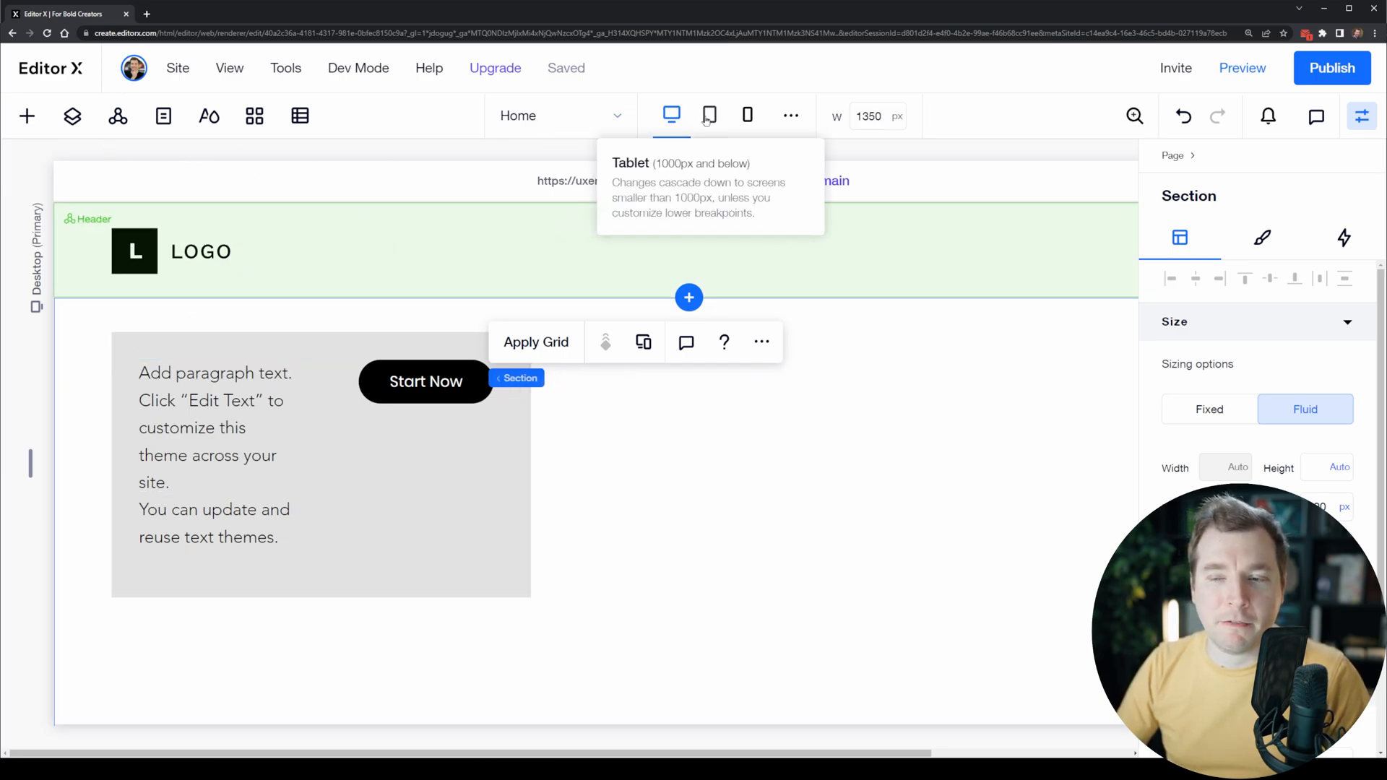
pyautogui.click(708, 116)
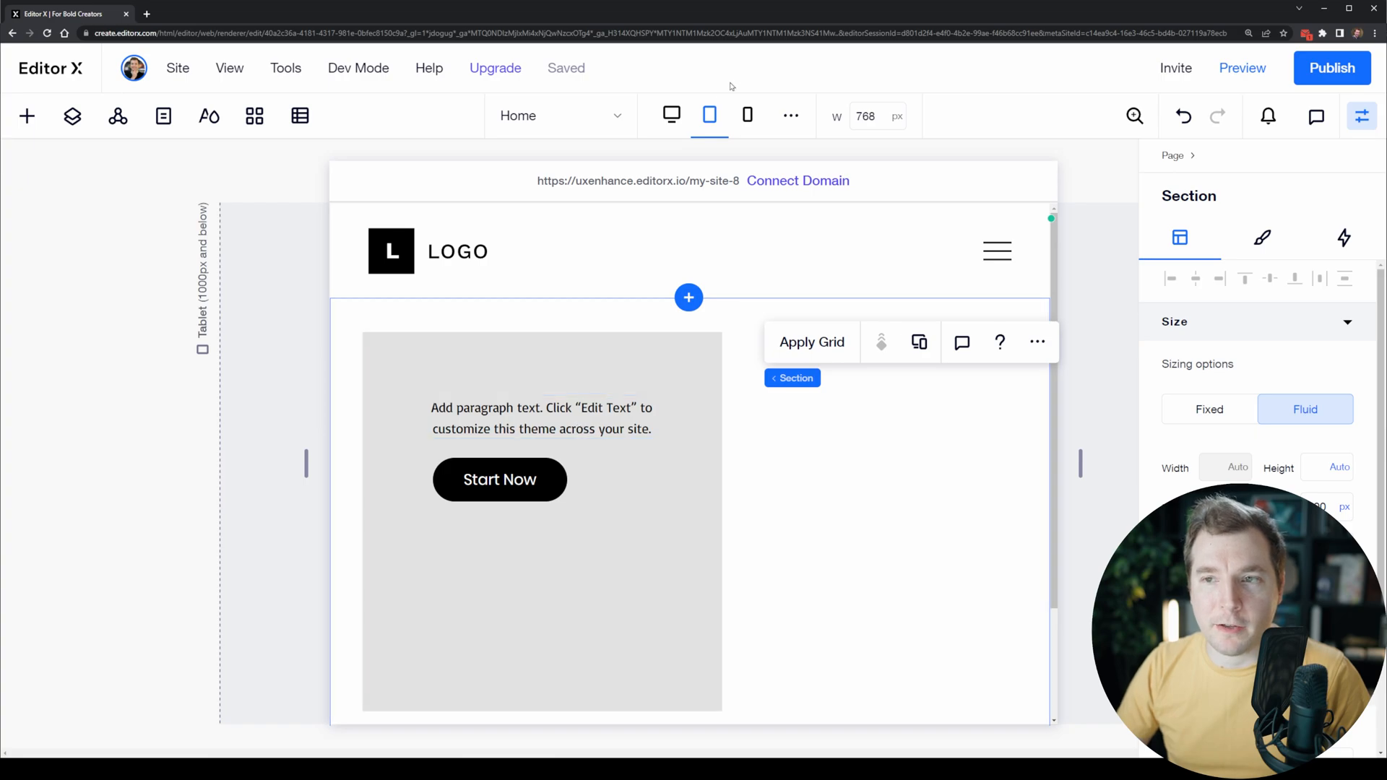
pyautogui.moveTo(72, 115)
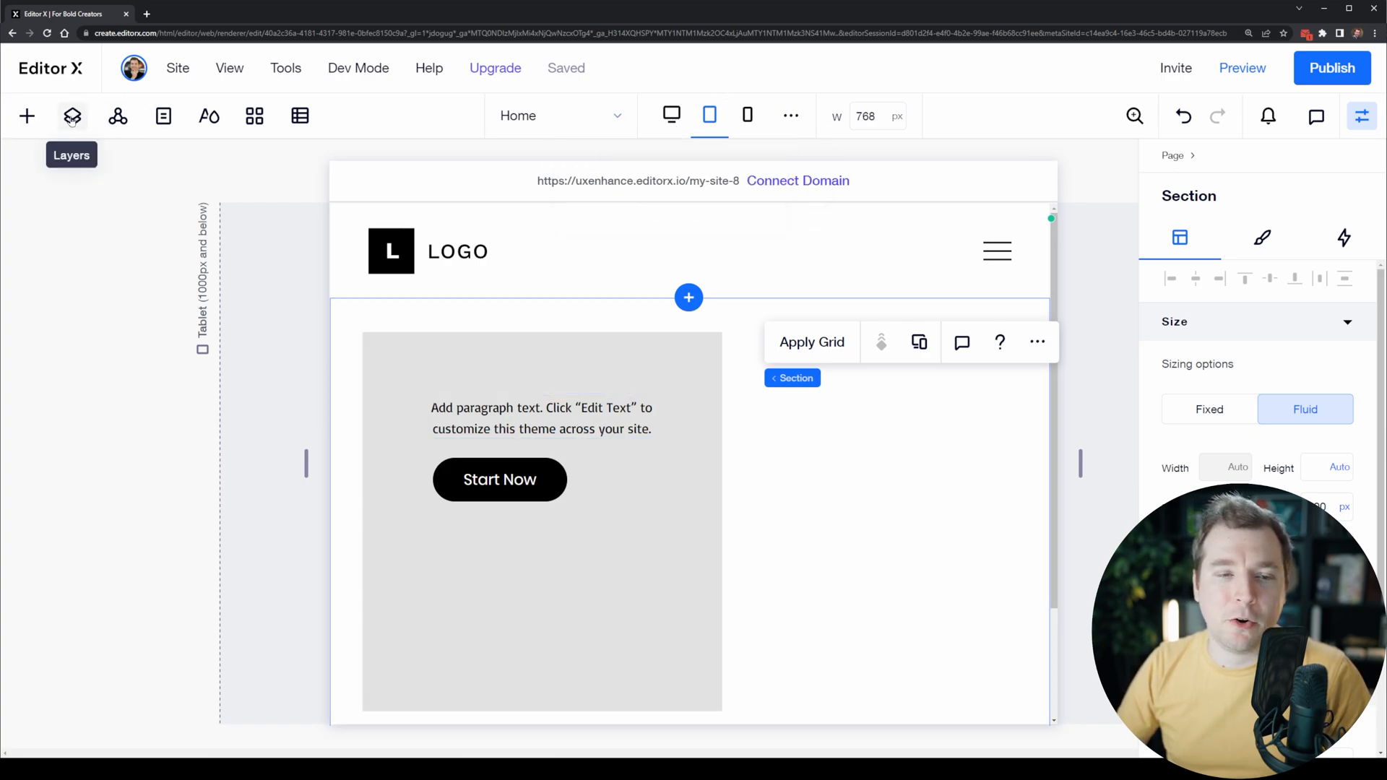
# In the Layers panel, reveal the hidden 'You can update' text layer on the tablet layout.
pyautogui.click(73, 116)
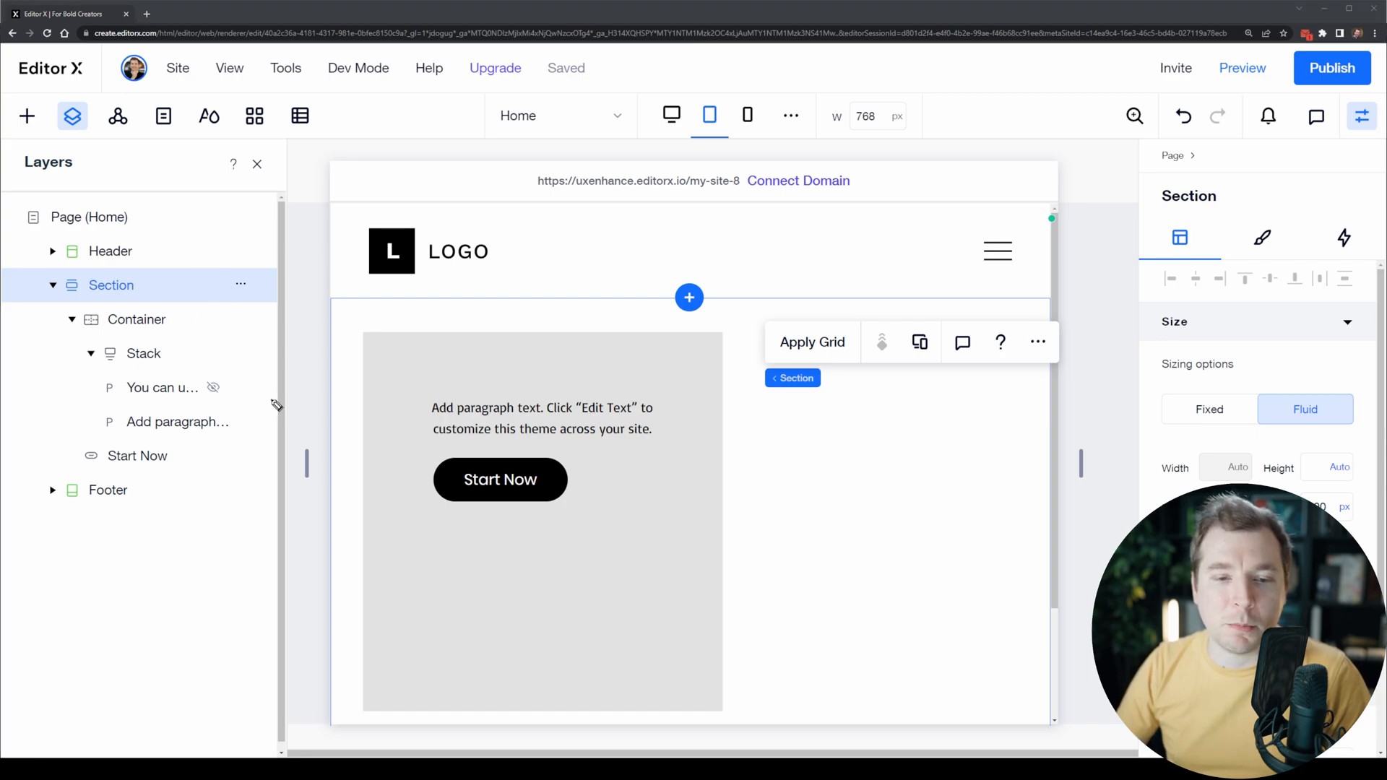
pyautogui.click(162, 388)
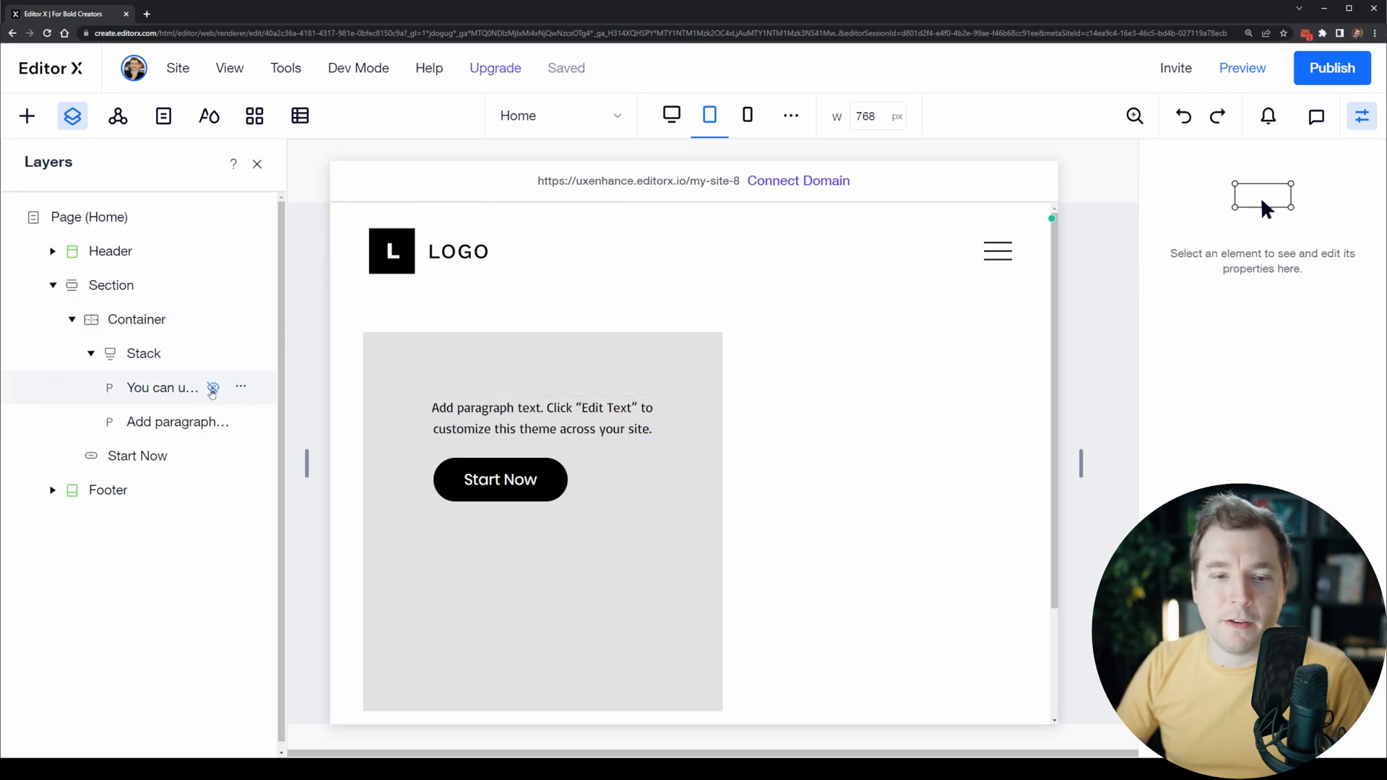
pyautogui.click(542, 418)
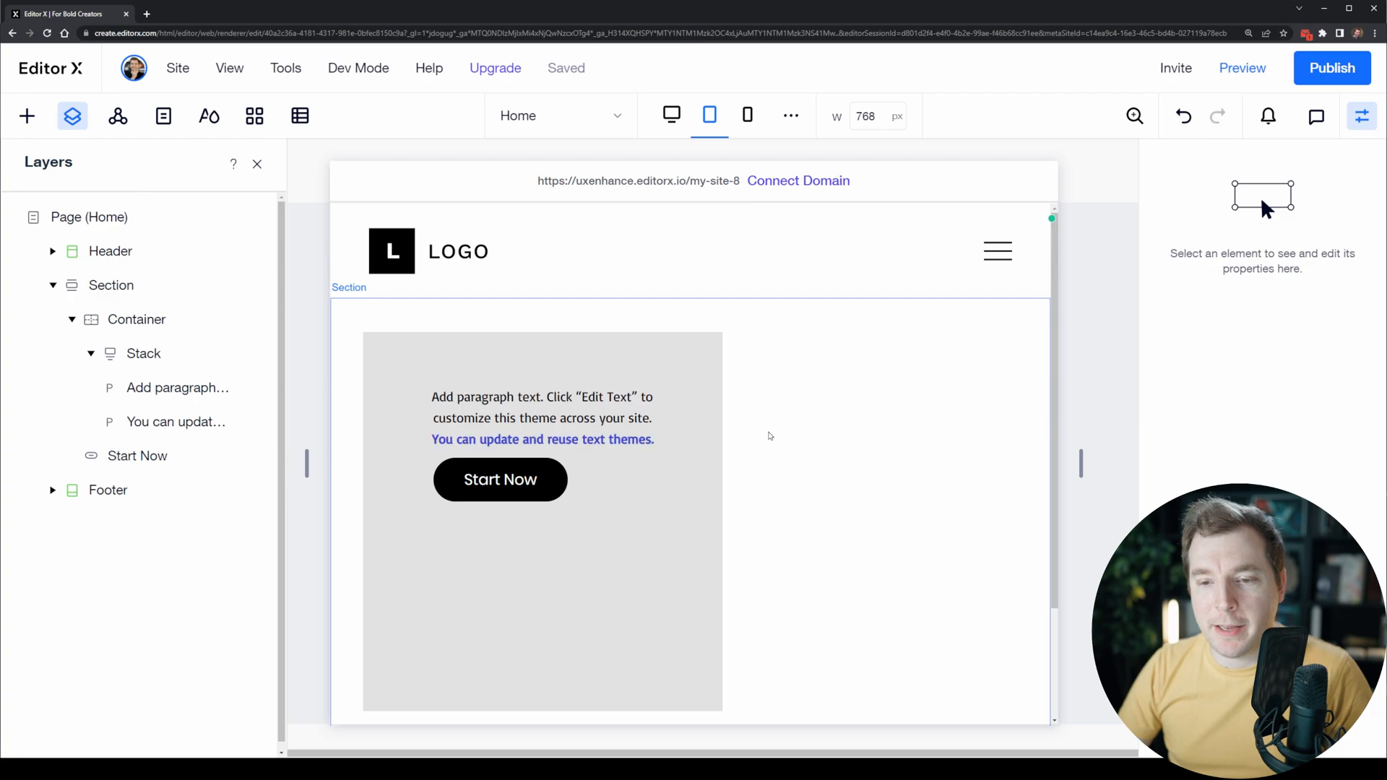
# Set the 'You can update' text to 0% opacity so it stays invisible but keeps its space, then view mobile.
pyautogui.click(542, 418)
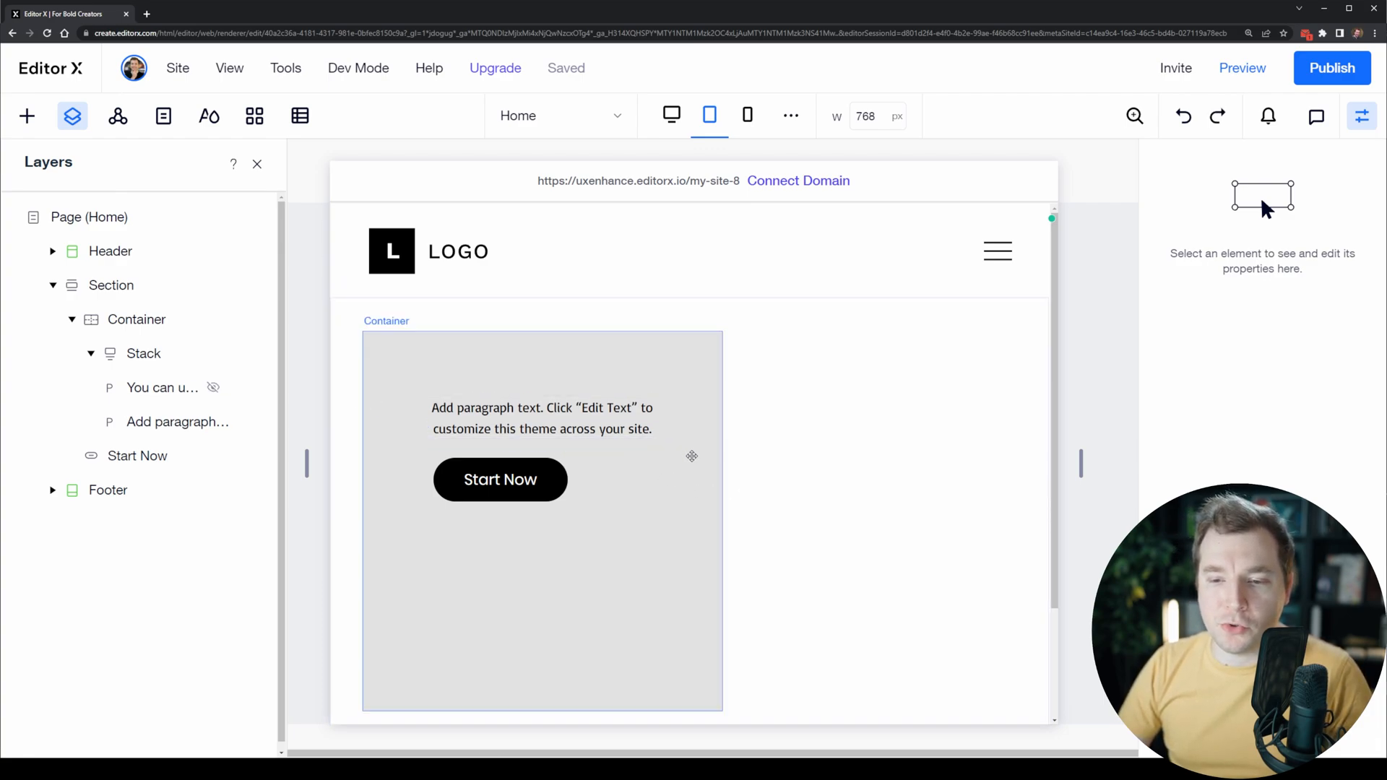
pyautogui.click(541, 439)
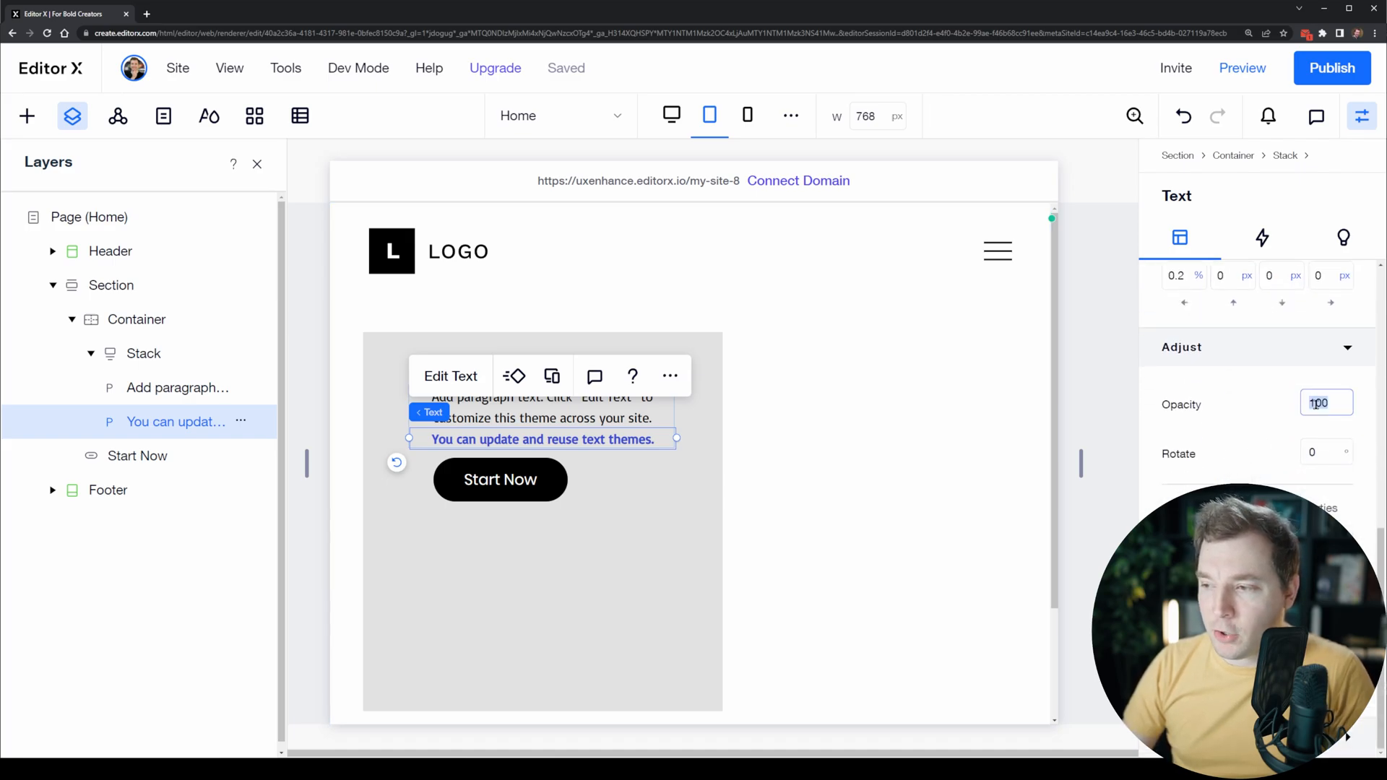
pyautogui.moveTo(1230, 421)
pyautogui.write('0')
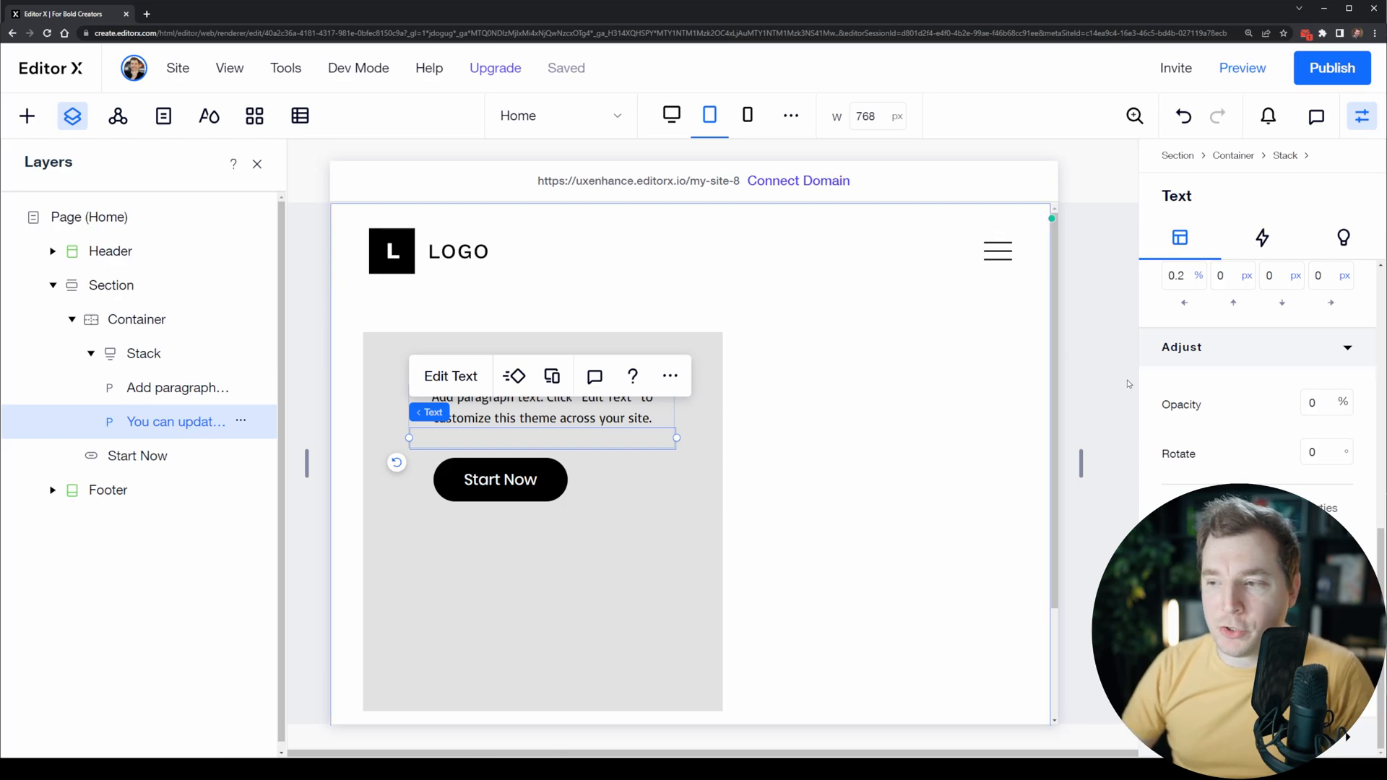
pyautogui.click(111, 284)
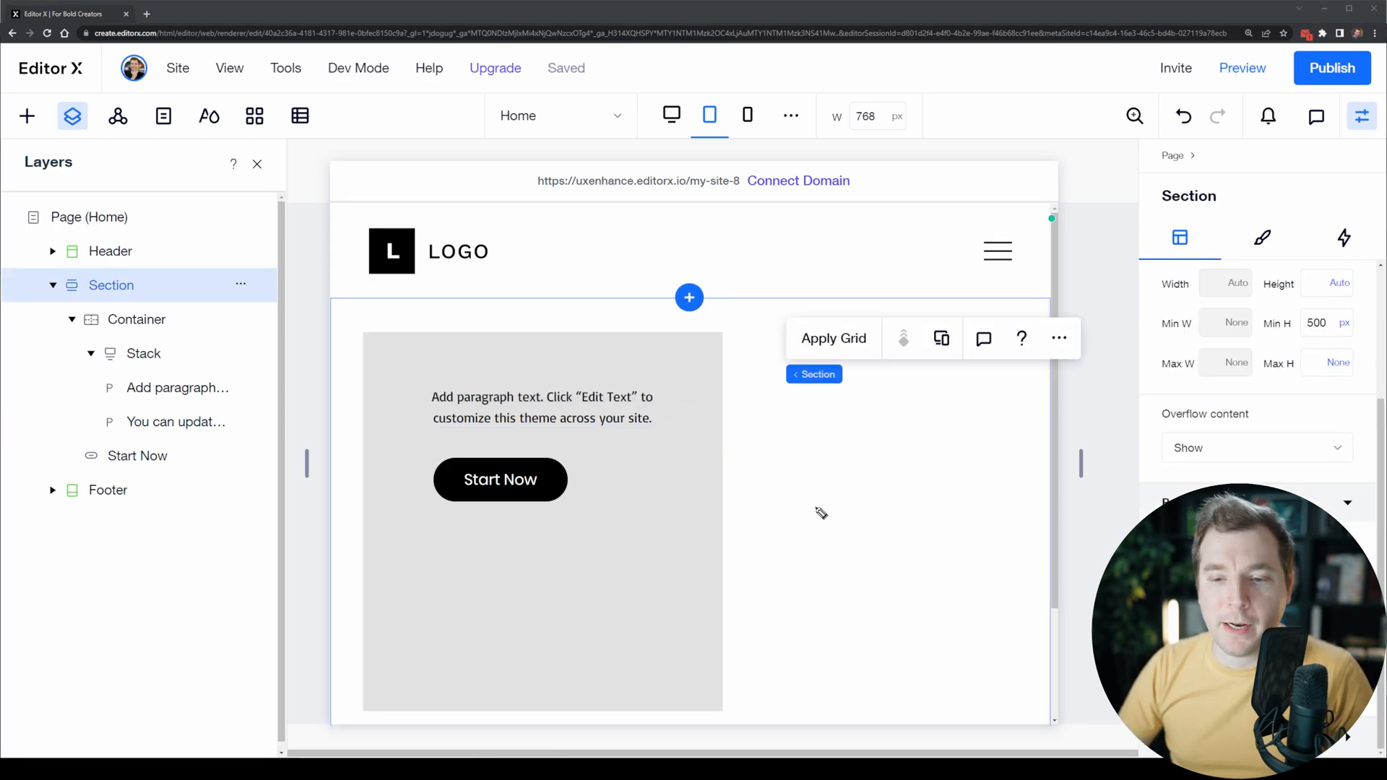
pyautogui.click(542, 408)
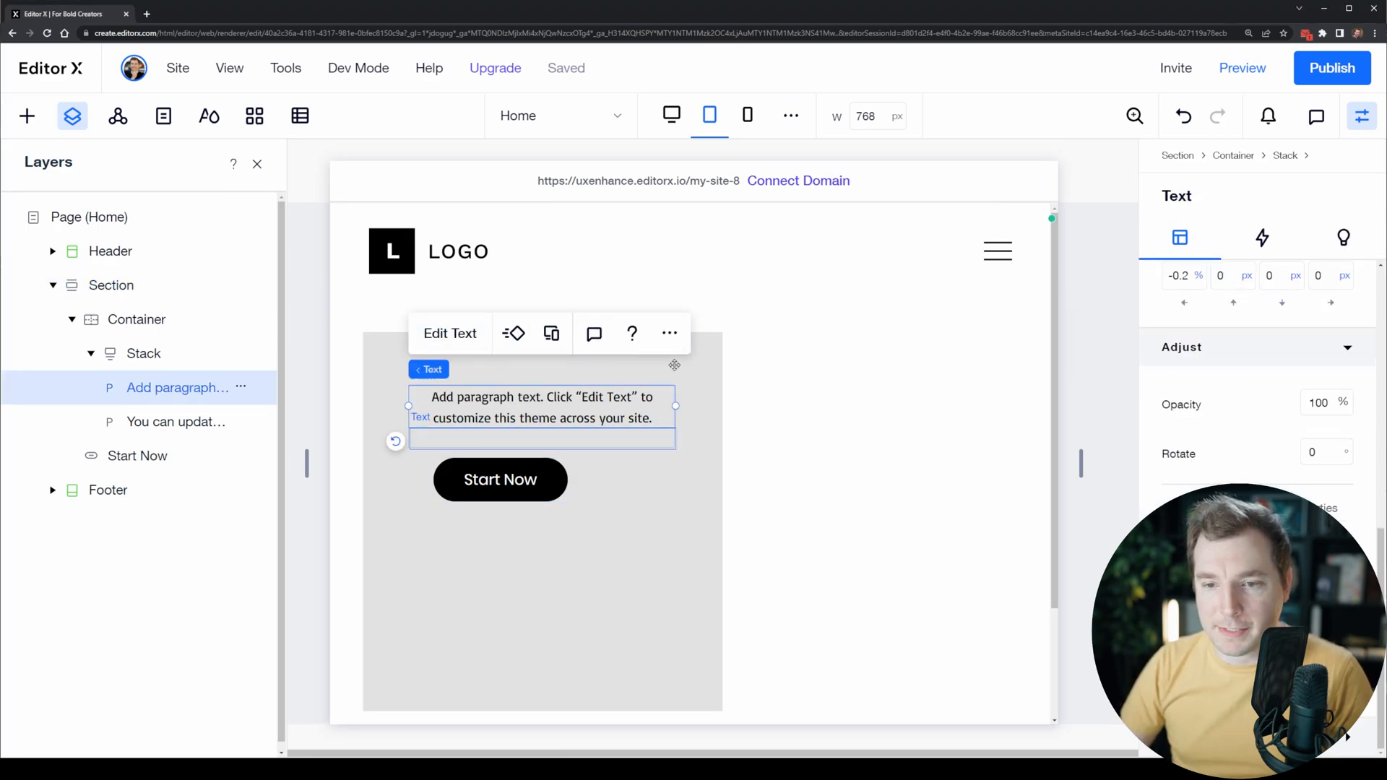
pyautogui.click(747, 116)
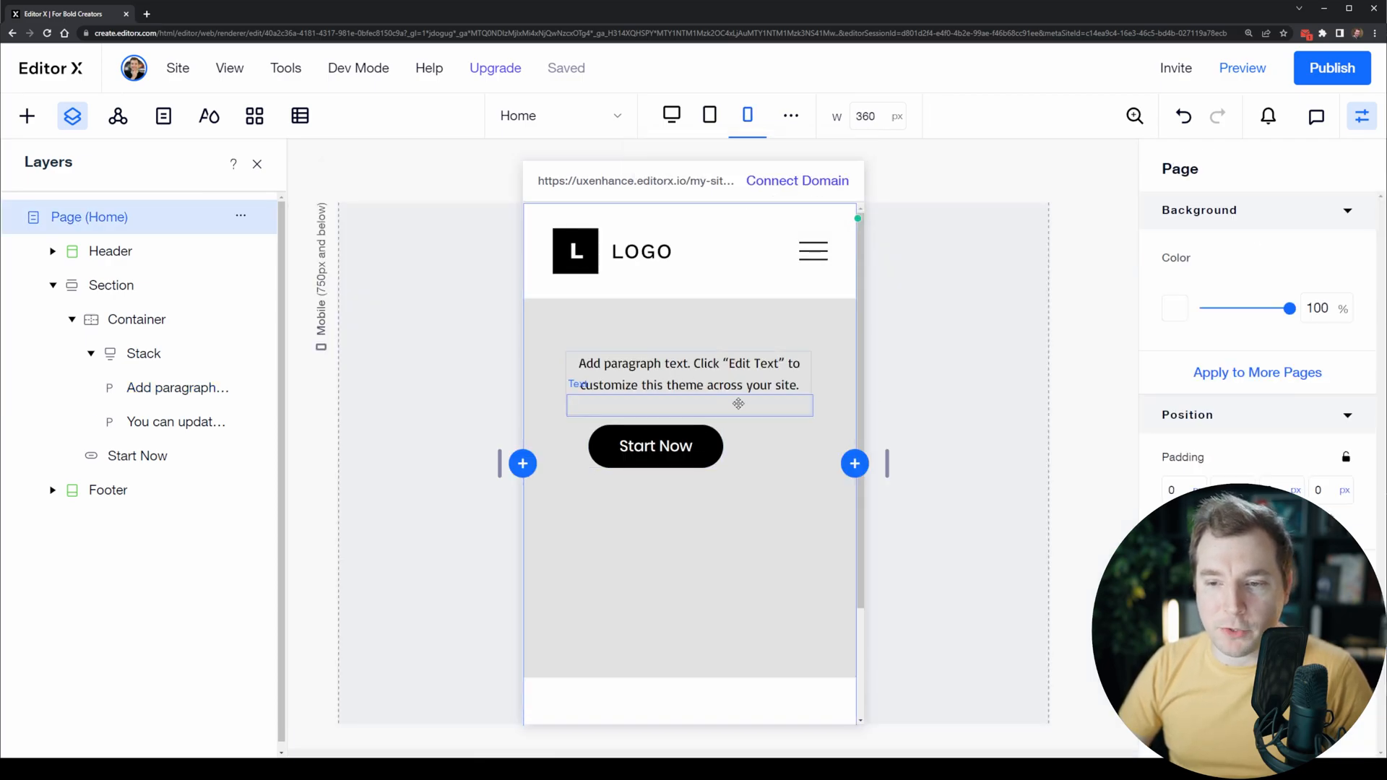
# Switch to the tablet breakpoint and open the container's context menu.
pyautogui.click(672, 116)
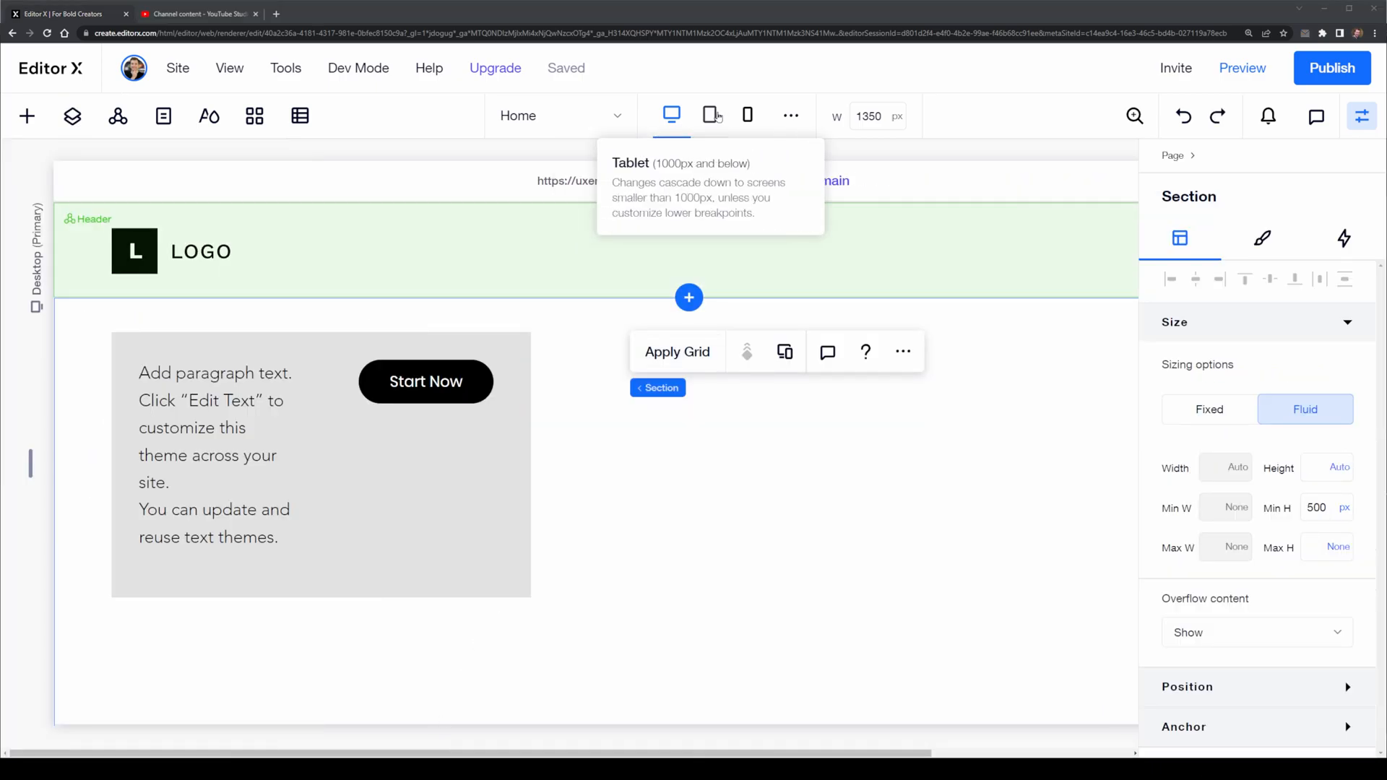
pyautogui.click(708, 116)
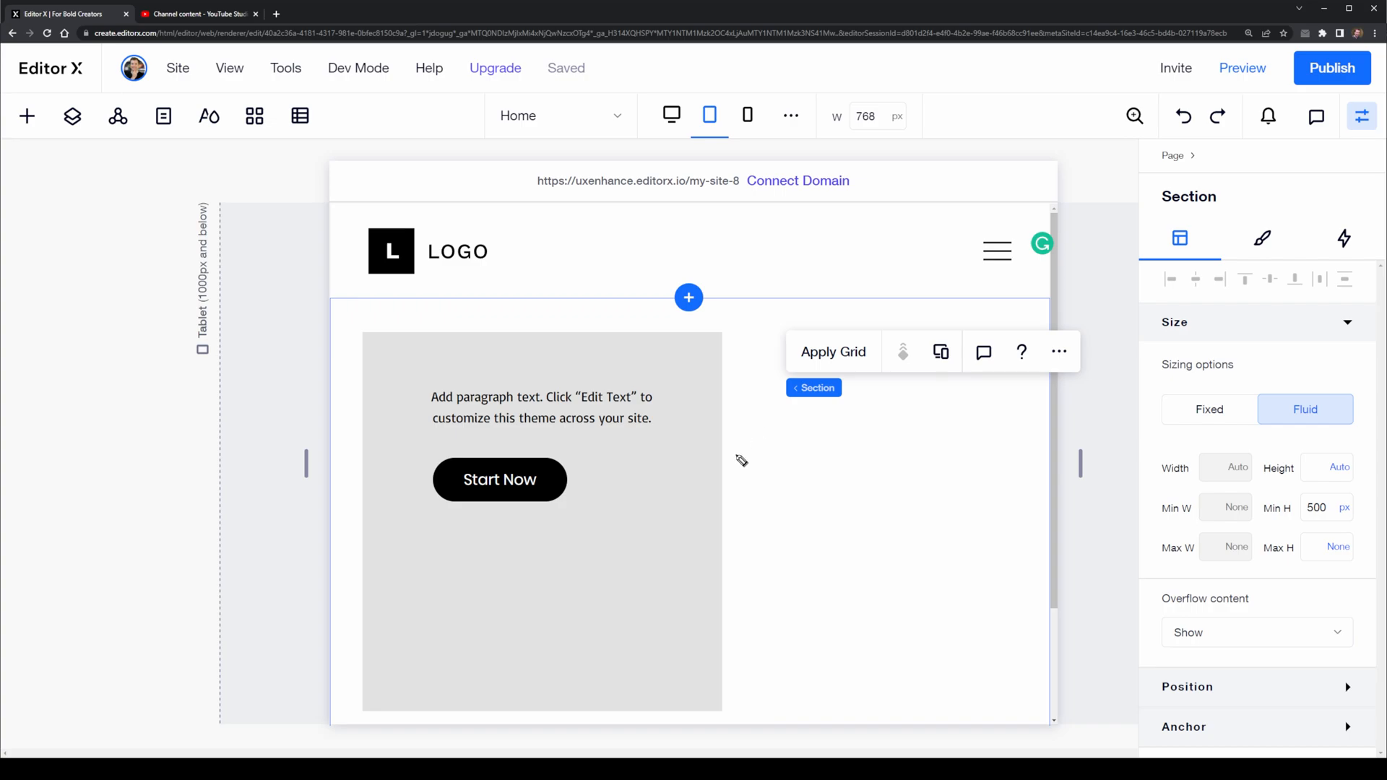
pyautogui.moveTo(791, 557)
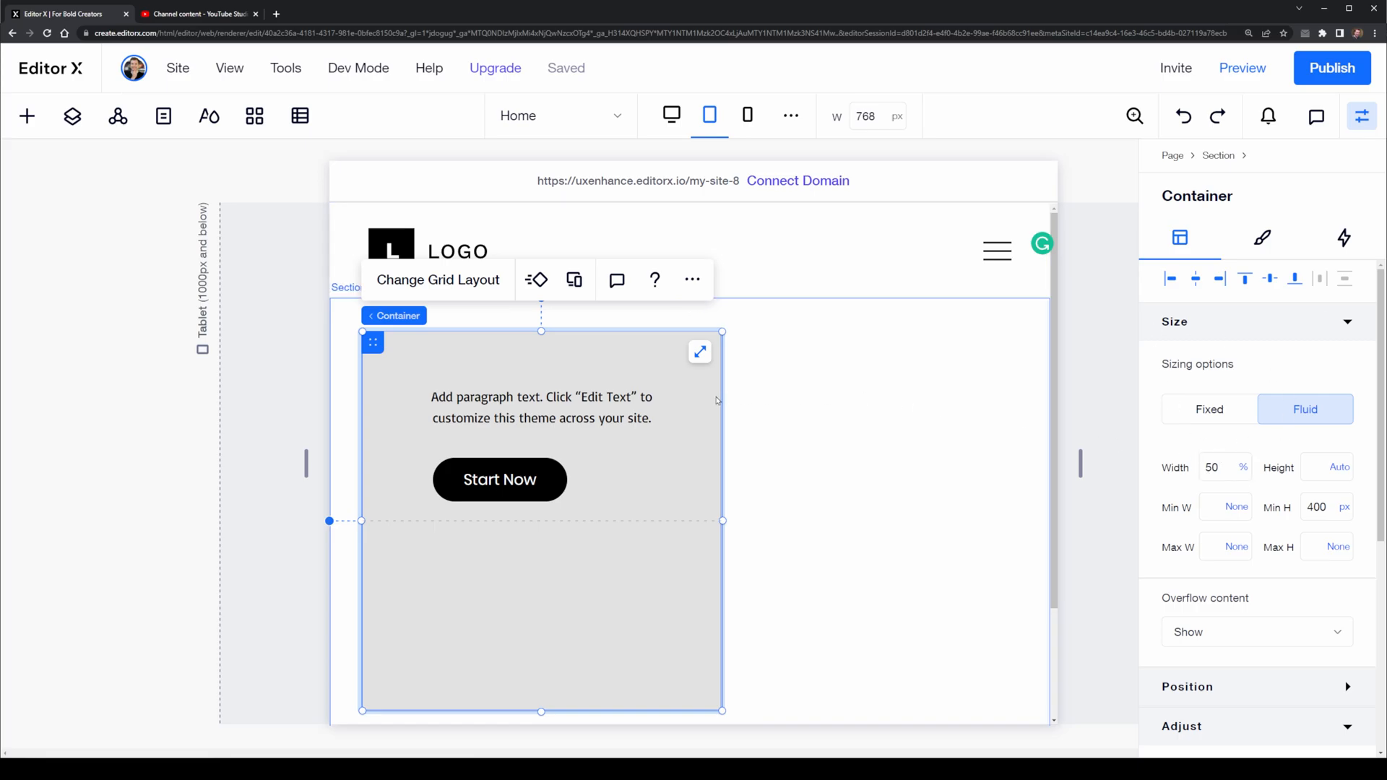
pyautogui.rightClick(647, 464)
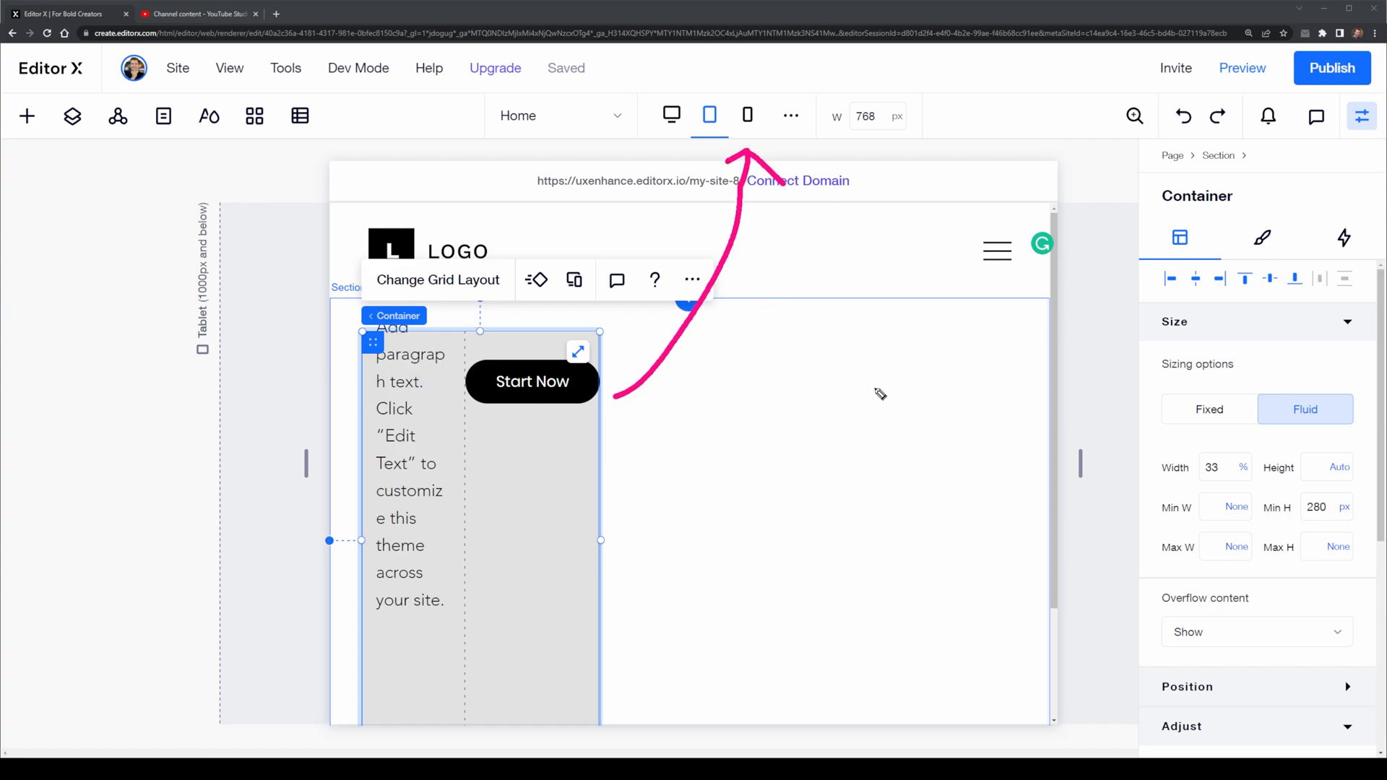
pyautogui.moveTo(747, 116)
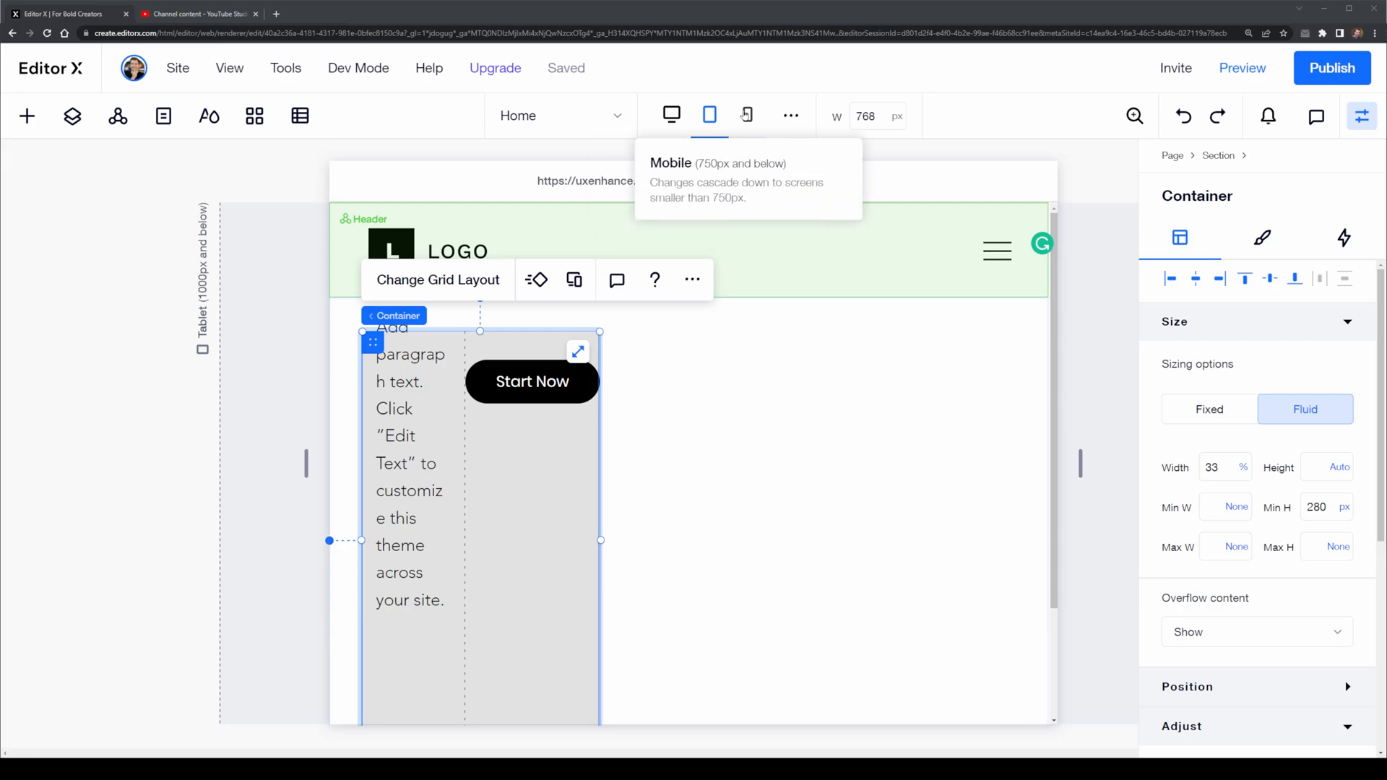
# On mobile, try a 33% container width and revert it to full width.
pyautogui.click(746, 116)
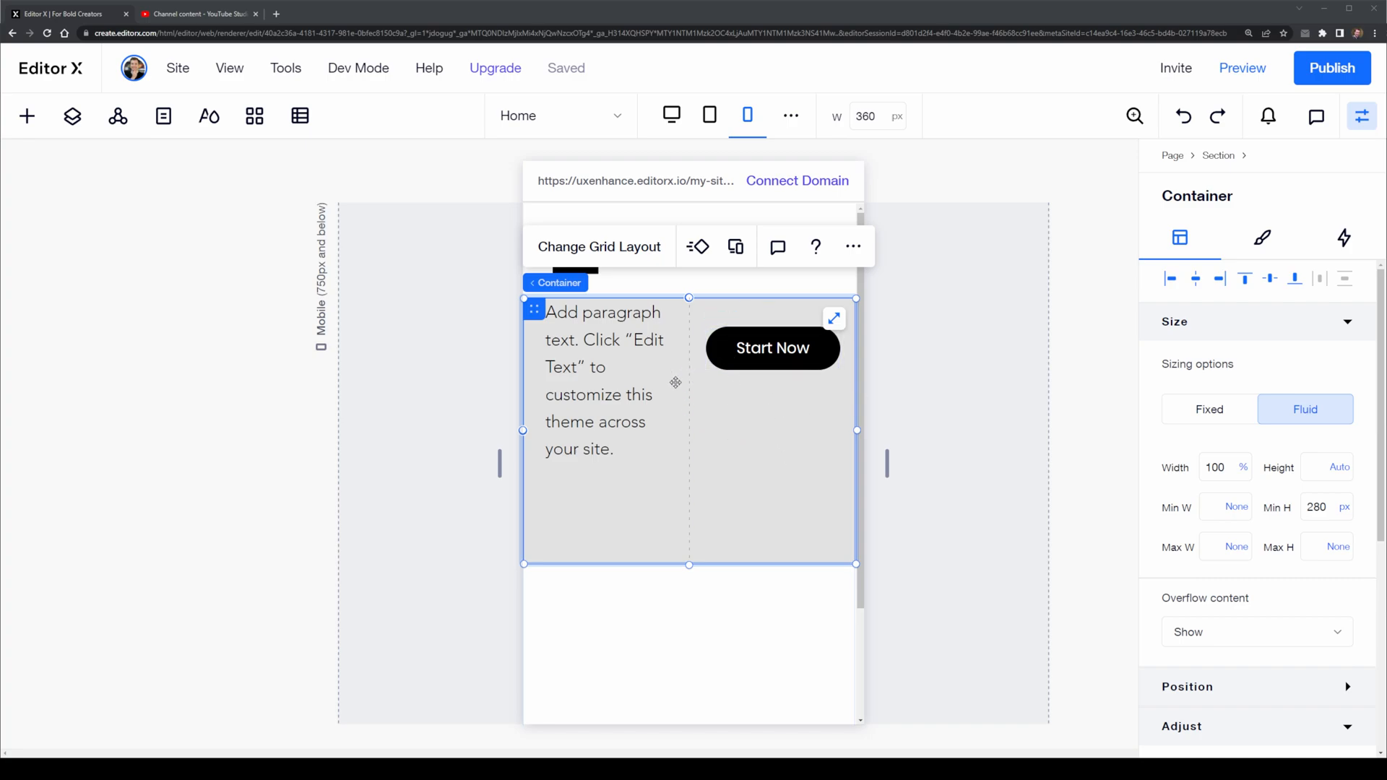
pyautogui.moveTo(529, 508)
pyautogui.write('33')
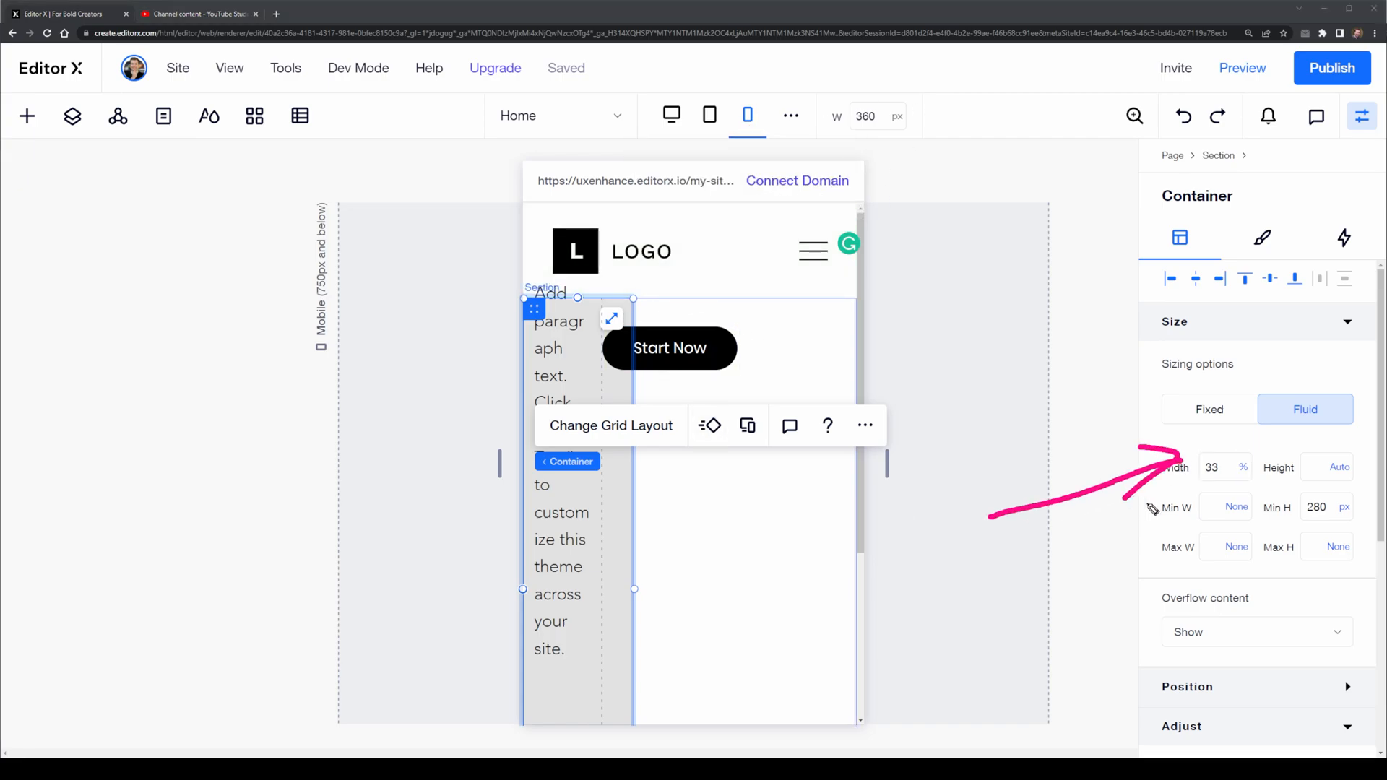
pyautogui.click(902, 388)
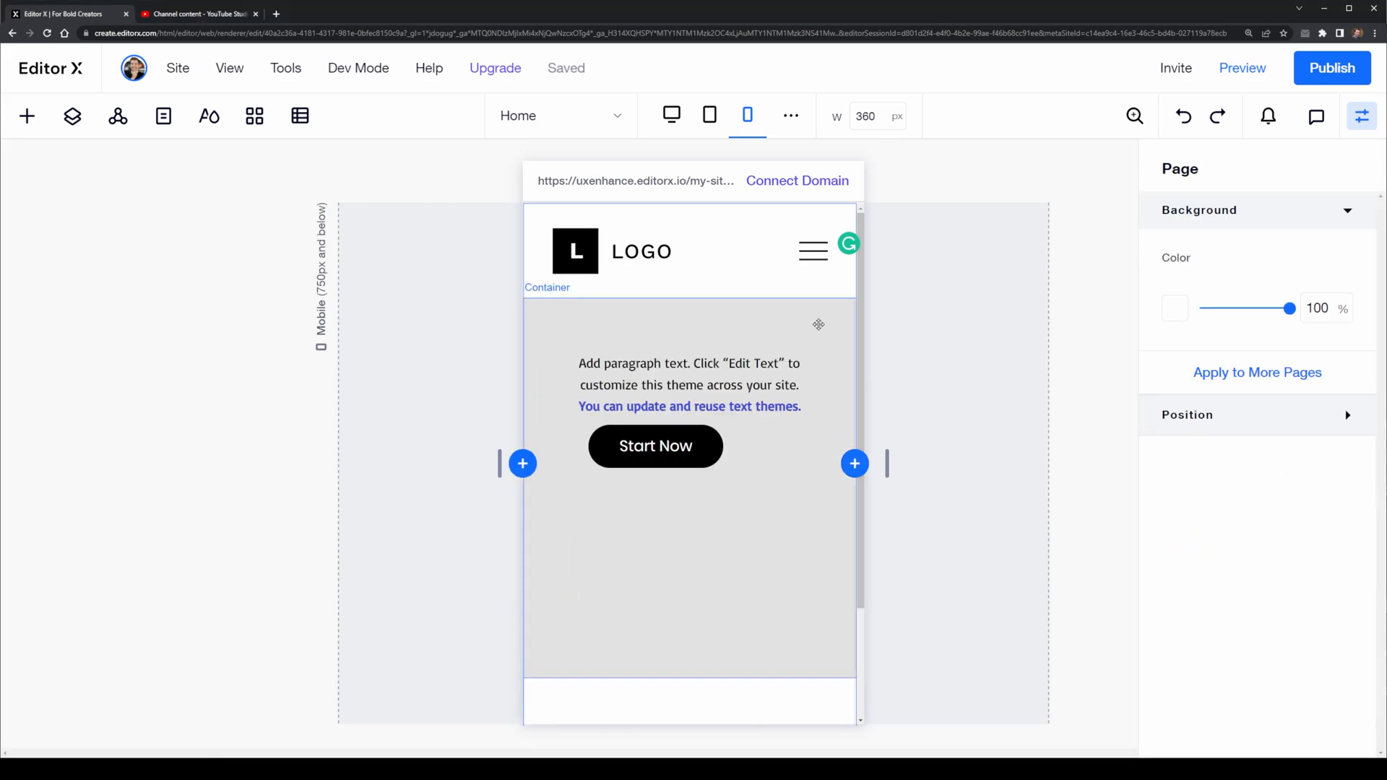
# Copy the desktop (1001 and up) layout onto the mobile container via Copy from Breakpoint.
pyautogui.click(672, 115)
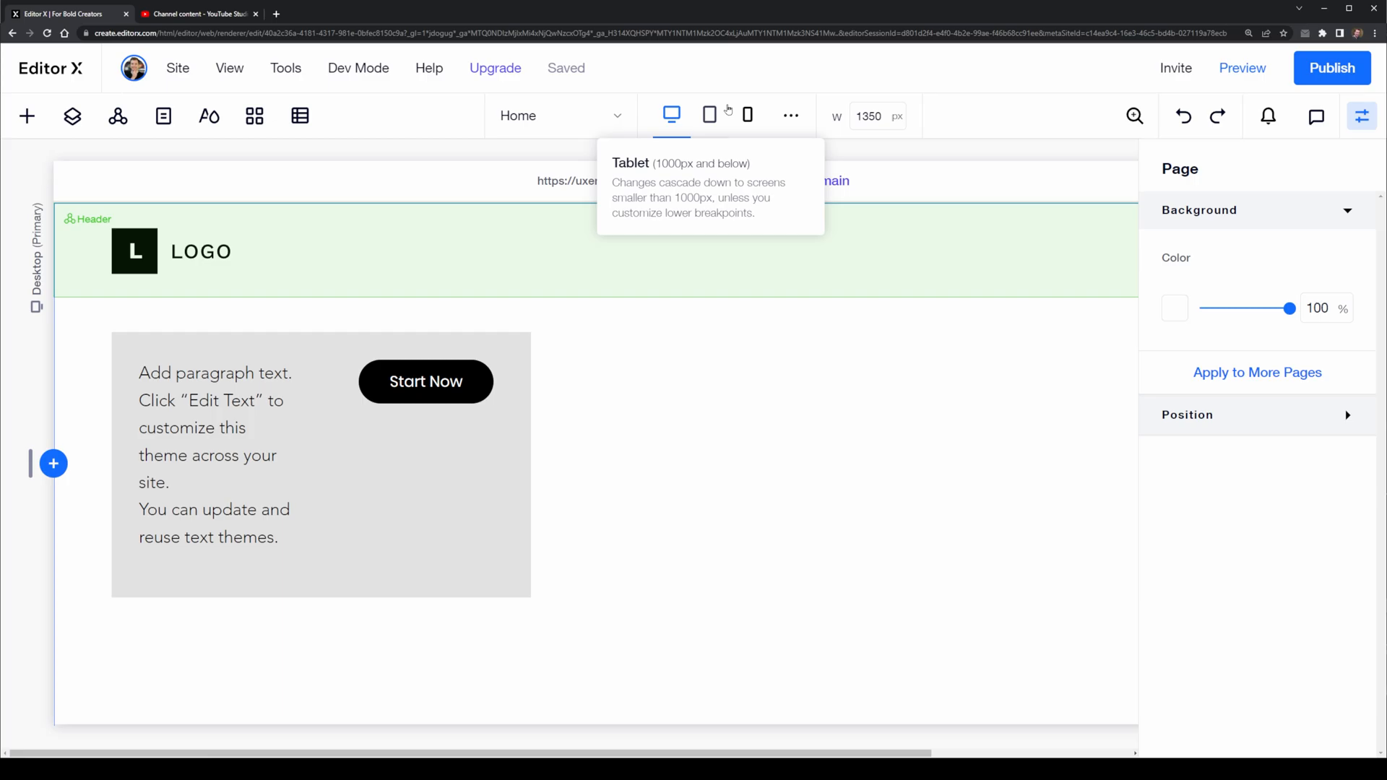
pyautogui.click(747, 115)
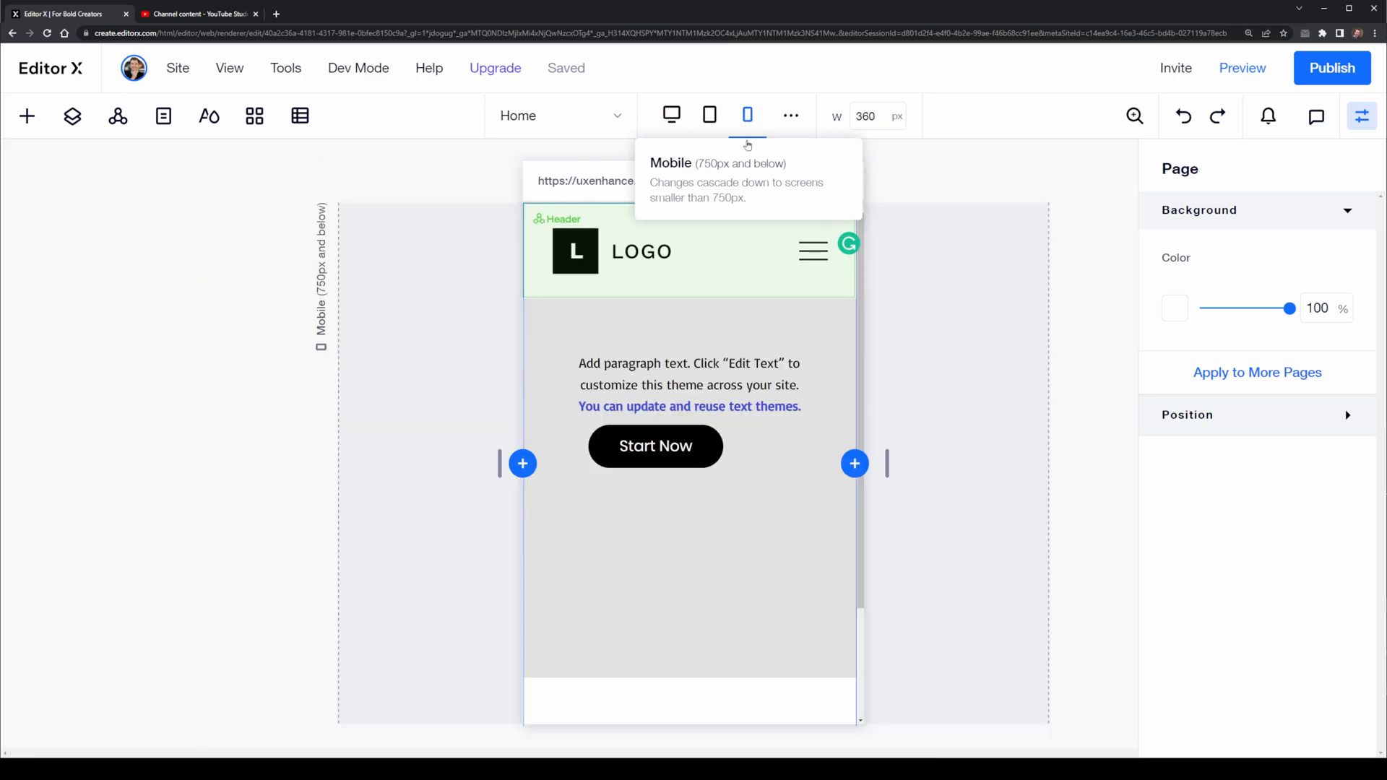
pyautogui.rightClick(655, 530)
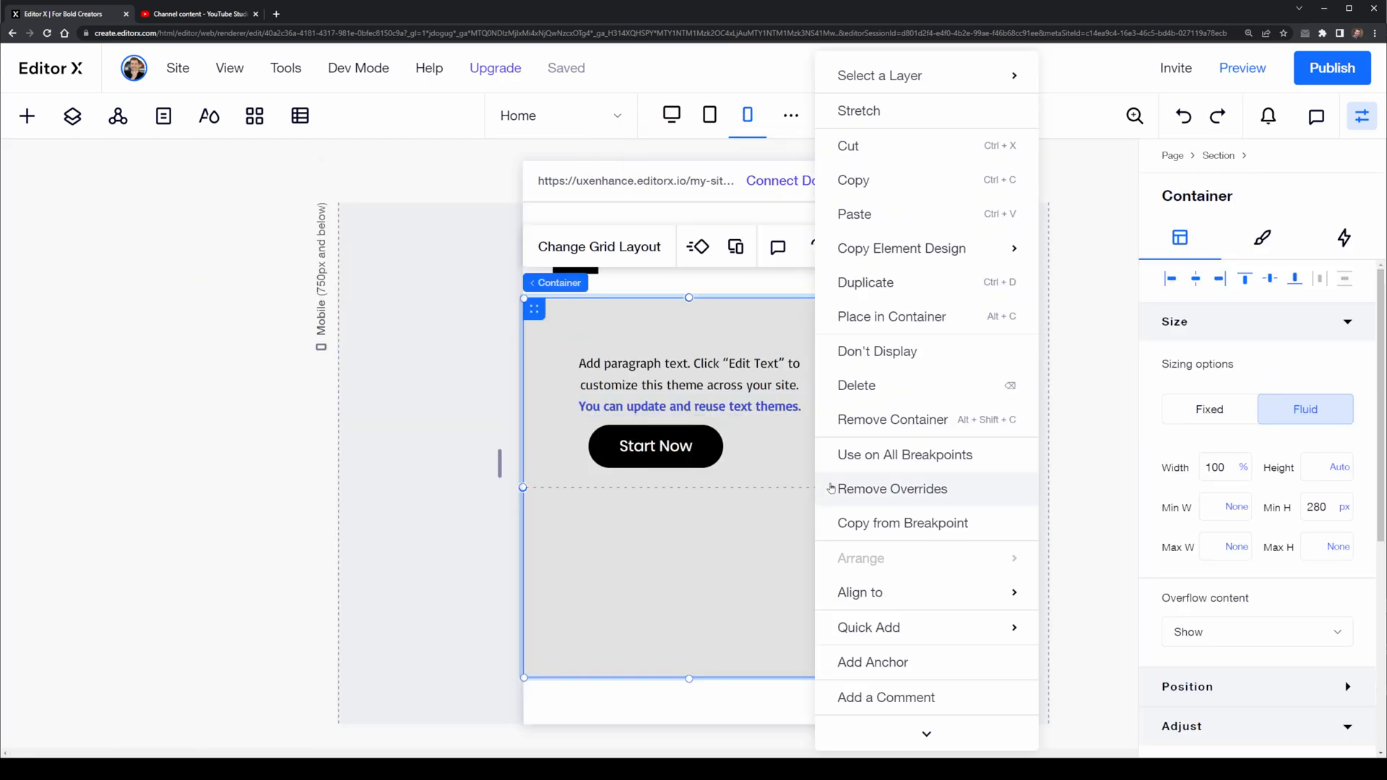
pyautogui.moveTo(947, 494)
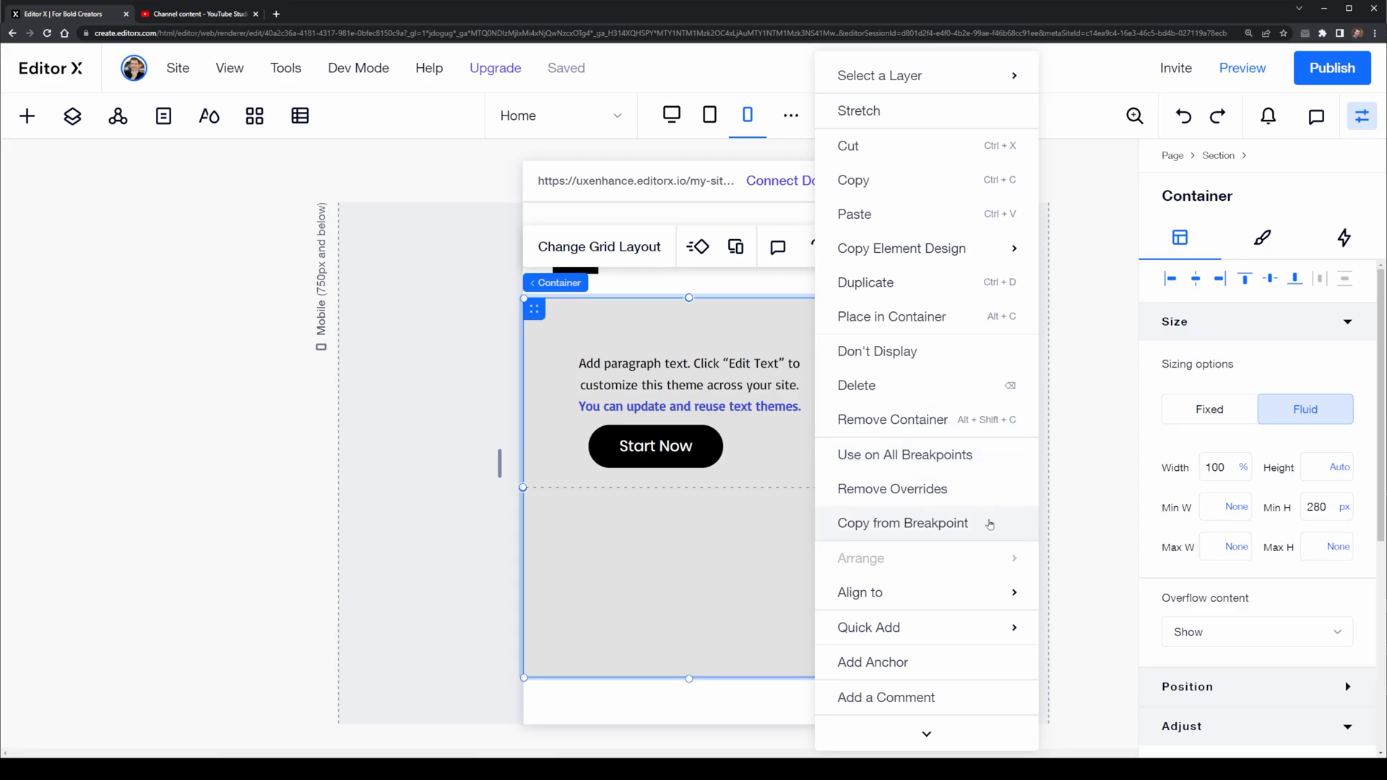
pyautogui.click(901, 523)
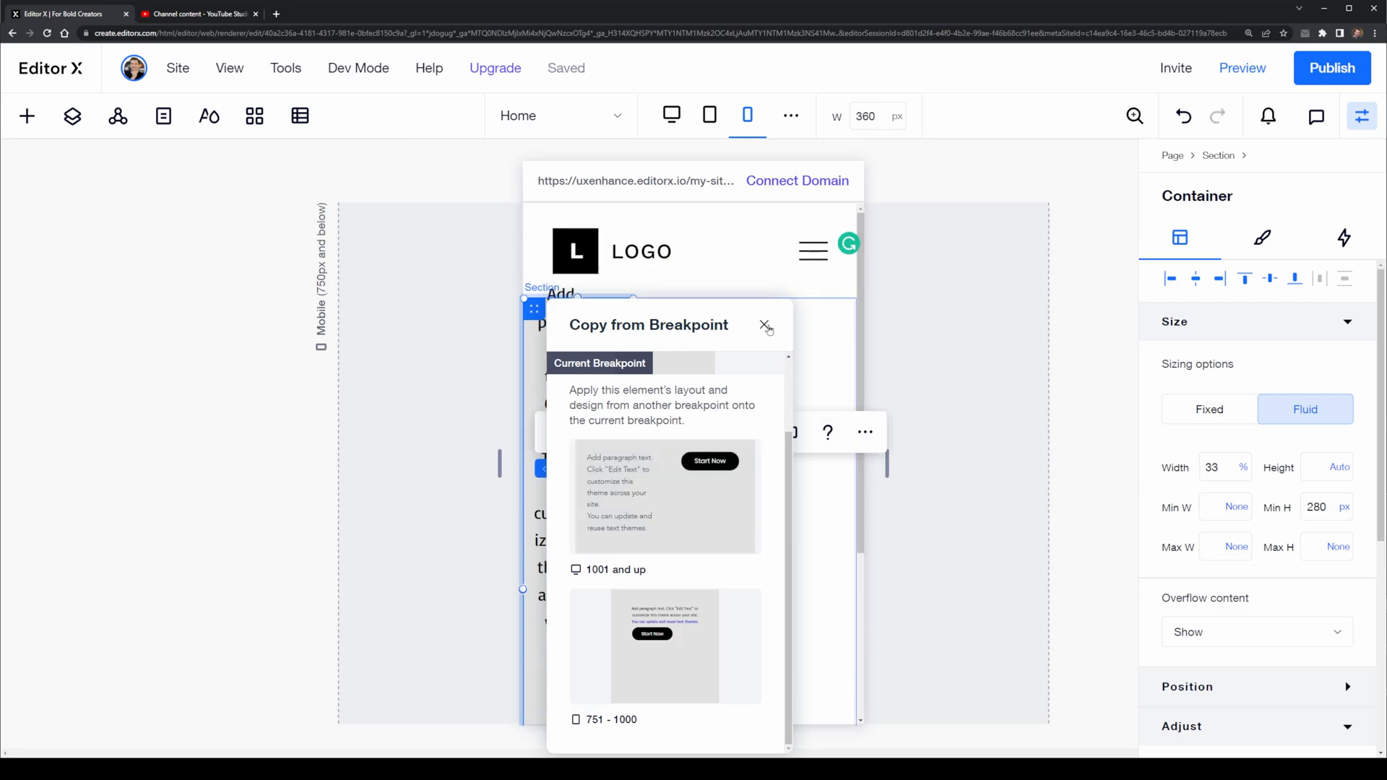
pyautogui.click(764, 325)
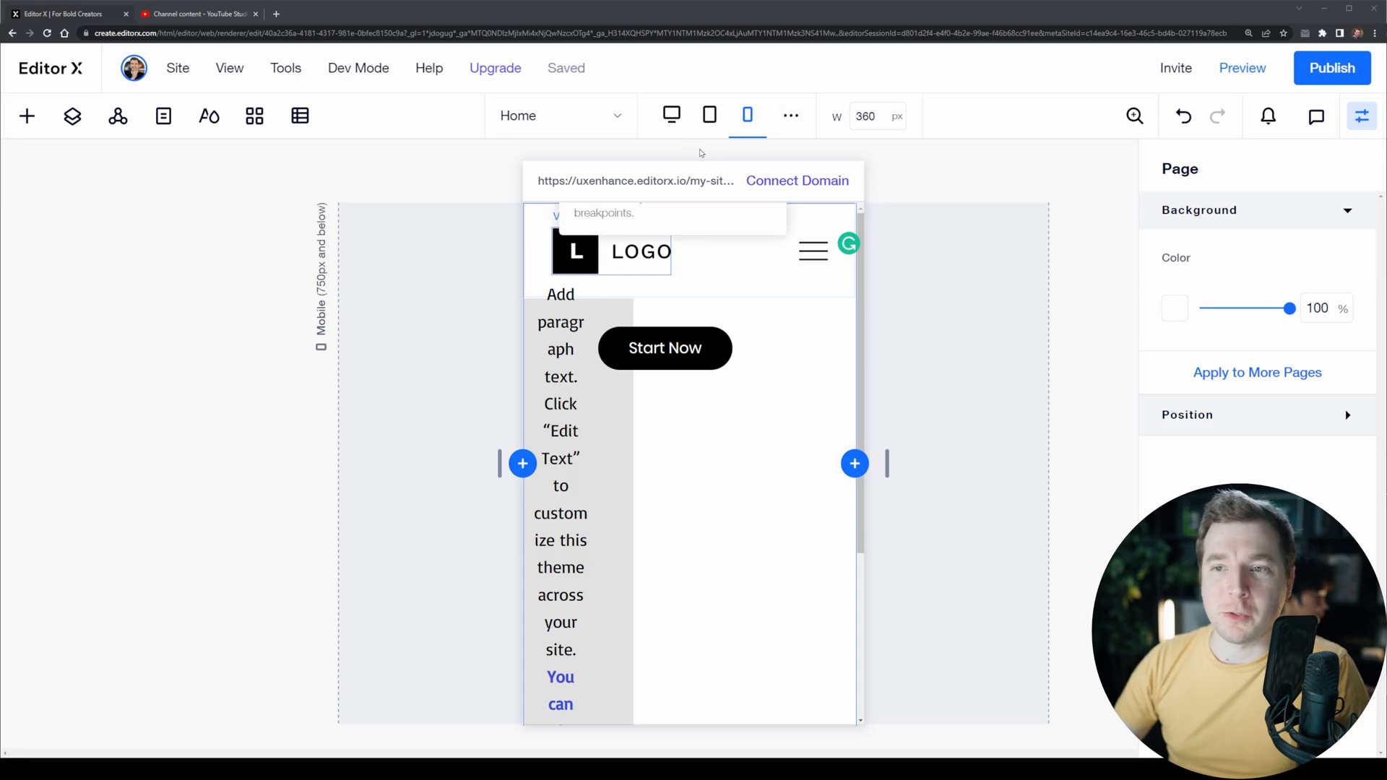
pyautogui.moveTo(670, 115)
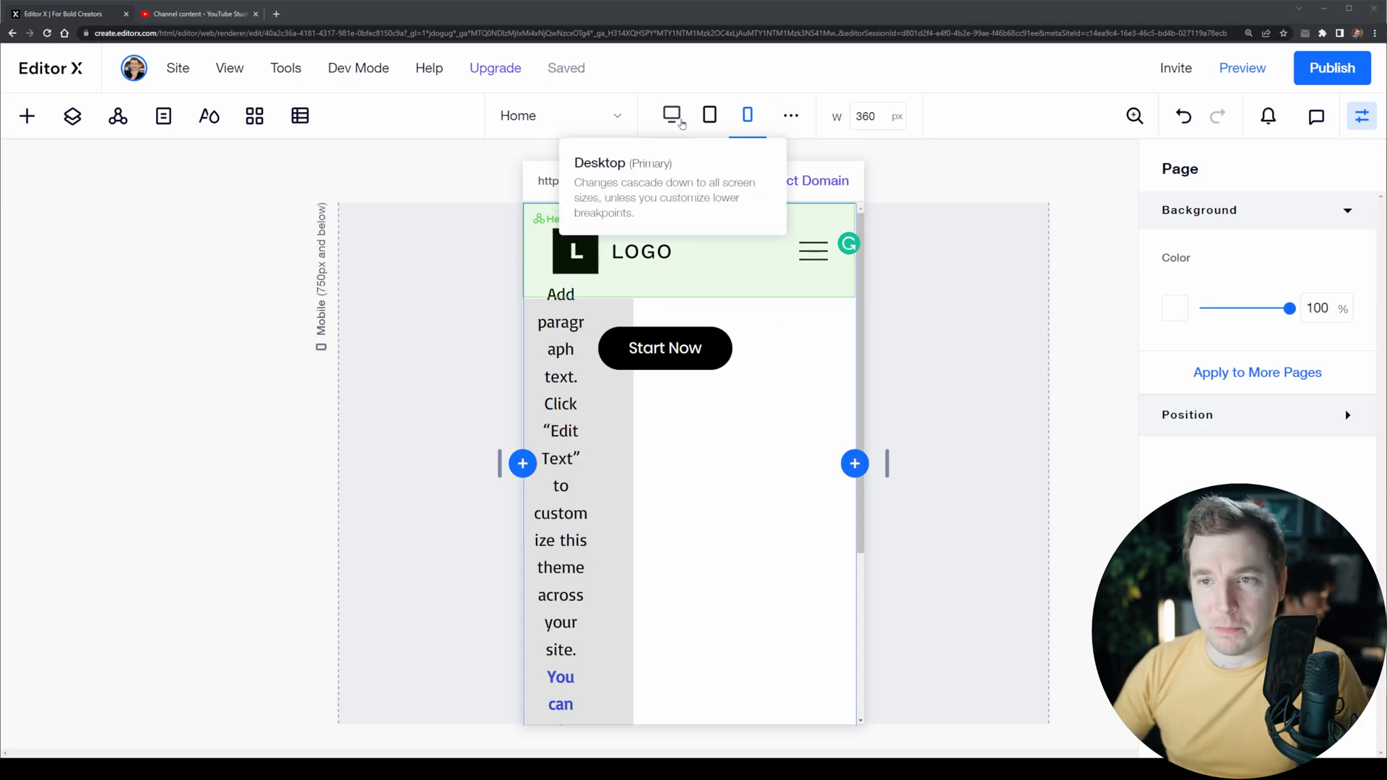
# Compare the container across desktop, mobile and tablet breakpoints, ending on tablet.
pyautogui.scroll(-3)
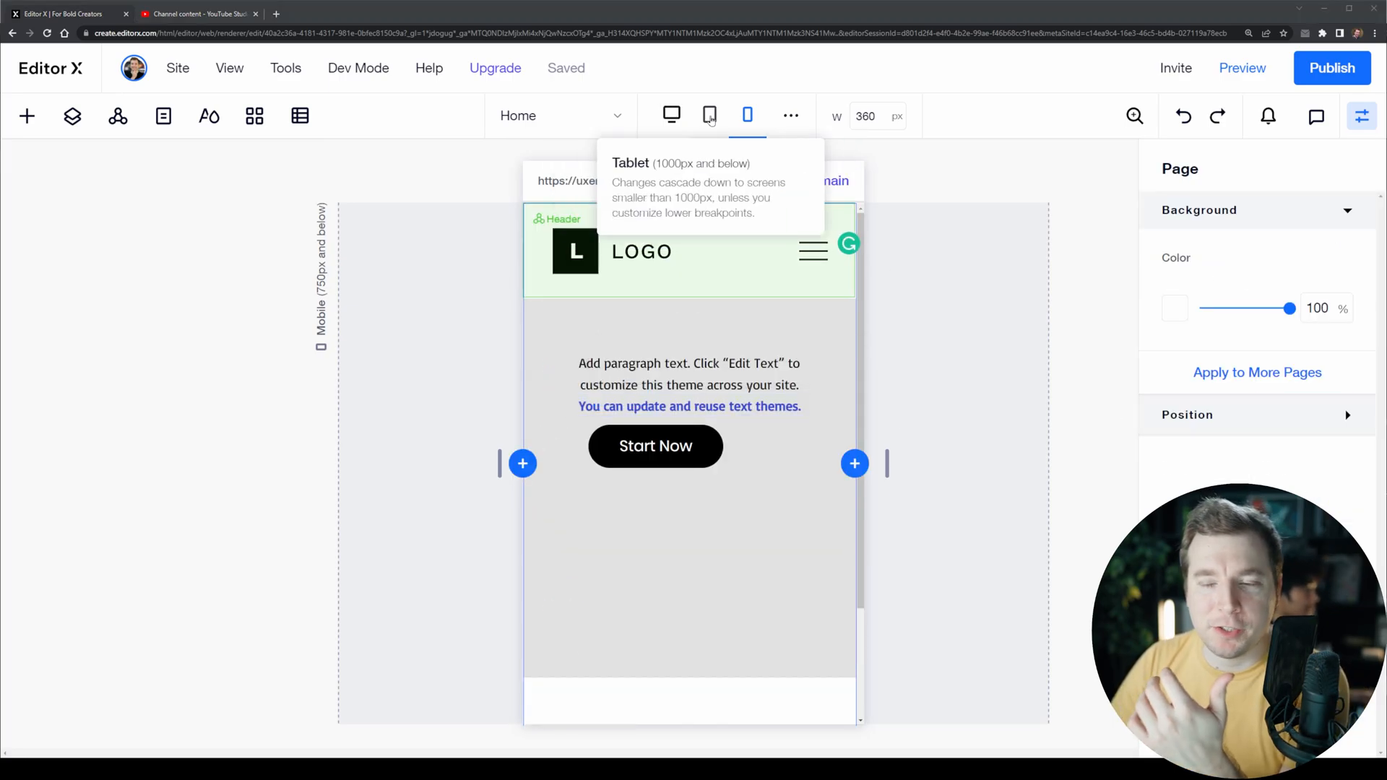
pyautogui.click(671, 116)
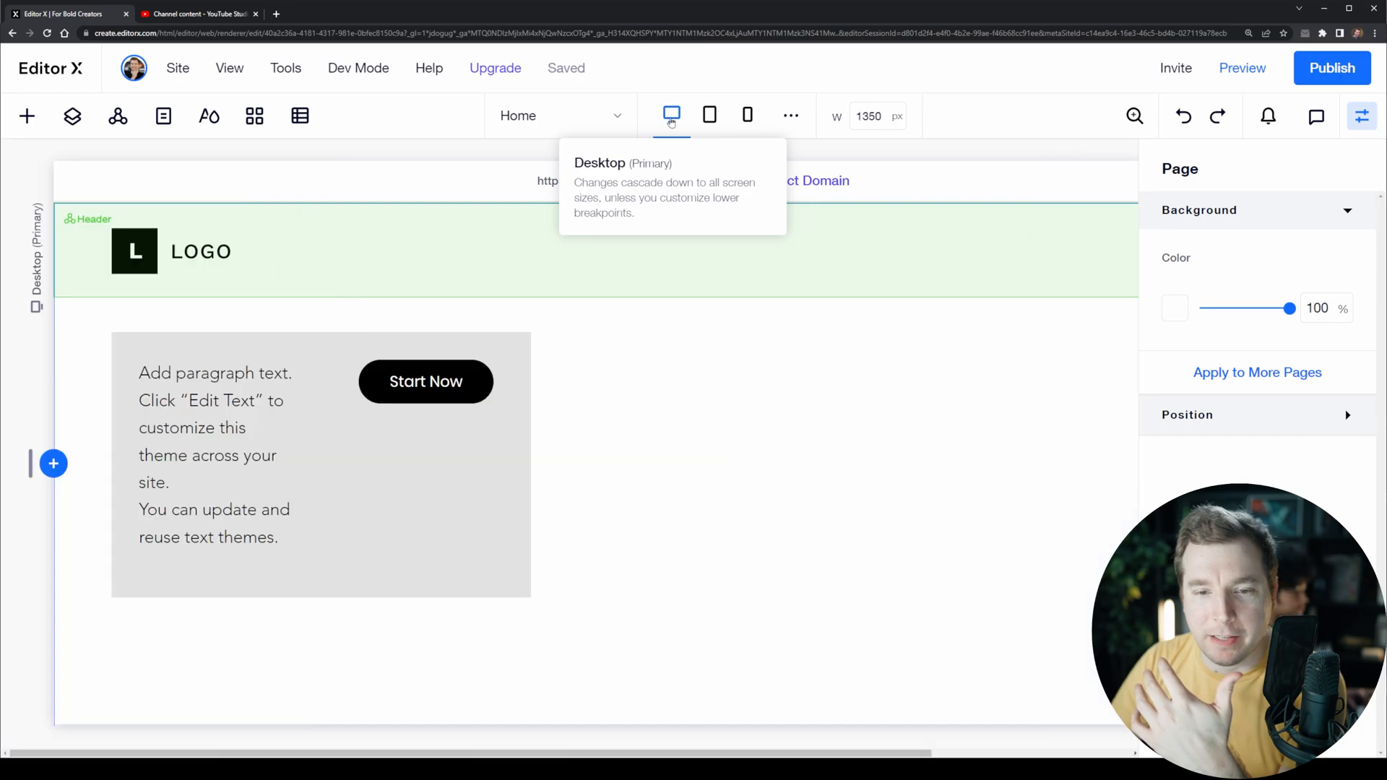
pyautogui.click(708, 116)
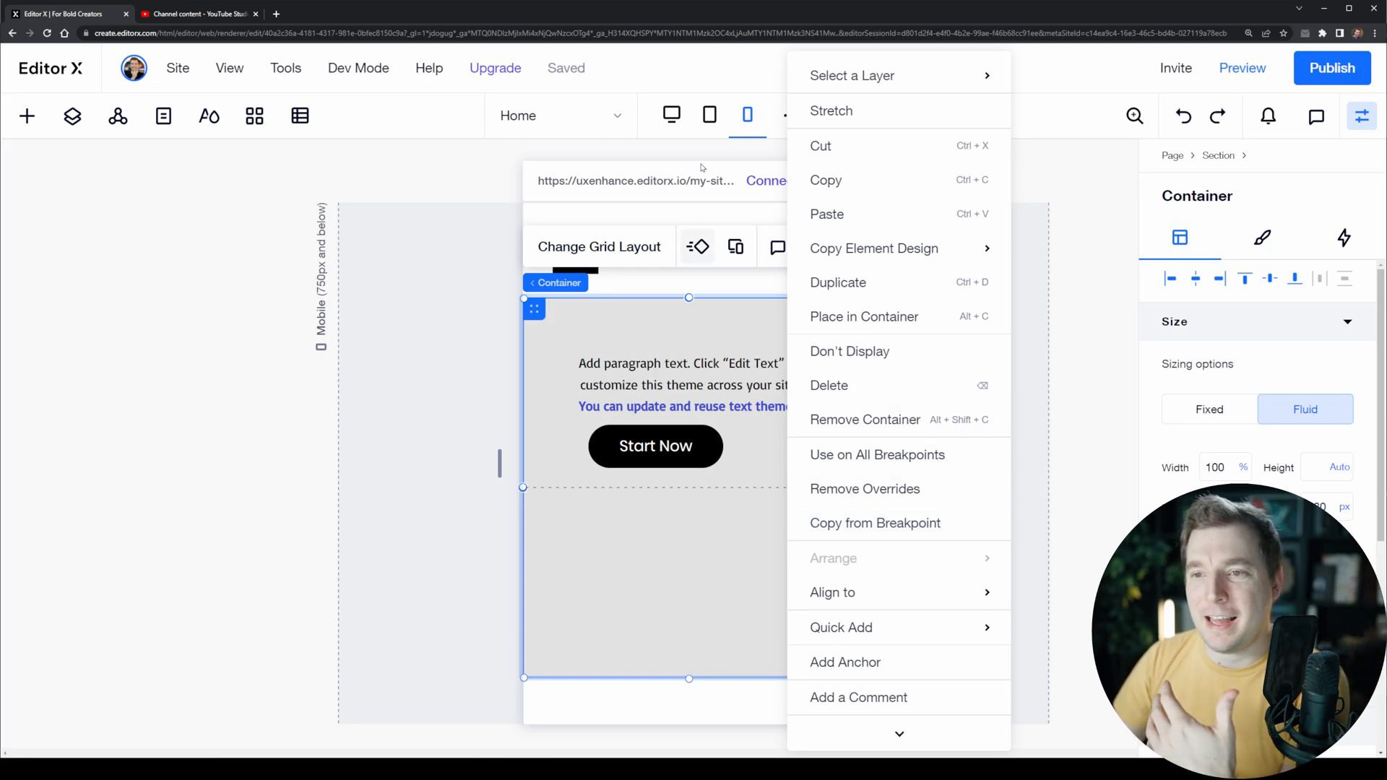
pyautogui.click(670, 115)
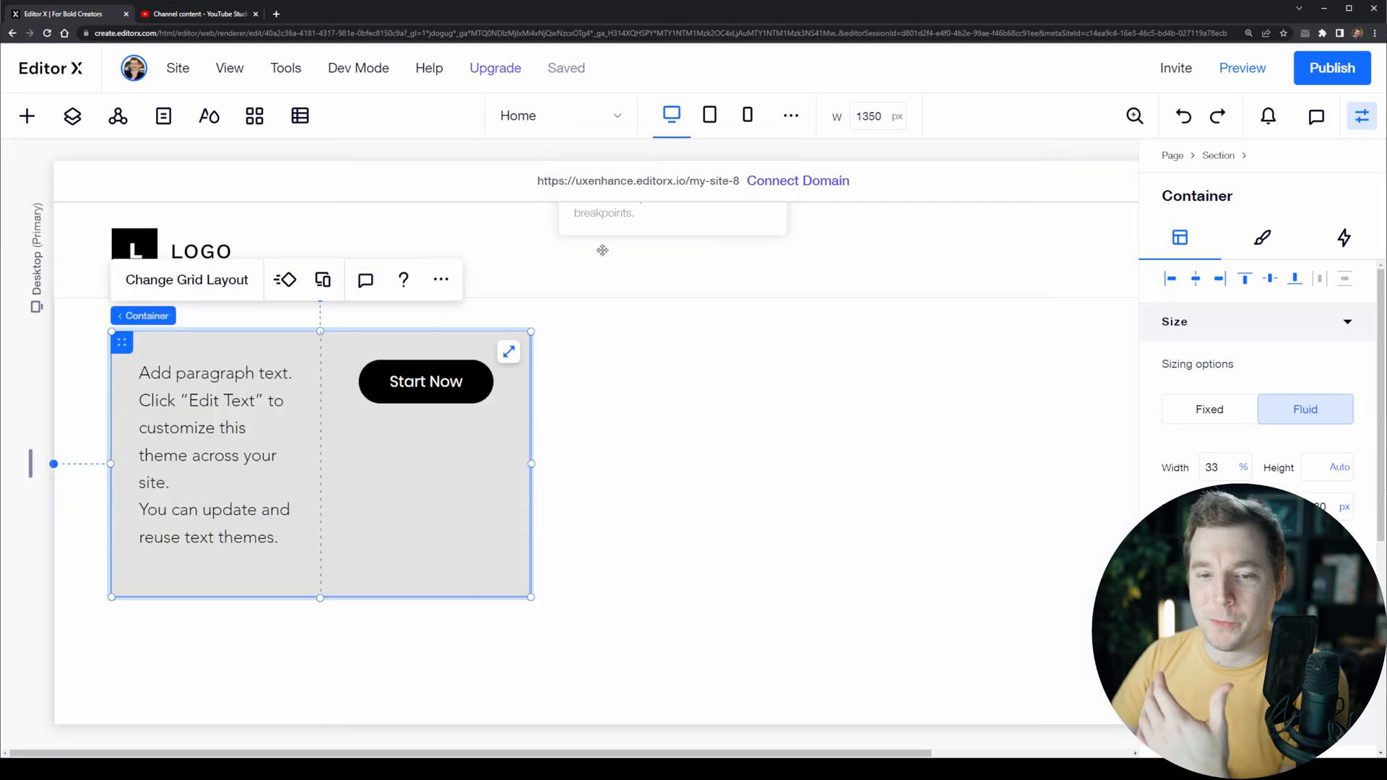
pyautogui.moveTo(747, 115)
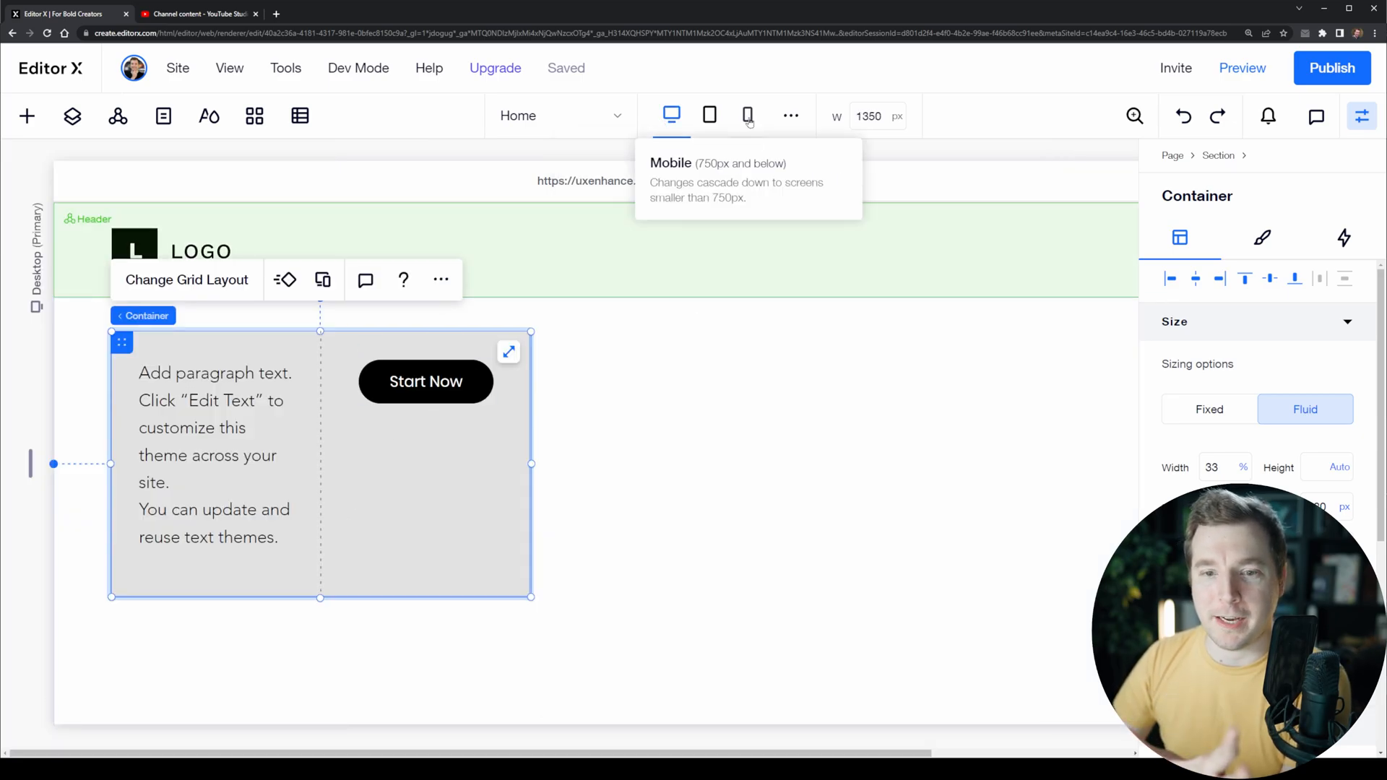
pyautogui.click(747, 115)
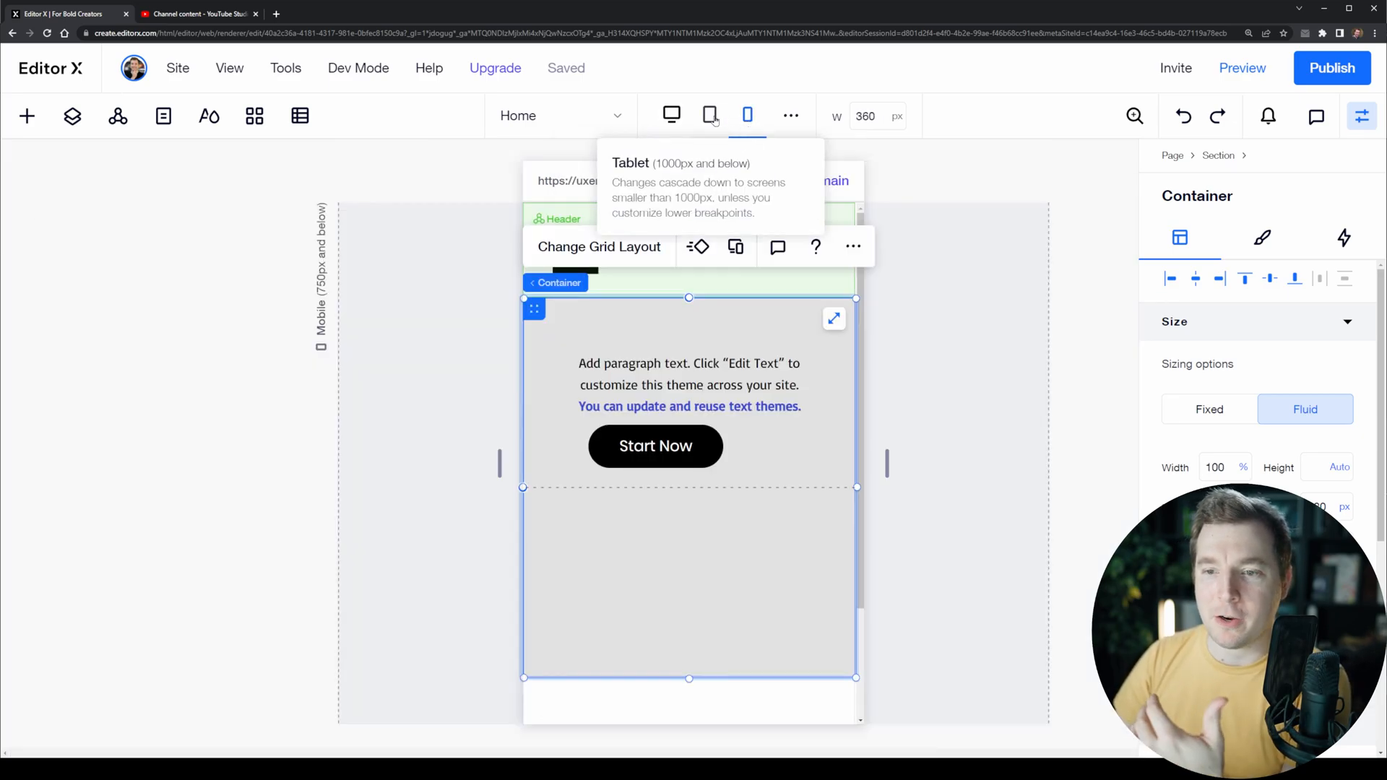
pyautogui.click(708, 116)
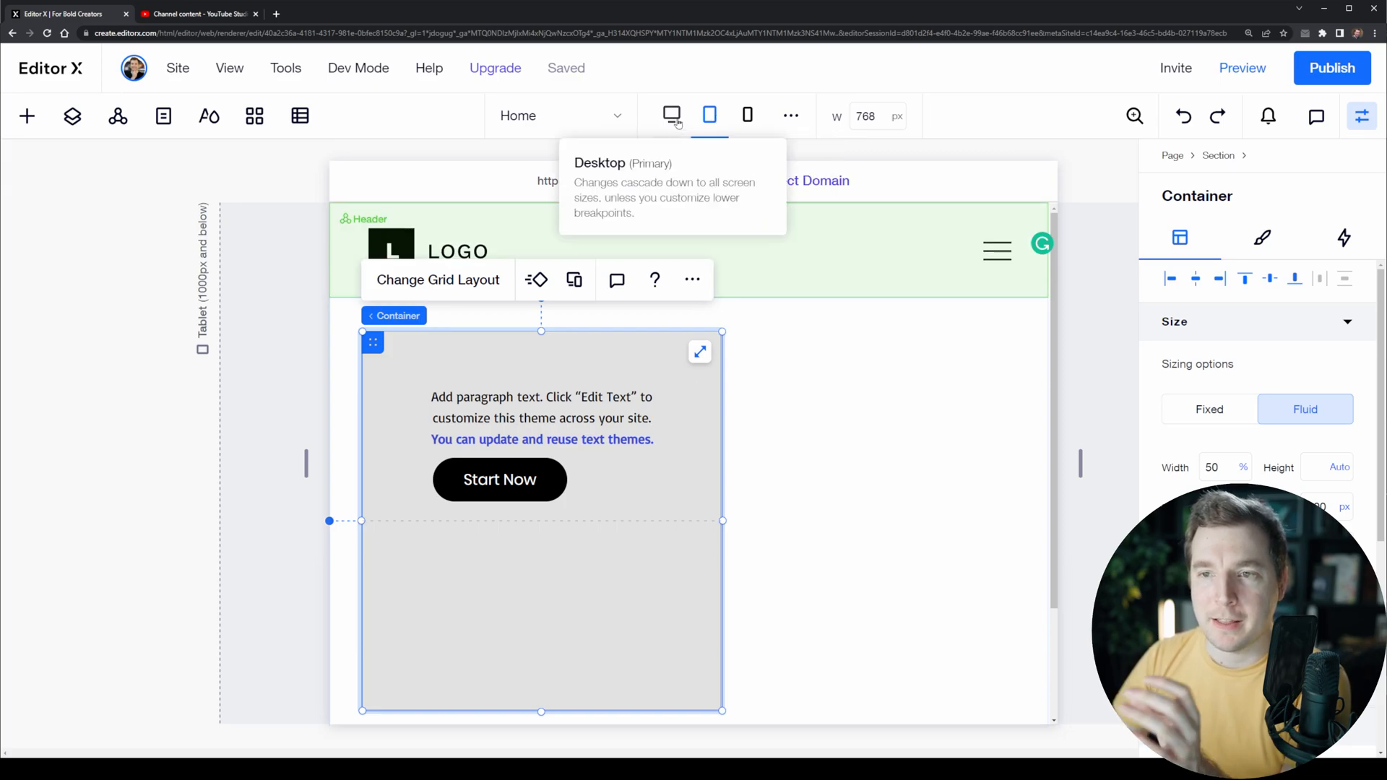
pyautogui.moveTo(708, 116)
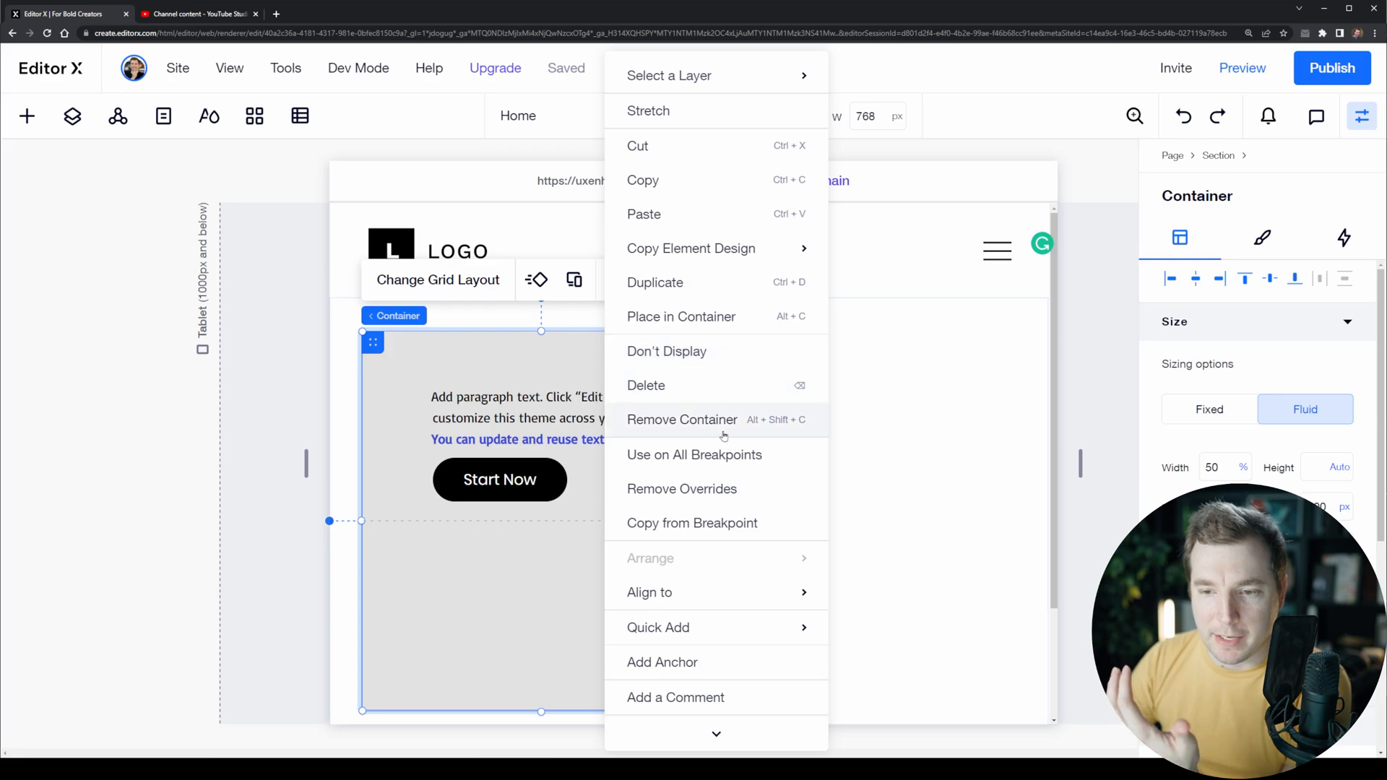
# Apply Use on All Breakpoints to the container, then verify desktop and mobile match the tablet layout.
pyautogui.click(756, 420)
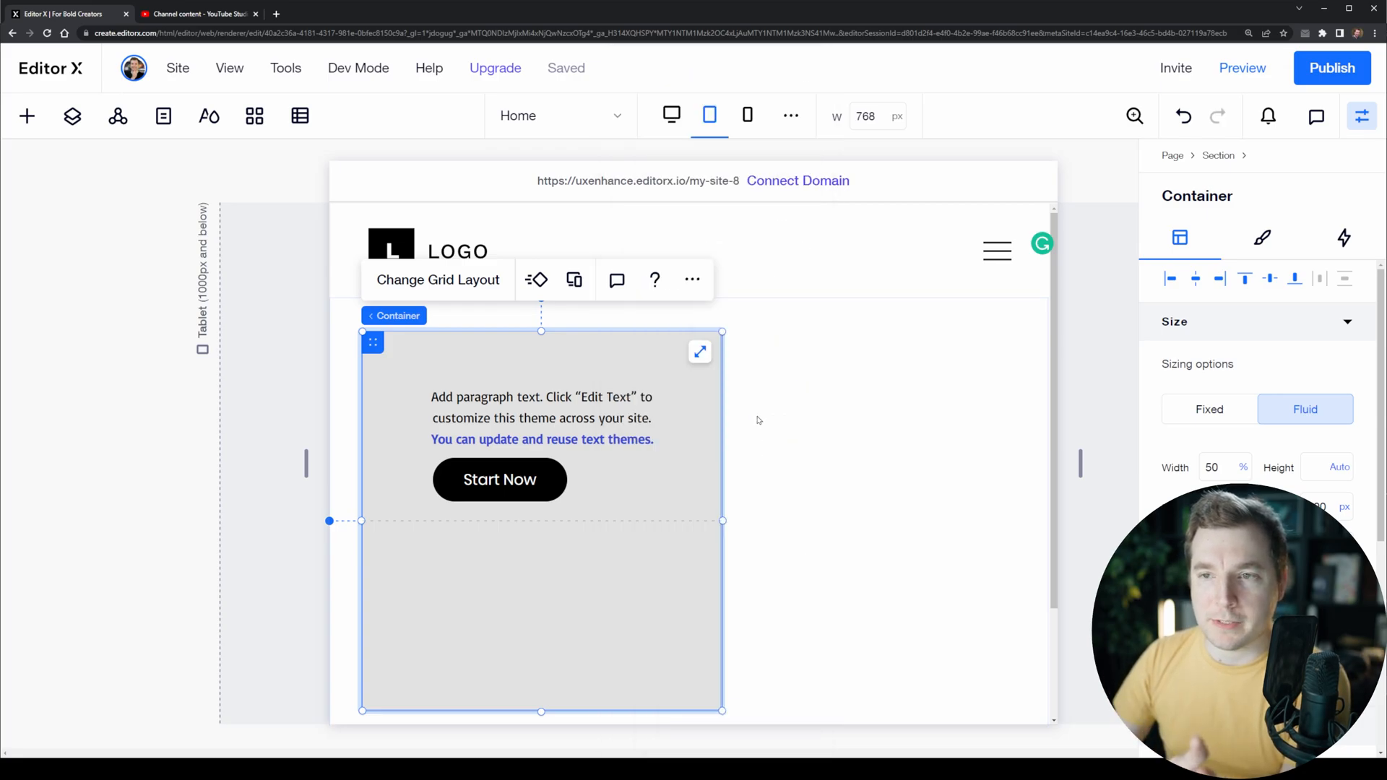
pyautogui.click(672, 116)
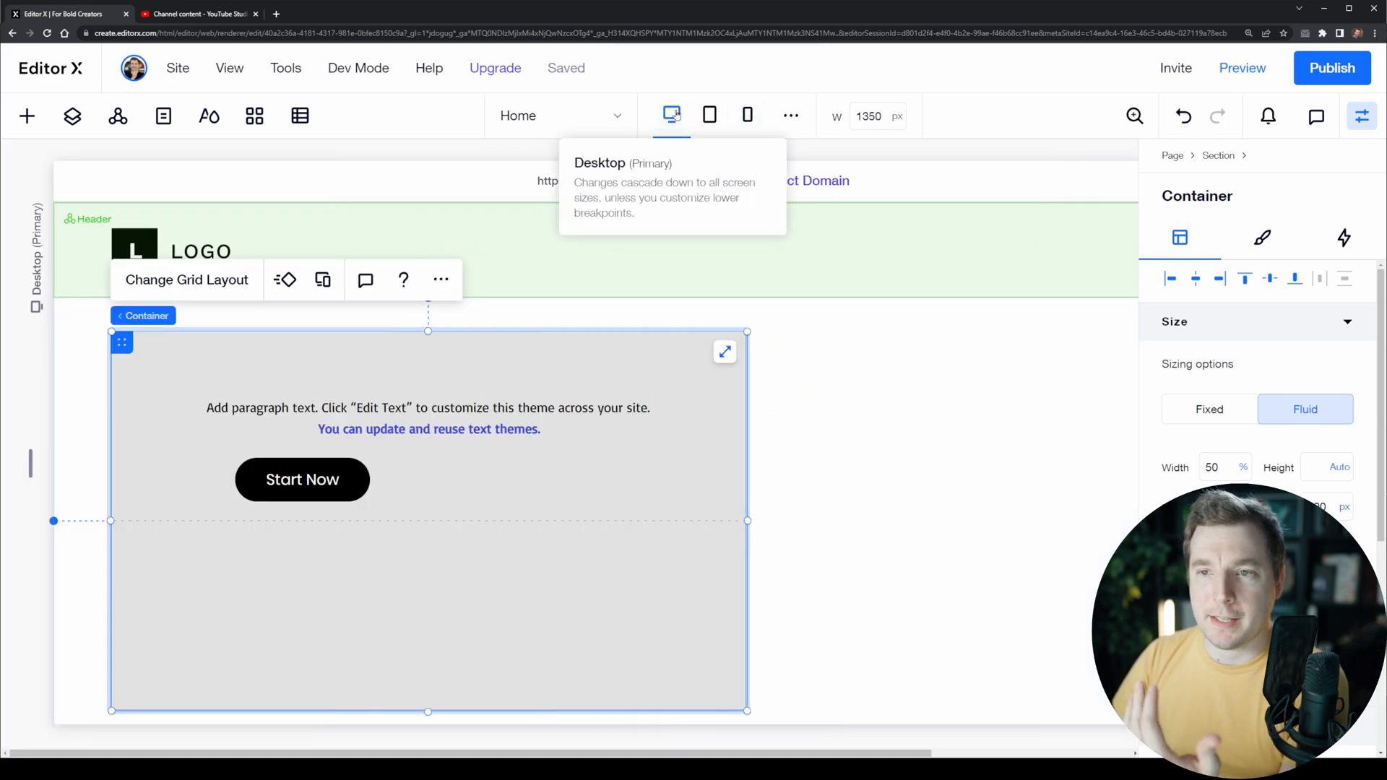
pyautogui.moveTo(744, 115)
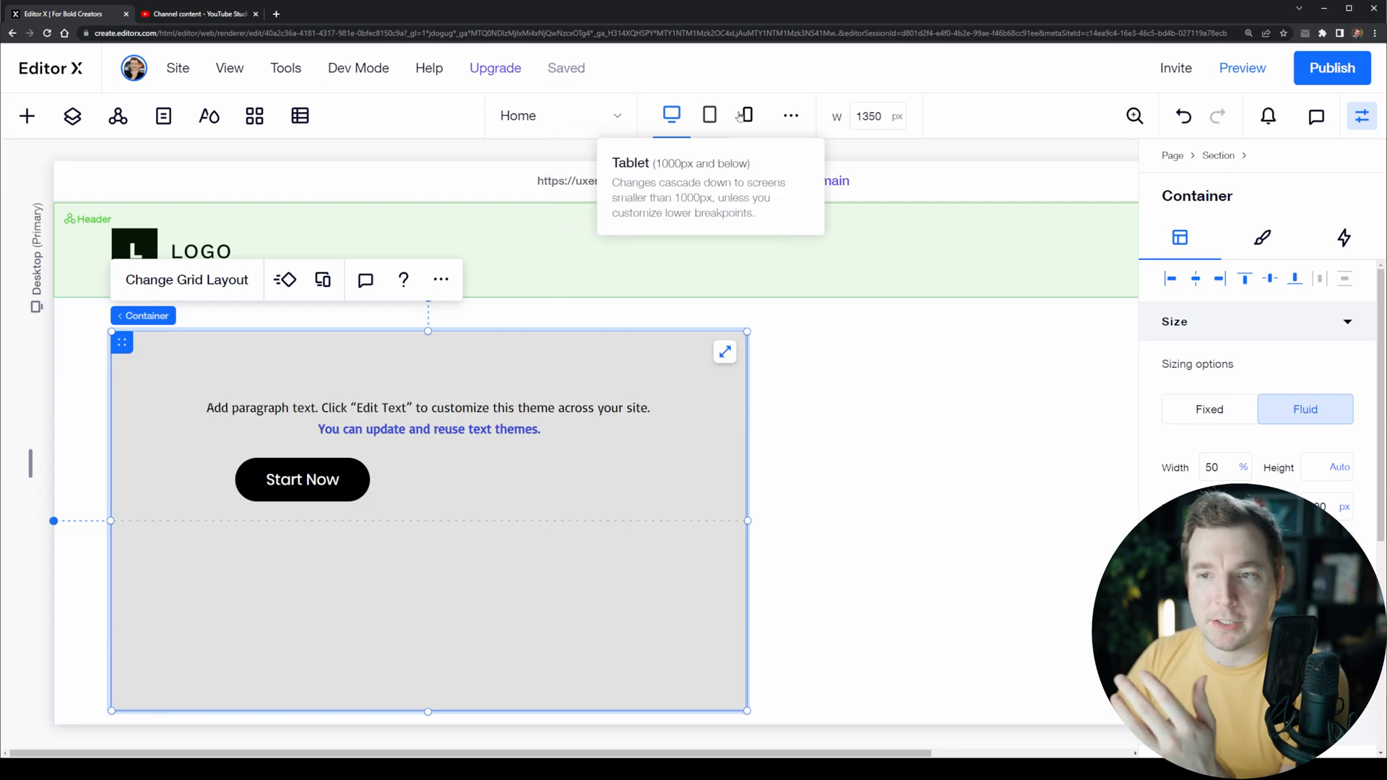
pyautogui.click(746, 115)
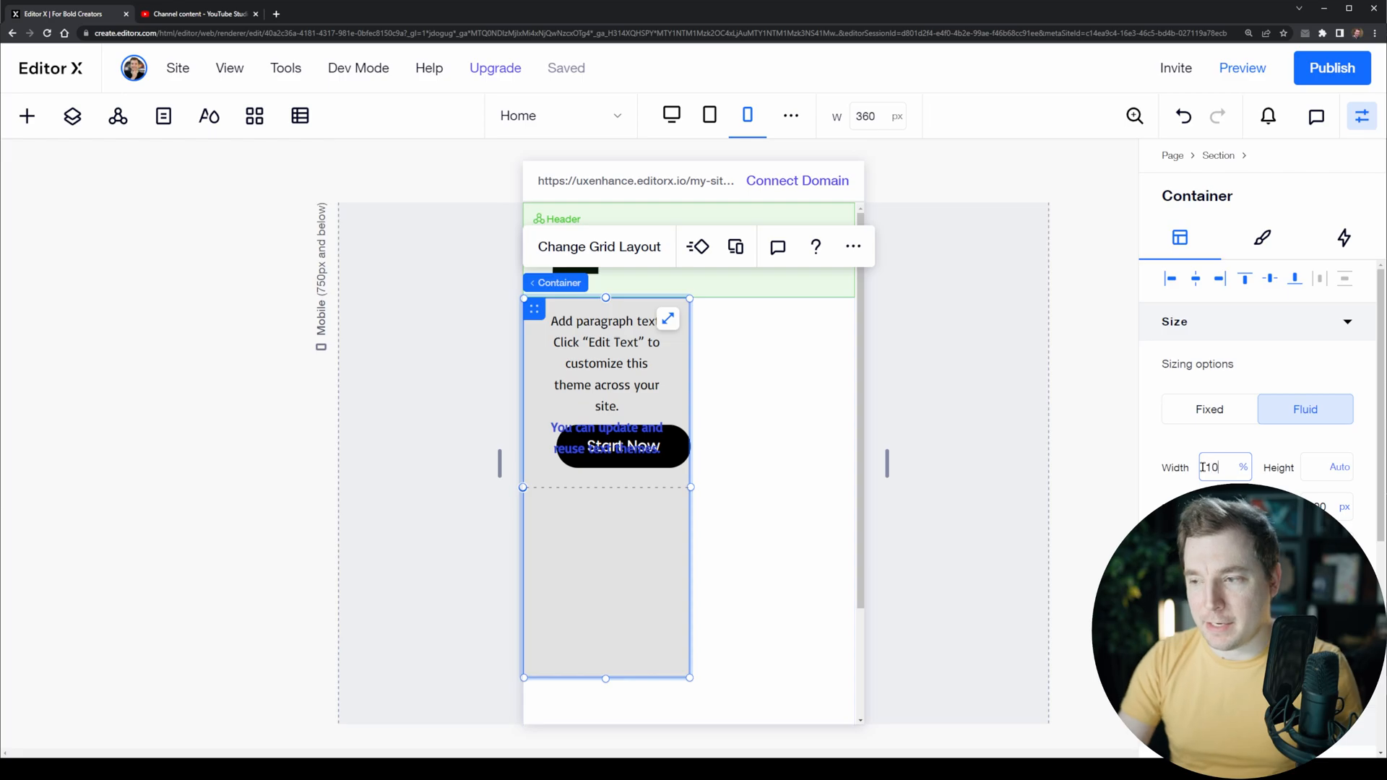
pyautogui.click(671, 116)
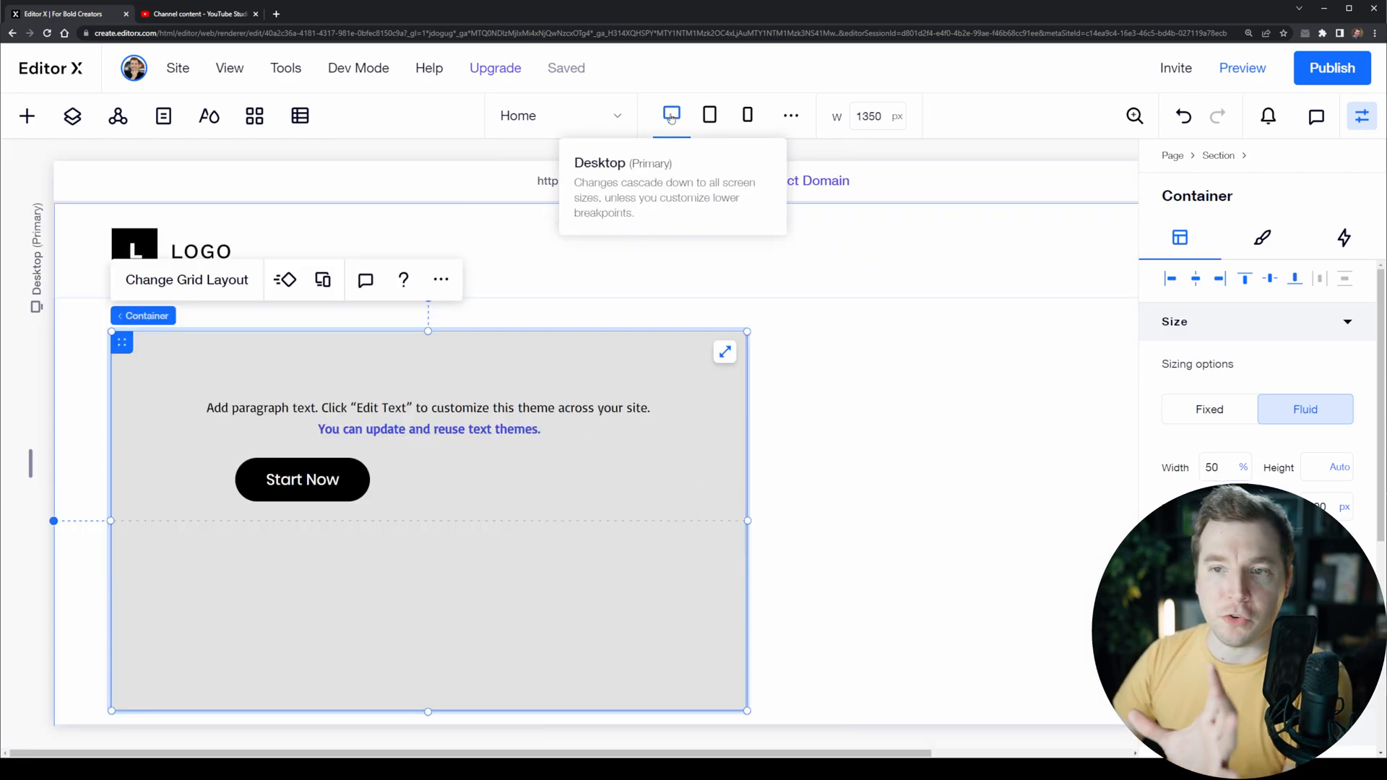